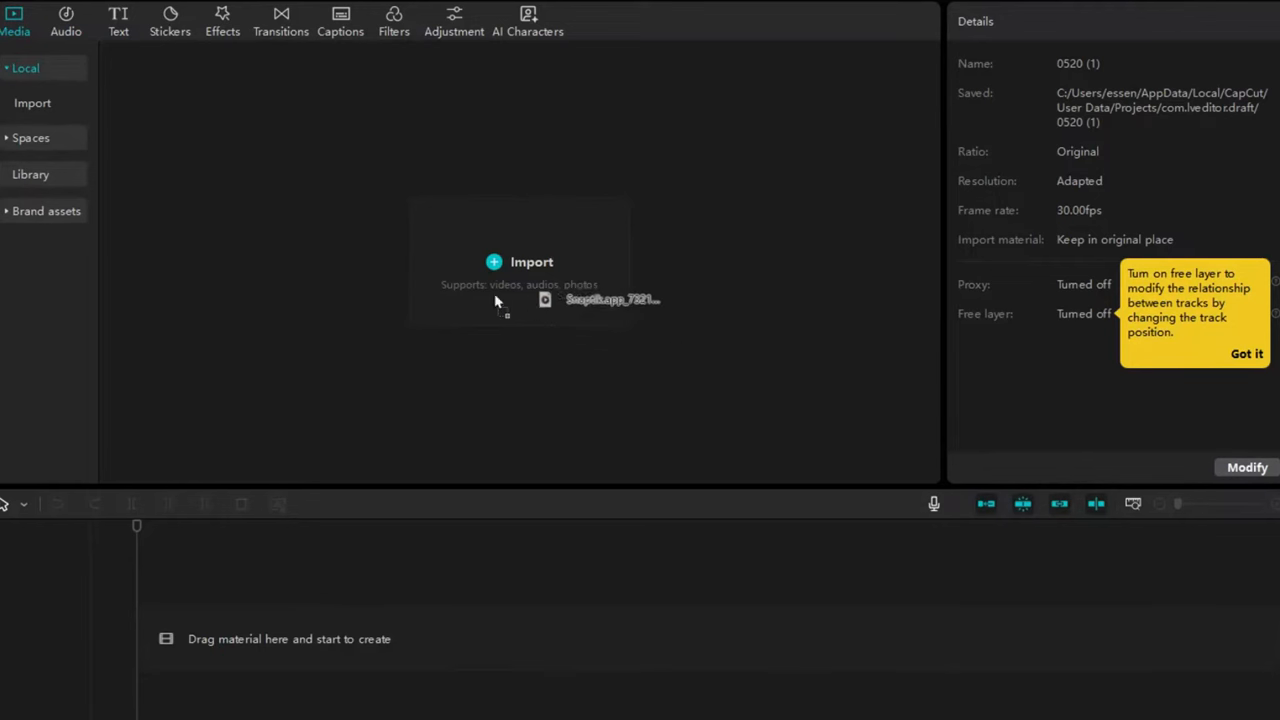
Import the portrait talking-head video into the project's media library.
{"action": "left_click_drag", "start_coordinate": [610, 300], "coordinate": [400, 244]}
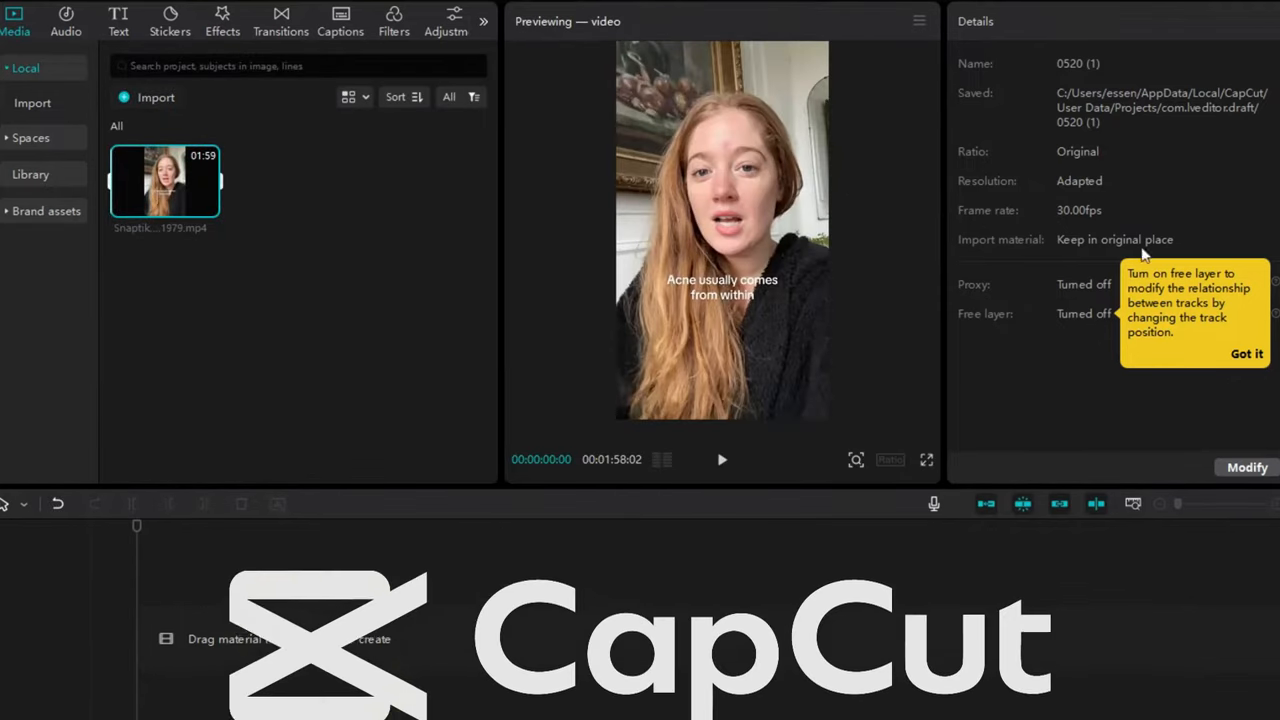
{"action": "mouse_move", "coordinate": [400, 642]}
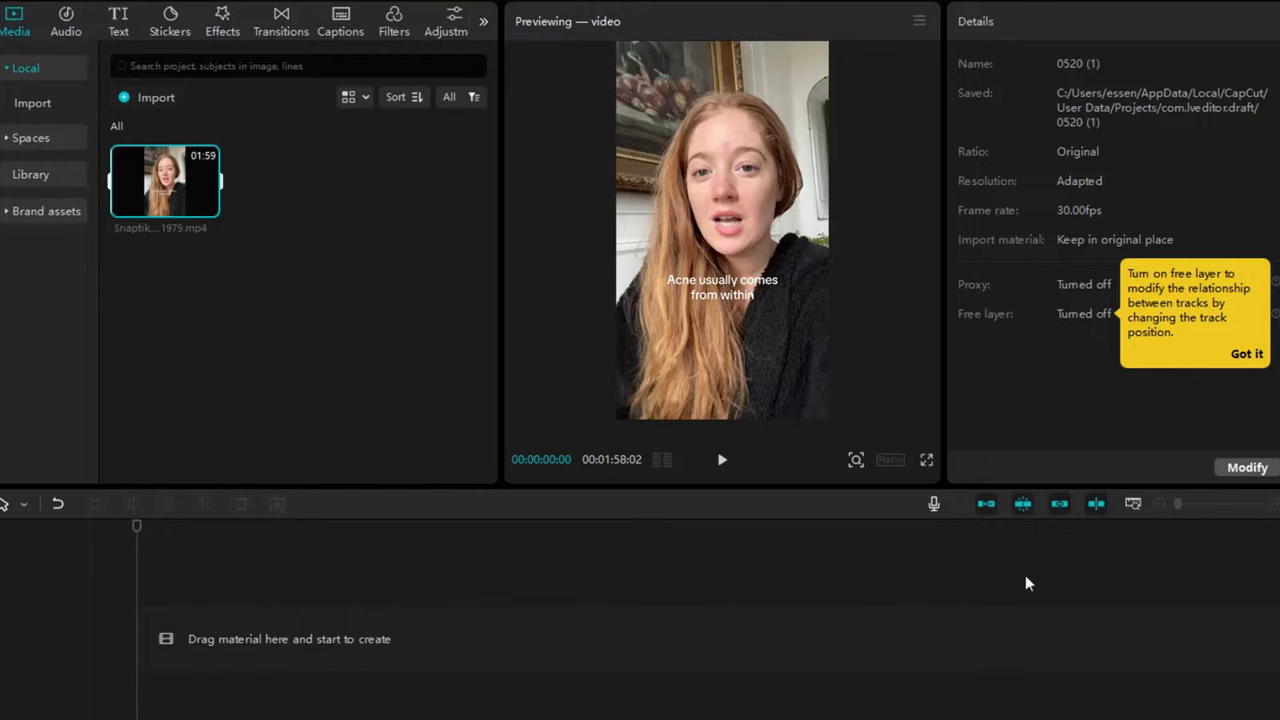
{"action": "mouse_move", "coordinate": [1160, 414]}
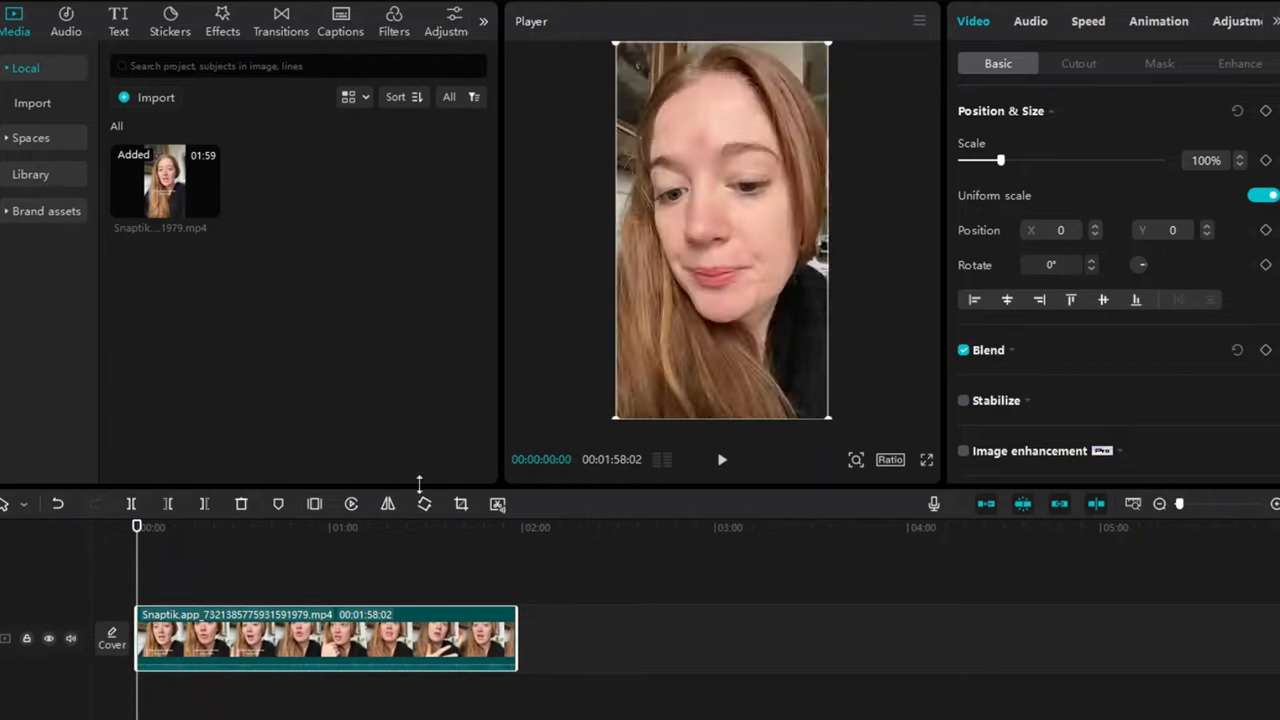
{"action": "left_click", "coordinate": [248, 660]}
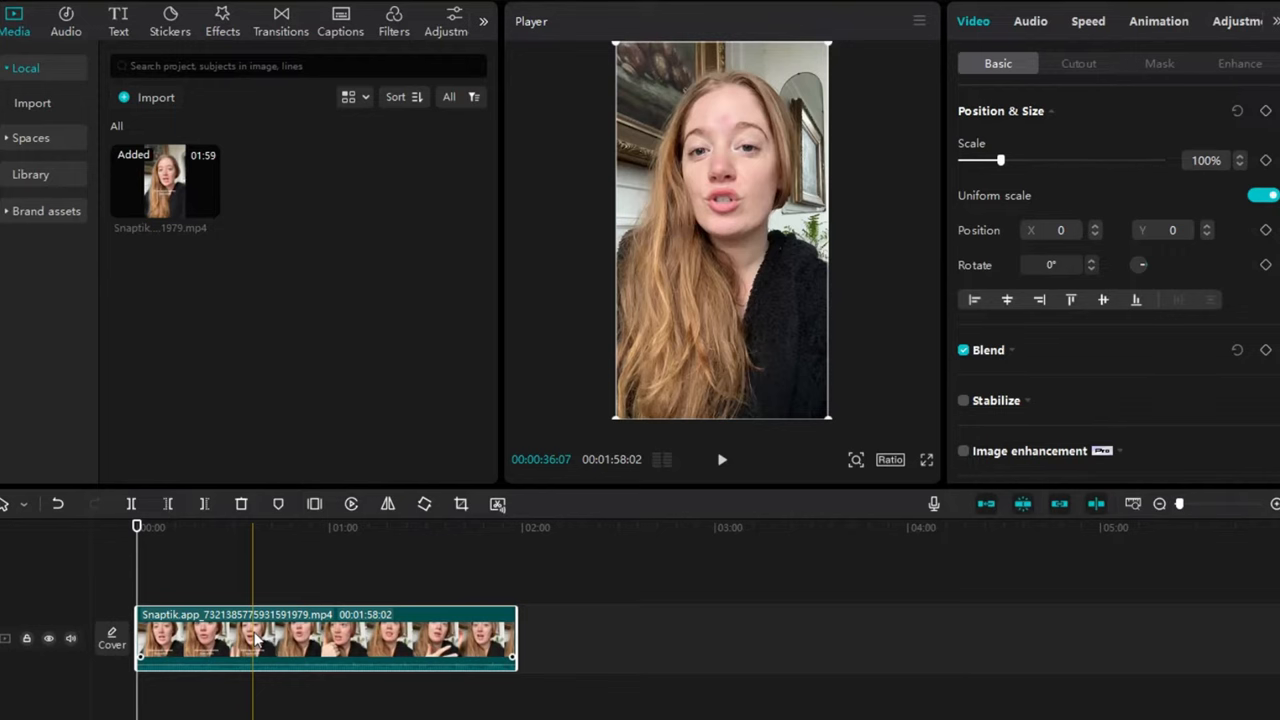
{"action": "left_click", "coordinate": [196, 630]}
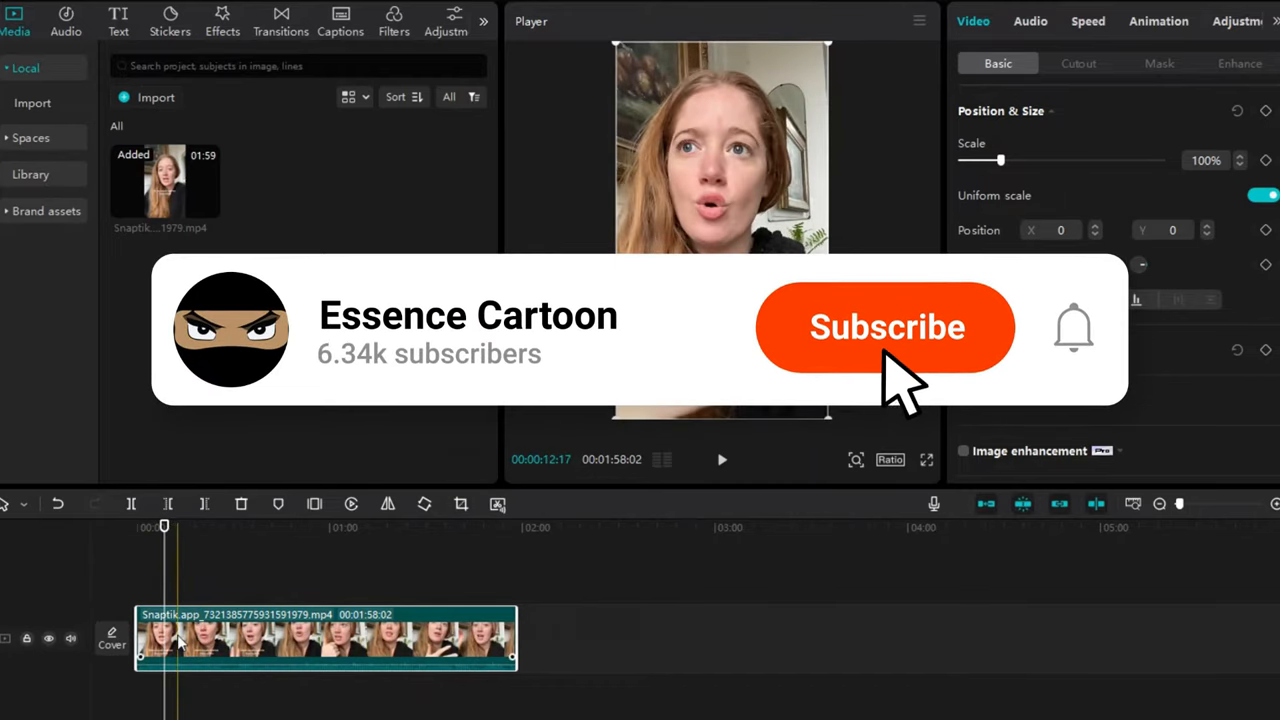
{"action": "left_click", "coordinate": [884, 328]}
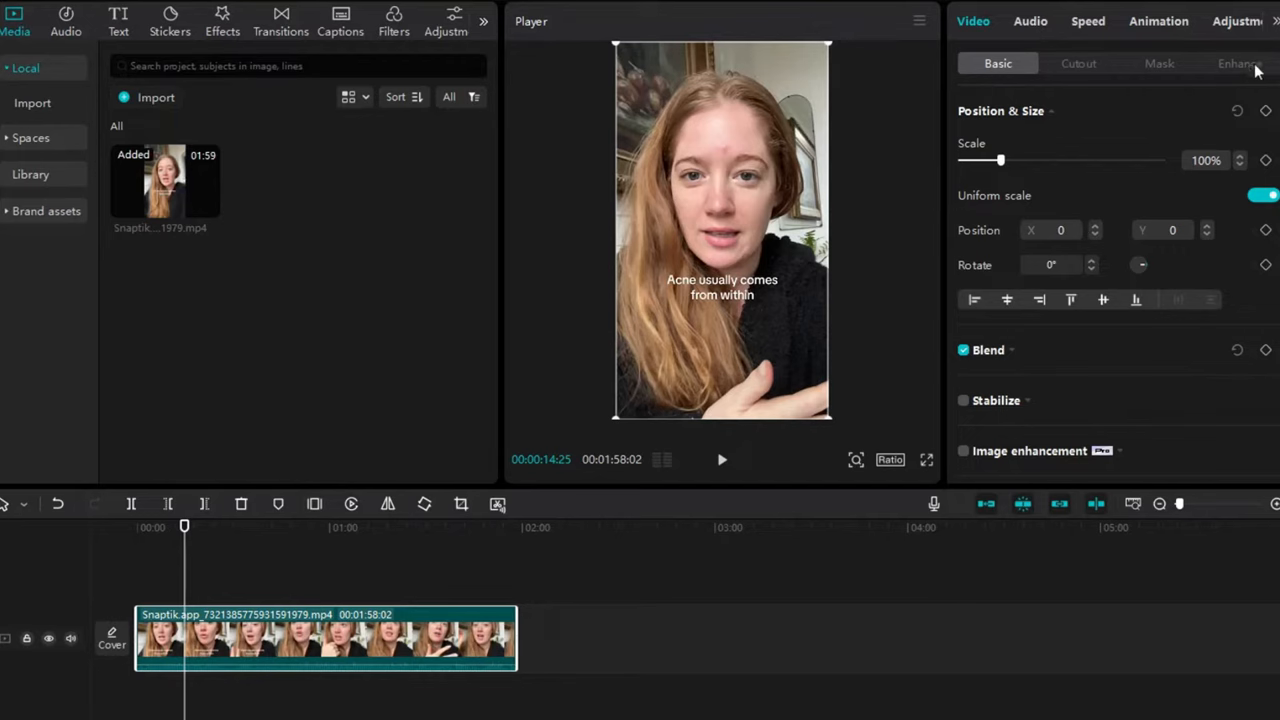
Enable Face retouching for the clip in Video > Enhance and enlarge the preview on her face.
{"action": "left_click", "coordinate": [1244, 62]}
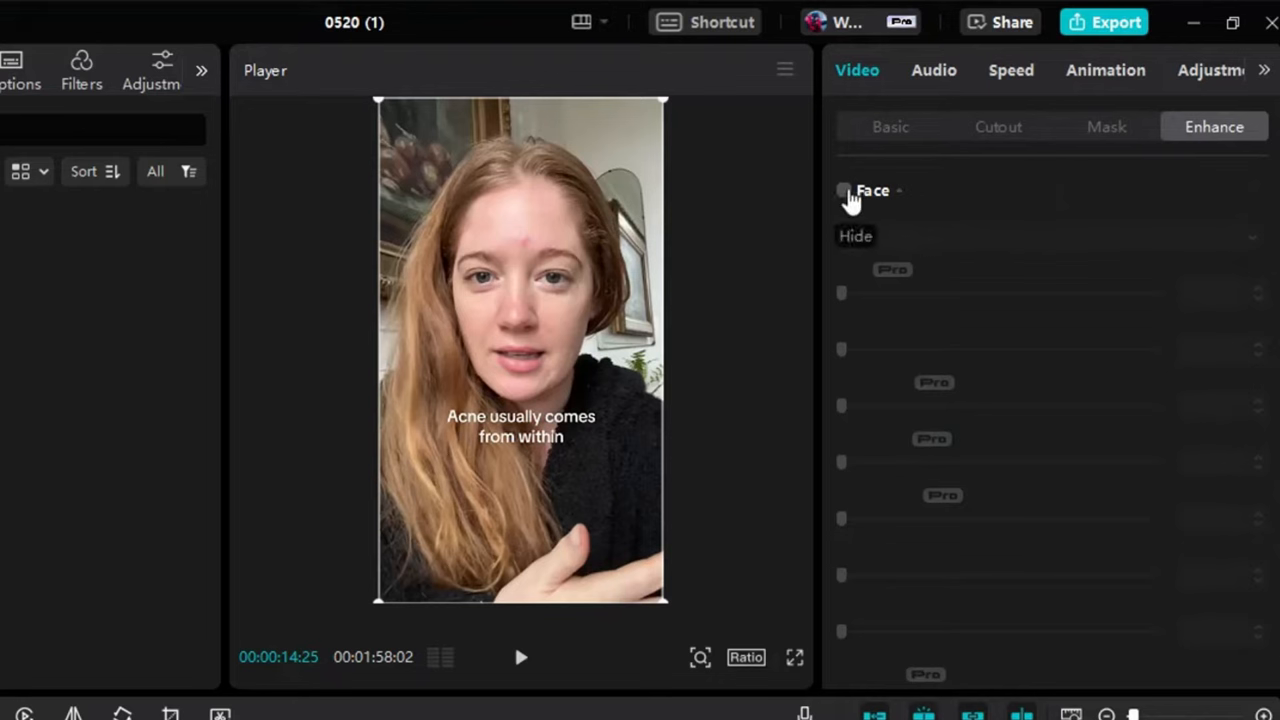
{"action": "left_click", "coordinate": [844, 190]}
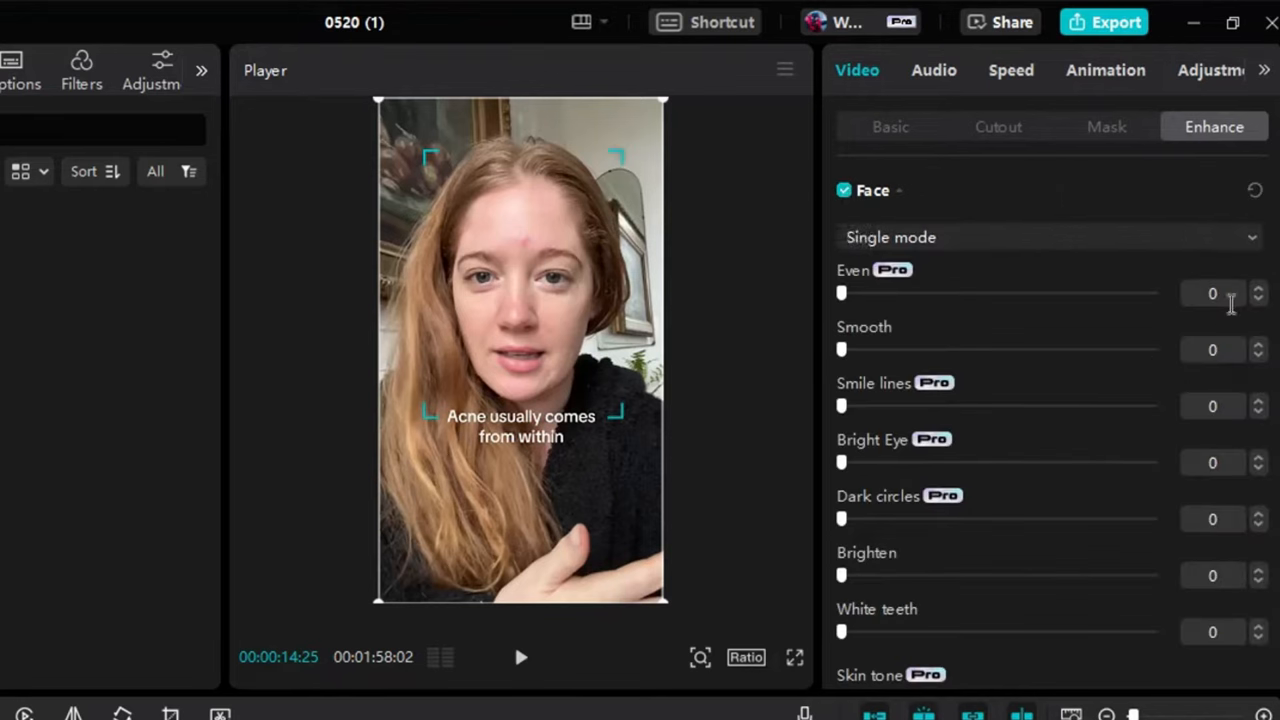
{"action": "mouse_move", "coordinate": [616, 616]}
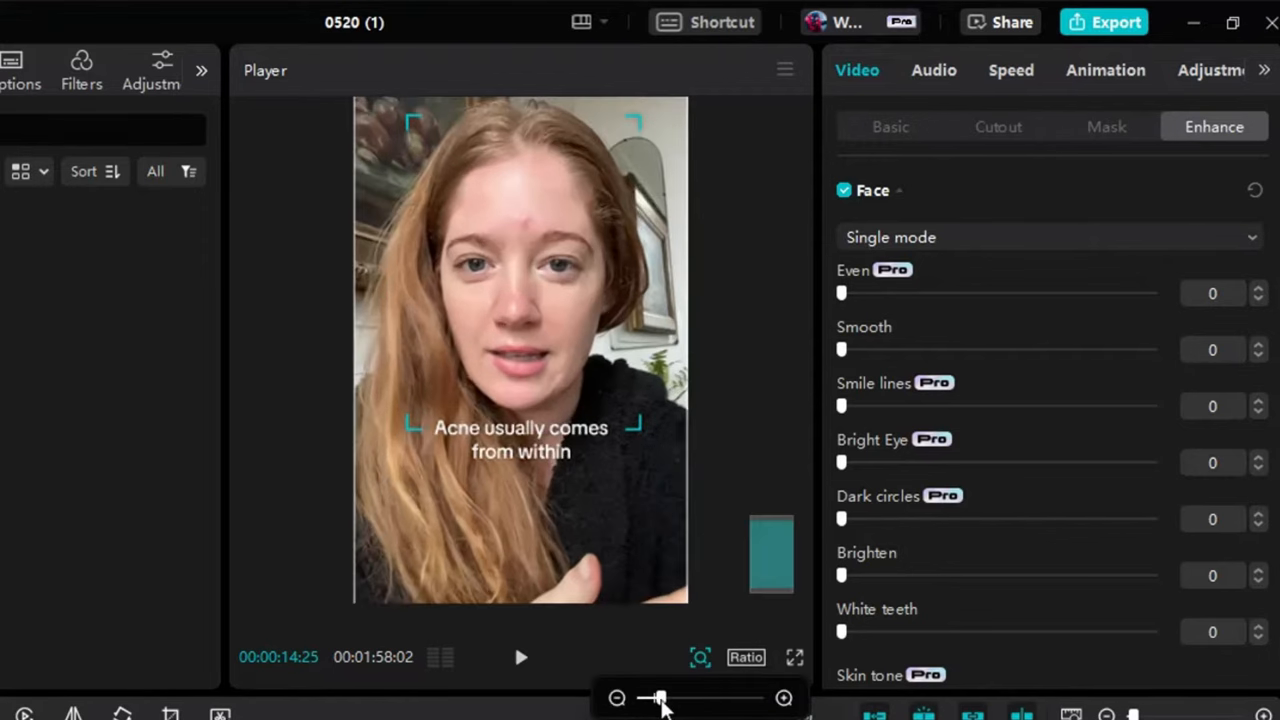
{"action": "left_click_drag", "start_coordinate": [656, 698], "coordinate": [668, 698]}
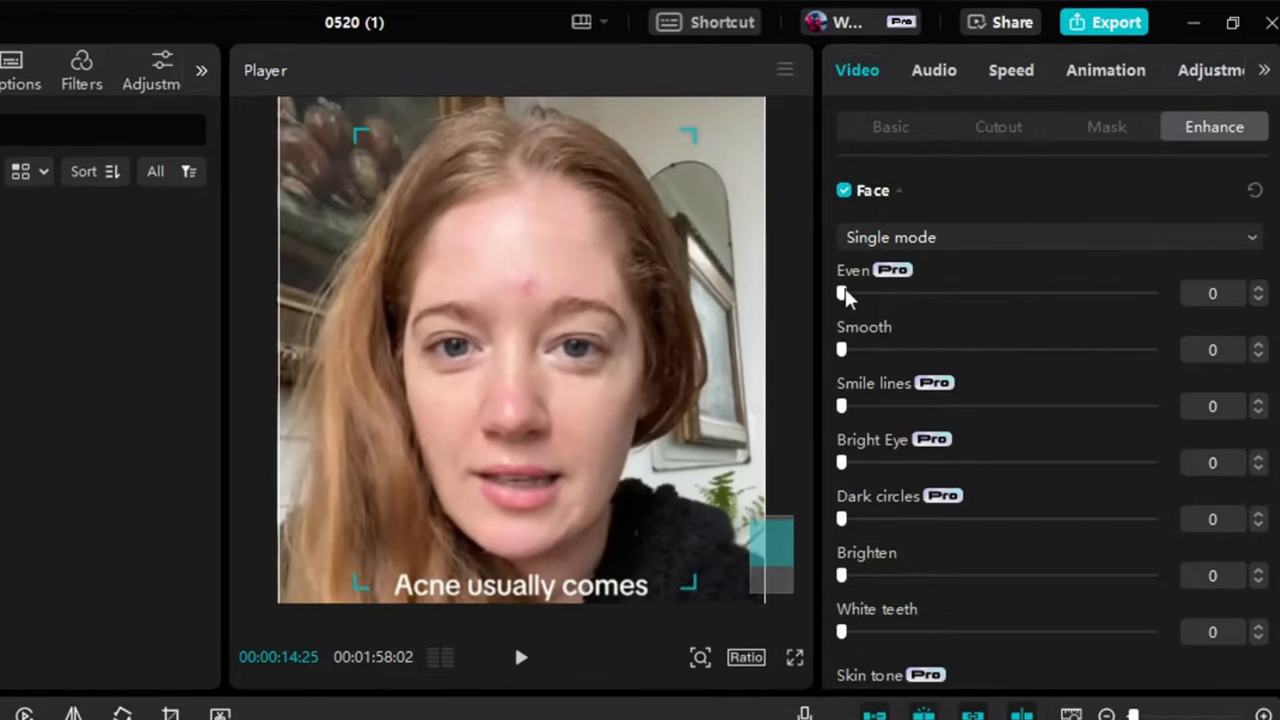
Set skin Even to about 40 and Smooth to about 19 after trying full strength.
{"action": "left_click_drag", "start_coordinate": [840, 292], "coordinate": [1072, 292]}
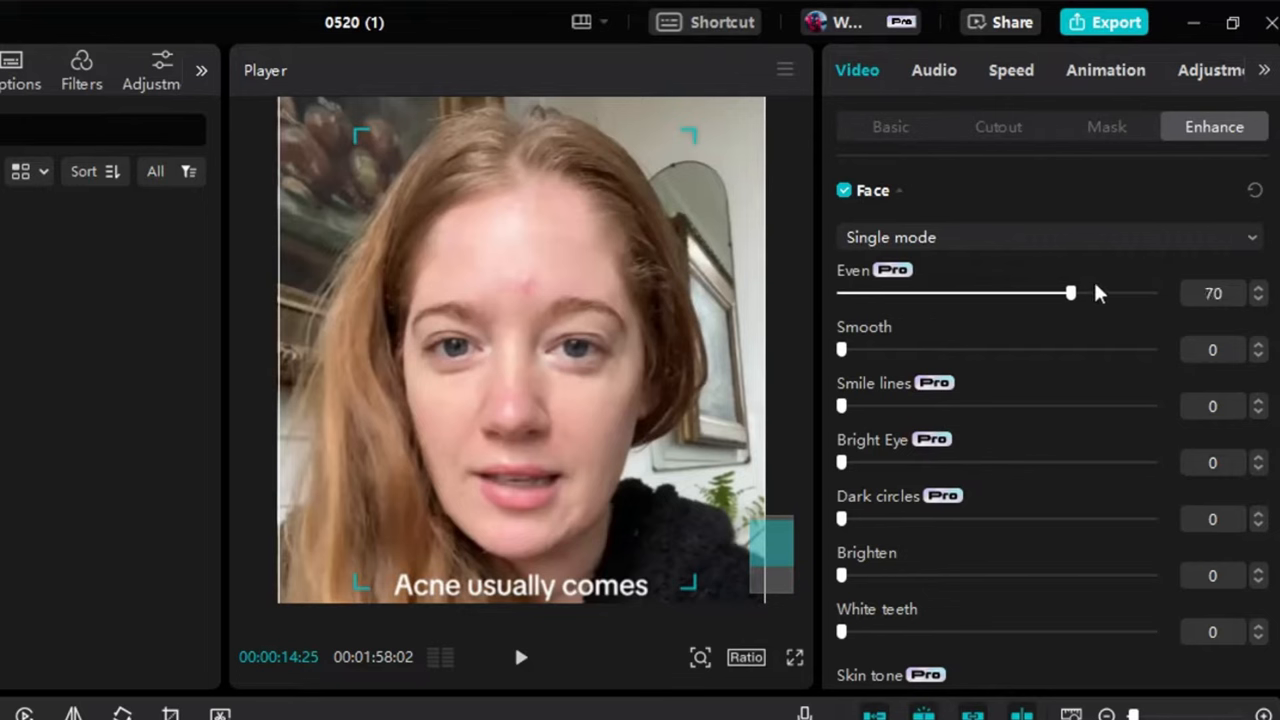
{"action": "left_click_drag", "start_coordinate": [1070, 292], "coordinate": [1156, 292]}
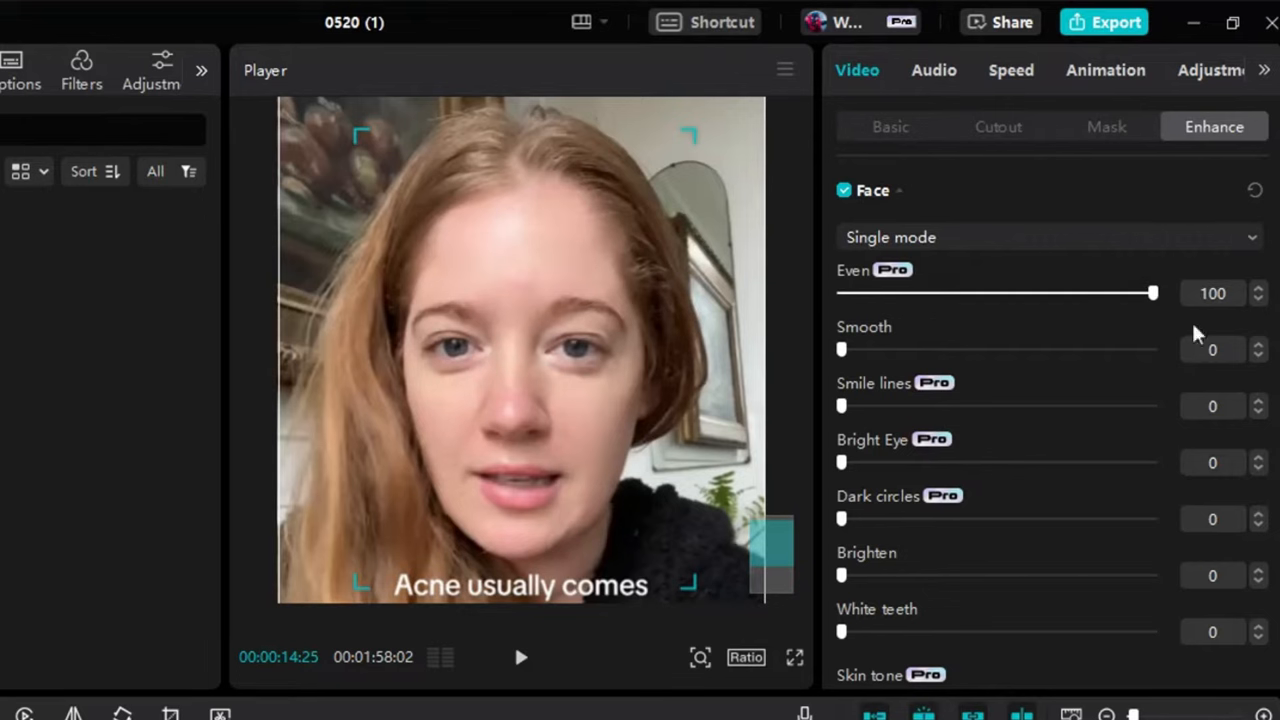
{"action": "left_click_drag", "start_coordinate": [1152, 292], "coordinate": [938, 292]}
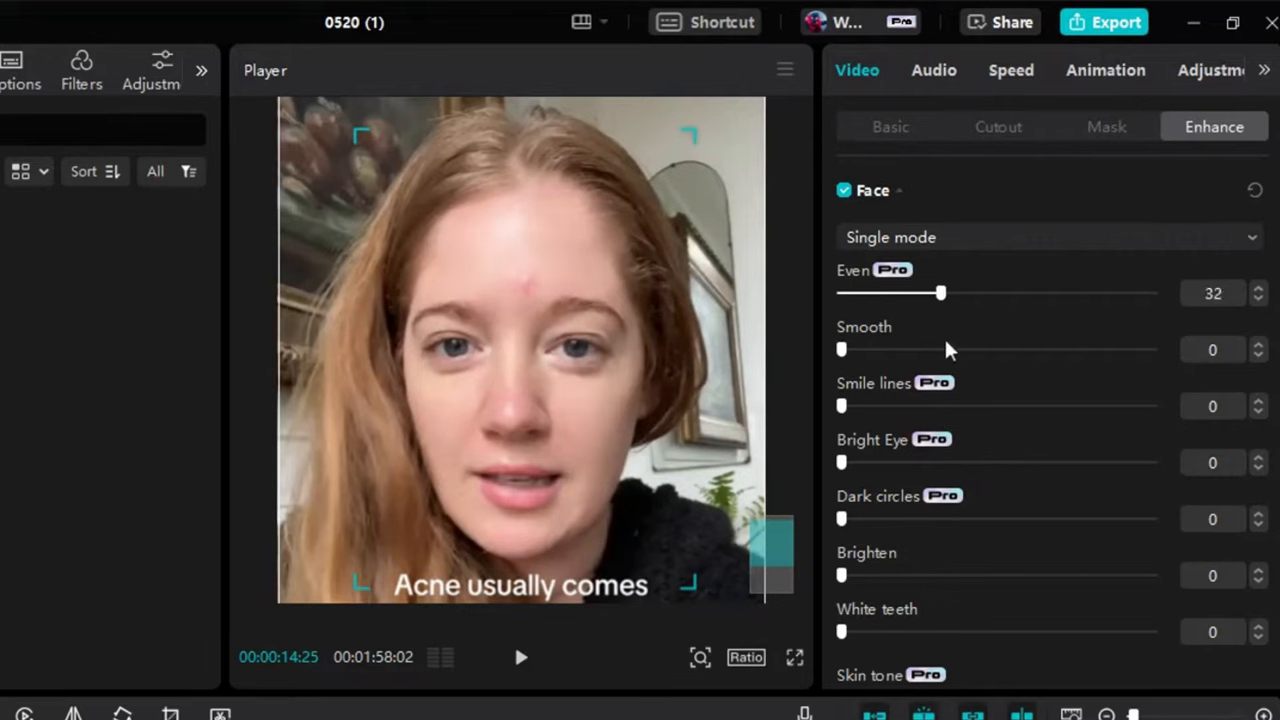
{"action": "left_click_drag", "start_coordinate": [842, 348], "coordinate": [1016, 348]}
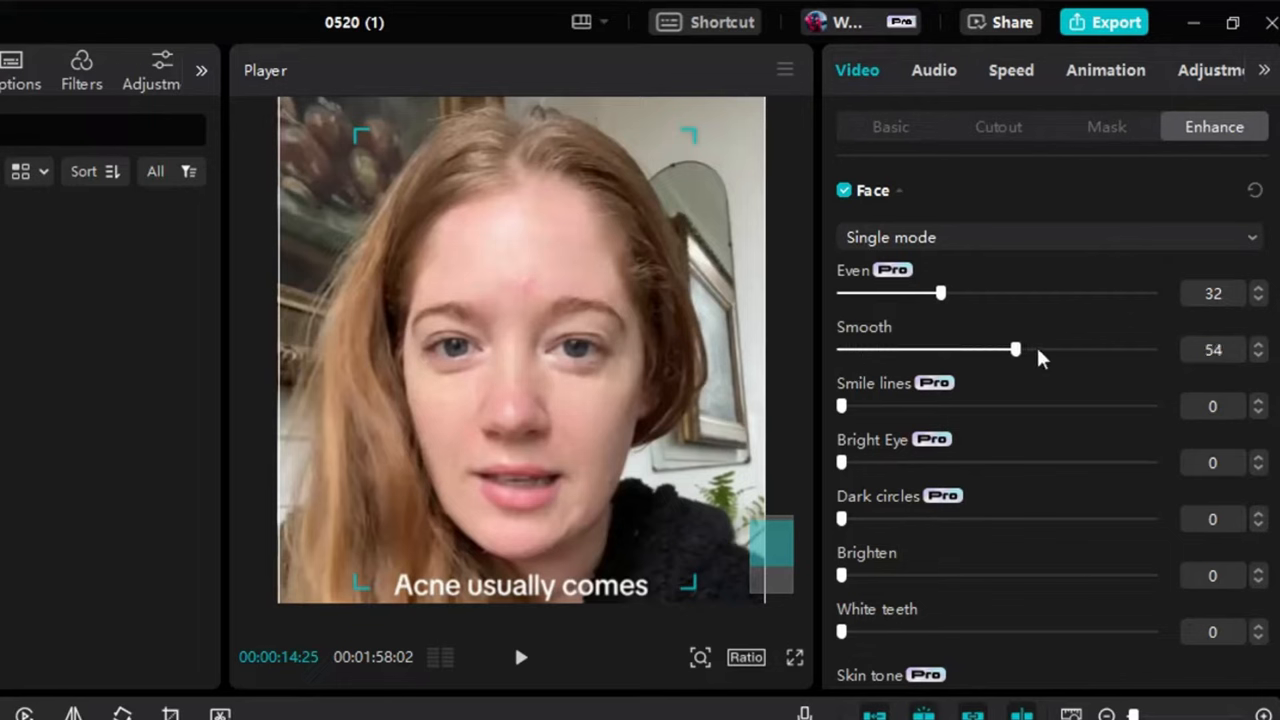
{"action": "left_click_drag", "start_coordinate": [1016, 348], "coordinate": [1152, 348]}
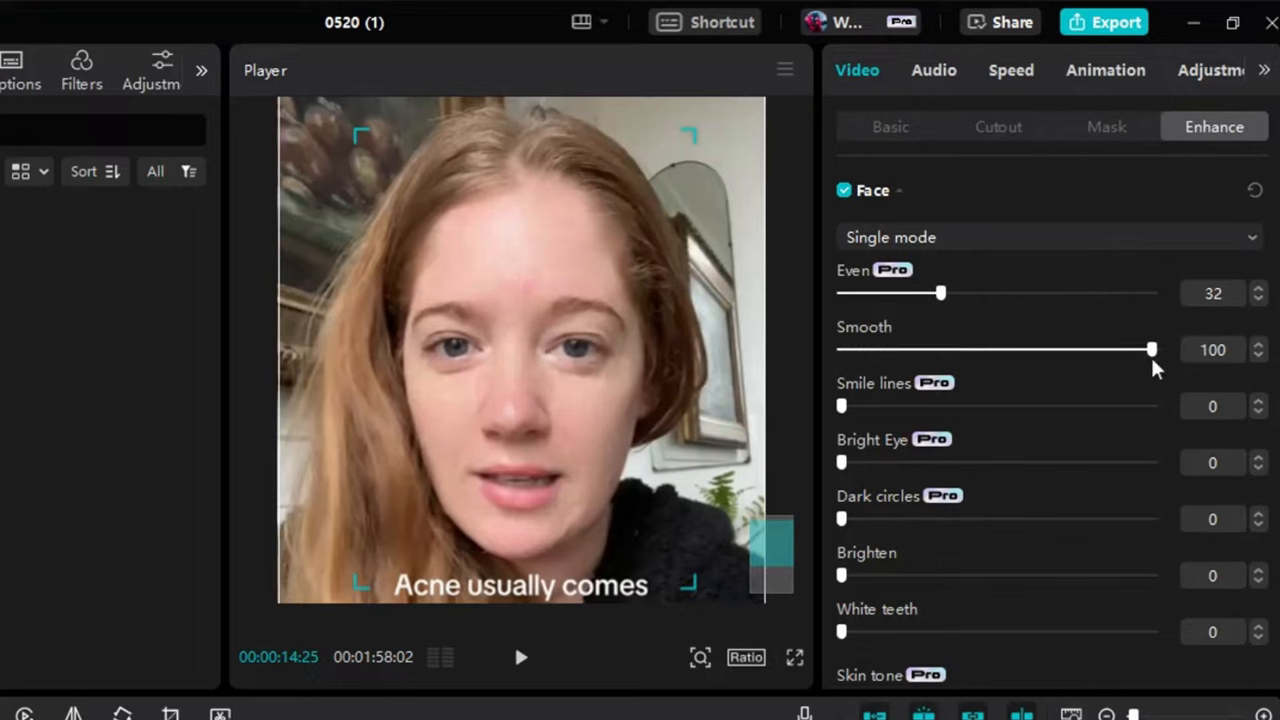
{"action": "left_click_drag", "start_coordinate": [1152, 348], "coordinate": [1006, 348]}
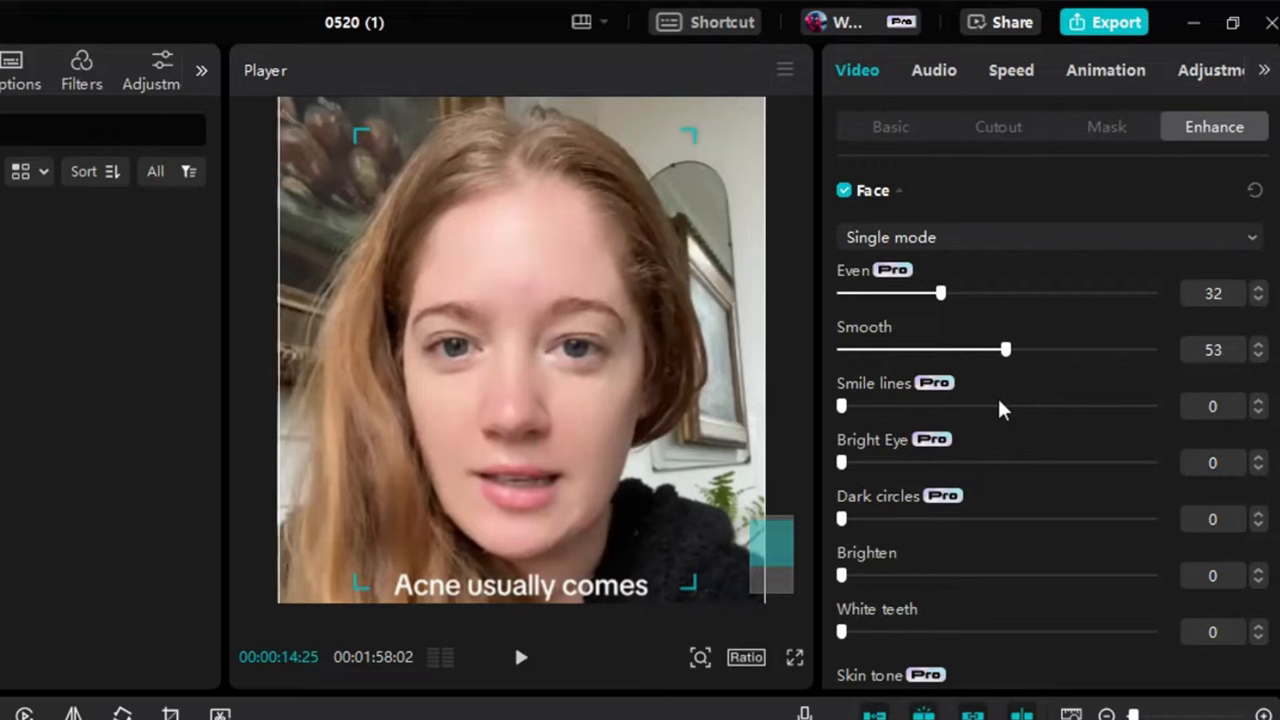
{"action": "left_click_drag", "start_coordinate": [1004, 348], "coordinate": [962, 348]}
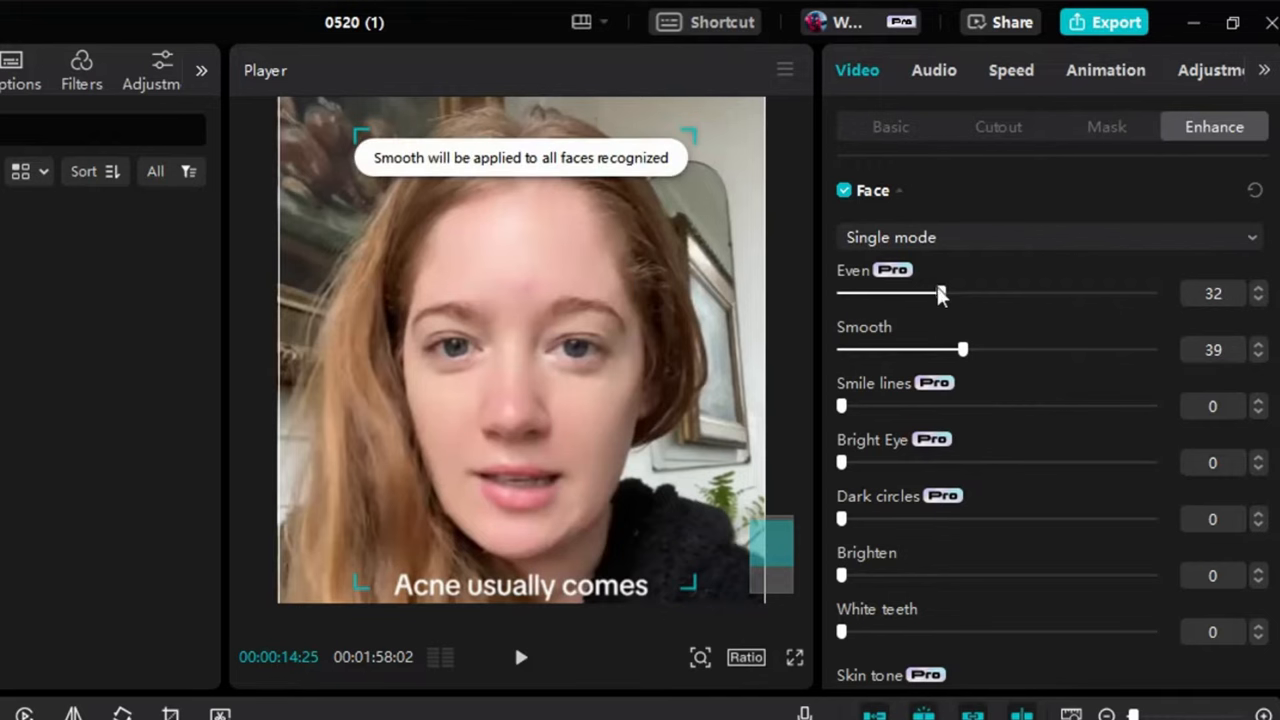
{"action": "left_click_drag", "start_coordinate": [908, 292], "coordinate": [1052, 292]}
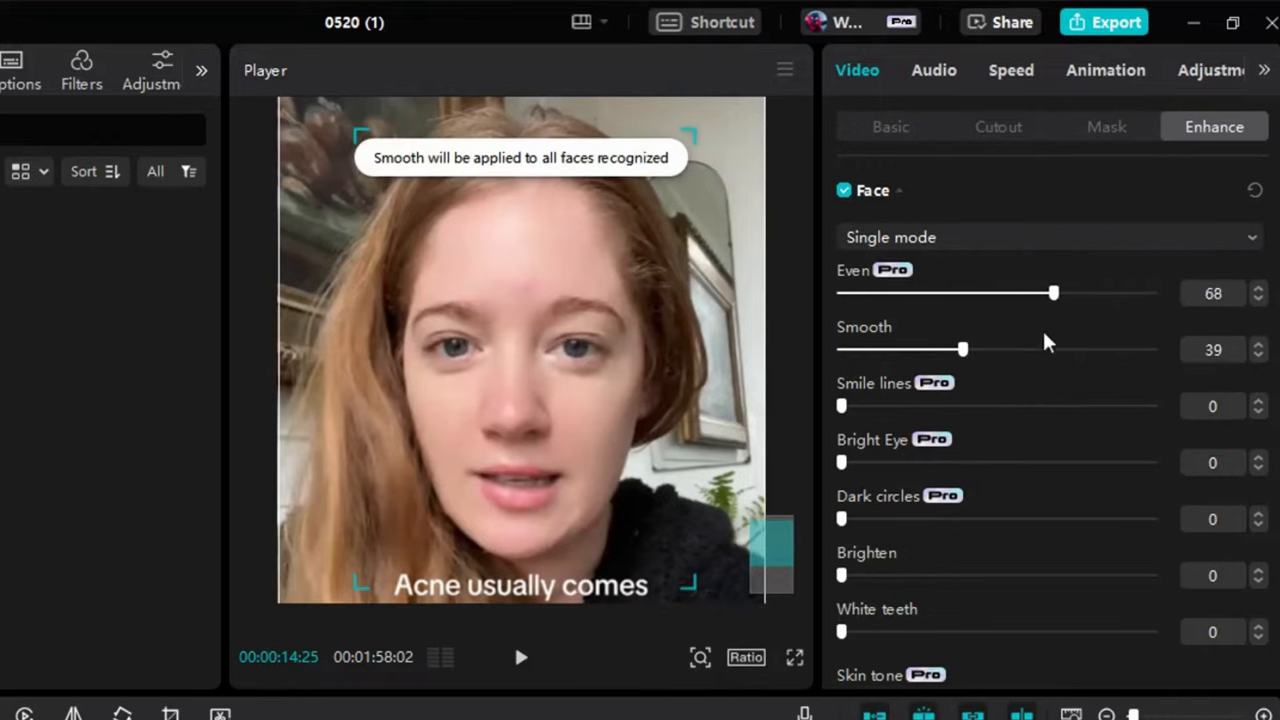
{"action": "left_click_drag", "start_coordinate": [1052, 292], "coordinate": [992, 292]}
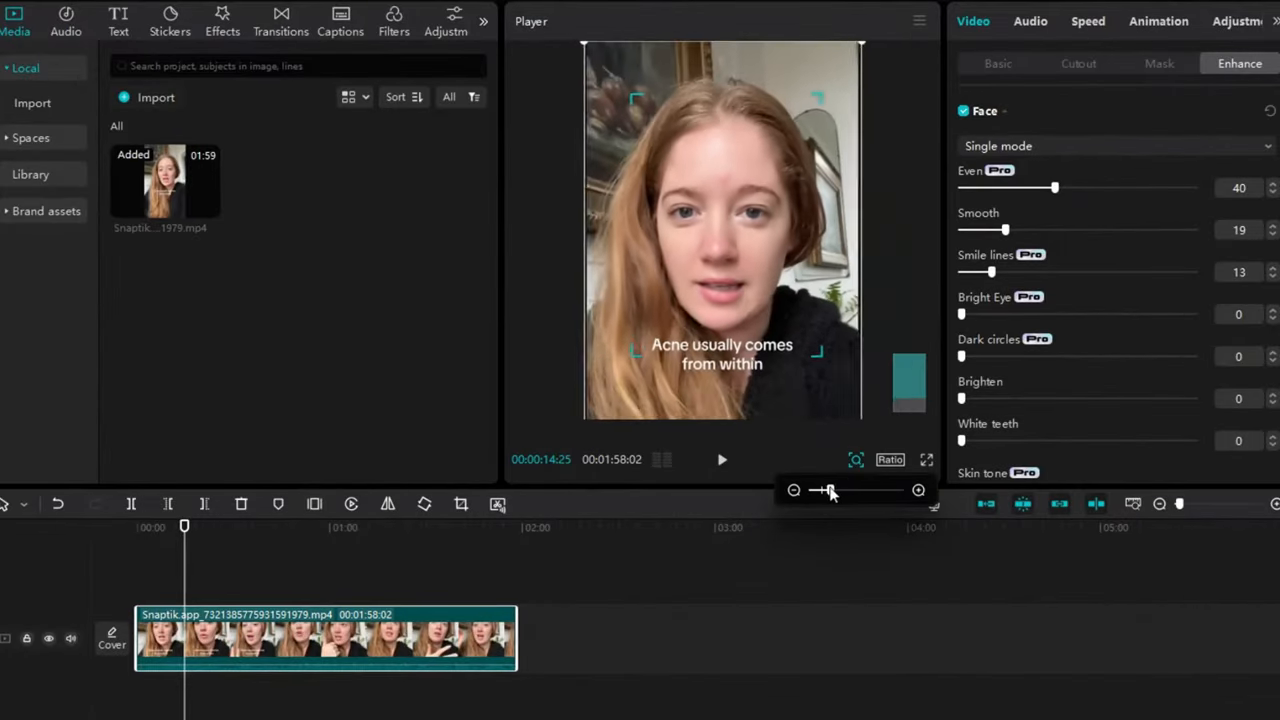
Set Bright Eye 21, Dark circles 100, Brighten 30 and White teeth 36.
{"action": "left_click_drag", "start_coordinate": [828, 490], "coordinate": [818, 490]}
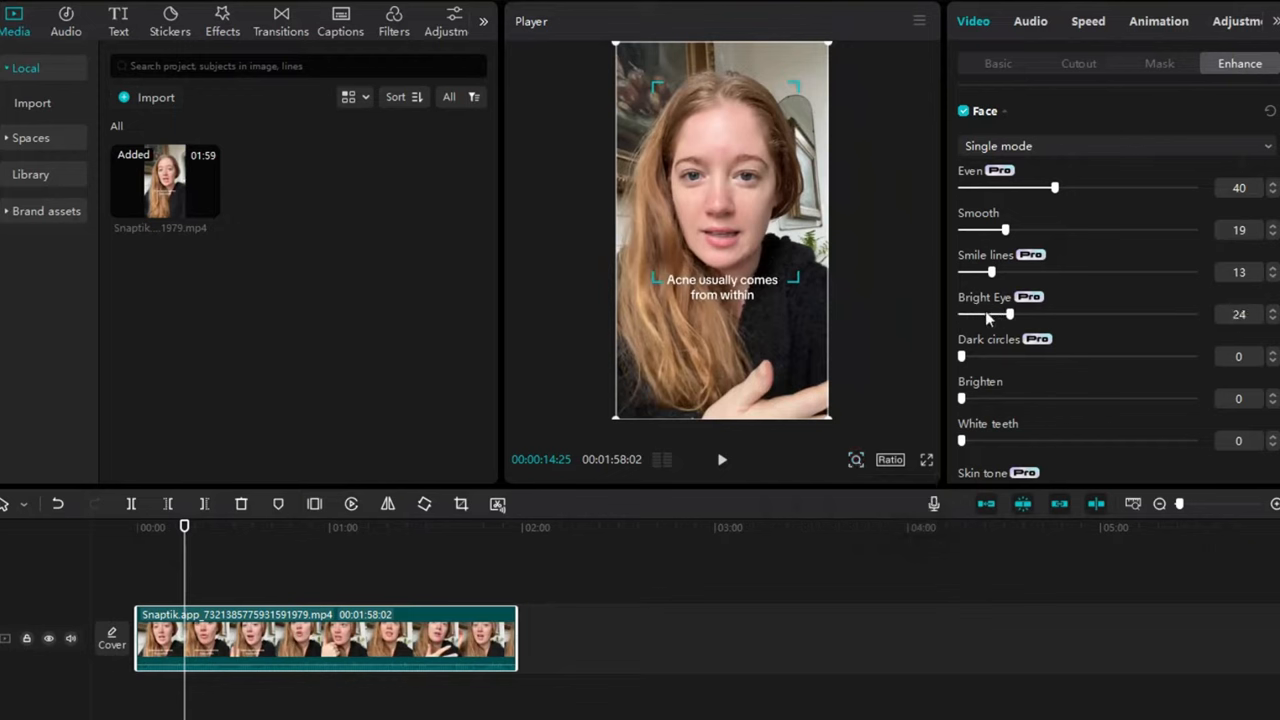
{"action": "left_click_drag", "start_coordinate": [1010, 314], "coordinate": [1112, 314]}
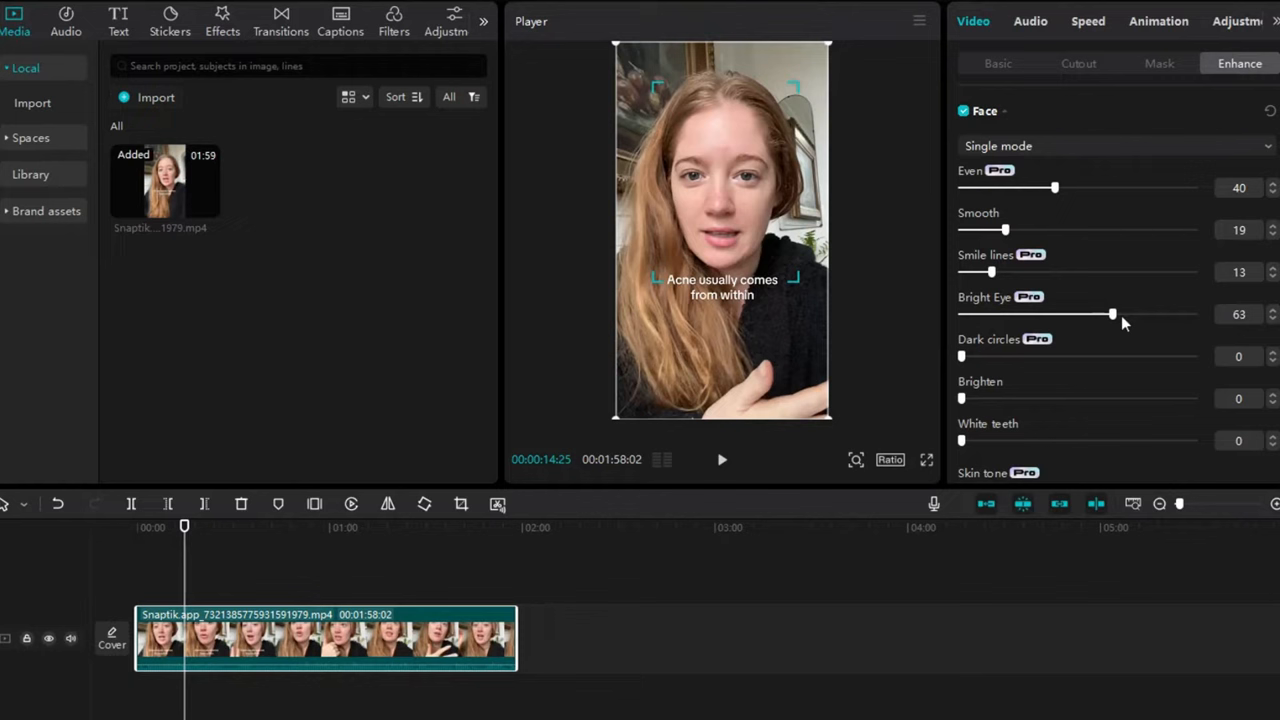
{"action": "left_click_drag", "start_coordinate": [1112, 314], "coordinate": [1010, 314]}
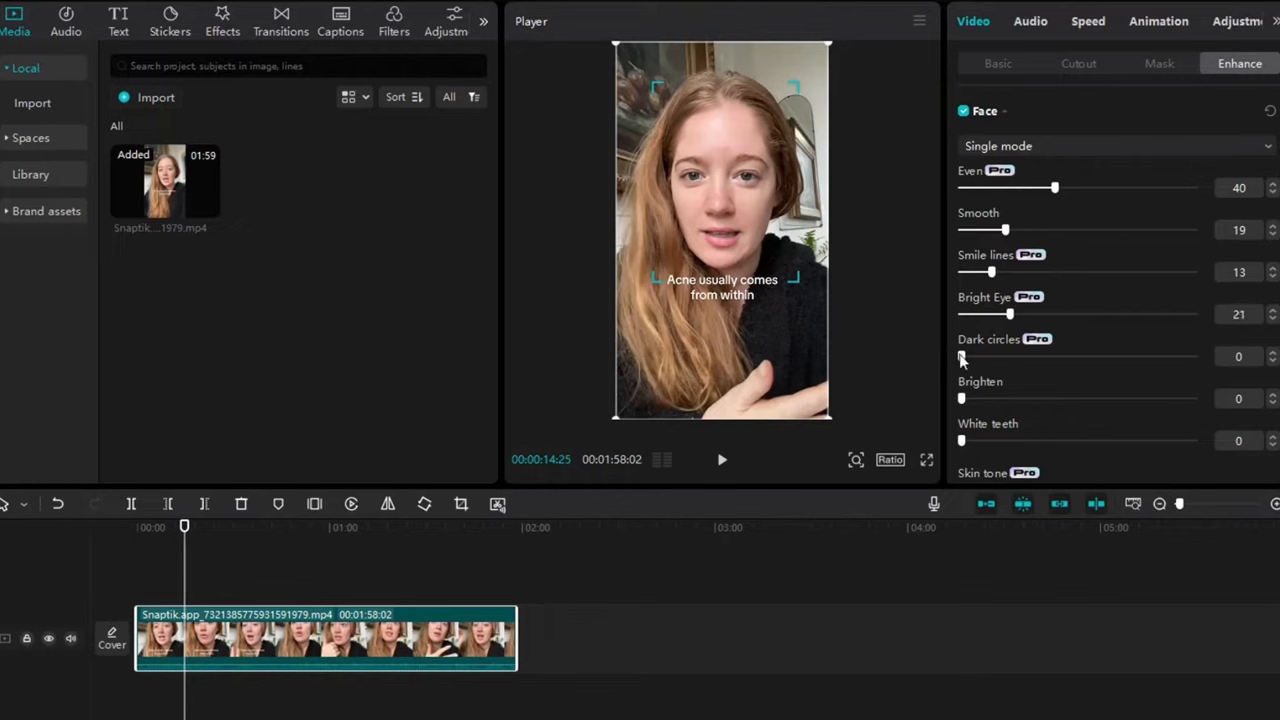
{"action": "left_click_drag", "start_coordinate": [962, 356], "coordinate": [1192, 356]}
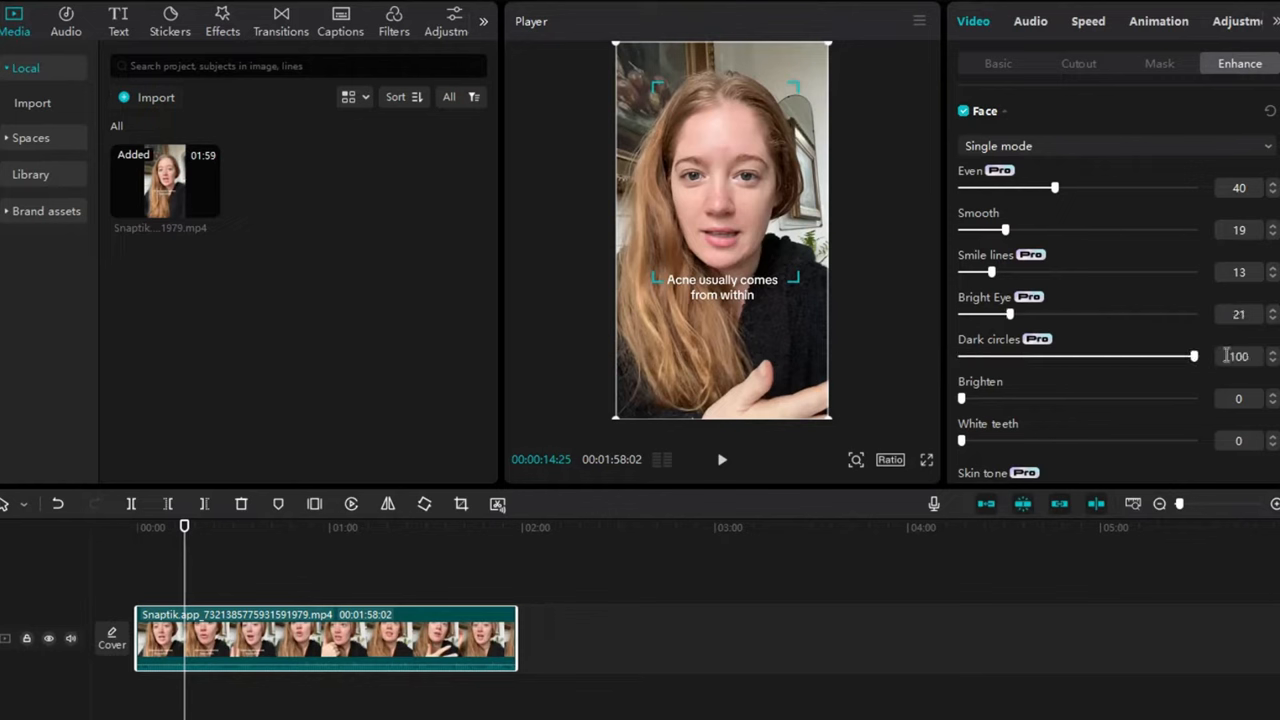
{"action": "left_click_drag", "start_coordinate": [960, 398], "coordinate": [1032, 398]}
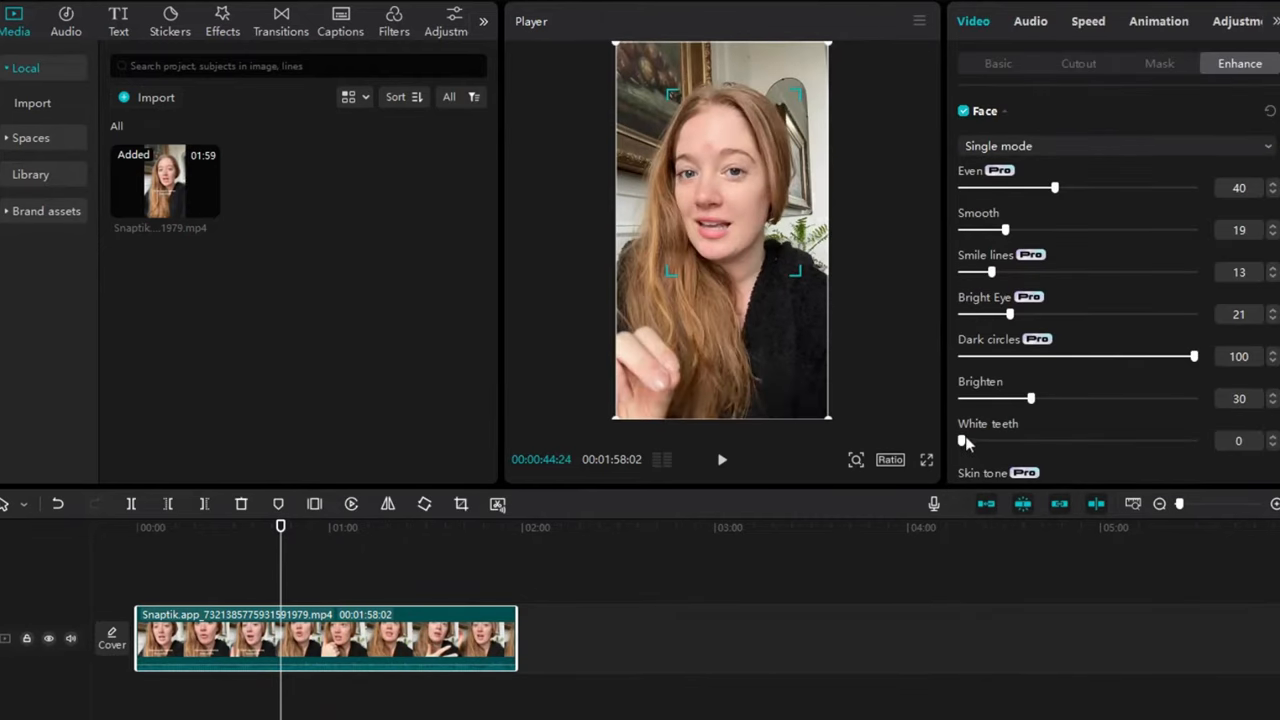
{"action": "left_click_drag", "start_coordinate": [960, 440], "coordinate": [1068, 440]}
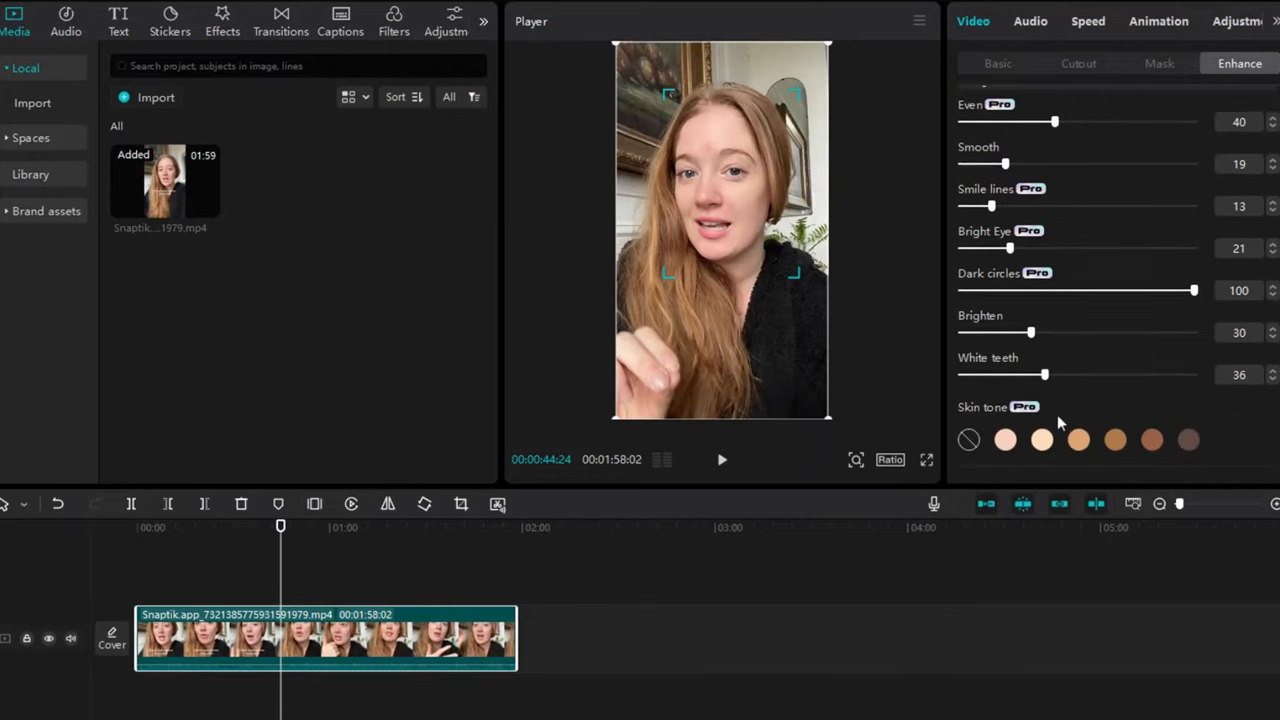
Try several Skin tone swatches and settle on a warmer ivory shade.
{"action": "scroll", "scroll_direction": "down", "scroll_amount": 3}
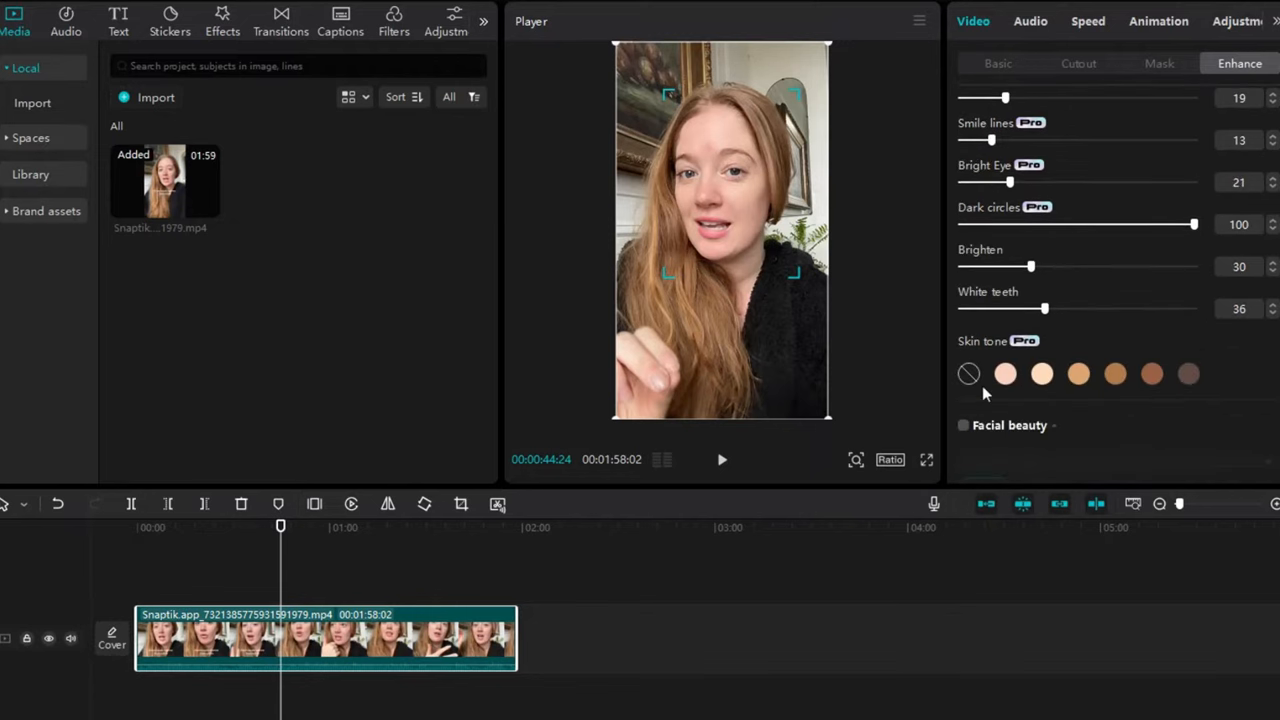
{"action": "left_click", "coordinate": [1004, 374]}
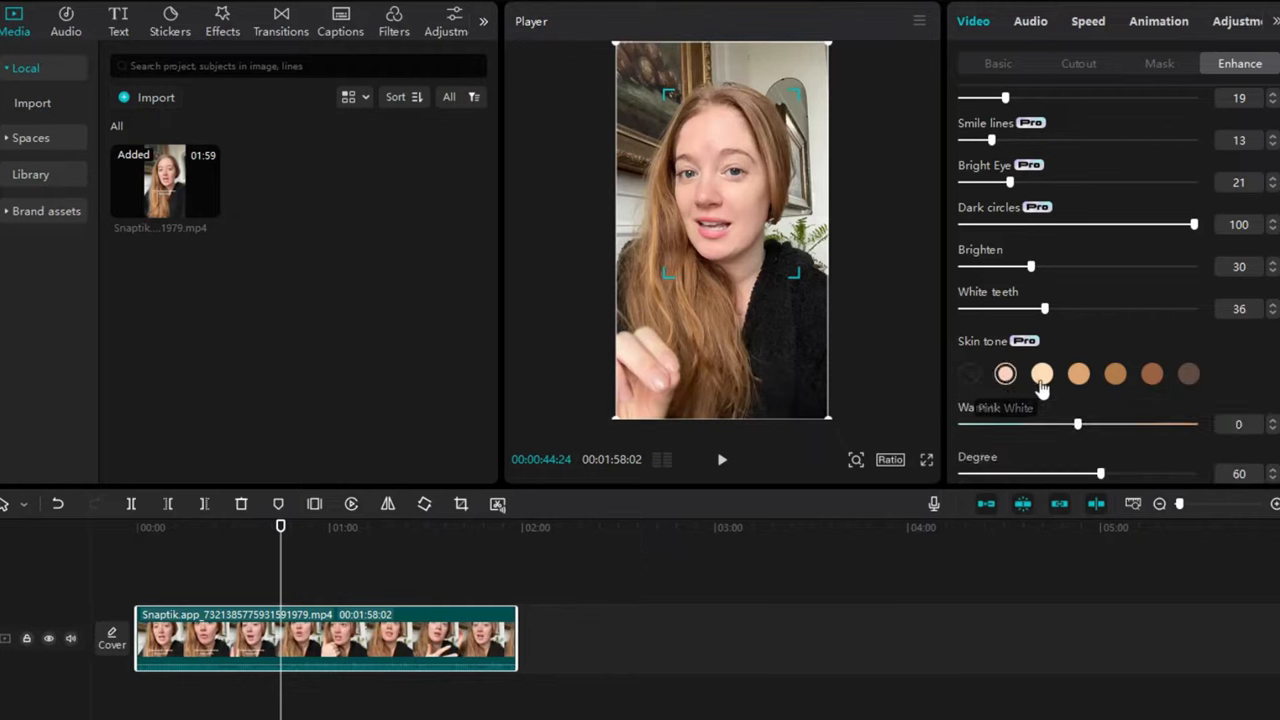
{"action": "left_click", "coordinate": [1188, 374]}
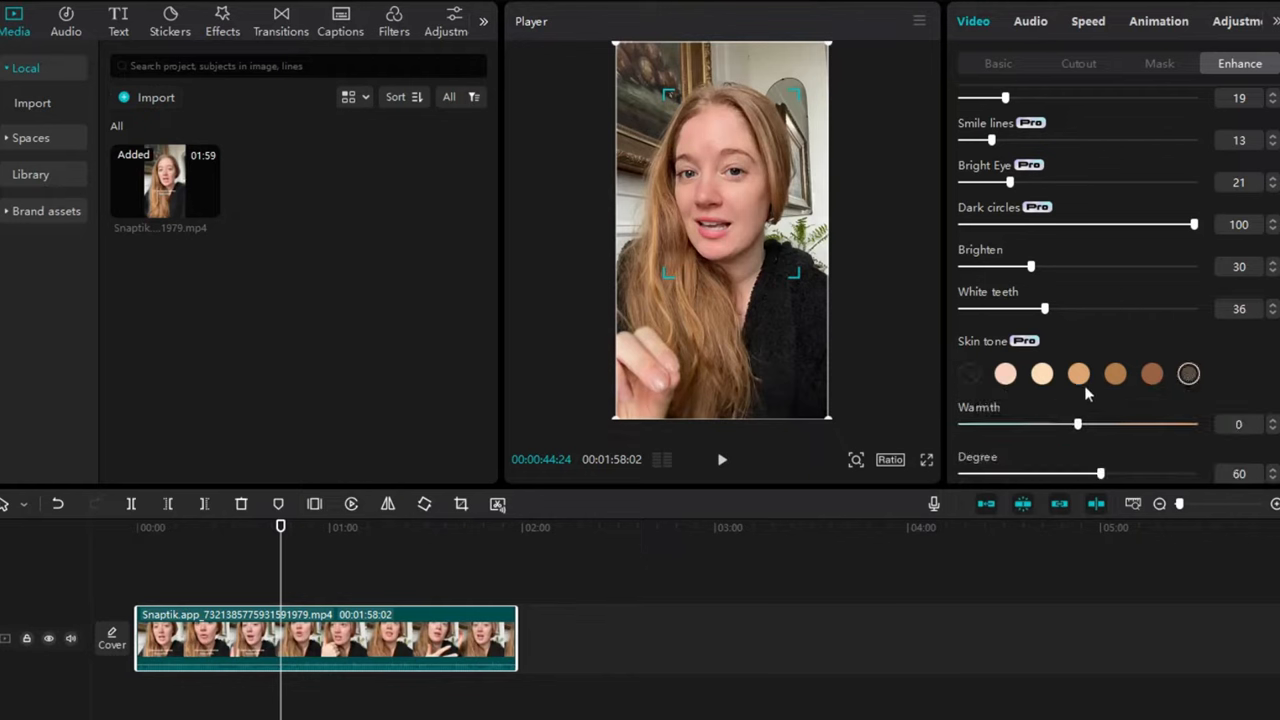
{"action": "left_click", "coordinate": [1152, 374]}
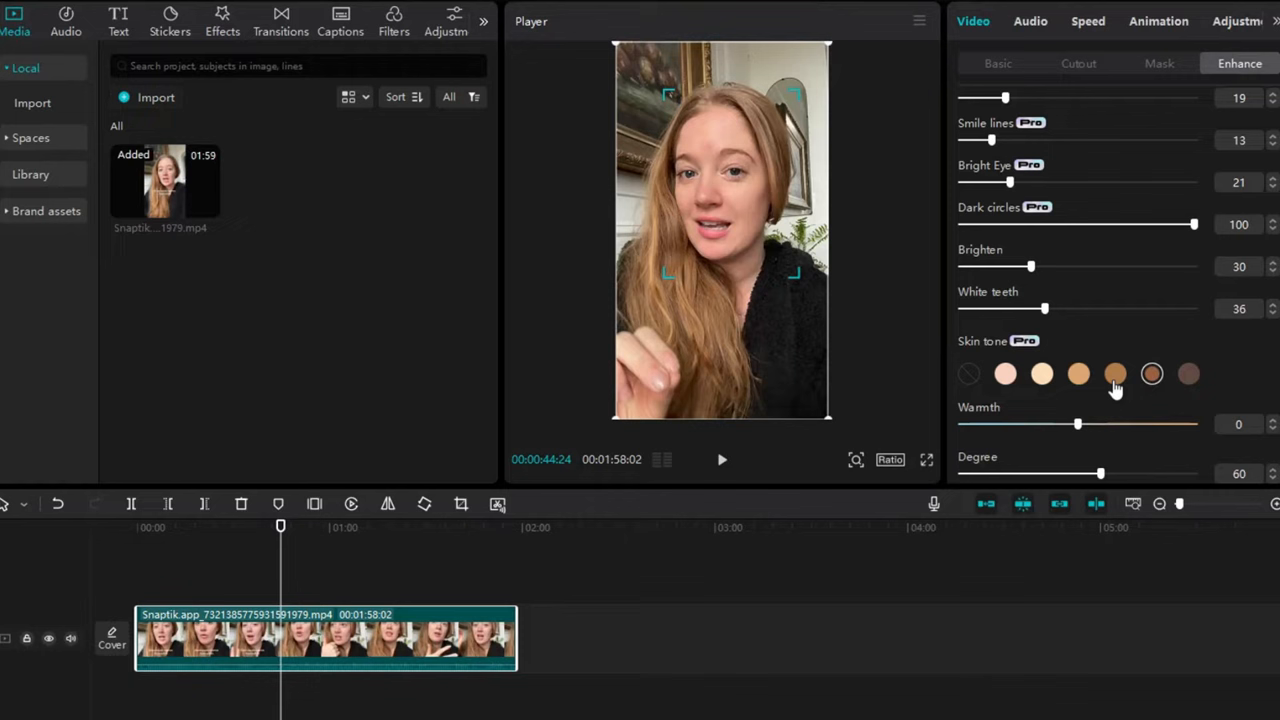
{"action": "left_click", "coordinate": [1040, 374]}
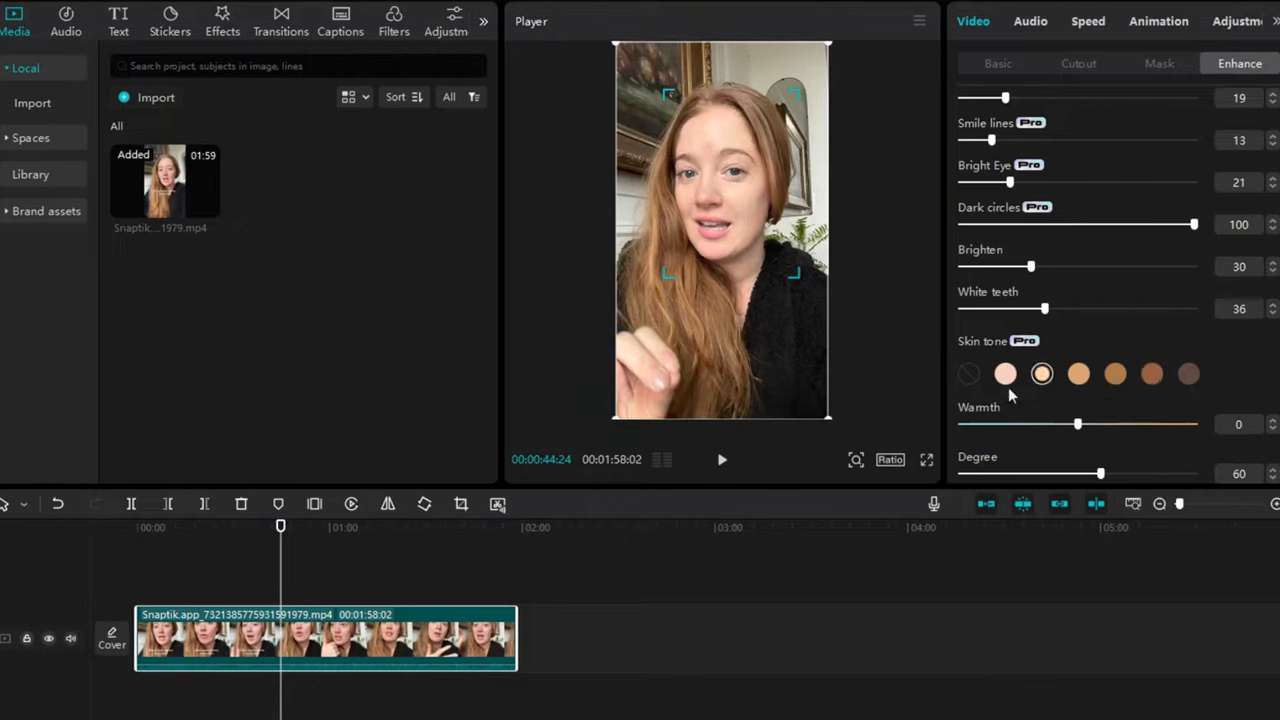
{"action": "left_click", "coordinate": [968, 374]}
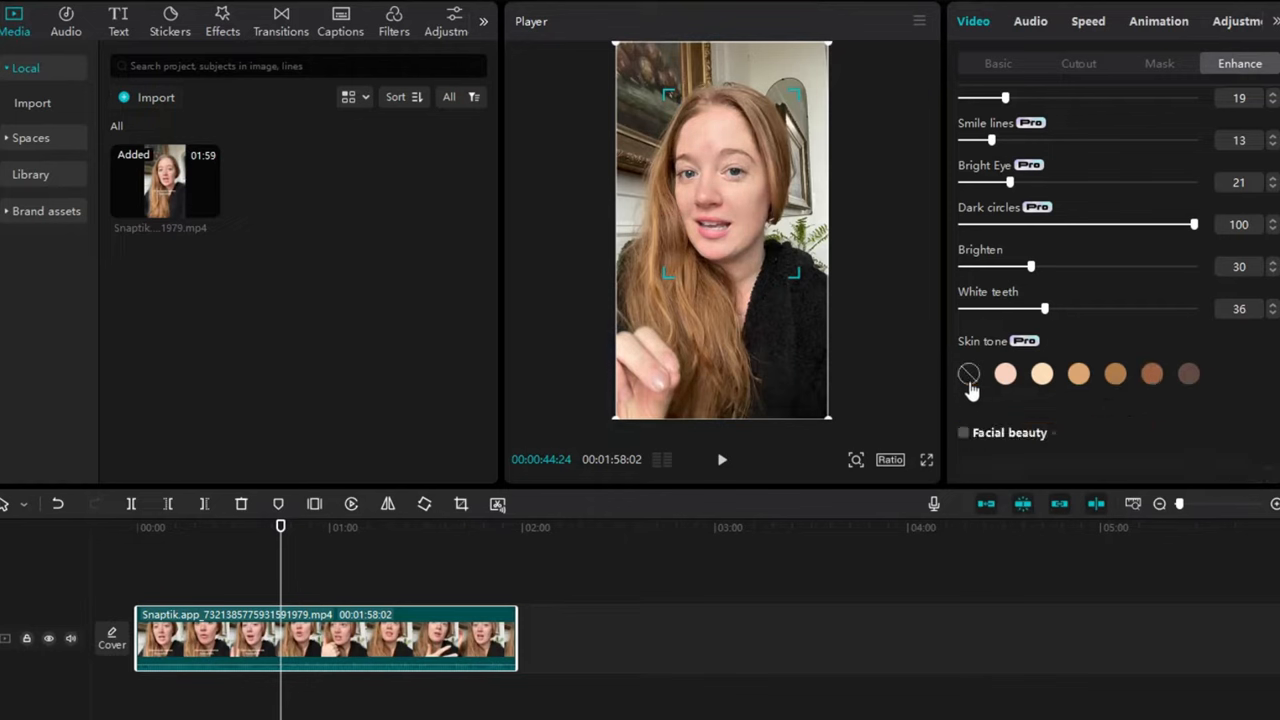
{"action": "left_click", "coordinate": [1040, 374]}
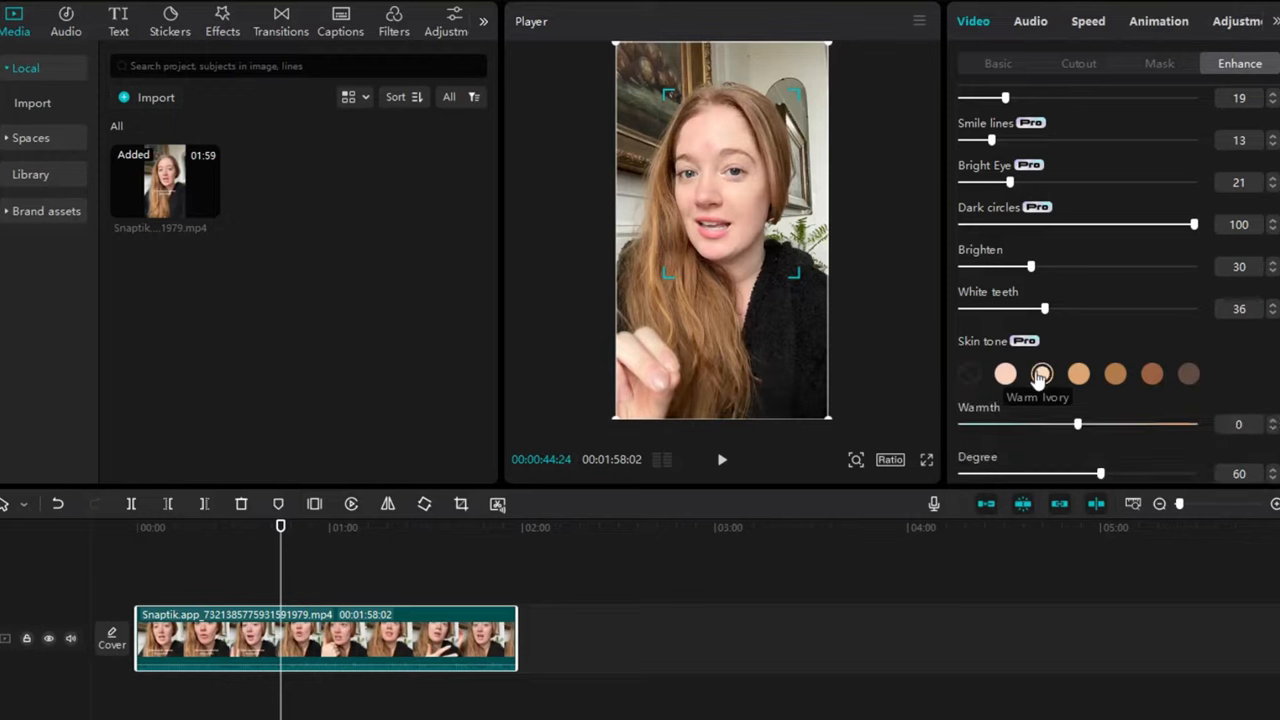
{"action": "left_click", "coordinate": [1078, 374]}
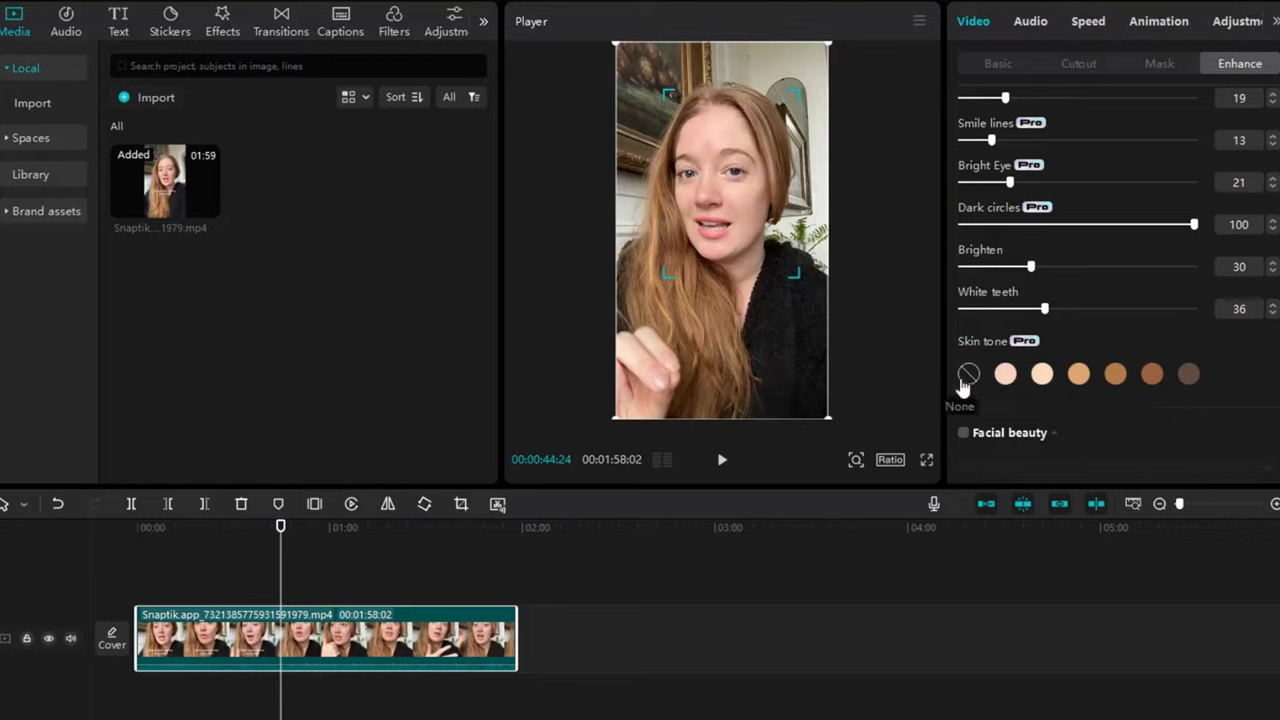
{"action": "left_click", "coordinate": [1078, 374]}
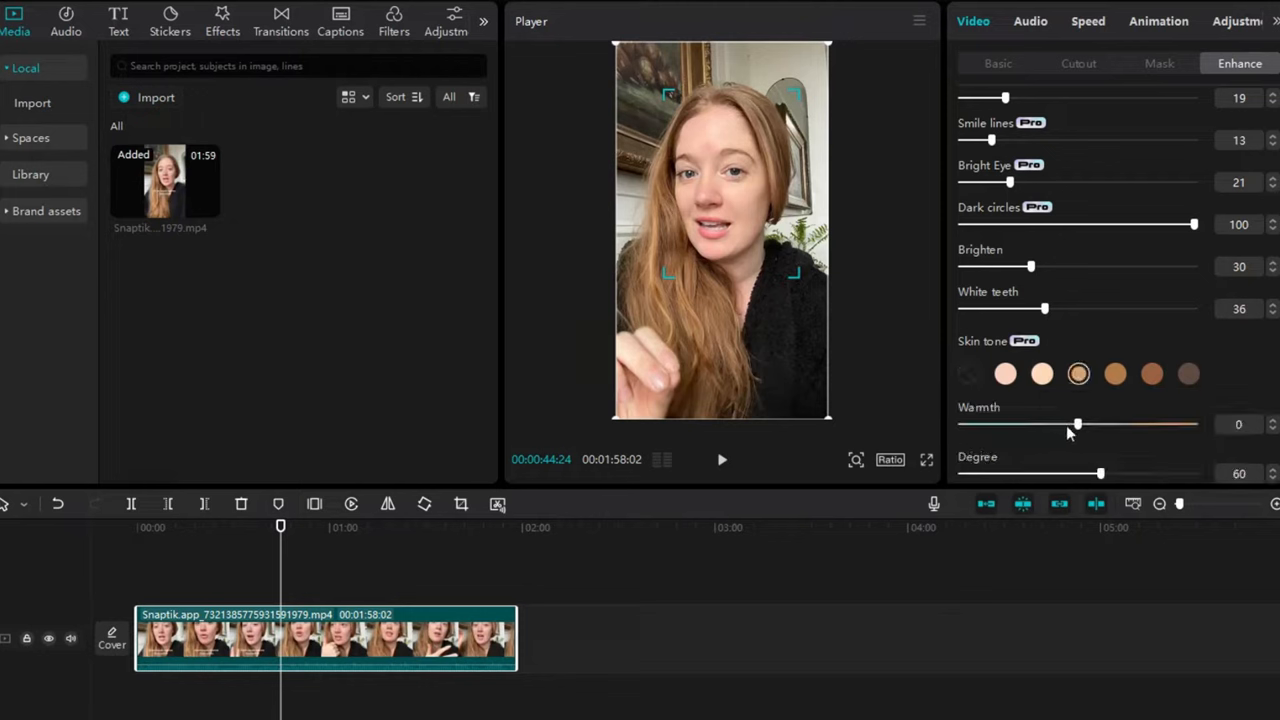
Lower the skin tone Warmth to -17 and Degree to 46.
{"action": "left_click_drag", "start_coordinate": [1076, 424], "coordinate": [1044, 424]}
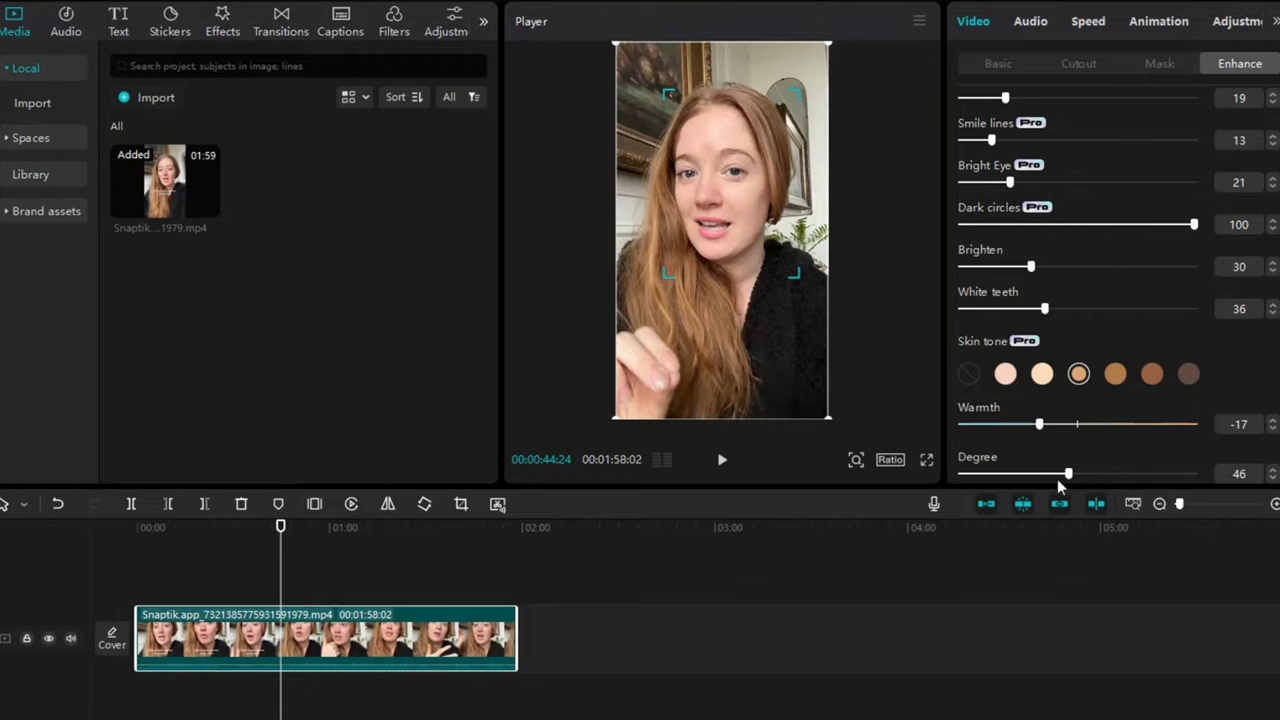
{"action": "left_click_drag", "start_coordinate": [1070, 472], "coordinate": [1040, 472]}
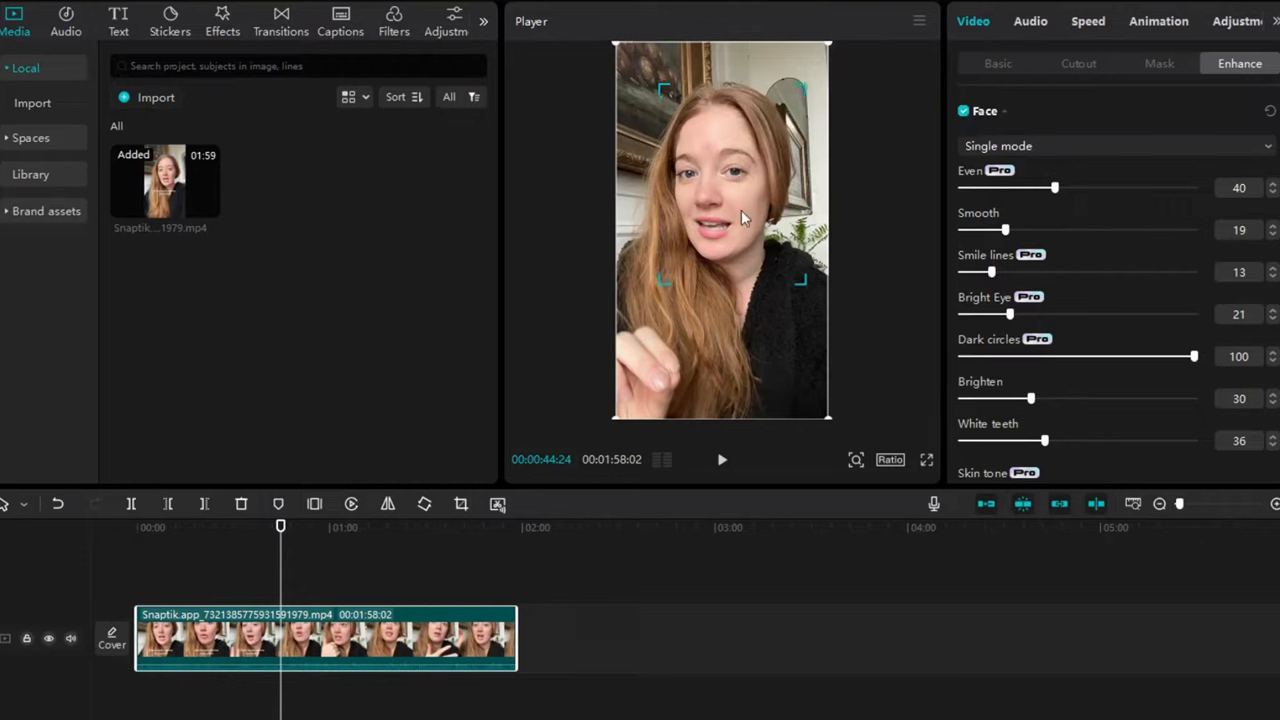
{"action": "mouse_move", "coordinate": [966, 188]}
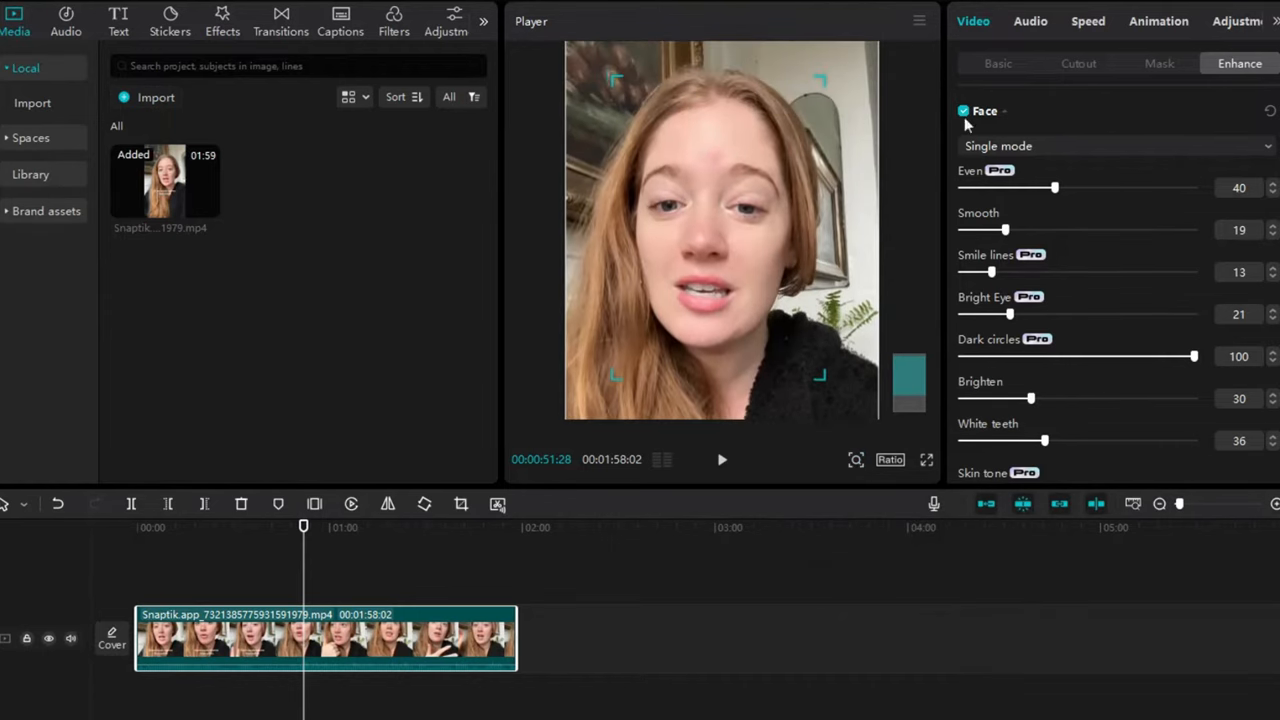
{"action": "left_click", "coordinate": [958, 112]}
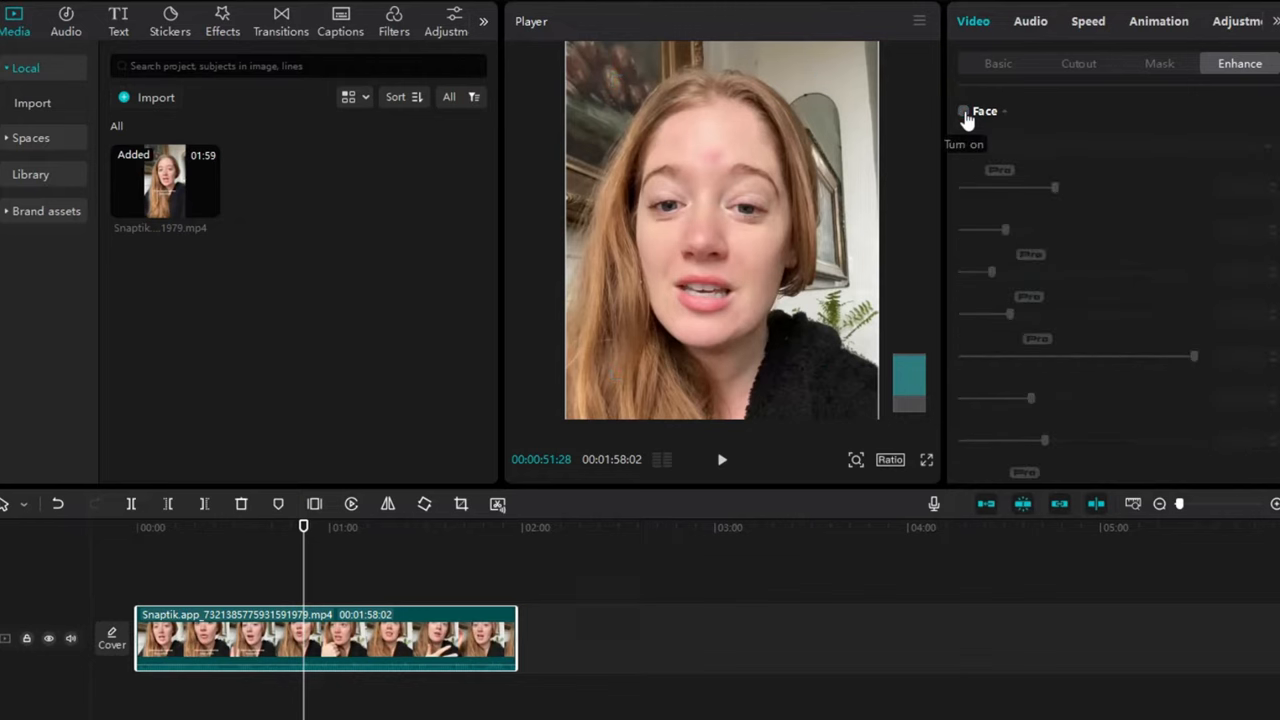
{"action": "left_click", "coordinate": [960, 112]}
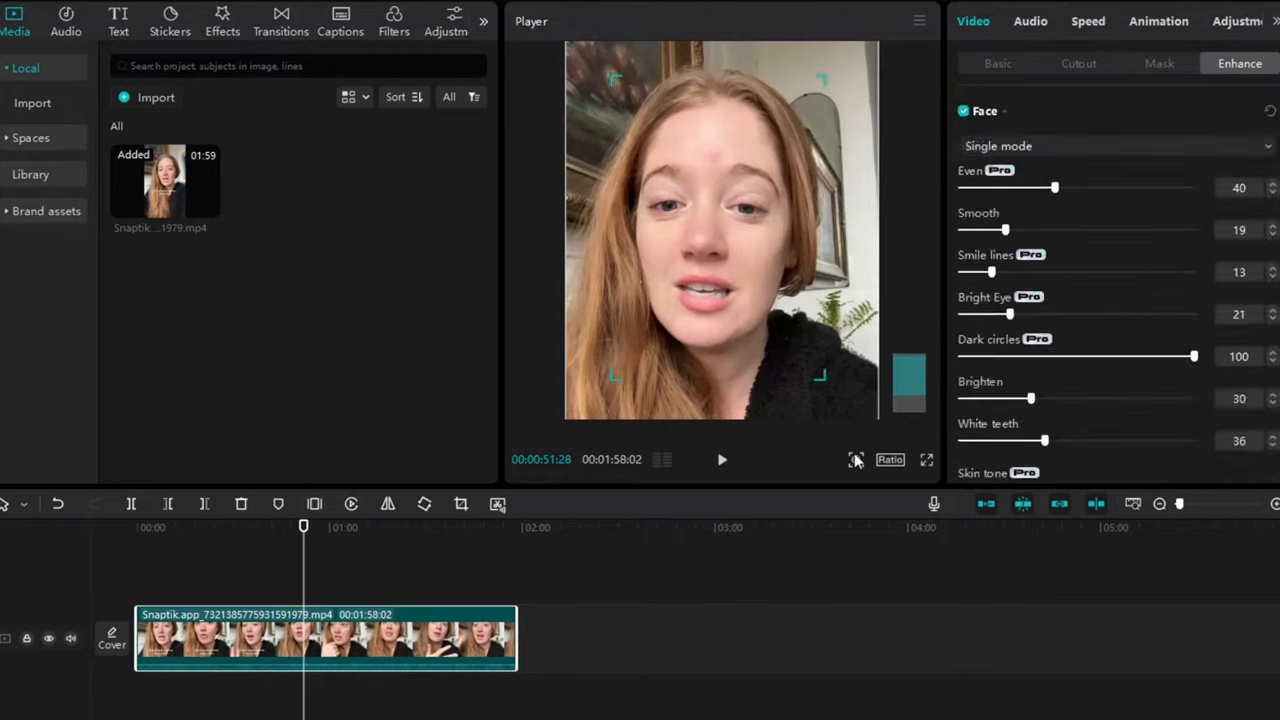
{"action": "left_click", "coordinate": [856, 460]}
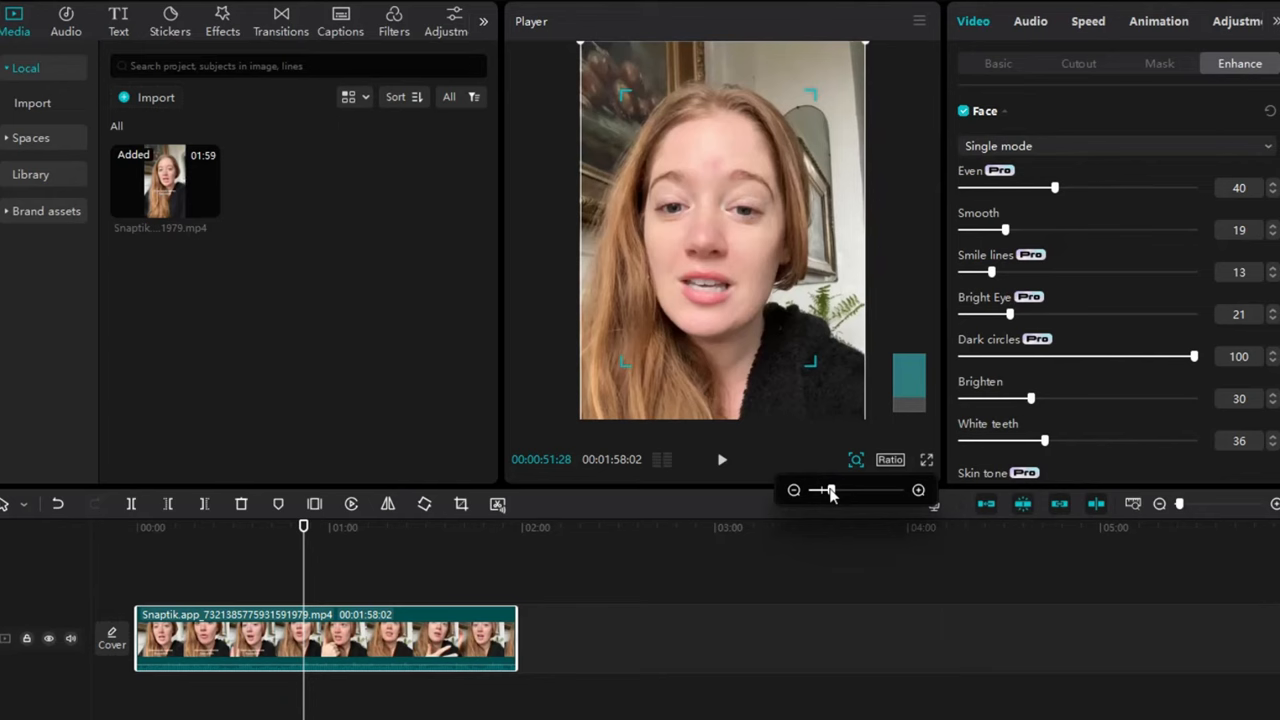
{"action": "left_click_drag", "start_coordinate": [830, 490], "coordinate": [818, 490]}
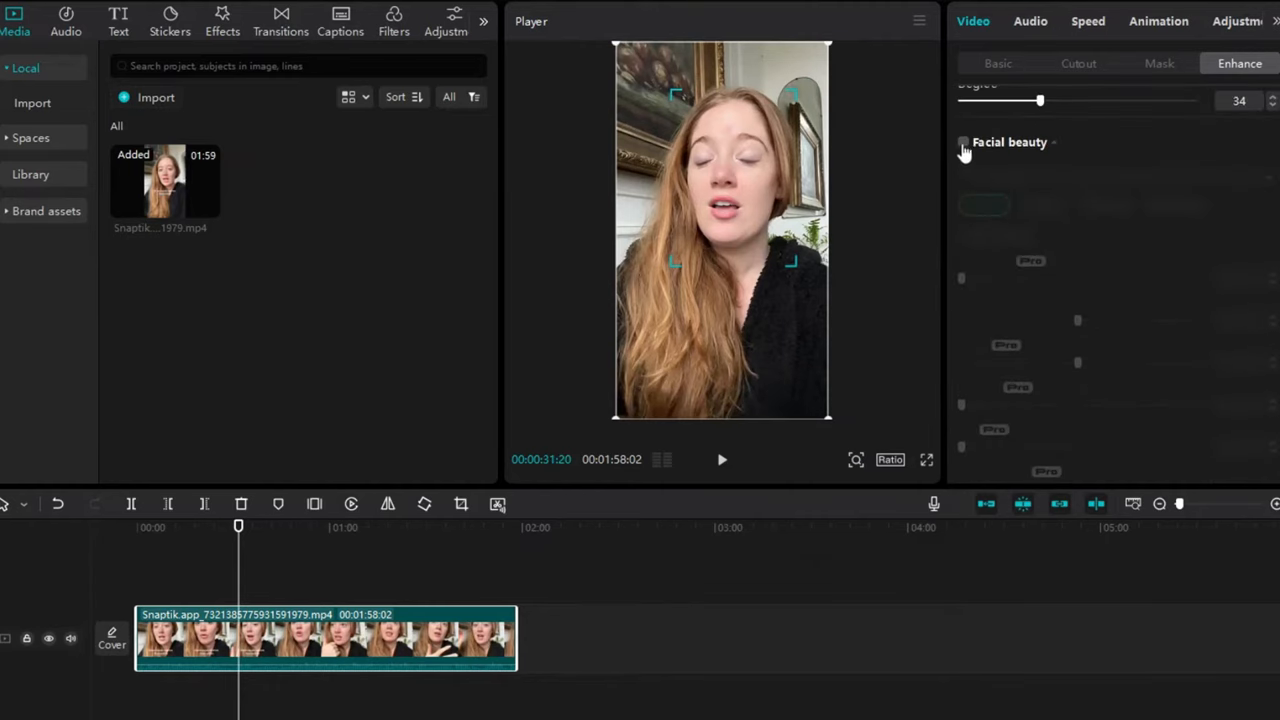
Enable Facial beauty, slim the face with Small face 42 and try the eye size slider.
{"action": "left_click", "coordinate": [960, 142]}
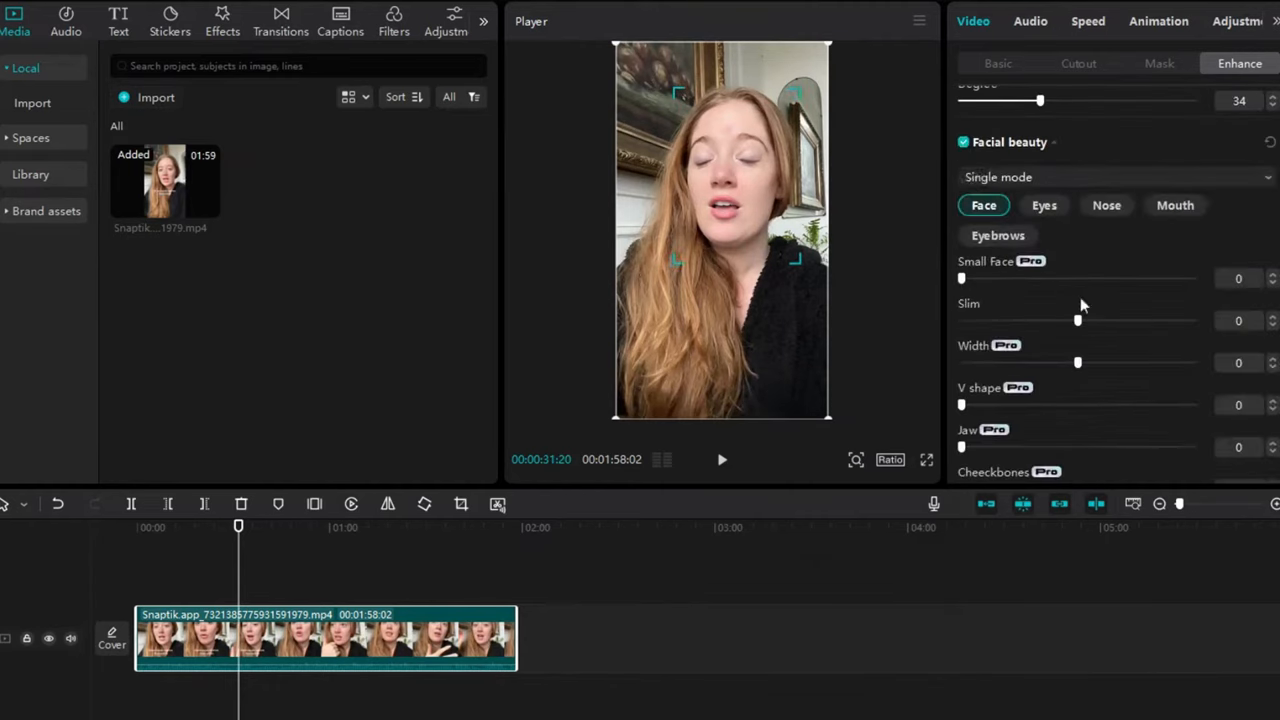
{"action": "left_click_drag", "start_coordinate": [962, 278], "coordinate": [1060, 278]}
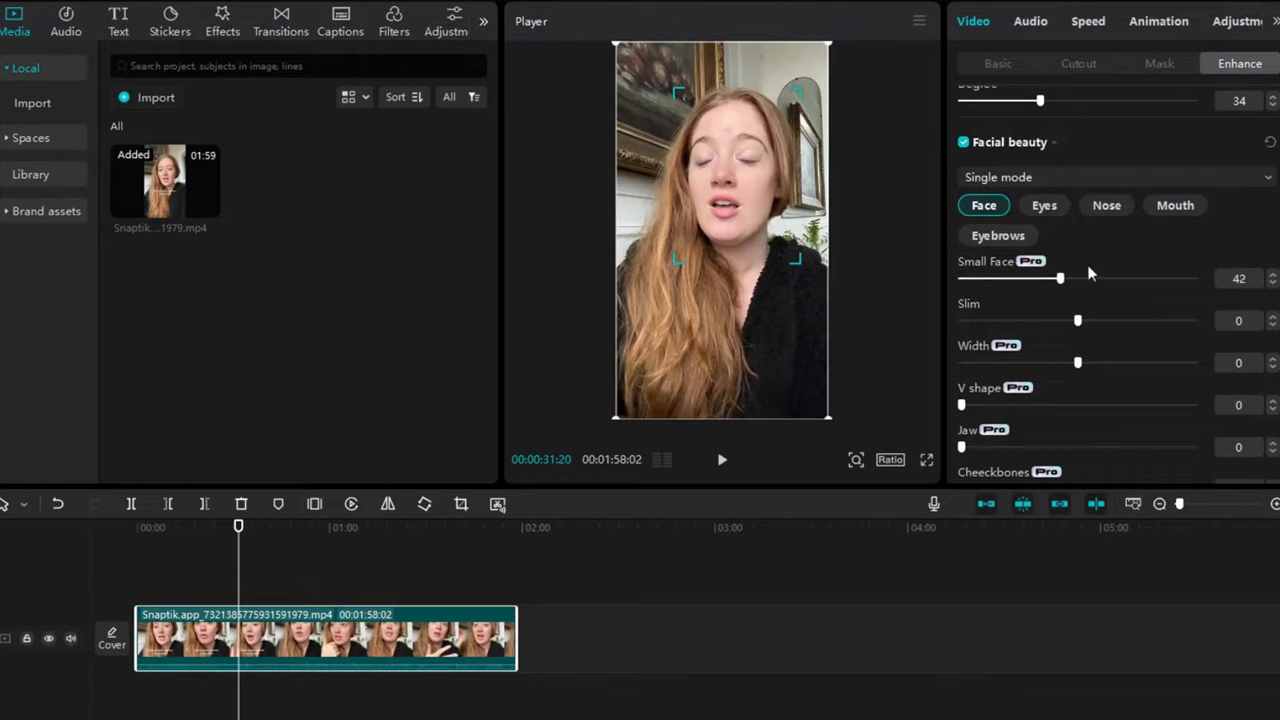
{"action": "left_click", "coordinate": [1044, 204]}
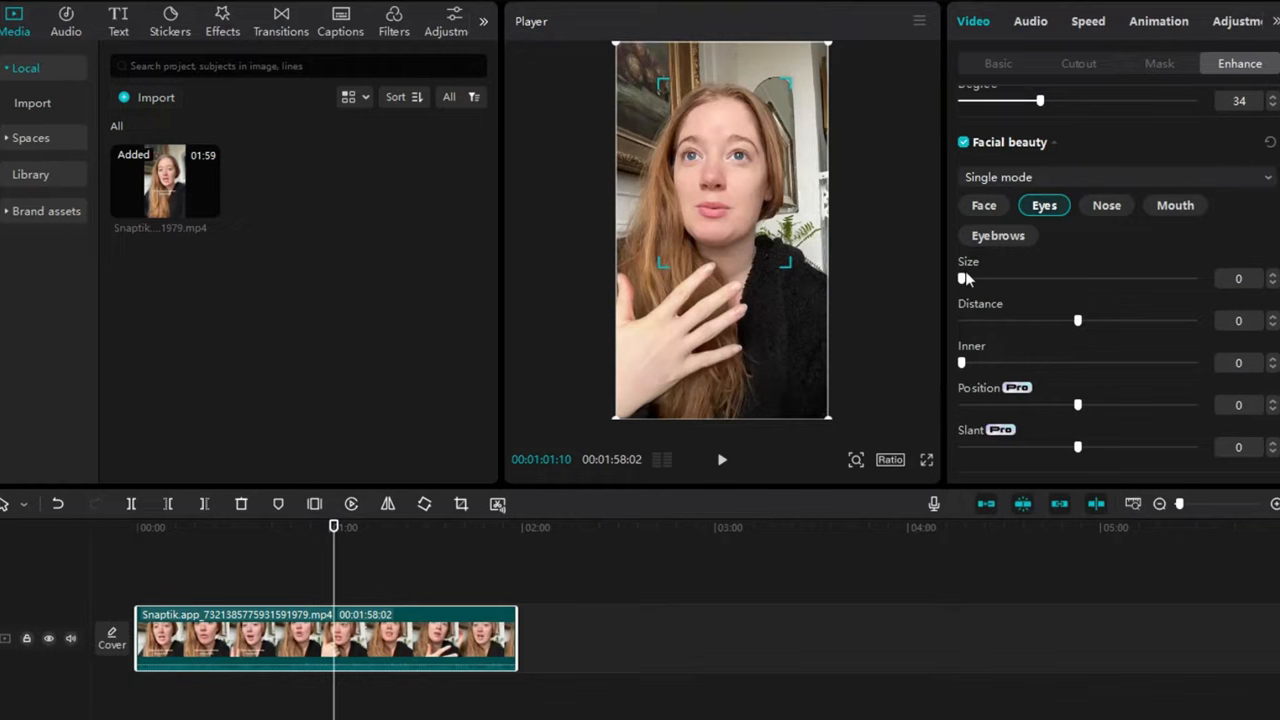
{"action": "left_click_drag", "start_coordinate": [962, 278], "coordinate": [1084, 278]}
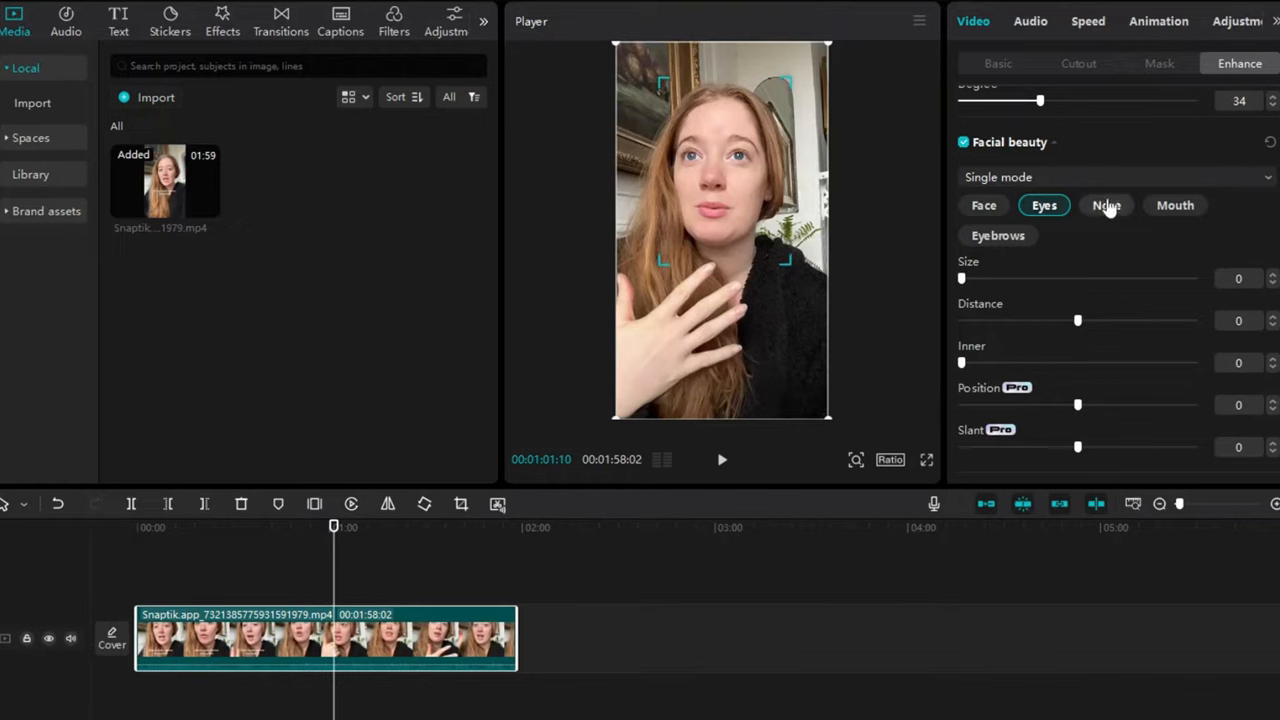
Try Stereoscopic Nose at 40 under the Nose options, then reset the reshaping.
{"action": "left_click", "coordinate": [1106, 204]}
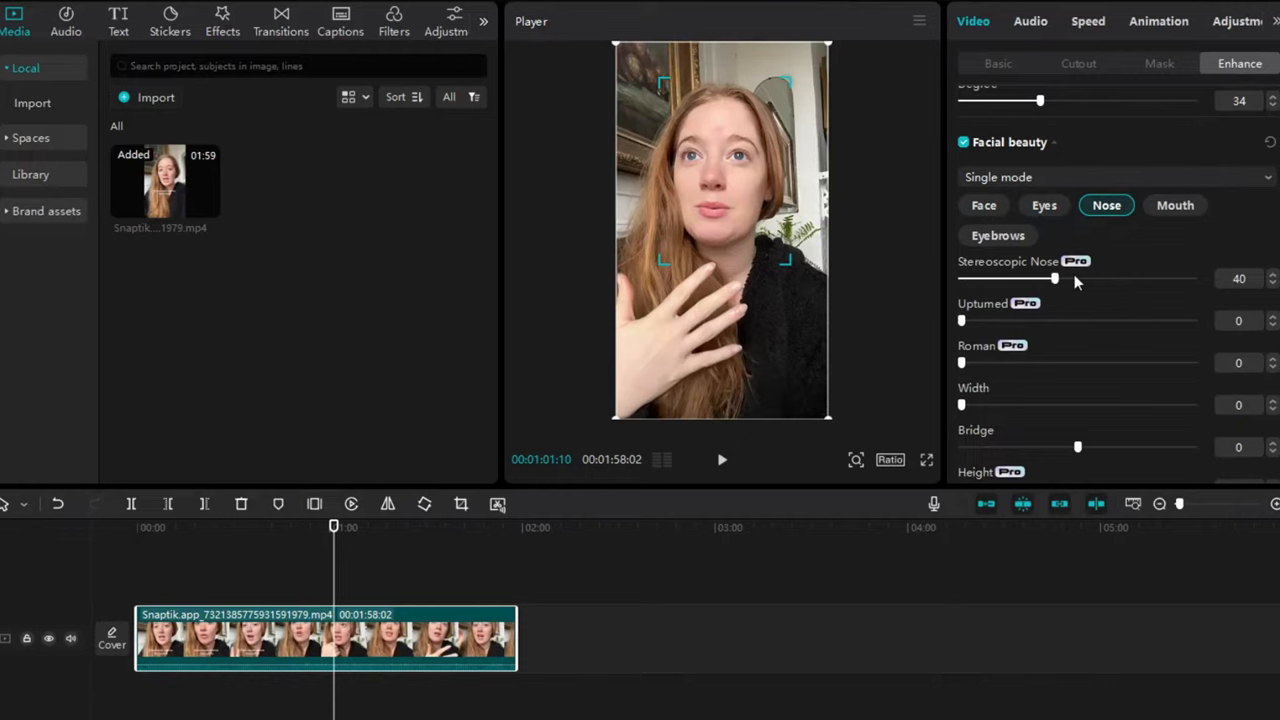
{"action": "left_click_drag", "start_coordinate": [1054, 278], "coordinate": [1096, 278]}
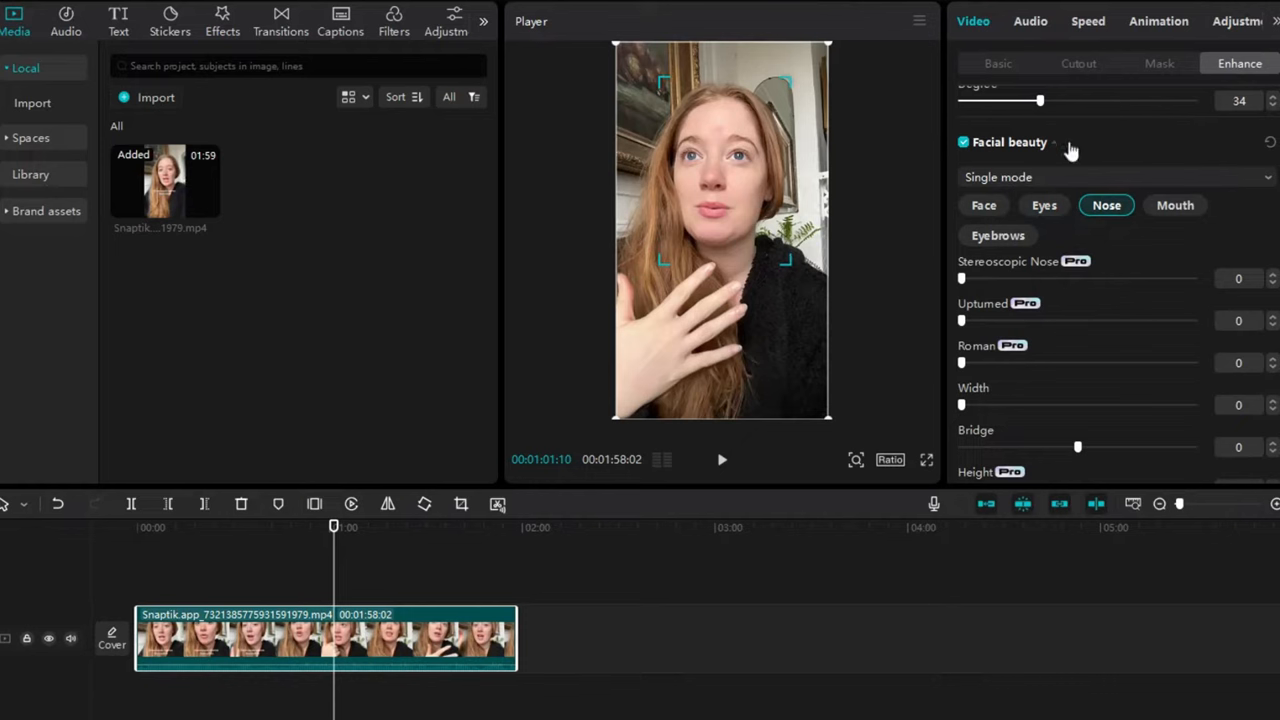
{"action": "left_click", "coordinate": [964, 142]}
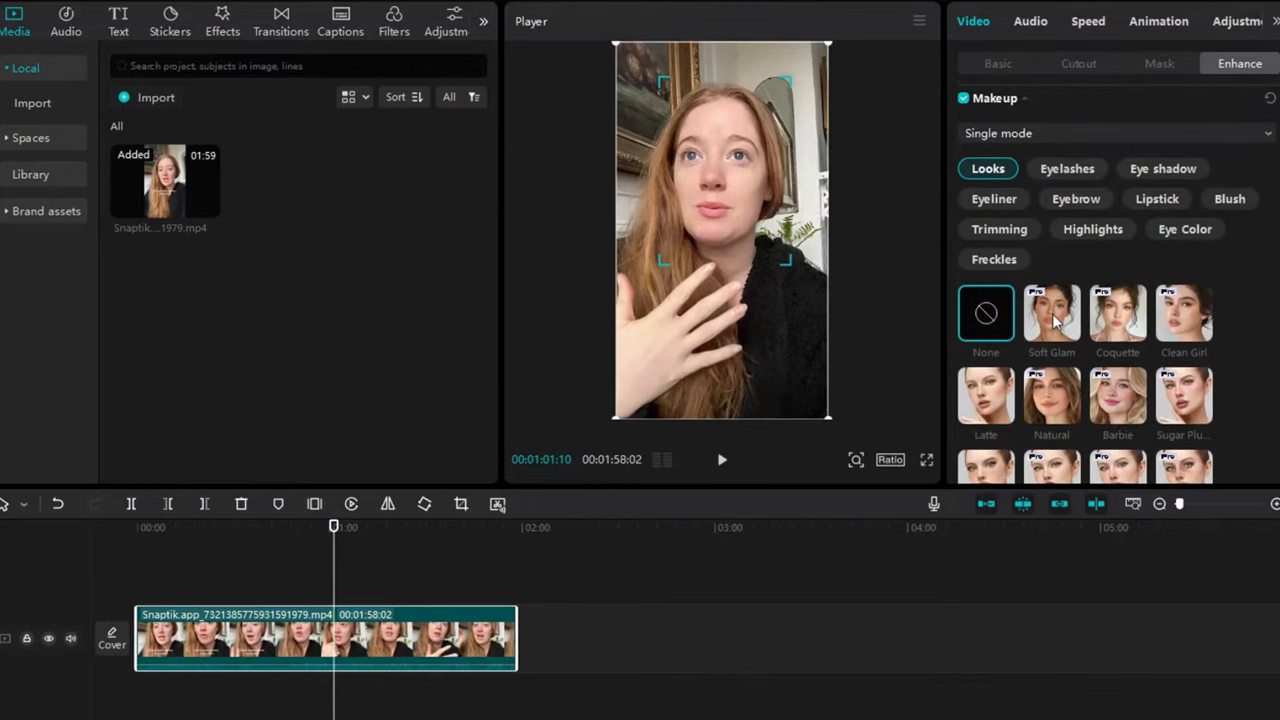
Try Soft Glam and Clean Girl, then apply the Natural makeup look at degree 80.
{"action": "left_click", "coordinate": [1052, 312]}
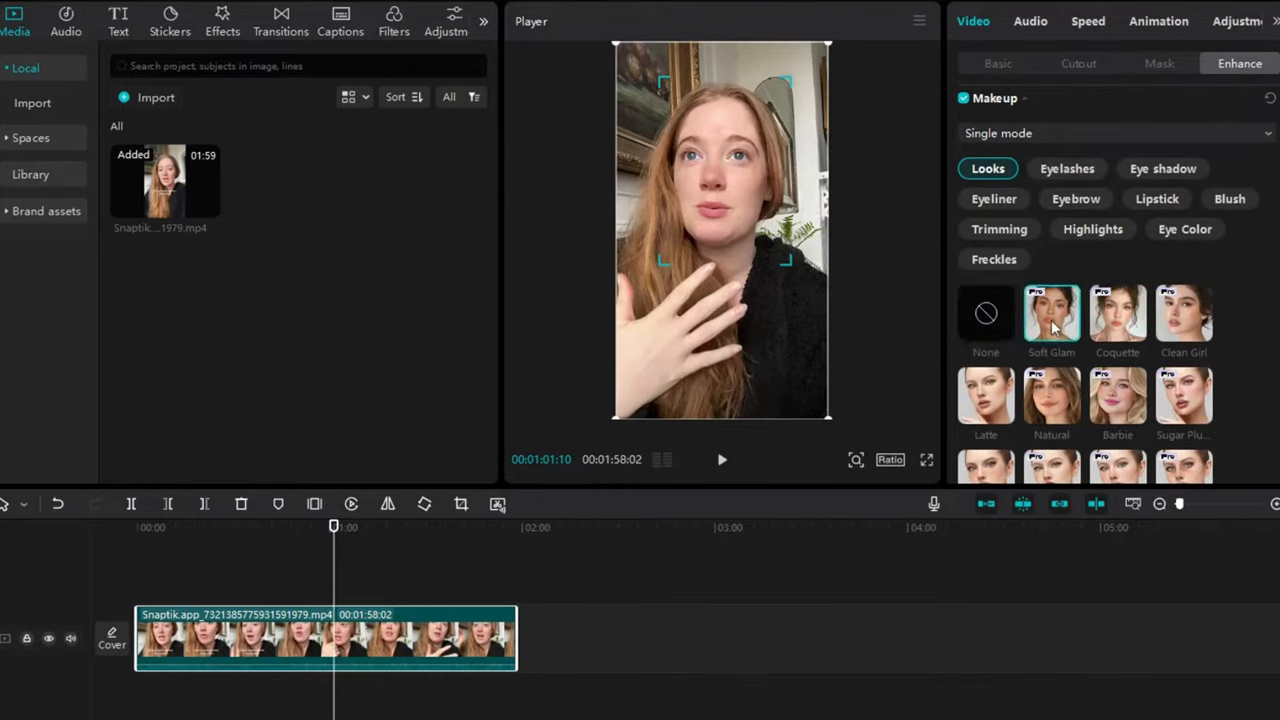
{"action": "left_click", "coordinate": [1184, 312]}
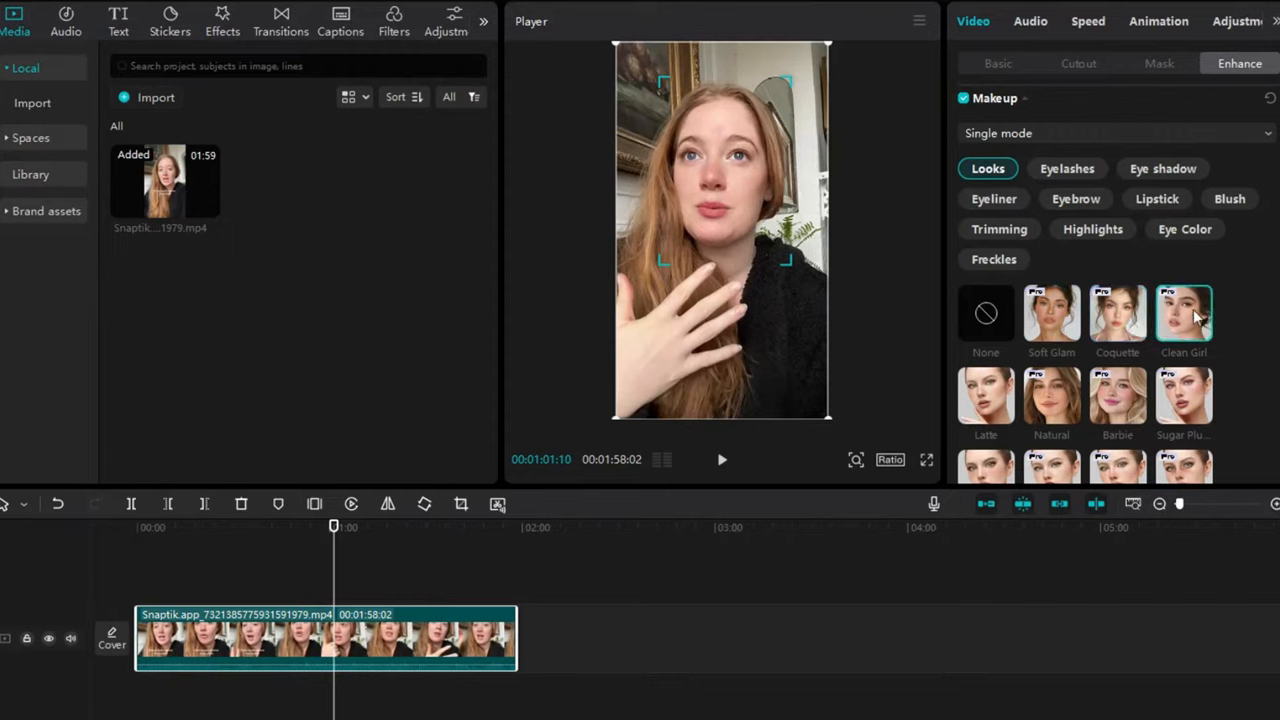
{"action": "left_click", "coordinate": [1116, 396]}
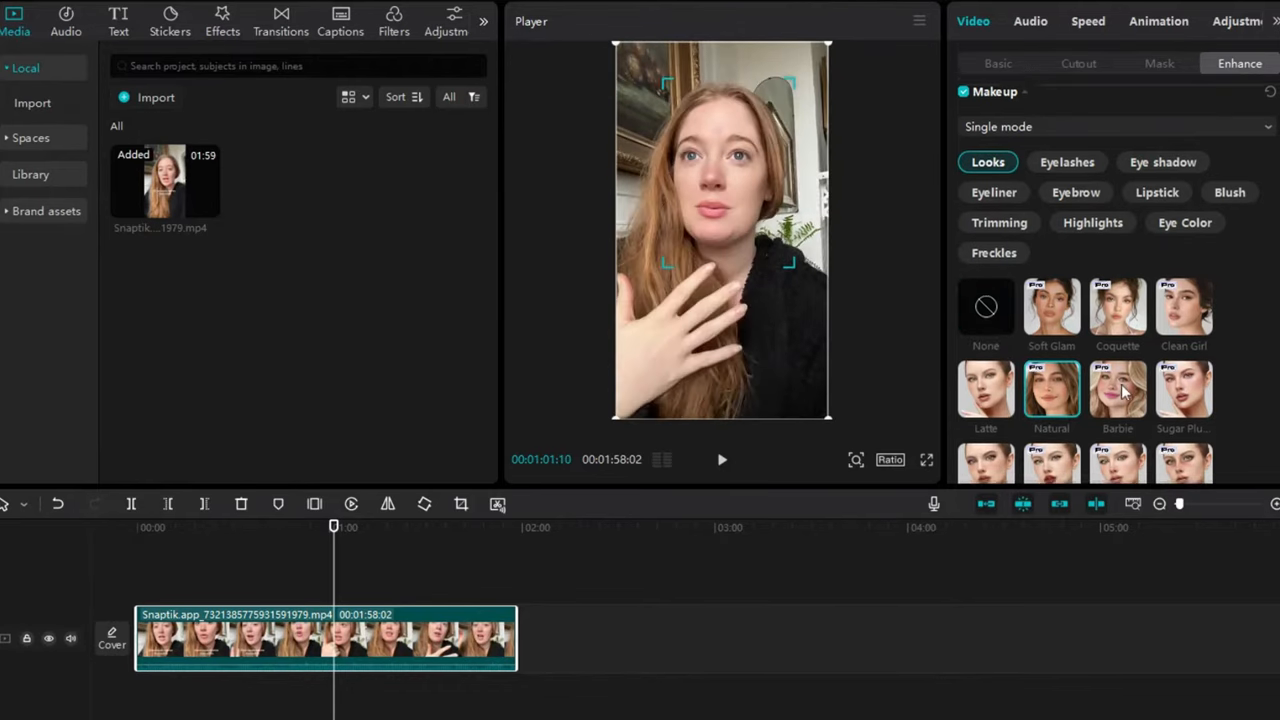
{"action": "scroll", "scroll_direction": "down", "scroll_amount": 3}
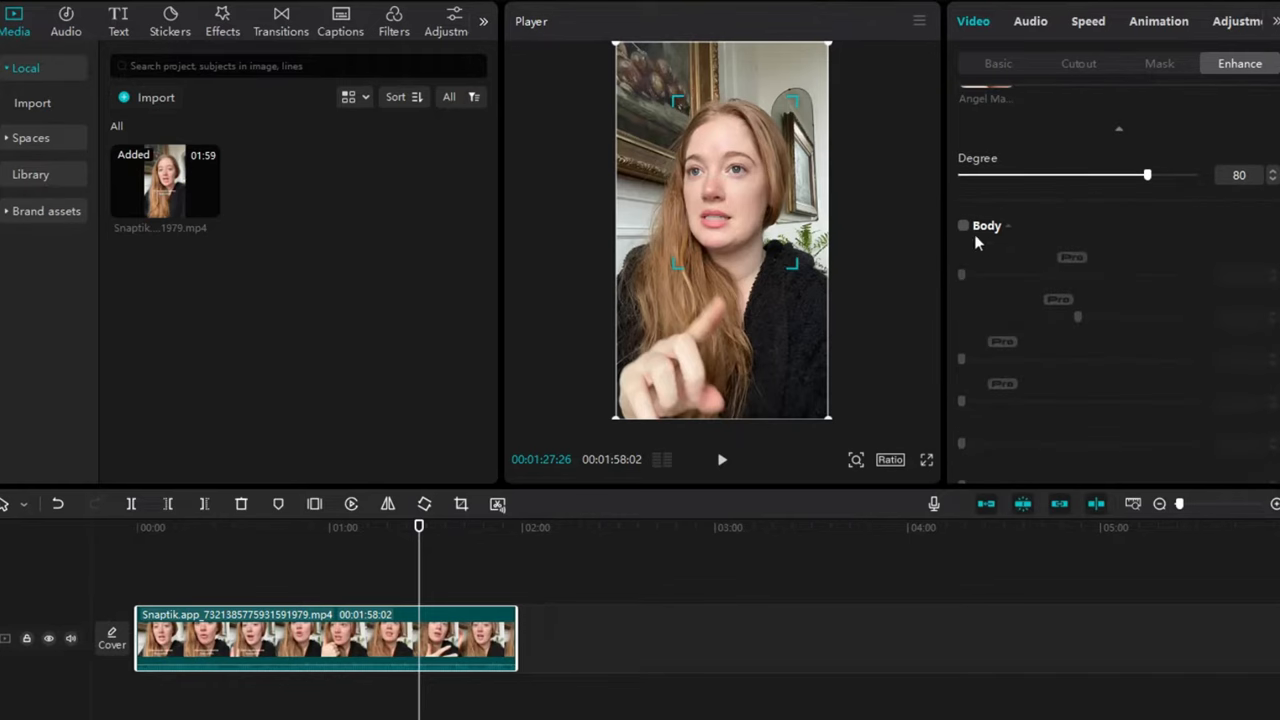
{"action": "left_click", "coordinate": [962, 224]}
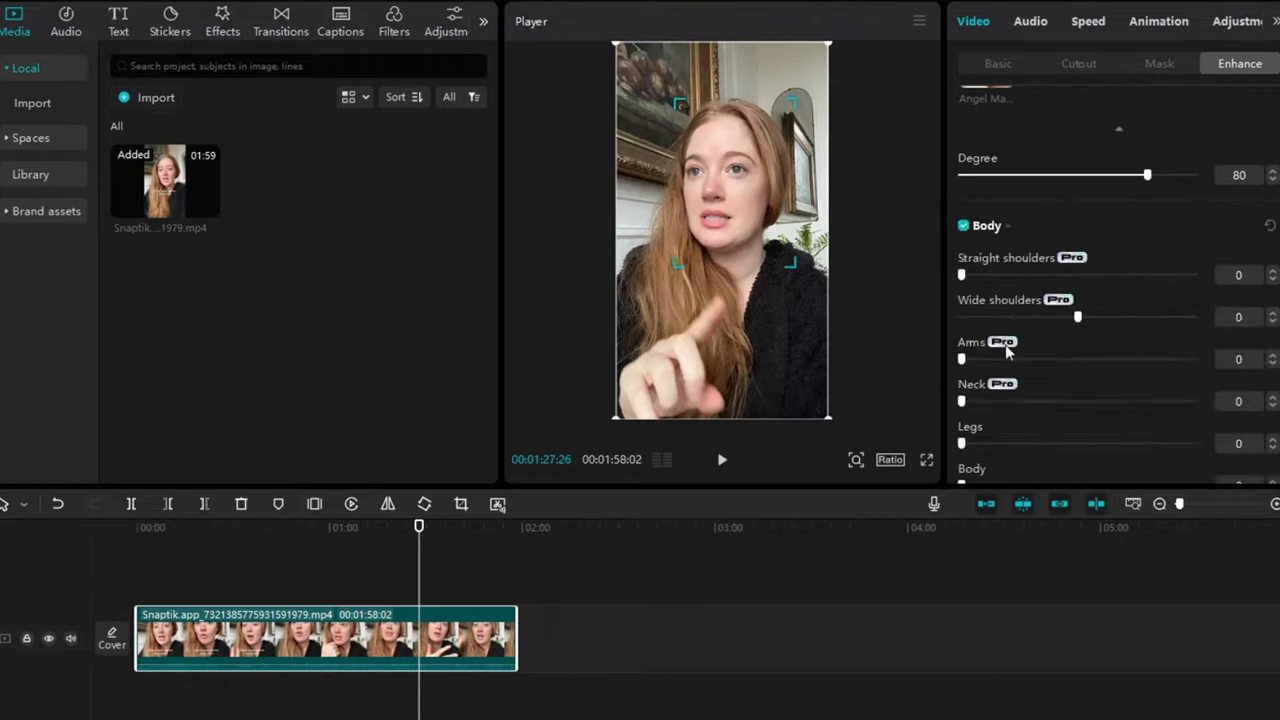
{"action": "scroll", "scroll_direction": "down", "scroll_amount": 3}
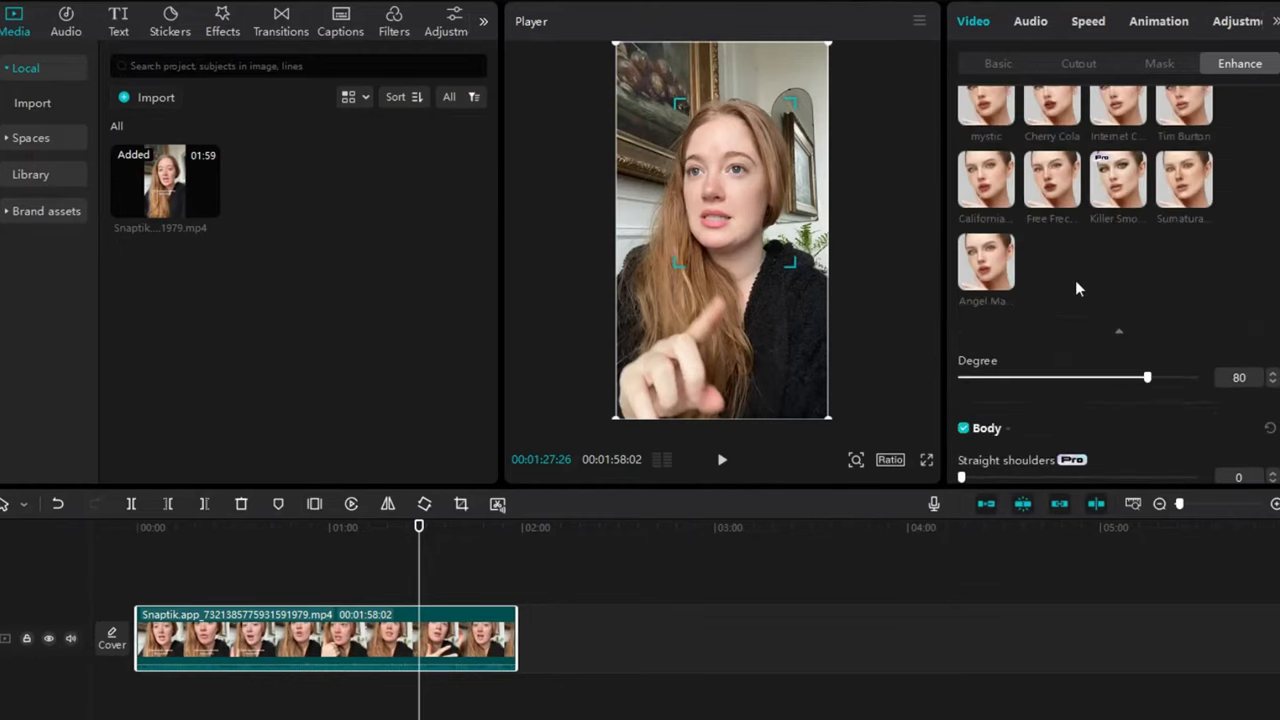
{"action": "scroll", "scroll_direction": "down", "scroll_amount": 3}
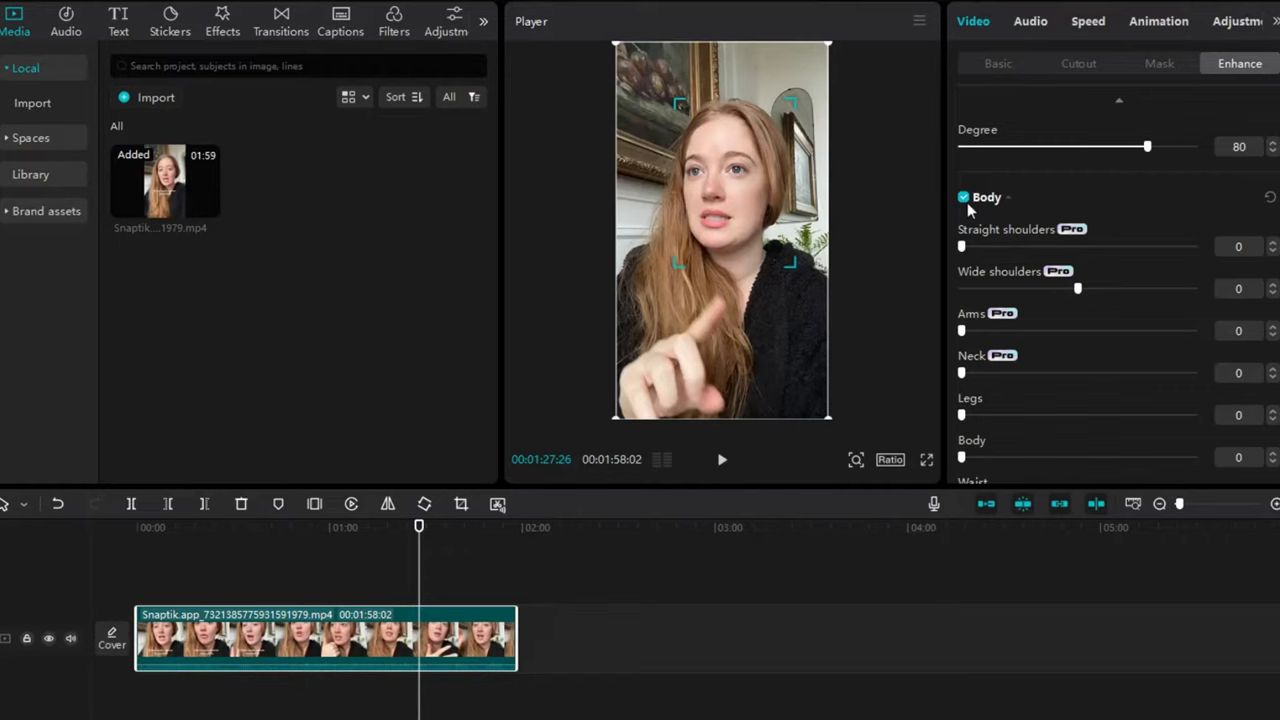
{"action": "left_click", "coordinate": [984, 198]}
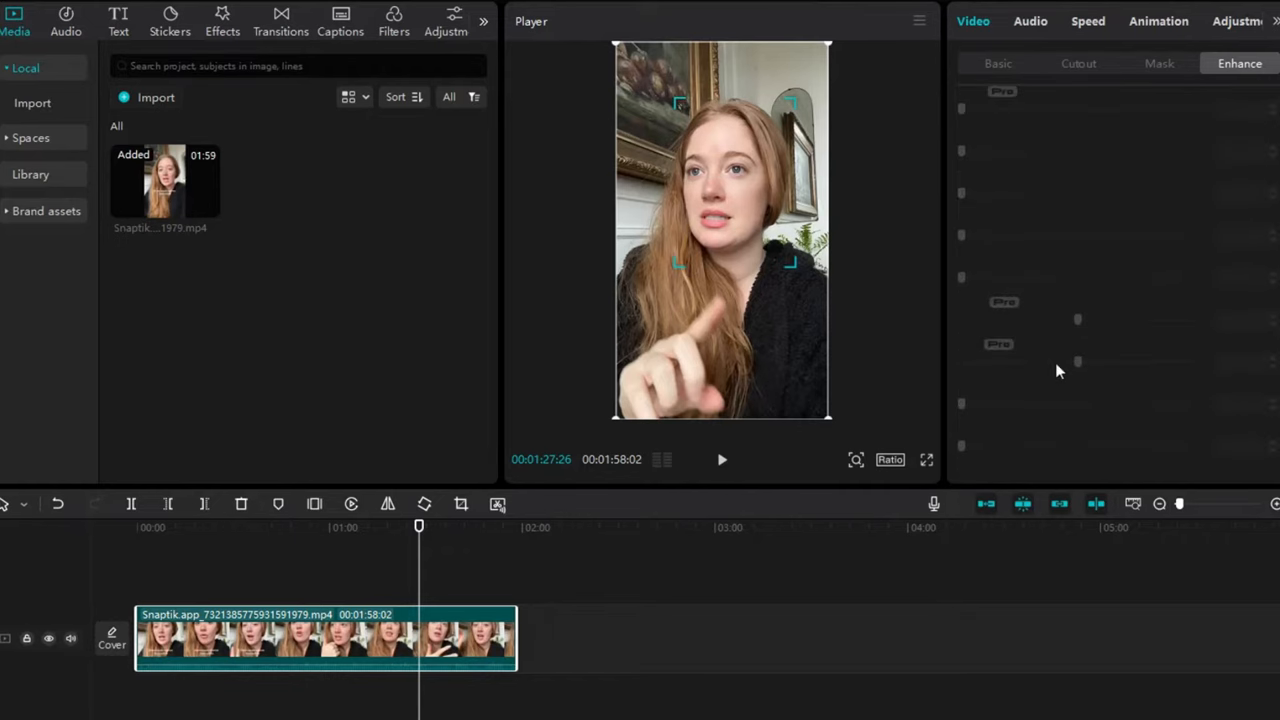
{"action": "left_click_drag", "start_coordinate": [420, 528], "coordinate": [470, 528]}
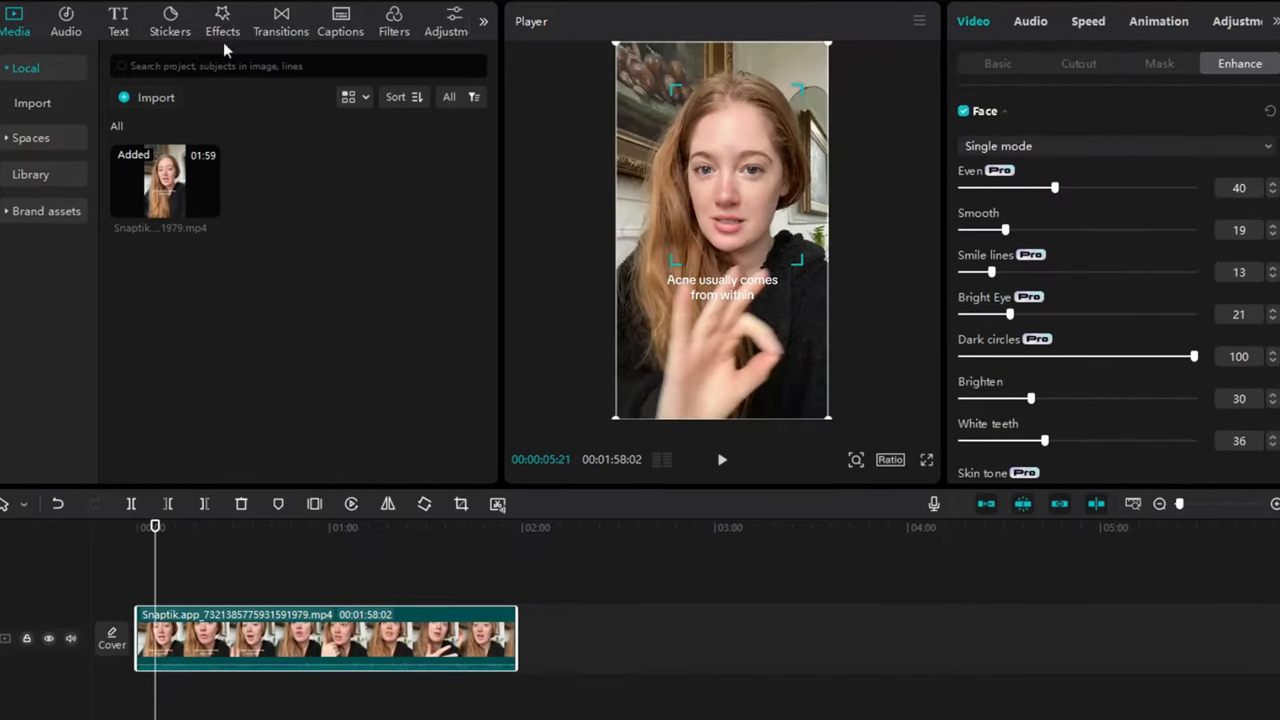
Add a Custom adjustment layer from the Adjustment library above the clip.
{"action": "left_click", "coordinate": [392, 16]}
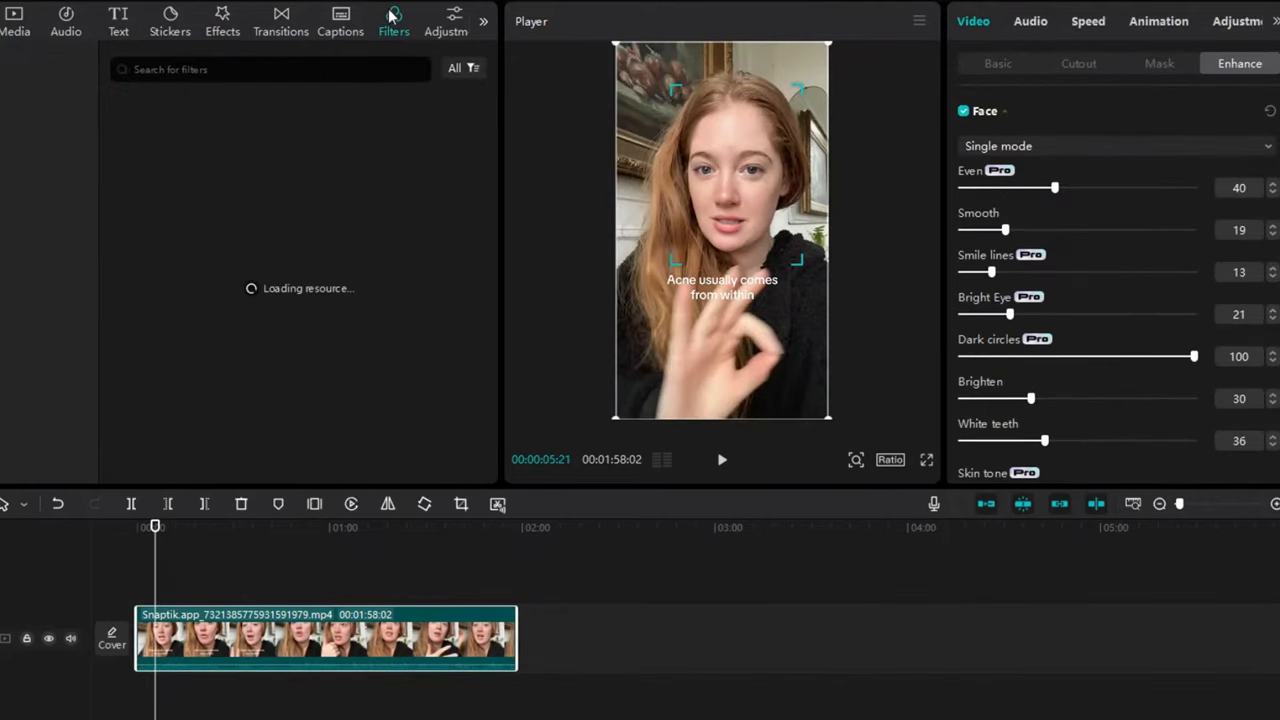
{"action": "left_click", "coordinate": [392, 20]}
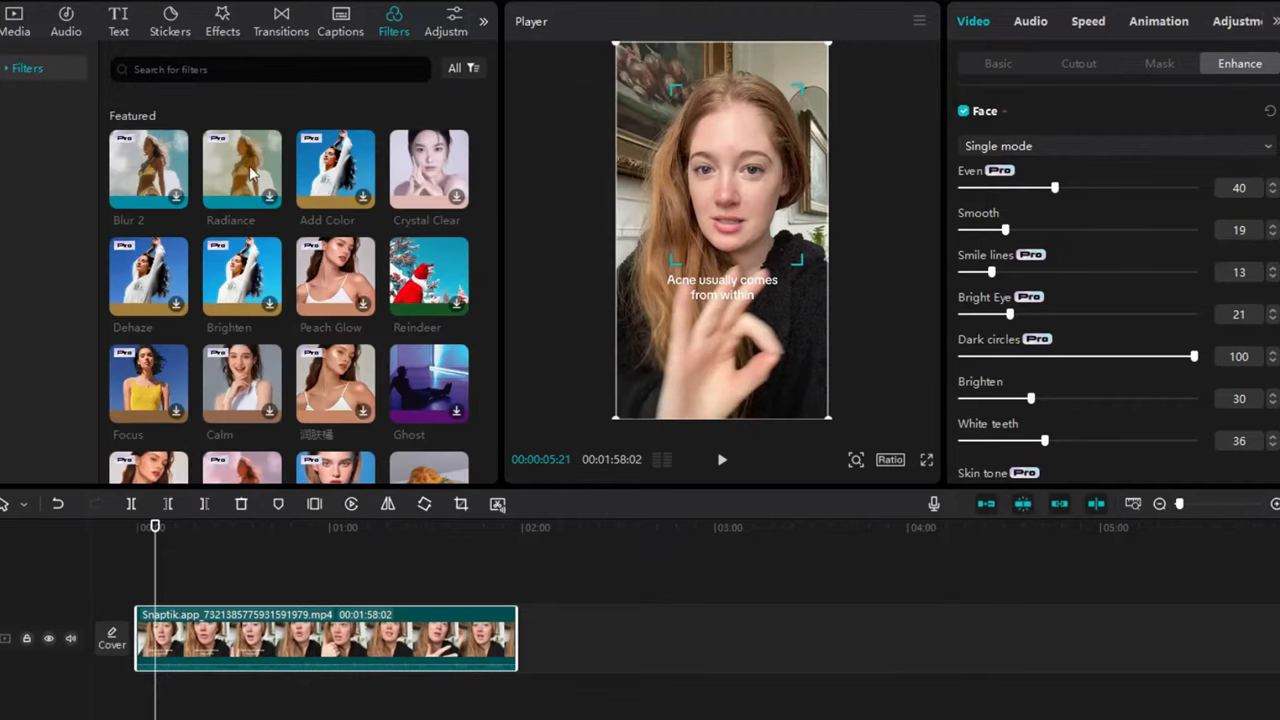
{"action": "mouse_move", "coordinate": [934, 128]}
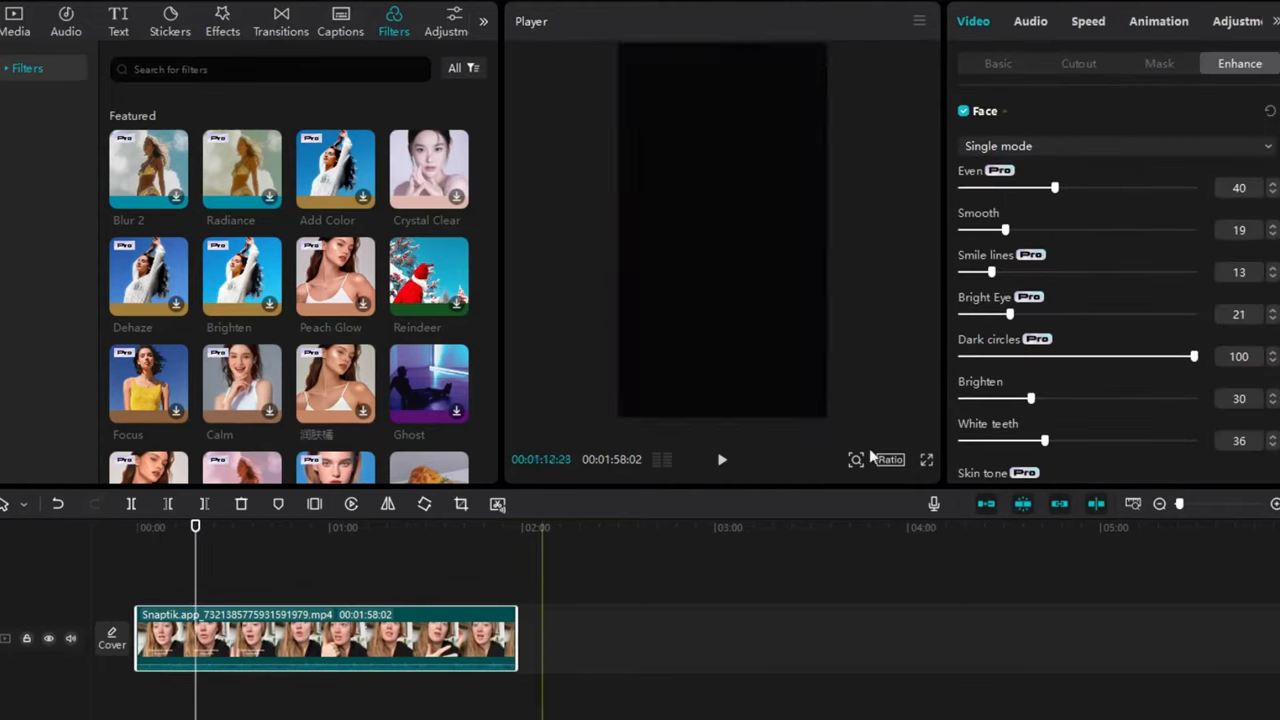
{"action": "left_click", "coordinate": [1216, 20]}
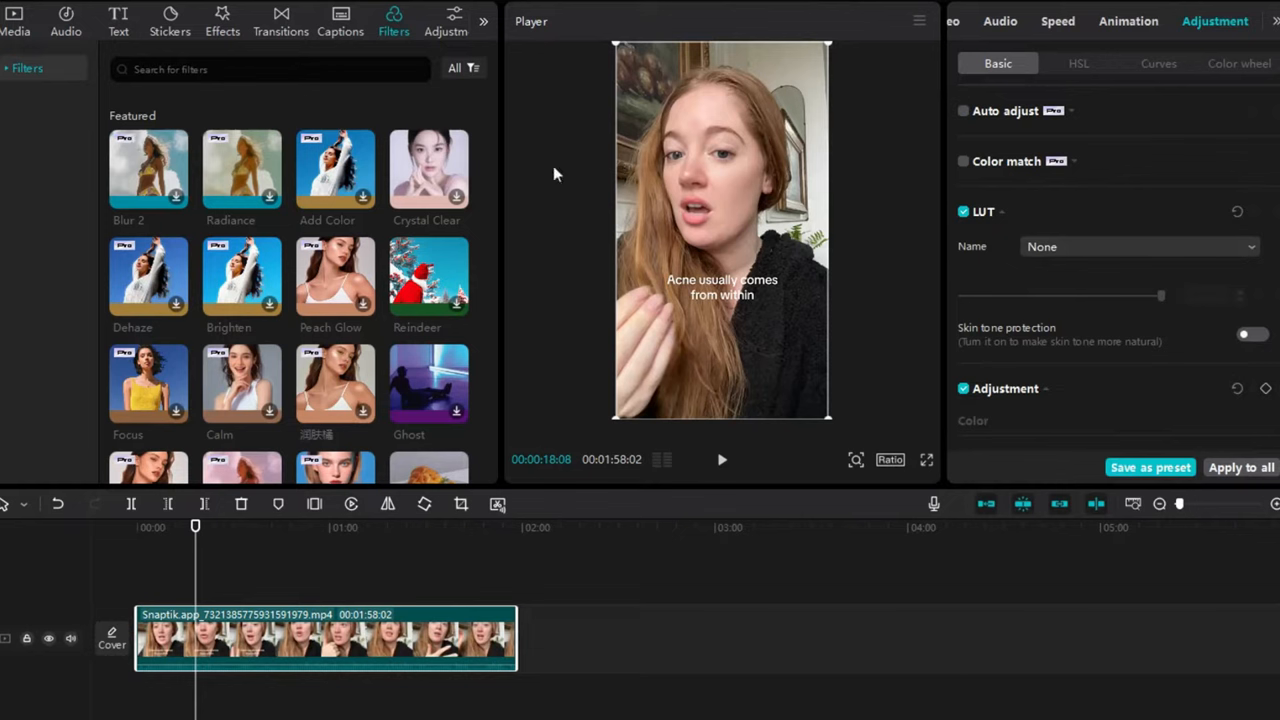
{"action": "mouse_move", "coordinate": [368, 36]}
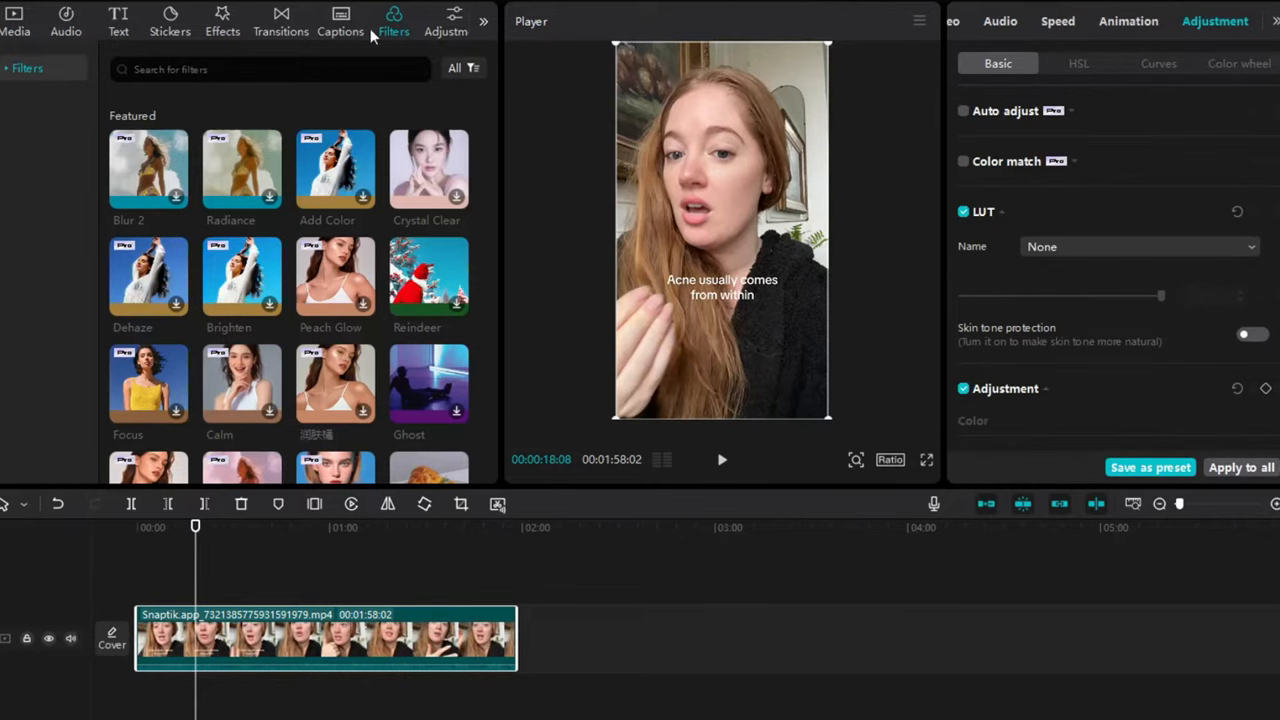
{"action": "left_click", "coordinate": [454, 20]}
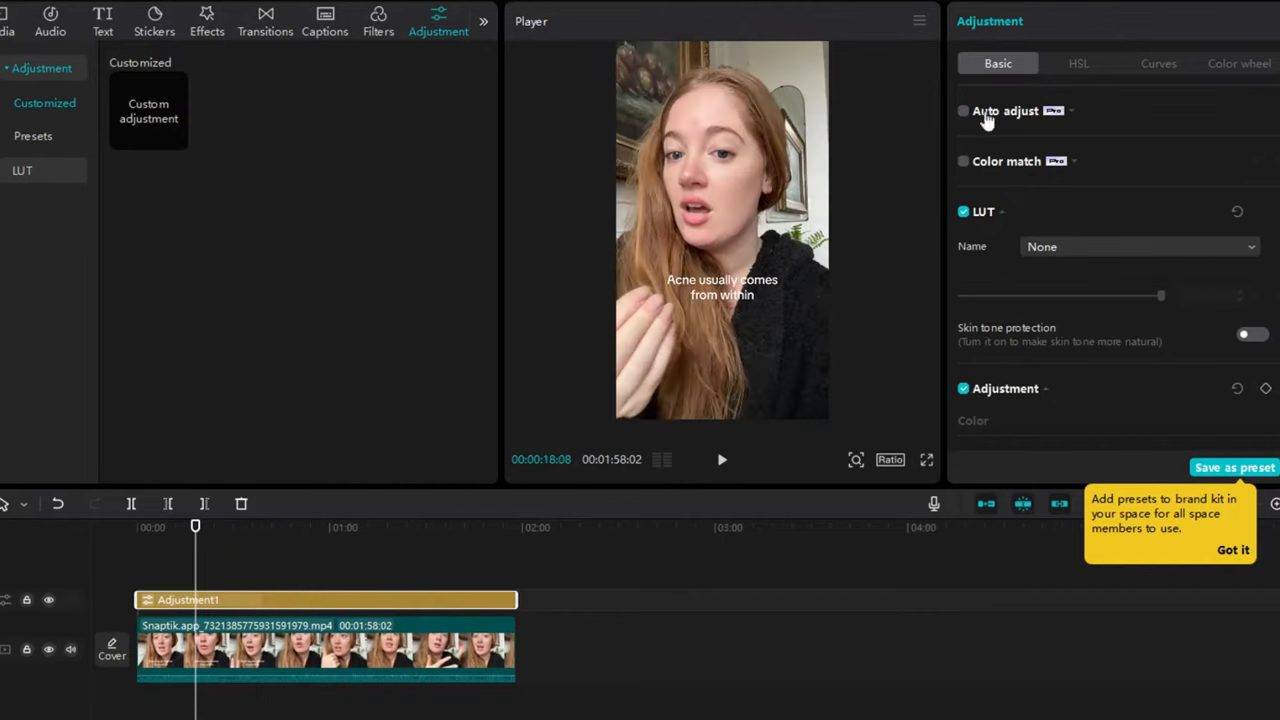
Turn on Auto adjust for the layer and lower its Strength to 44.
{"action": "left_click", "coordinate": [964, 112]}
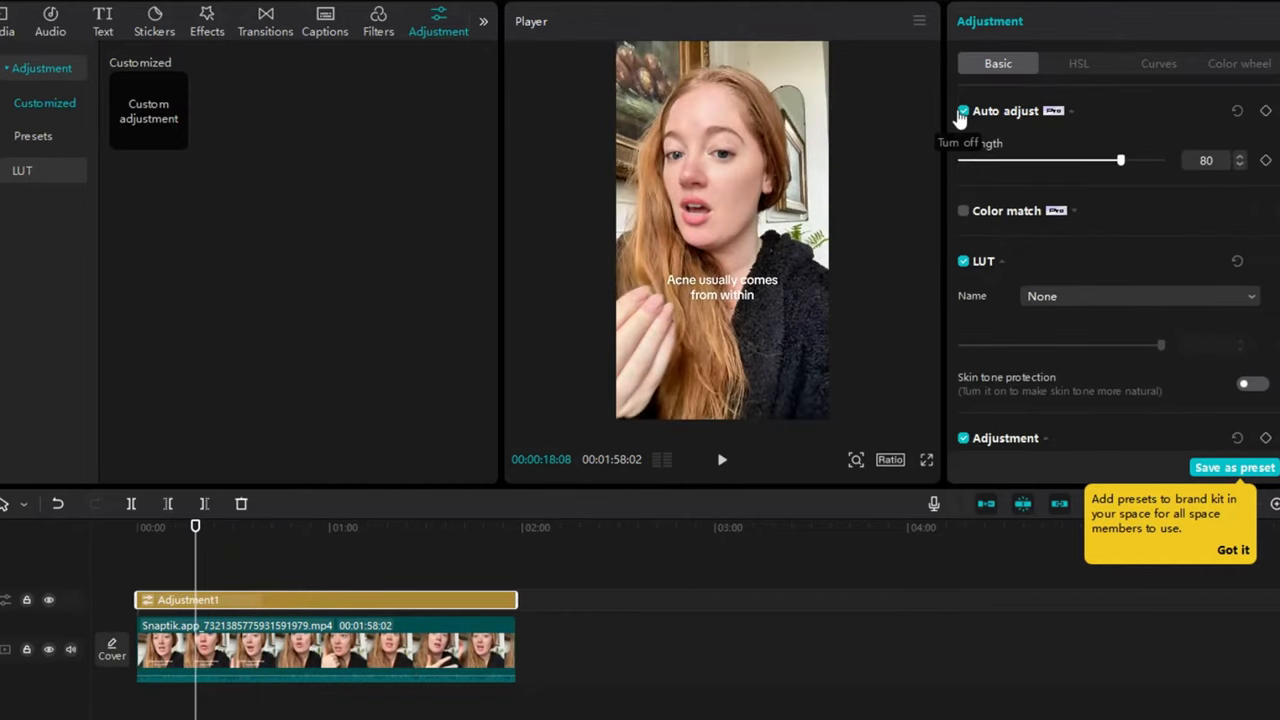
{"action": "left_click_drag", "start_coordinate": [1120, 160], "coordinate": [1076, 160]}
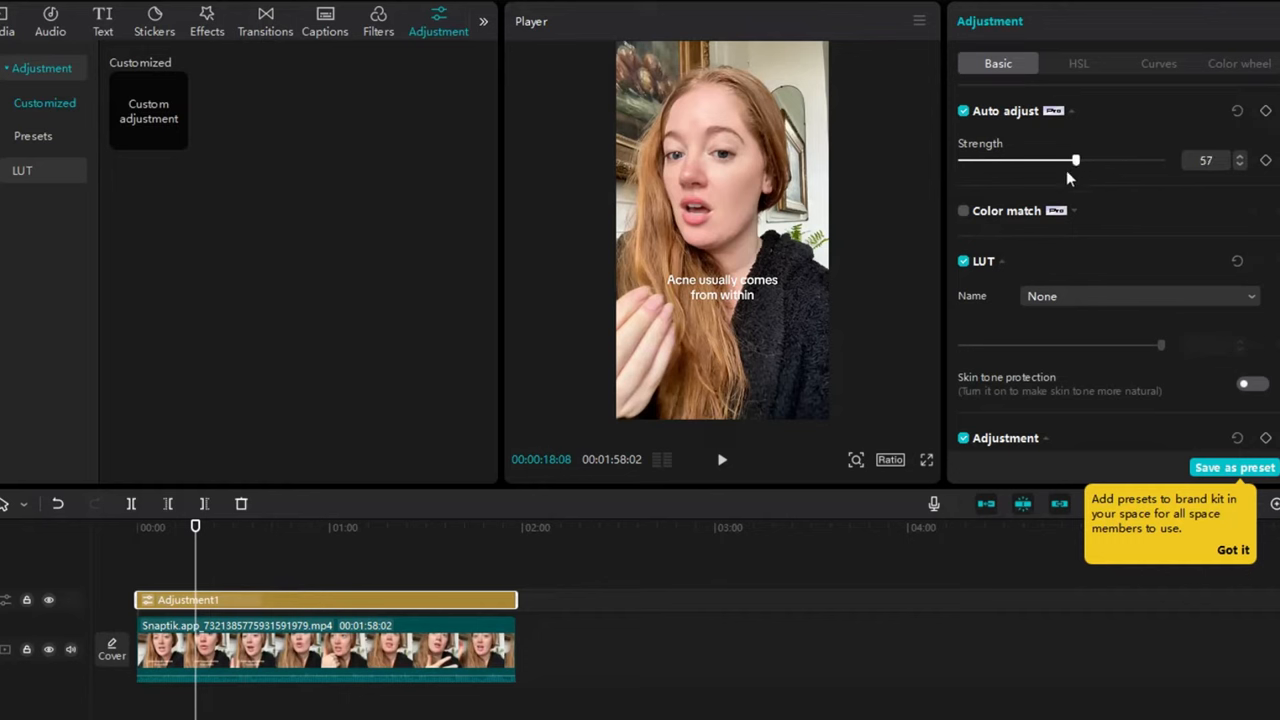
{"action": "left_click_drag", "start_coordinate": [1076, 160], "coordinate": [1050, 160]}
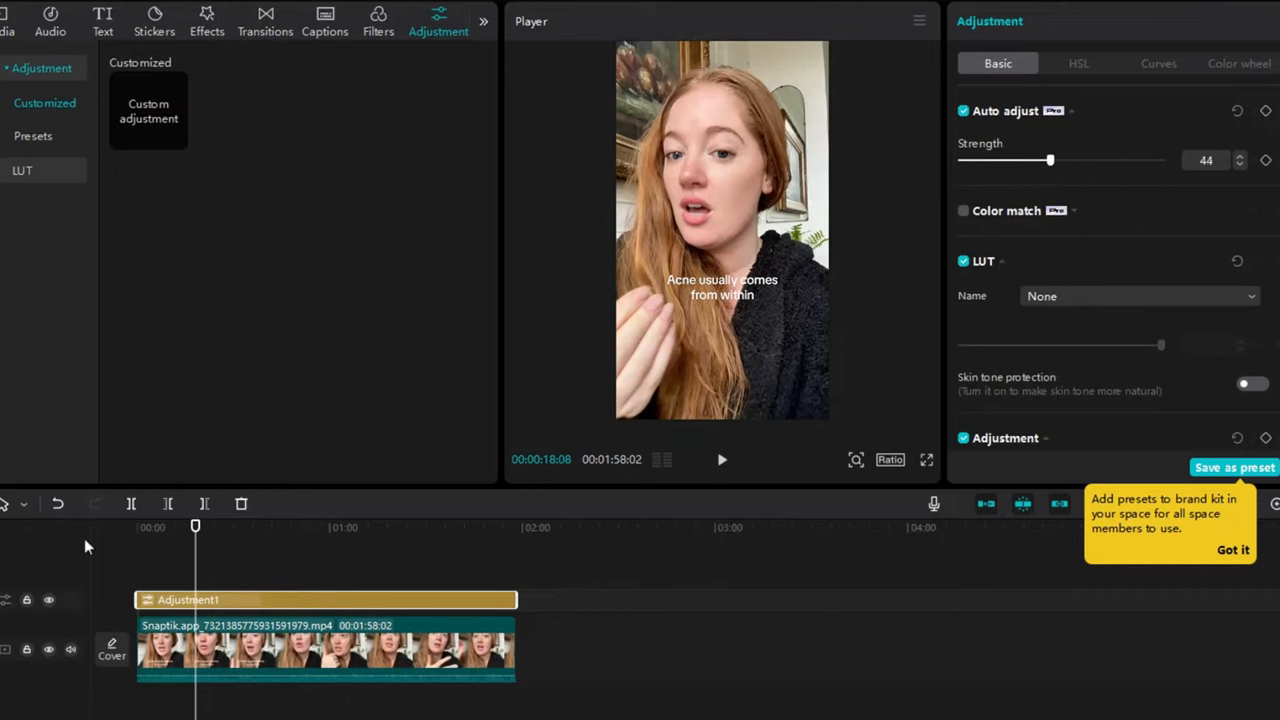
{"action": "left_click", "coordinate": [50, 600]}
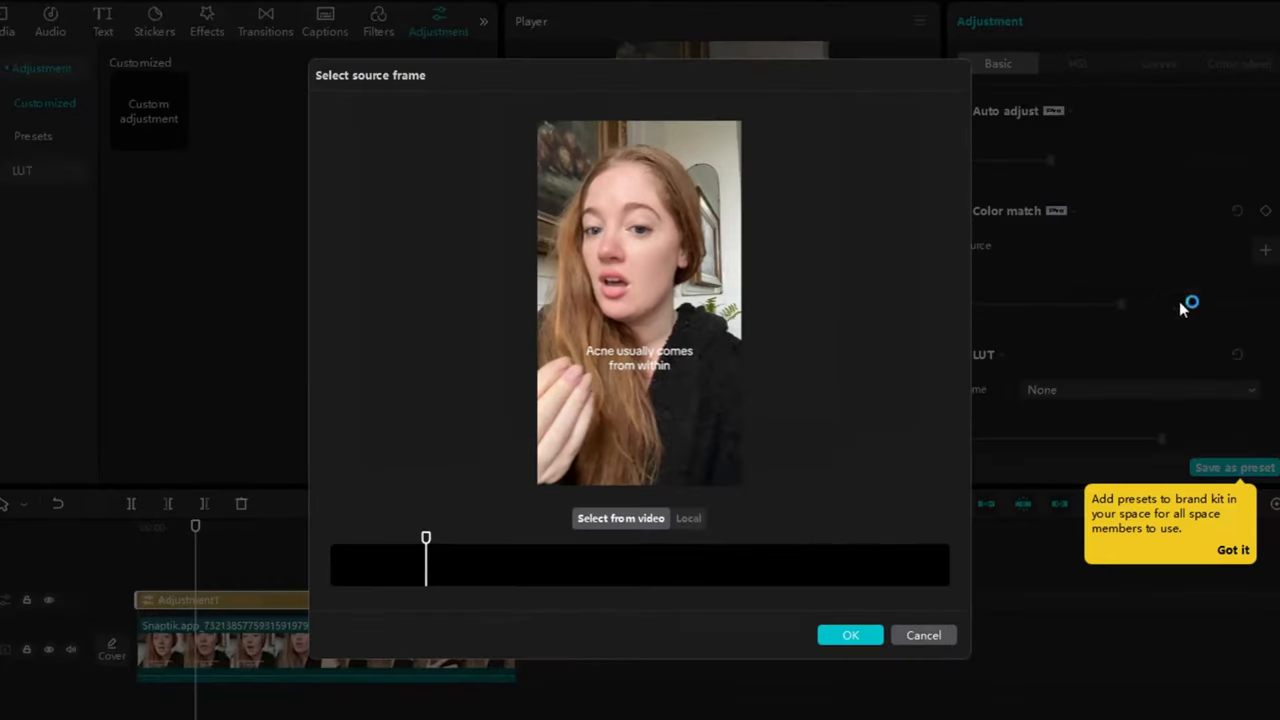
Load the local old-town street photo as the Color match source frame.
{"action": "left_click", "coordinate": [688, 518]}
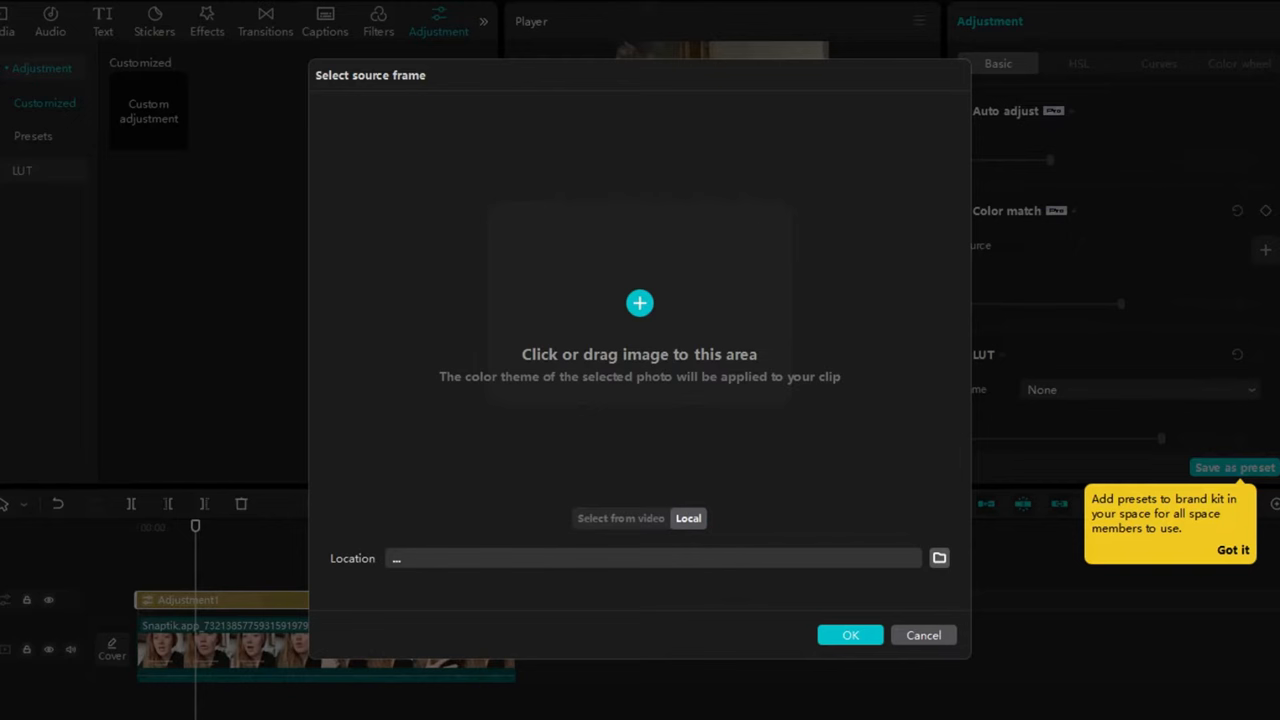
{"action": "left_click", "coordinate": [938, 558]}
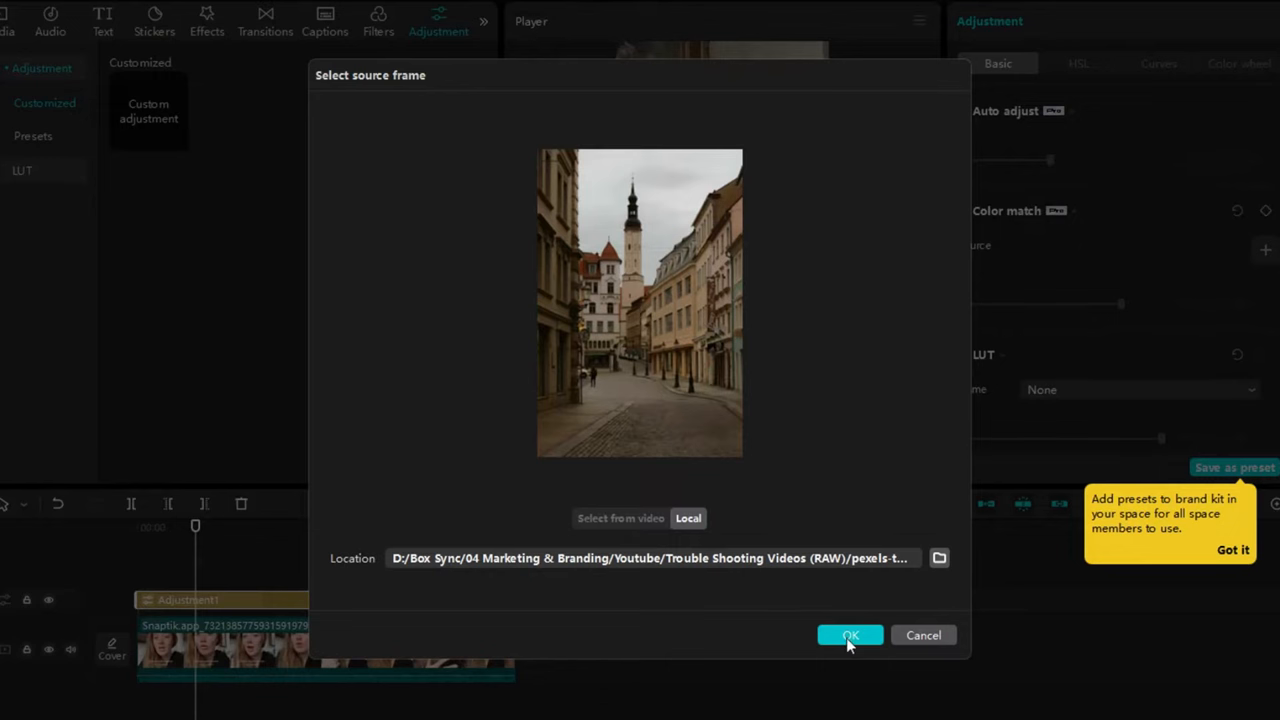
{"action": "left_click", "coordinate": [848, 636]}
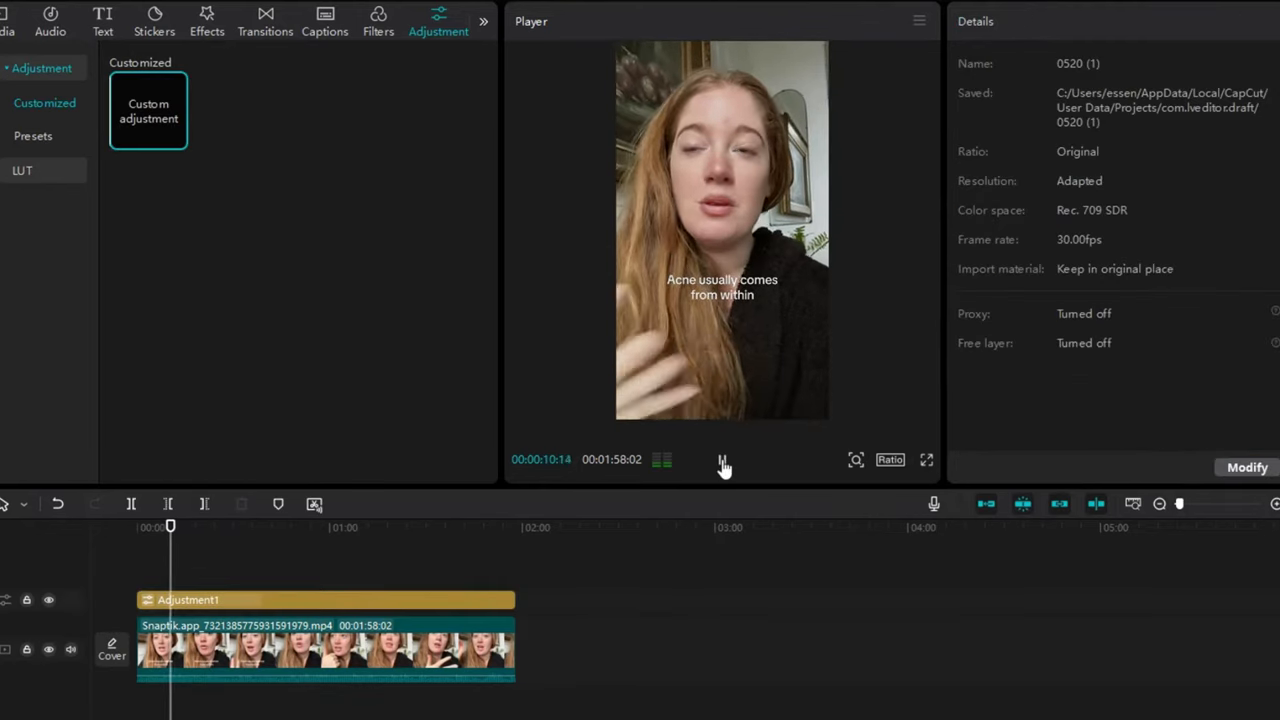
Play back the colour-matched grade, then select Adjustment1 to show its settings.
{"action": "left_click", "coordinate": [720, 460]}
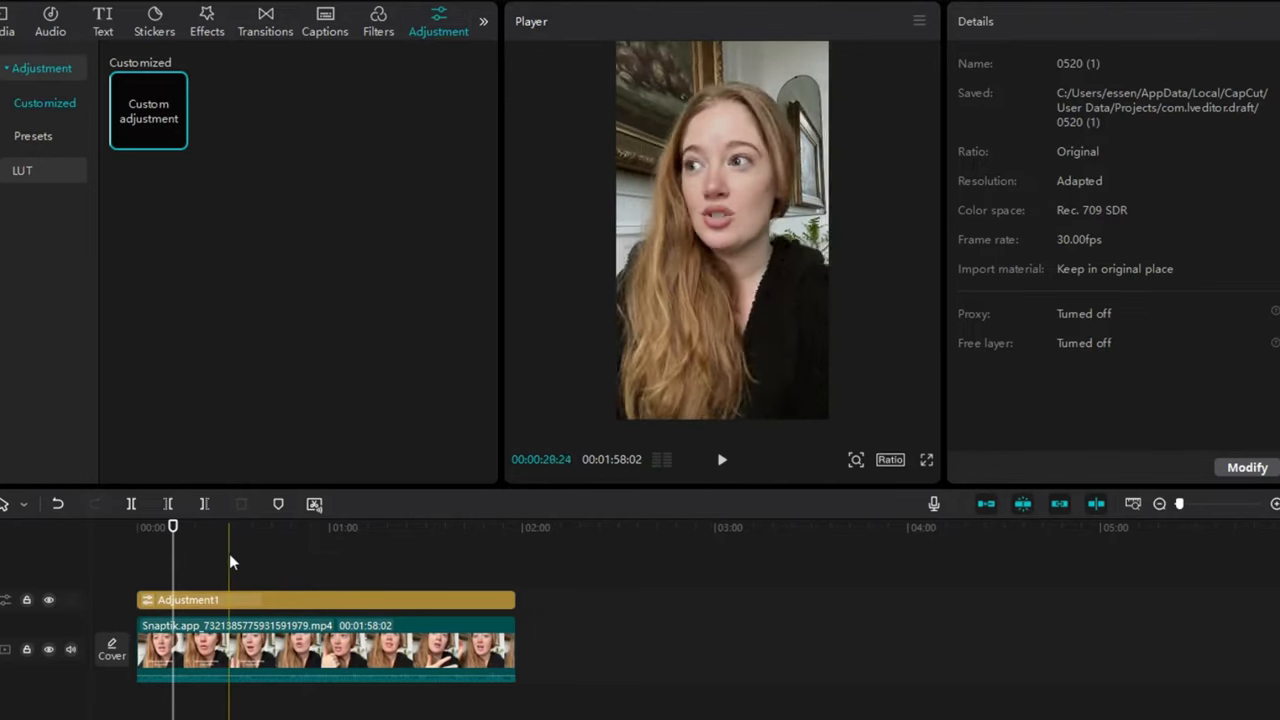
{"action": "left_click", "coordinate": [404, 528]}
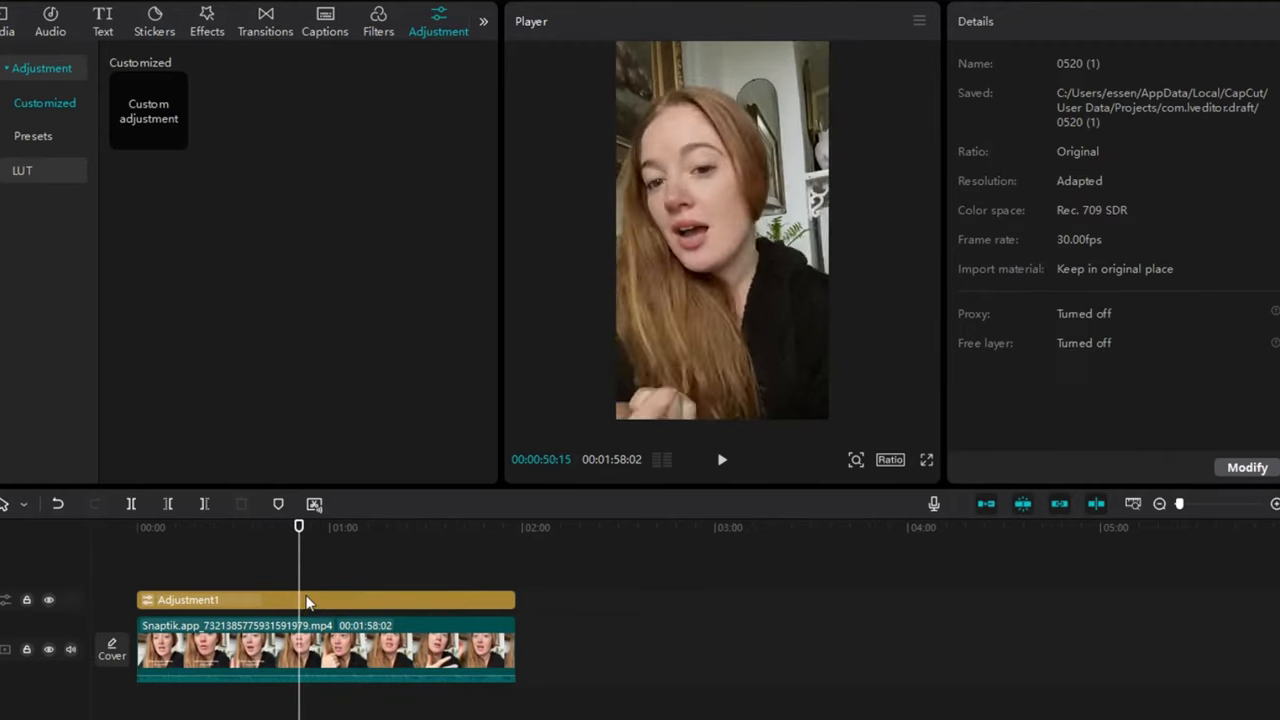
{"action": "left_click", "coordinate": [310, 600]}
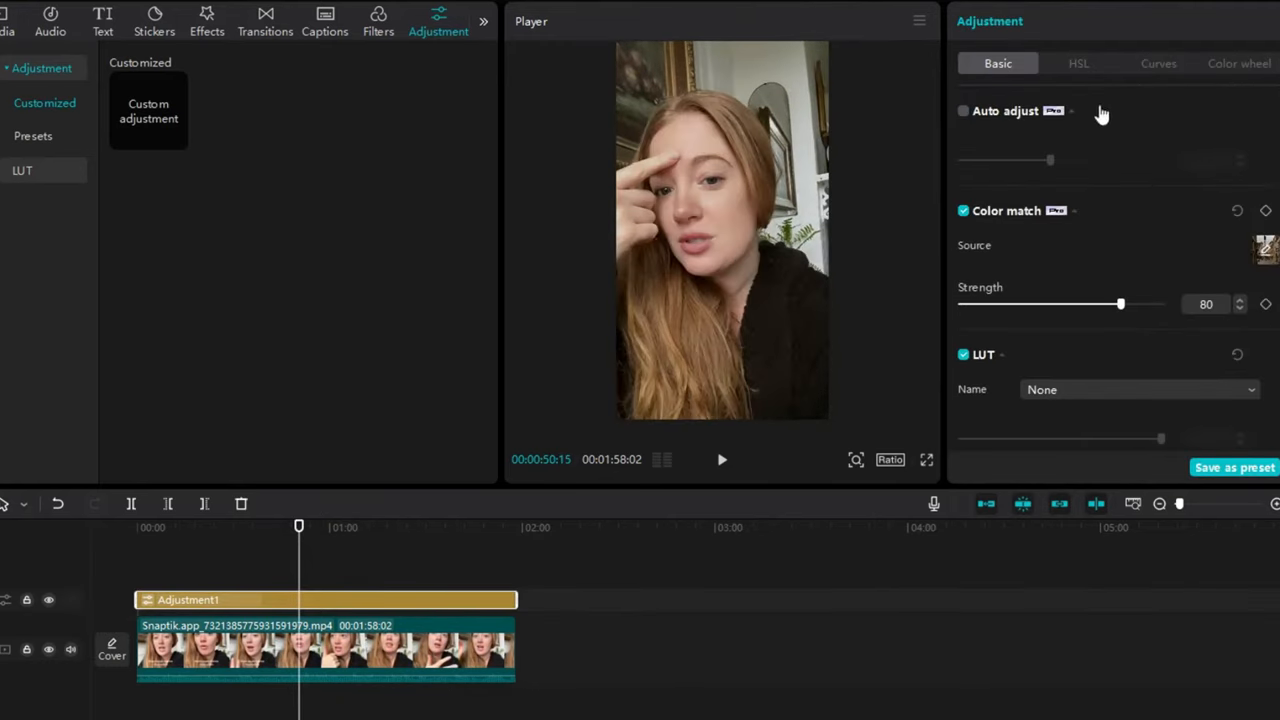
In HSL, set the orange tones to saturation 52 and brightness -25.
{"action": "left_click", "coordinate": [1078, 62]}
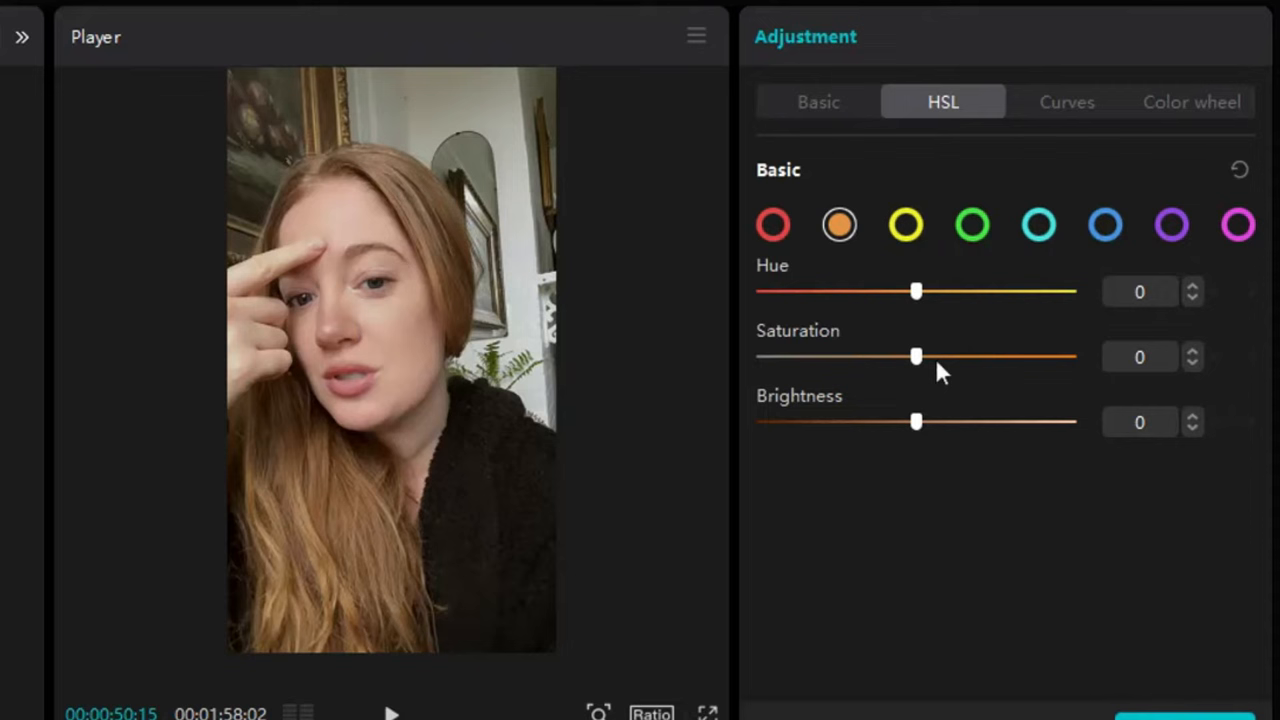
{"action": "left_click_drag", "start_coordinate": [916, 356], "coordinate": [928, 356]}
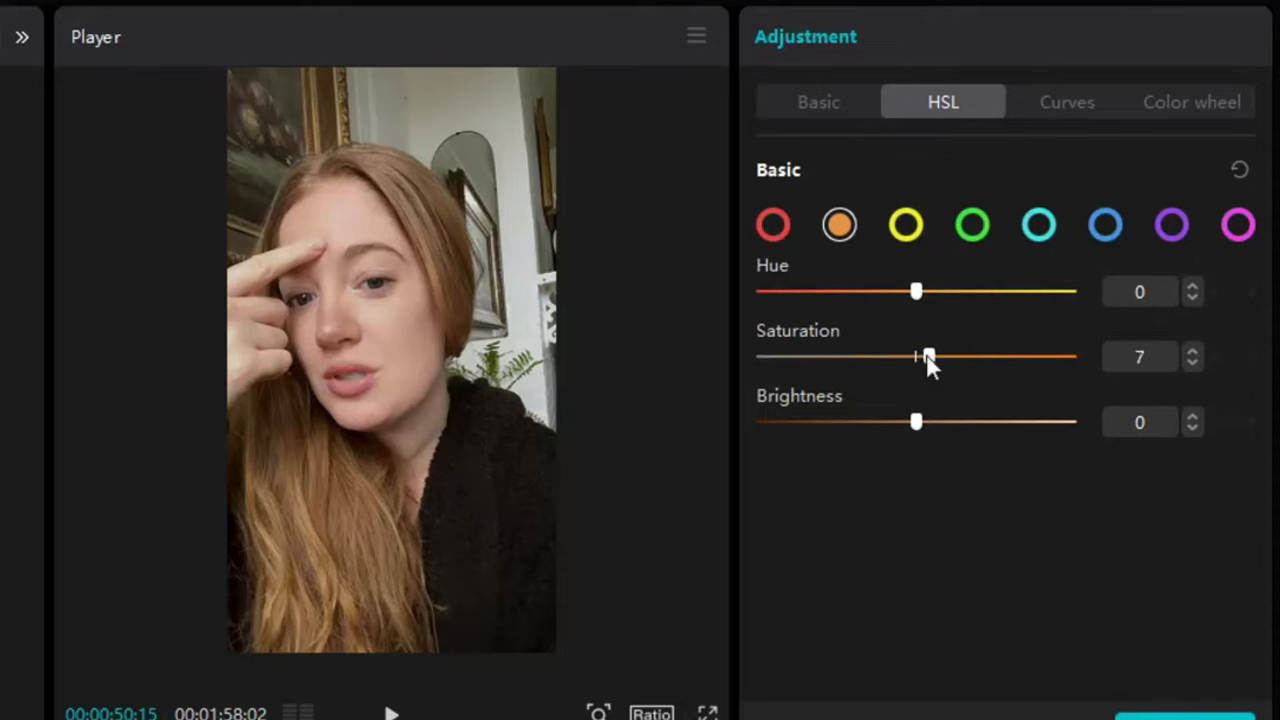
{"action": "left_click_drag", "start_coordinate": [926, 356], "coordinate": [1004, 356]}
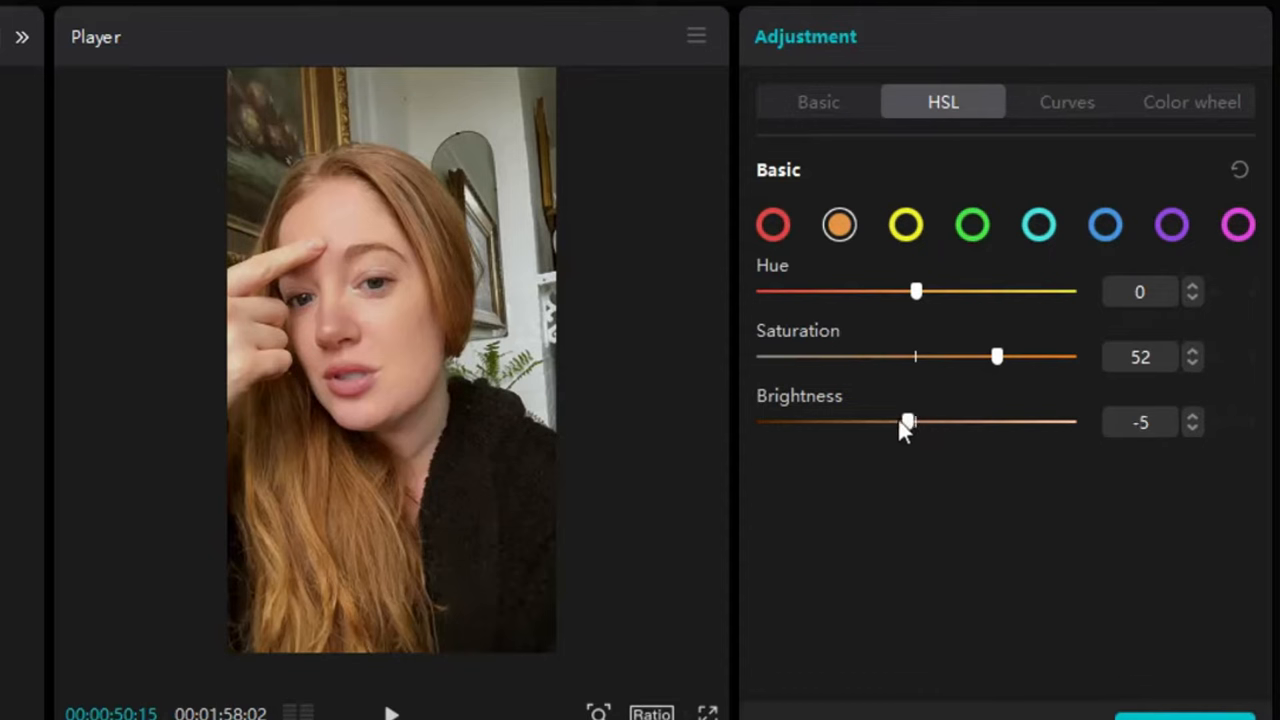
{"action": "left_click_drag", "start_coordinate": [908, 420], "coordinate": [876, 420]}
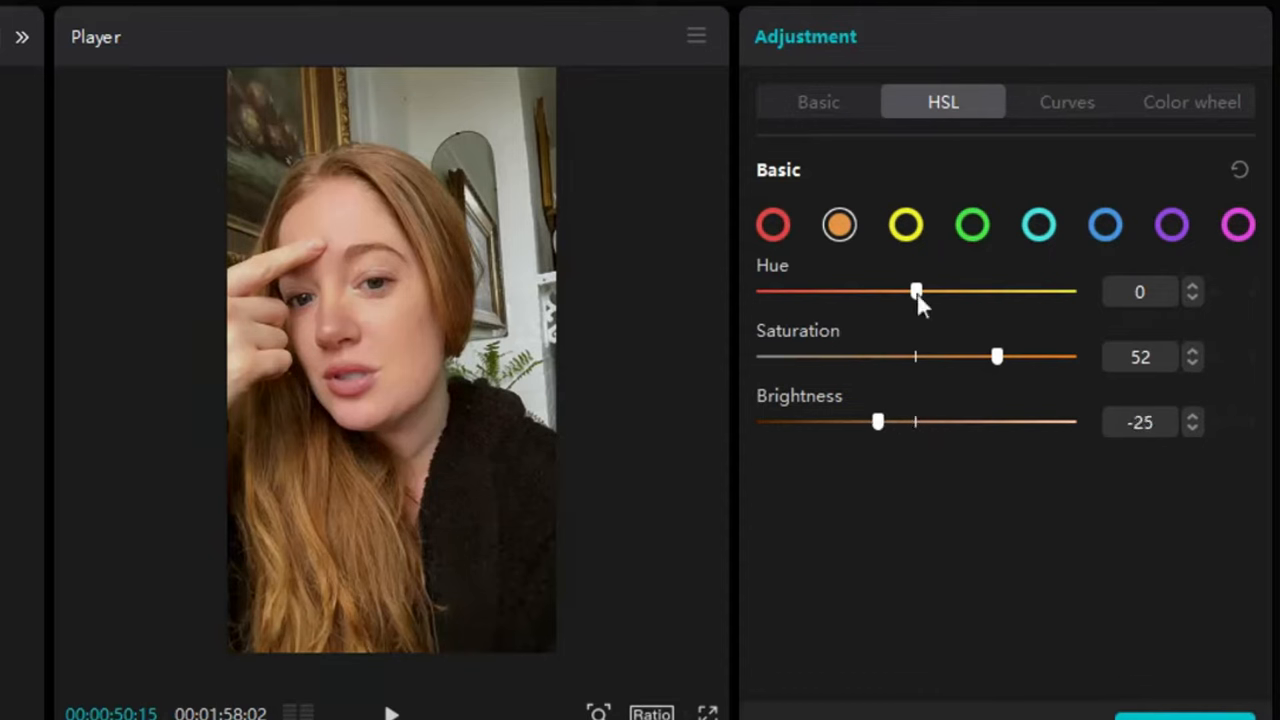
{"action": "mouse_move", "coordinate": [816, 116]}
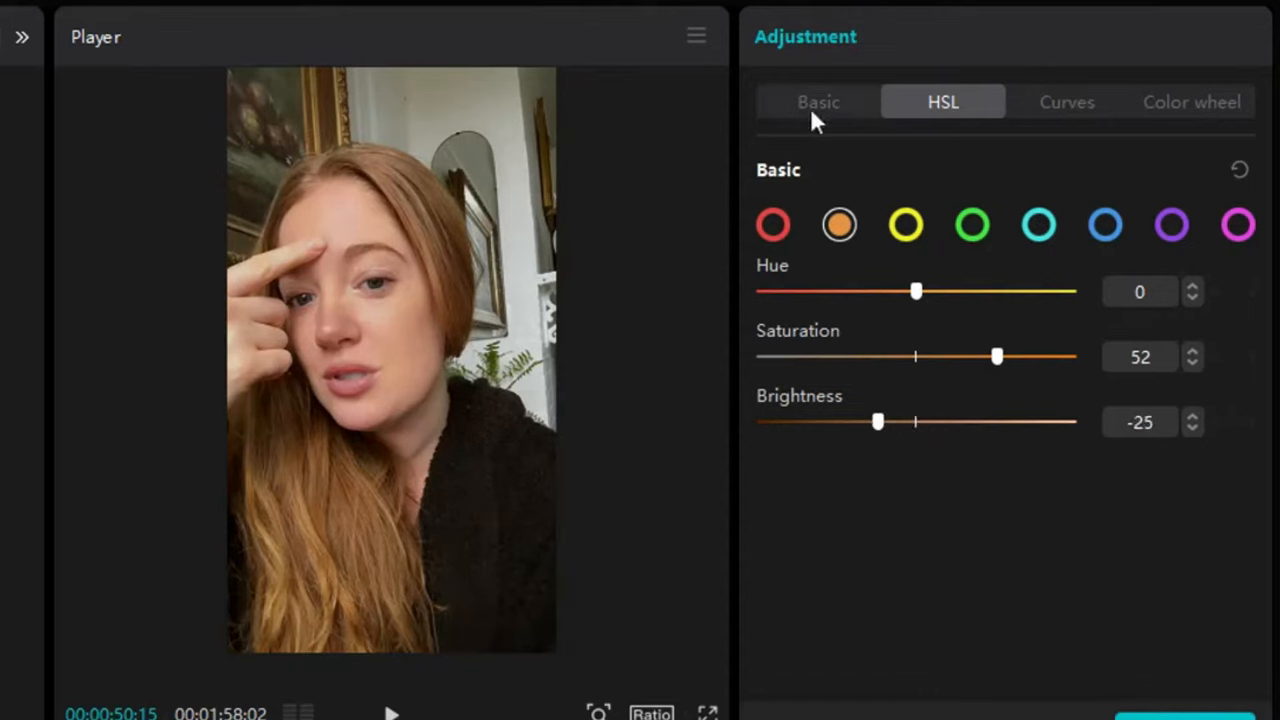
Back in Basic adjustments, turn on skin tone protection and enable the LUT section.
{"action": "left_click", "coordinate": [816, 100]}
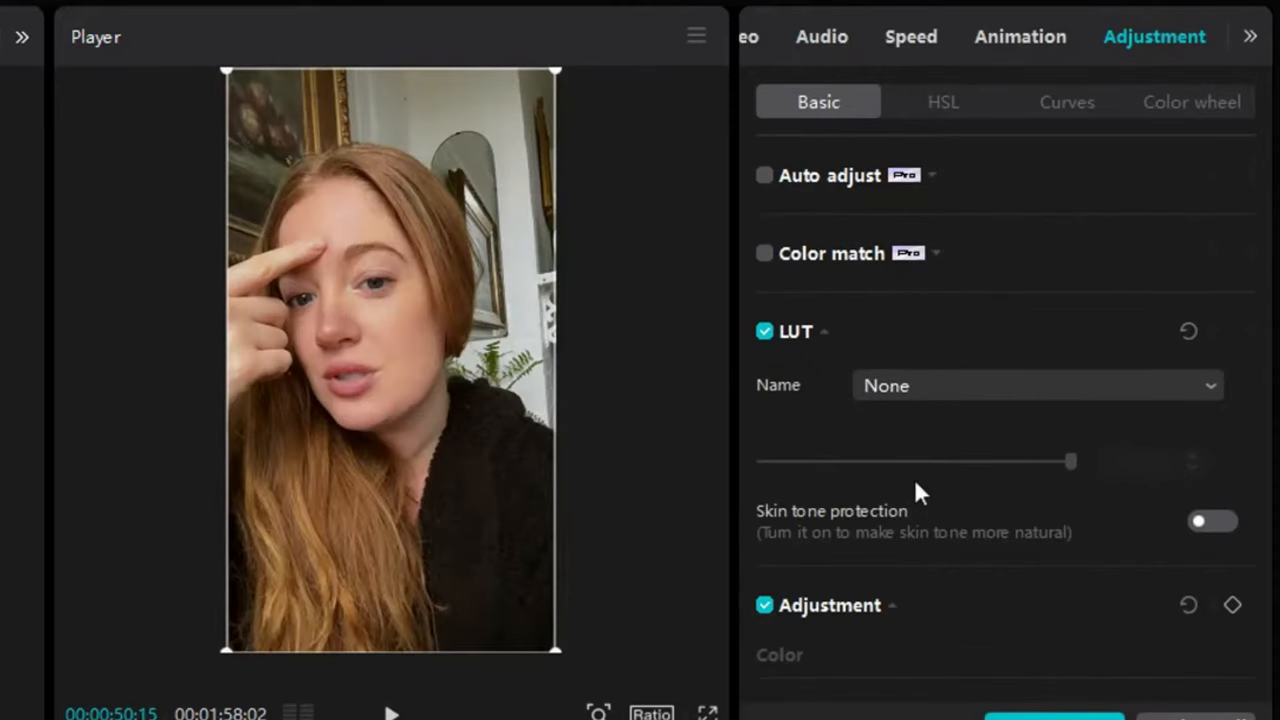
{"action": "scroll", "scroll_direction": "down", "scroll_amount": 3}
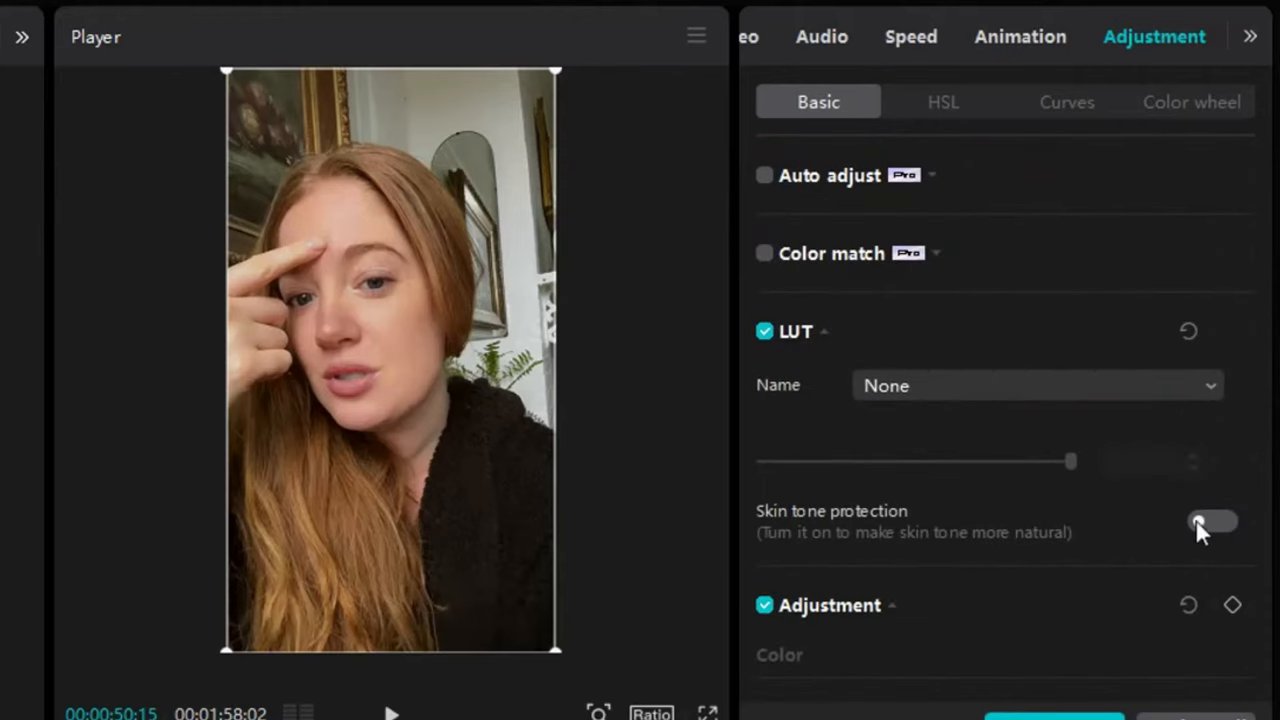
{"action": "left_click", "coordinate": [1214, 520]}
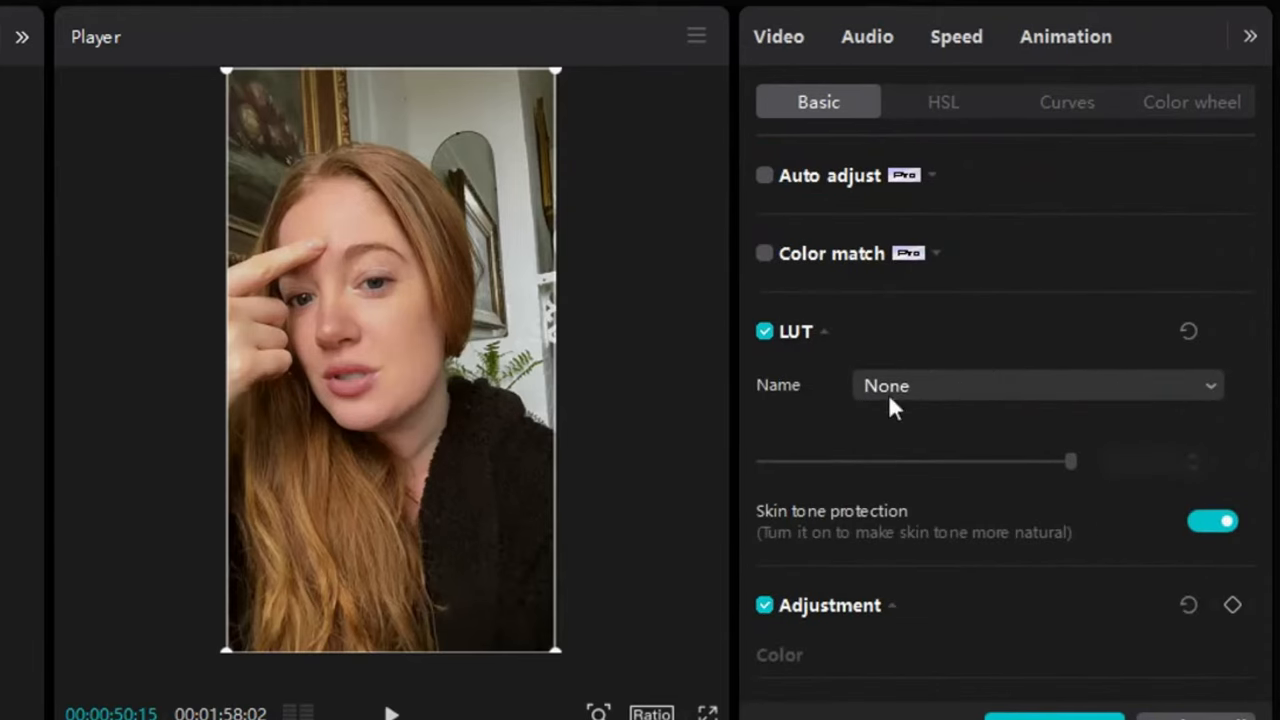
{"action": "left_click", "coordinate": [1212, 520]}
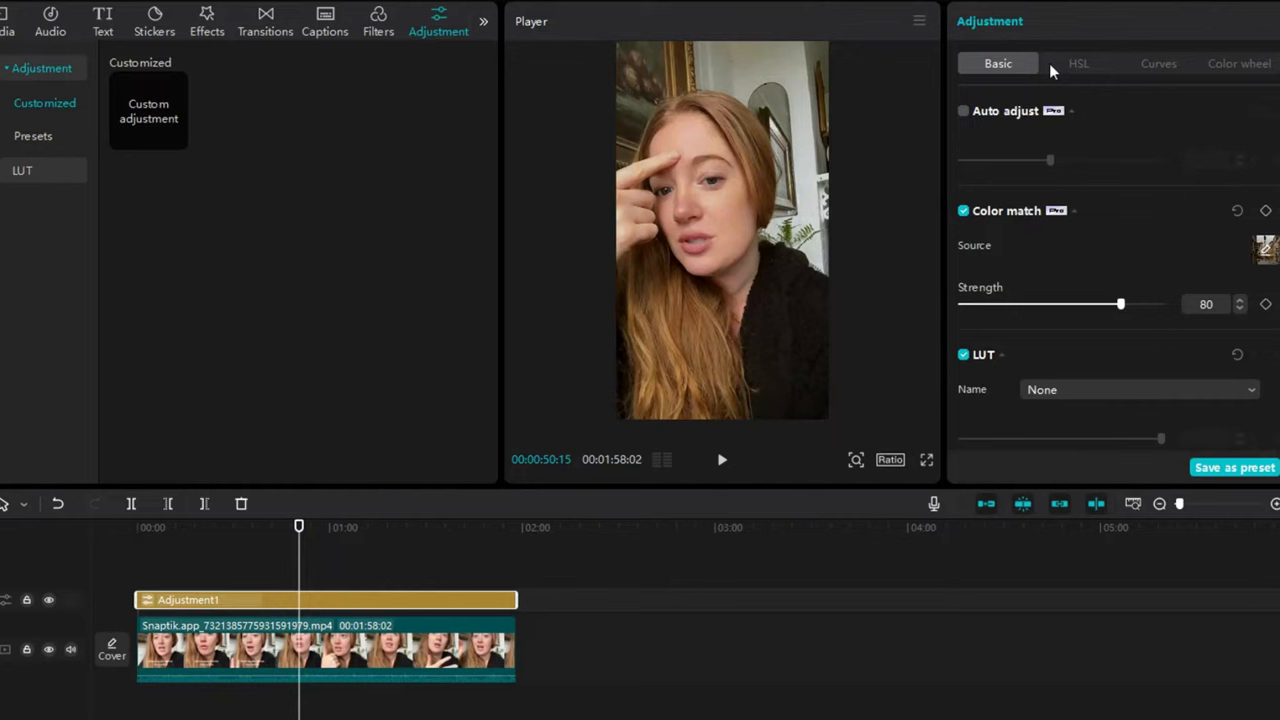
In HSL, set orange saturation to 49 with hue back at 0.
{"action": "left_click", "coordinate": [1078, 62]}
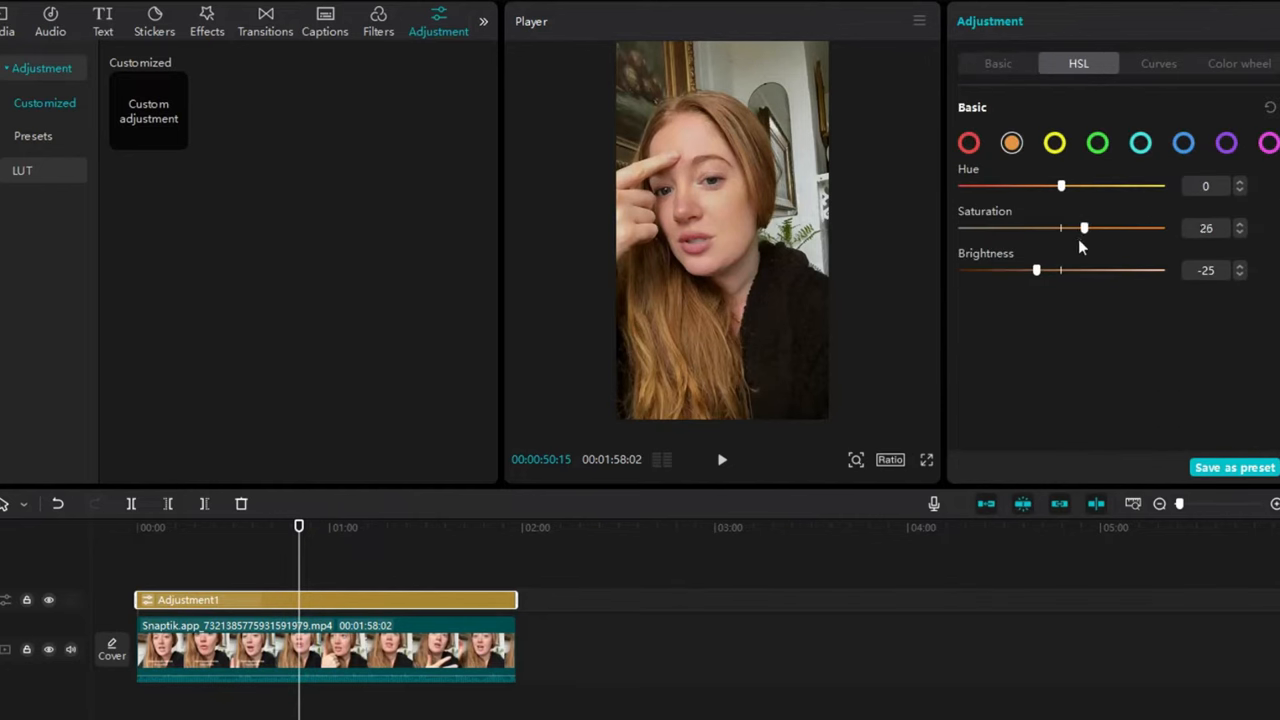
{"action": "left_click_drag", "start_coordinate": [1060, 184], "coordinate": [1036, 184]}
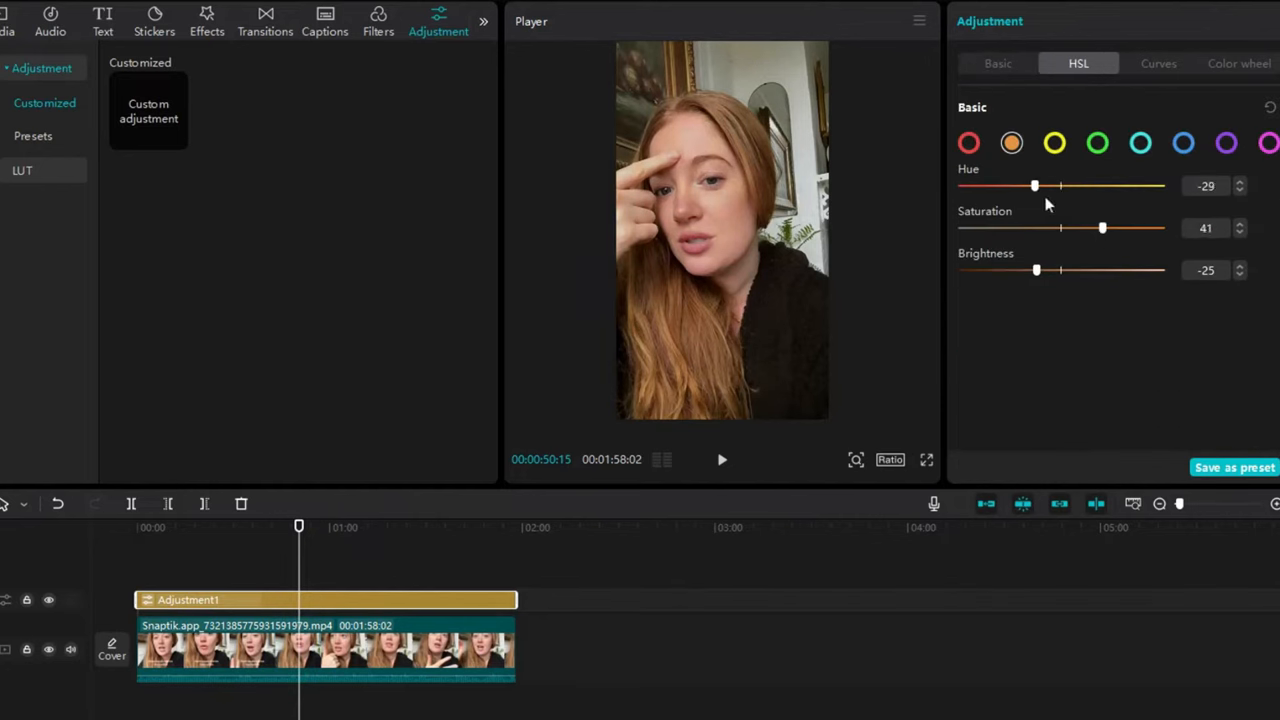
{"action": "left_click_drag", "start_coordinate": [1036, 186], "coordinate": [1060, 186]}
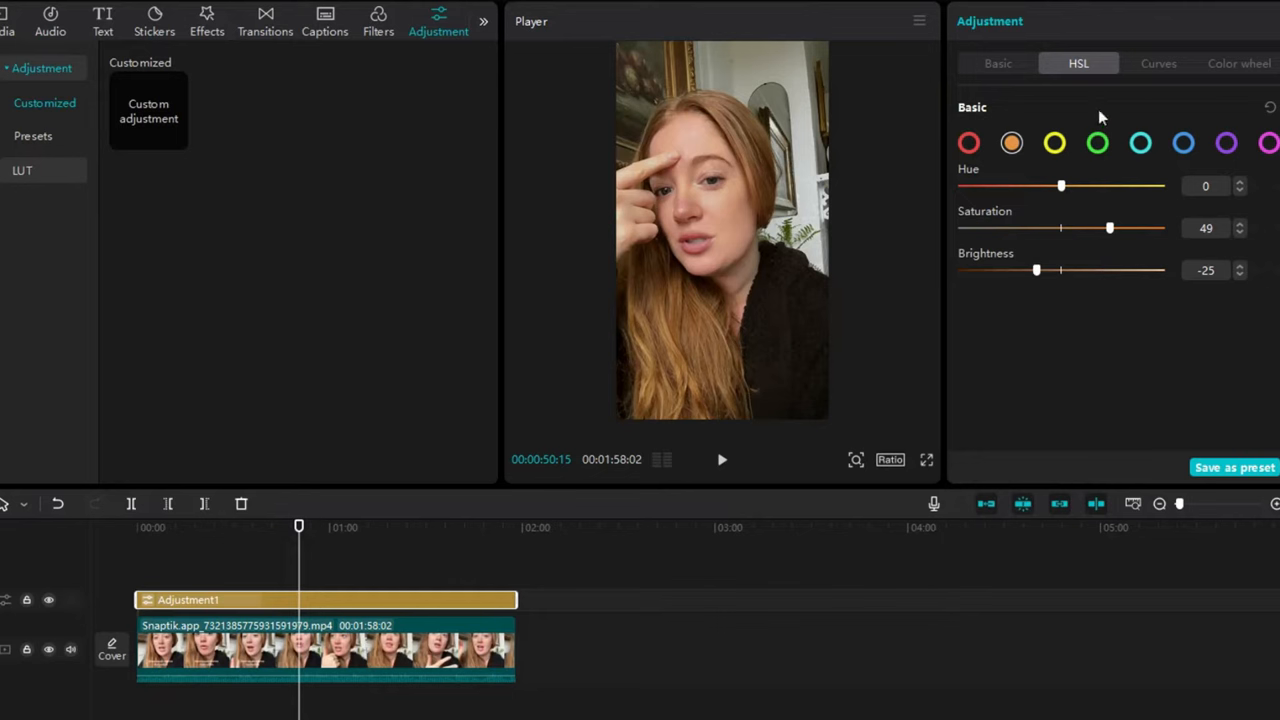
Add a point on the red tone curve, then move on to the colour wheels at strength 100.
{"action": "left_click", "coordinate": [1156, 62]}
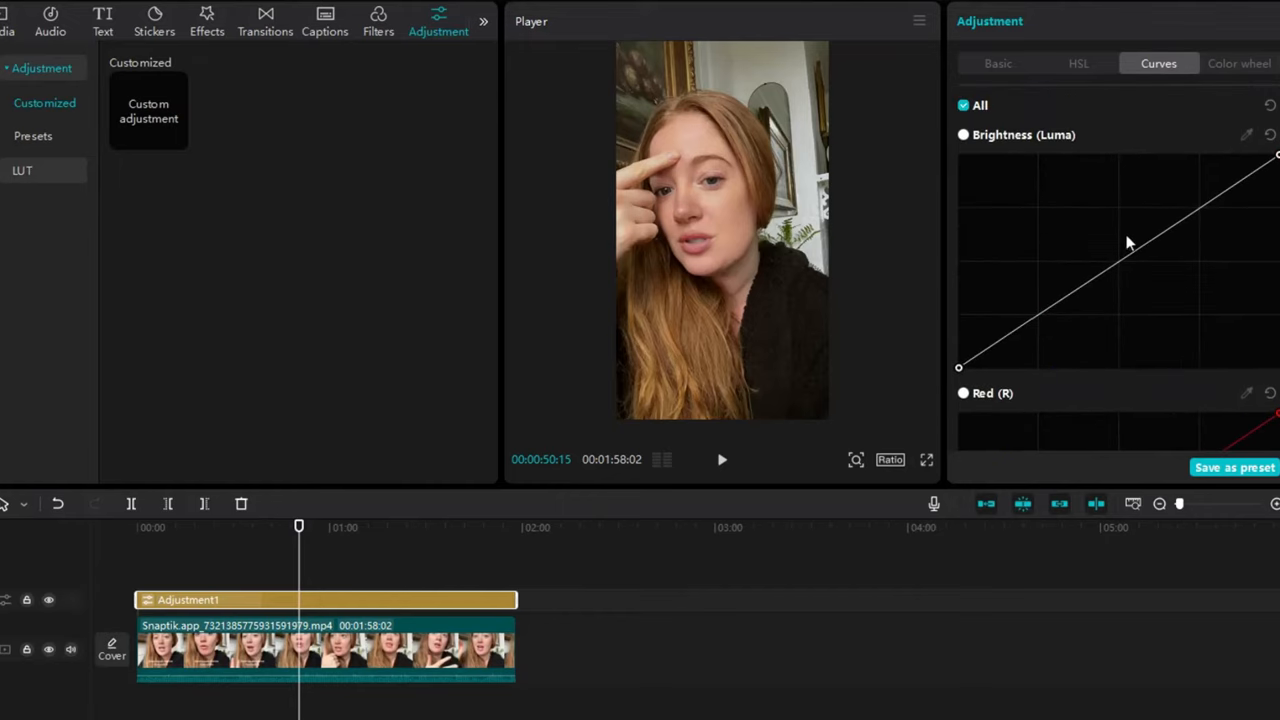
{"action": "scroll", "scroll_direction": "down", "scroll_amount": 3}
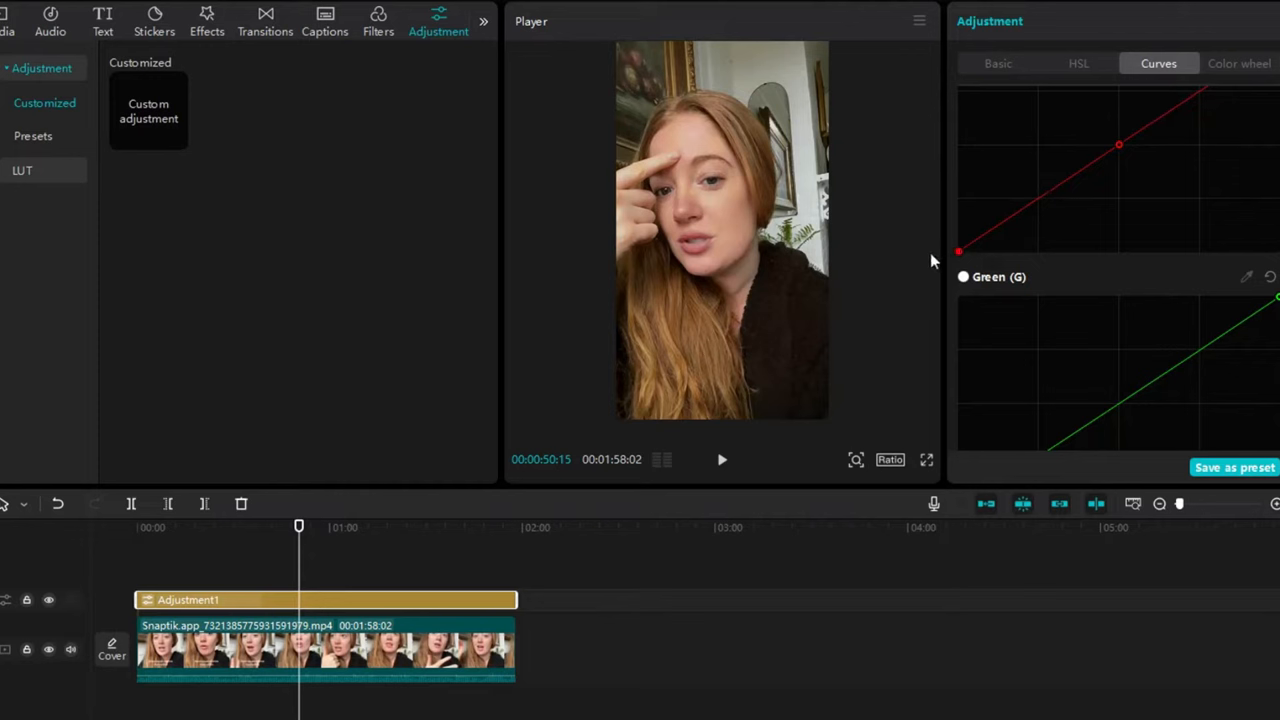
{"action": "mouse_move", "coordinate": [1196, 96]}
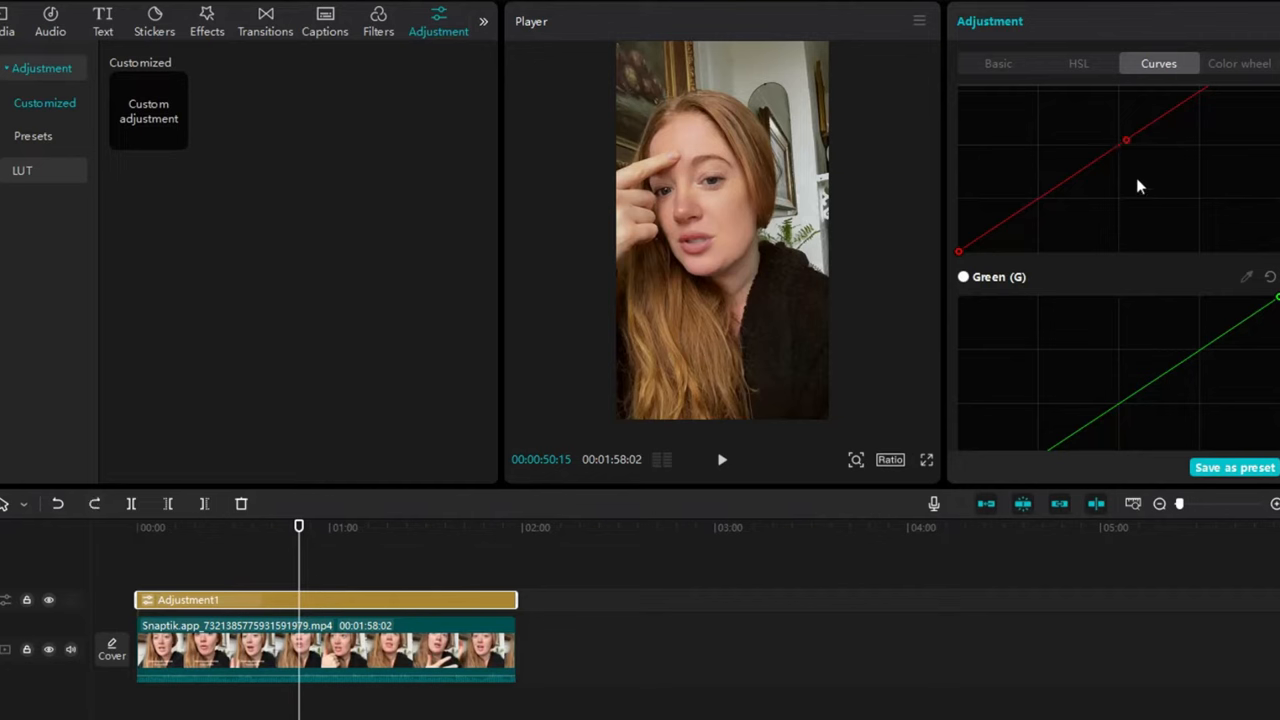
{"action": "left_click", "coordinate": [1240, 62]}
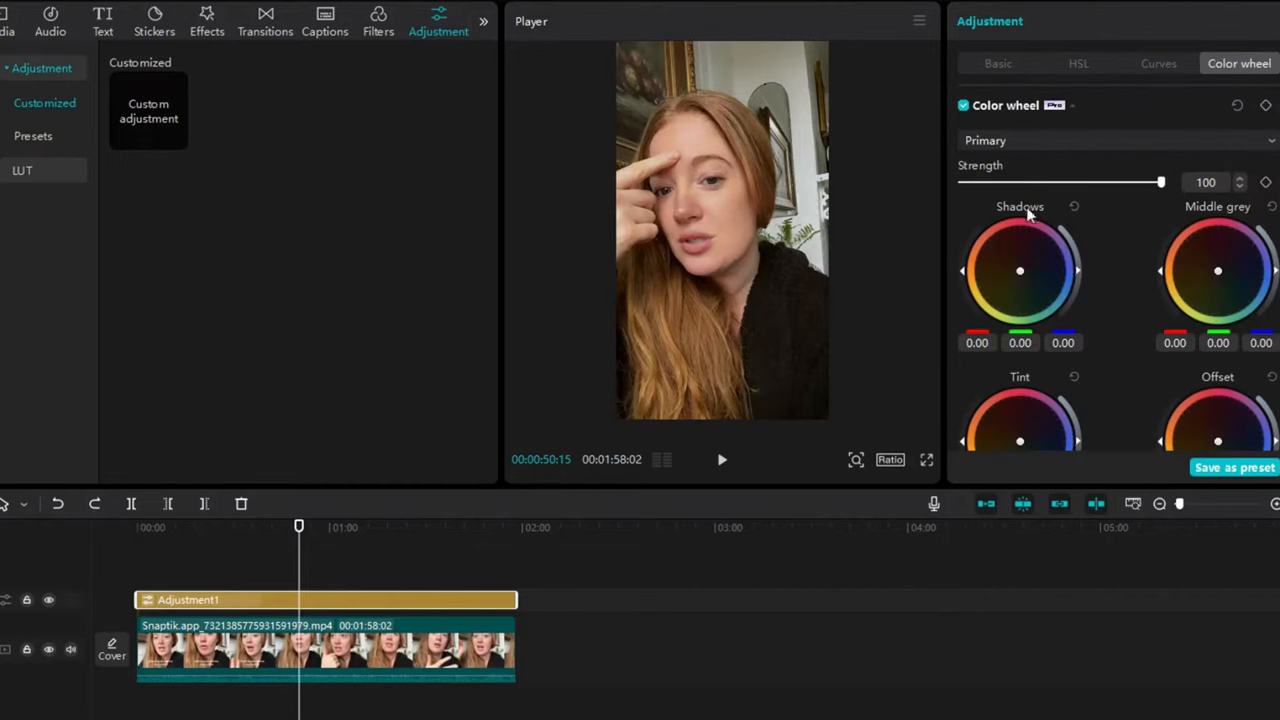
{"action": "mouse_move", "coordinate": [1150, 136]}
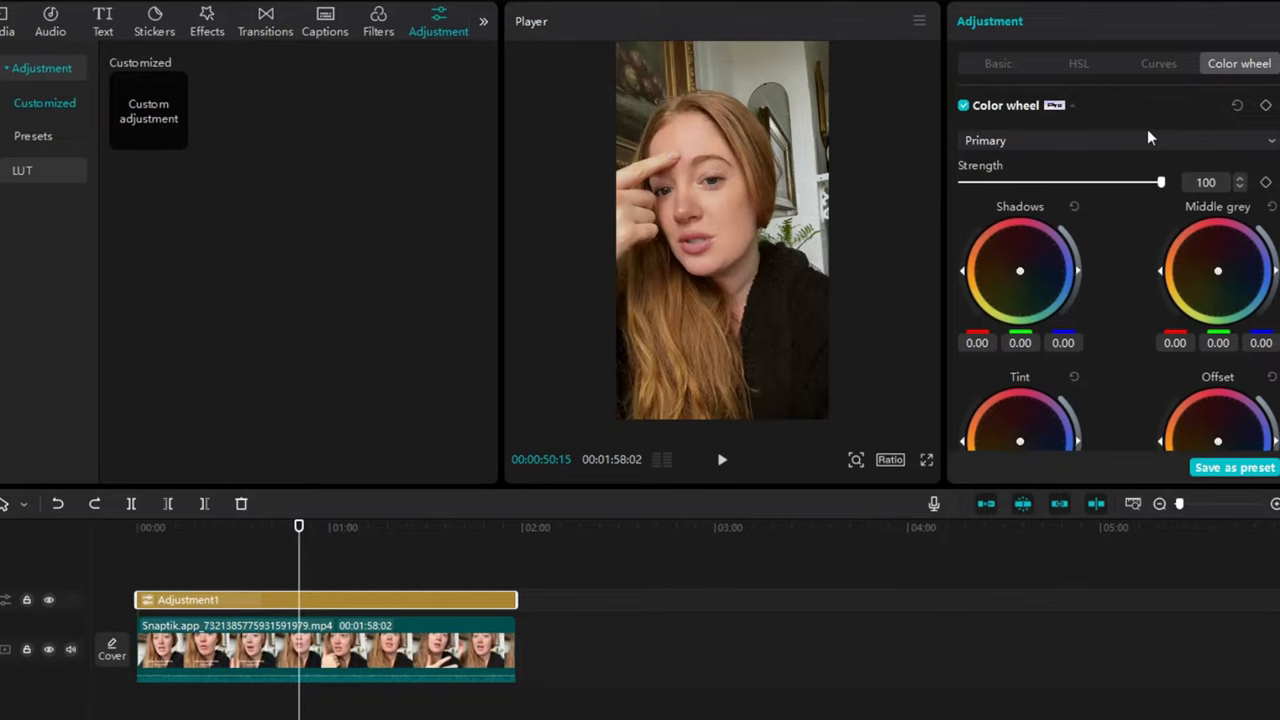
In Basic adjustments, settle the colour temperature slightly cool at -3.
{"action": "left_click", "coordinate": [996, 62]}
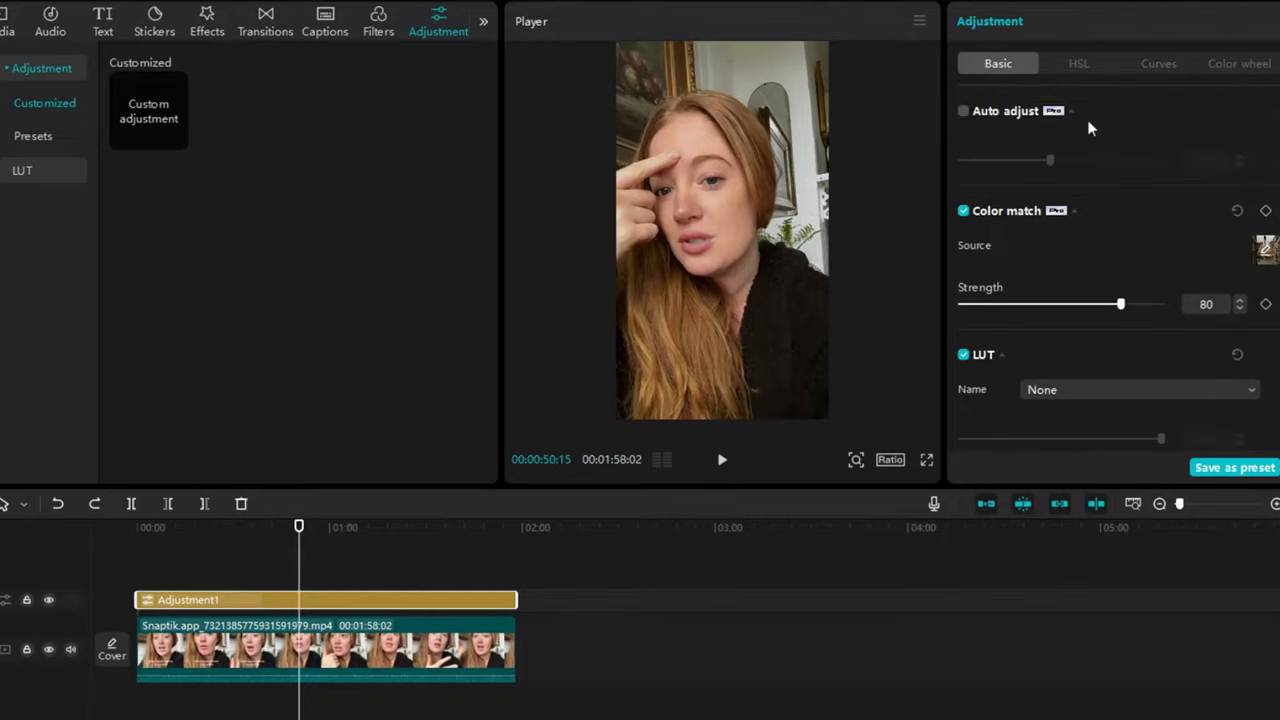
{"action": "mouse_move", "coordinate": [1040, 264]}
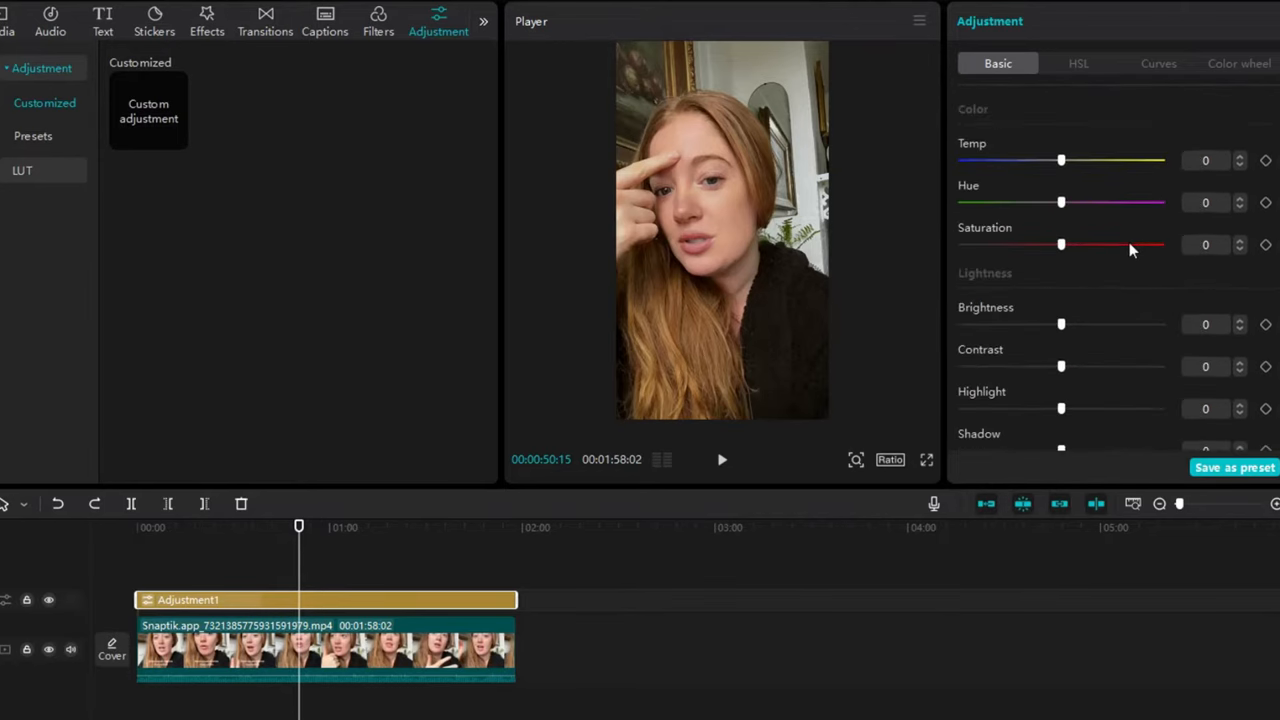
{"action": "left_click_drag", "start_coordinate": [1060, 160], "coordinate": [1048, 130]}
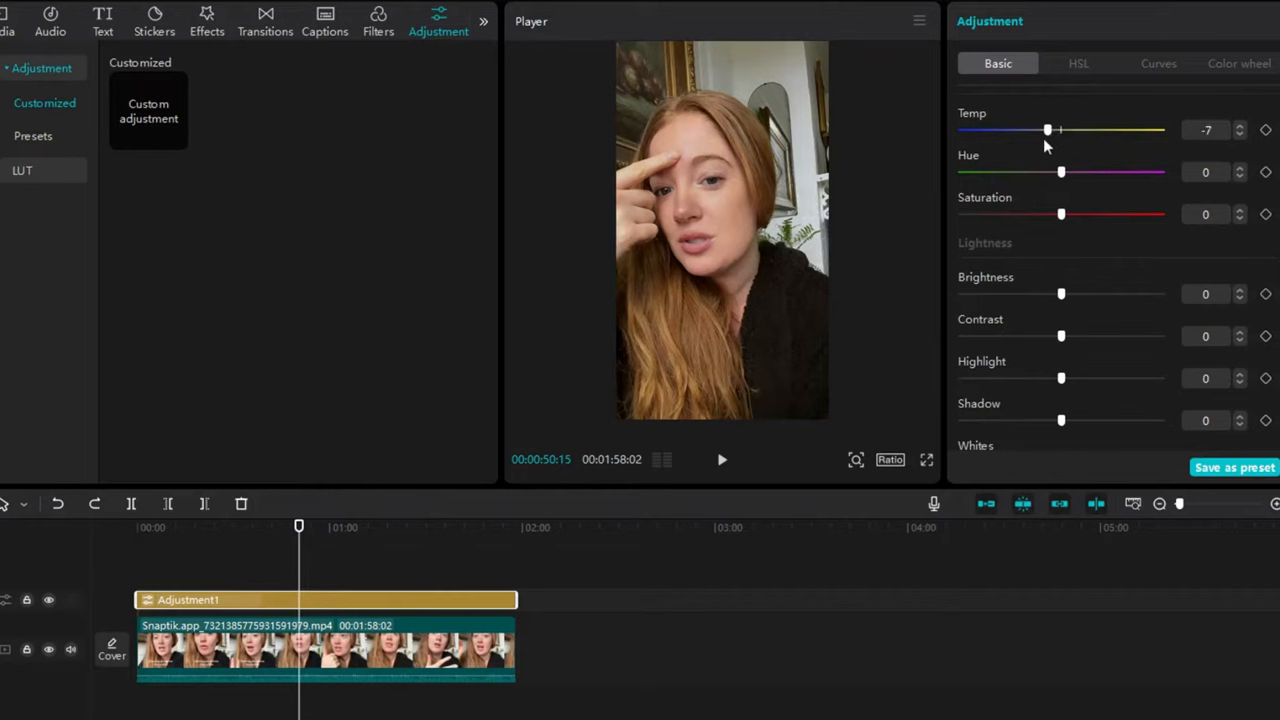
{"action": "left_click_drag", "start_coordinate": [1048, 130], "coordinate": [1076, 130]}
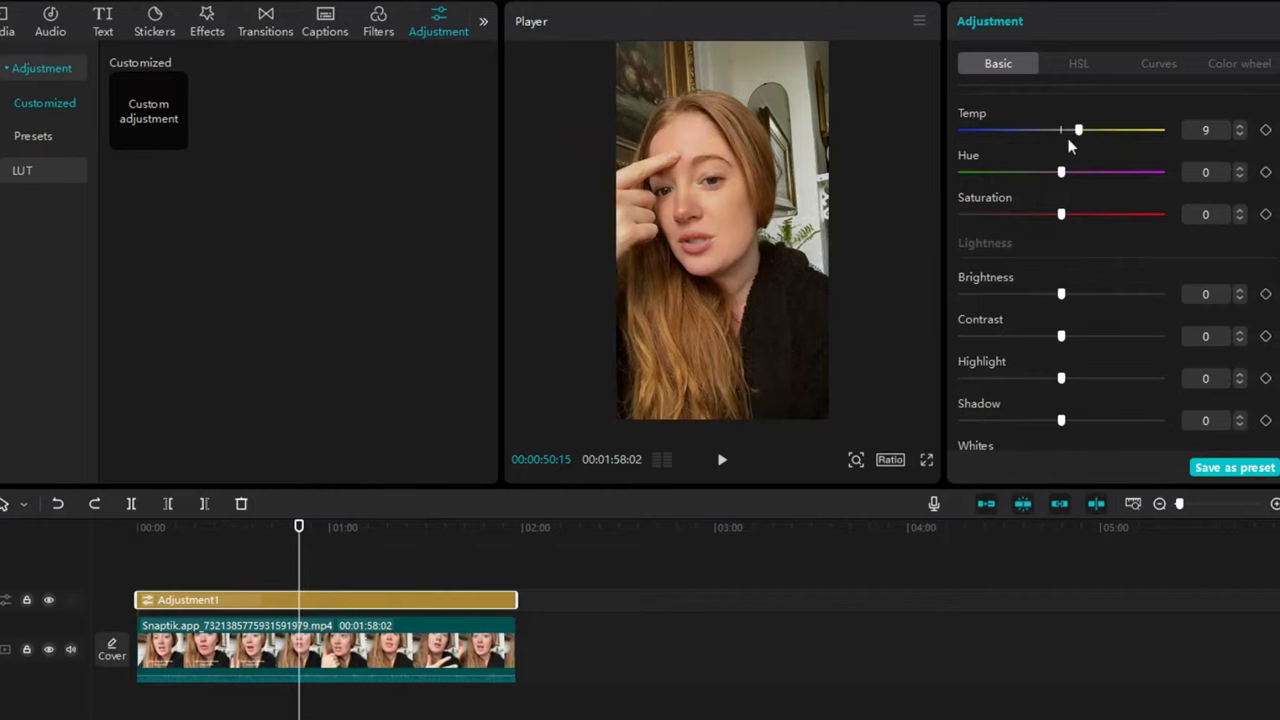
{"action": "left_click_drag", "start_coordinate": [1078, 128], "coordinate": [1056, 128]}
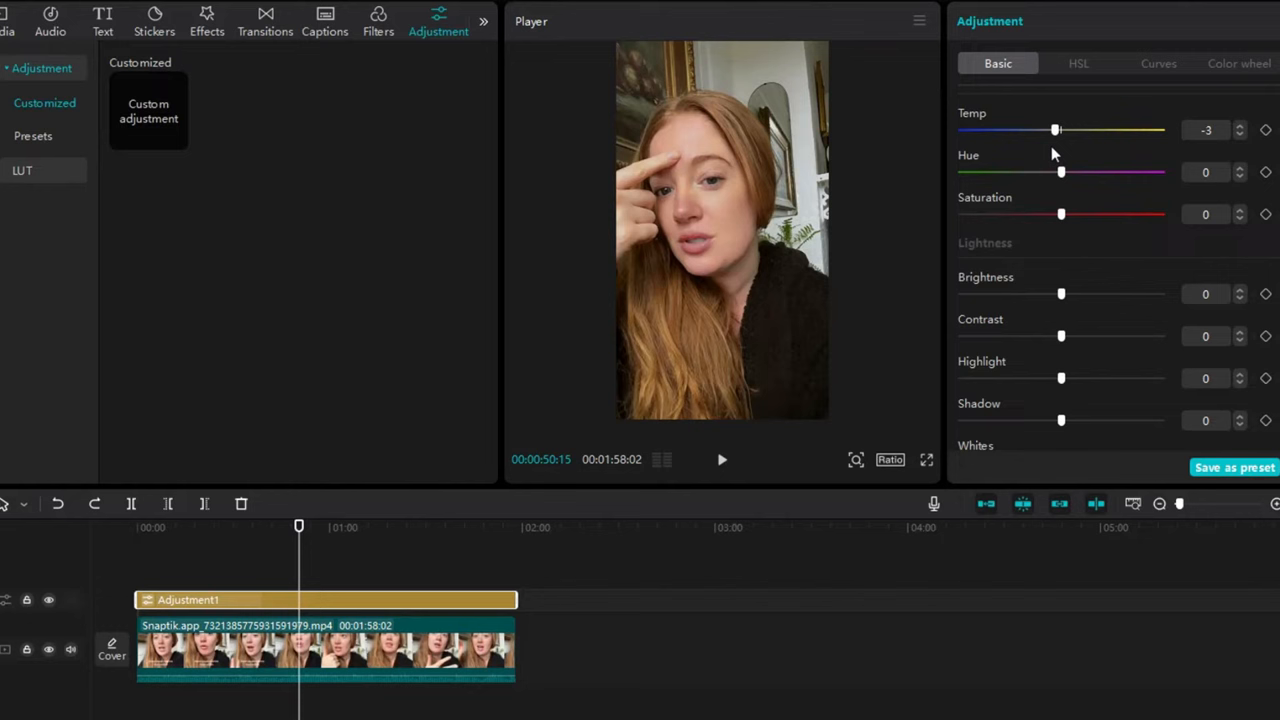
Keep contrast neutral, set highlights 9, shadows -4 and illumination -8.
{"action": "scroll", "scroll_direction": "down", "scroll_amount": 3}
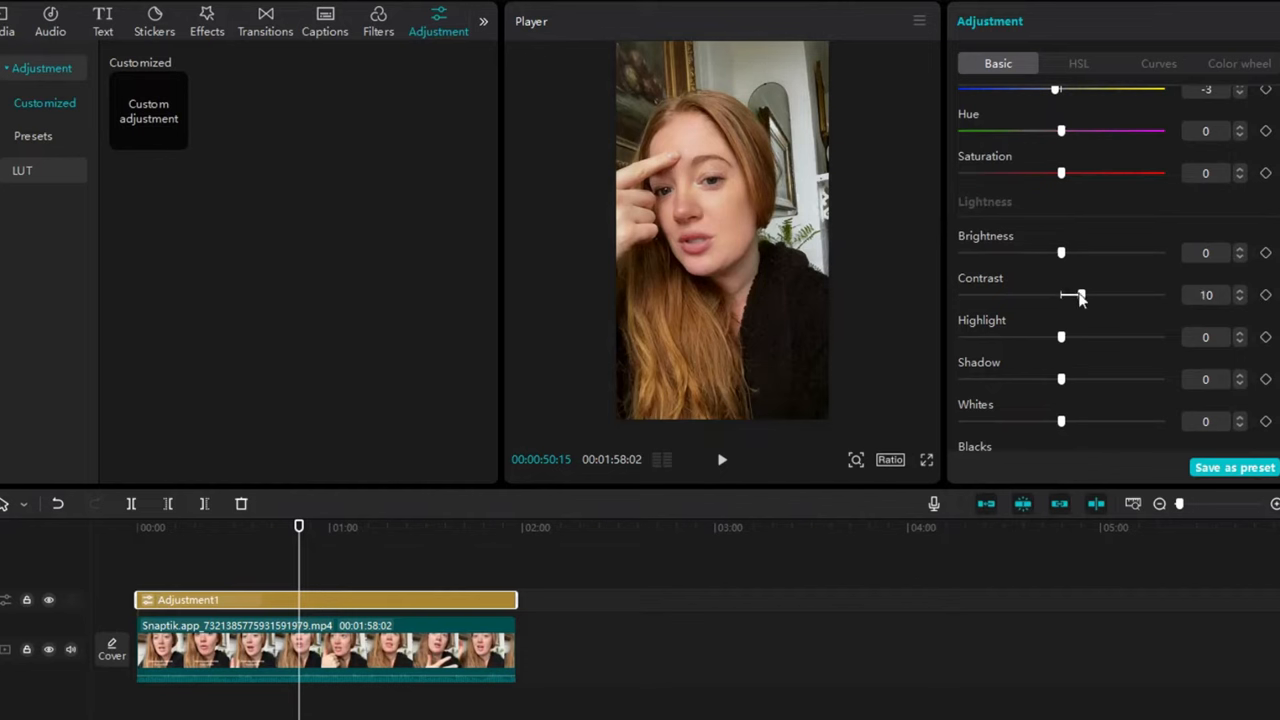
{"action": "left_click_drag", "start_coordinate": [1080, 294], "coordinate": [1066, 294]}
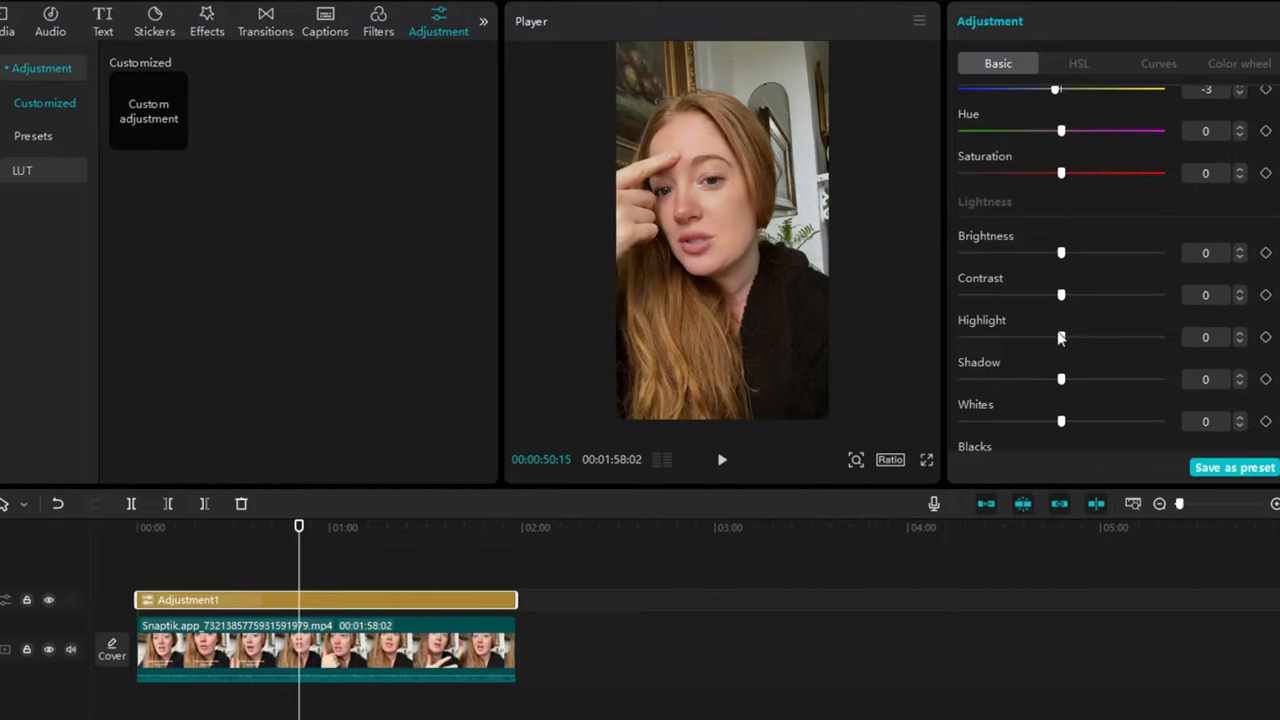
{"action": "left_click_drag", "start_coordinate": [1060, 336], "coordinate": [1076, 336]}
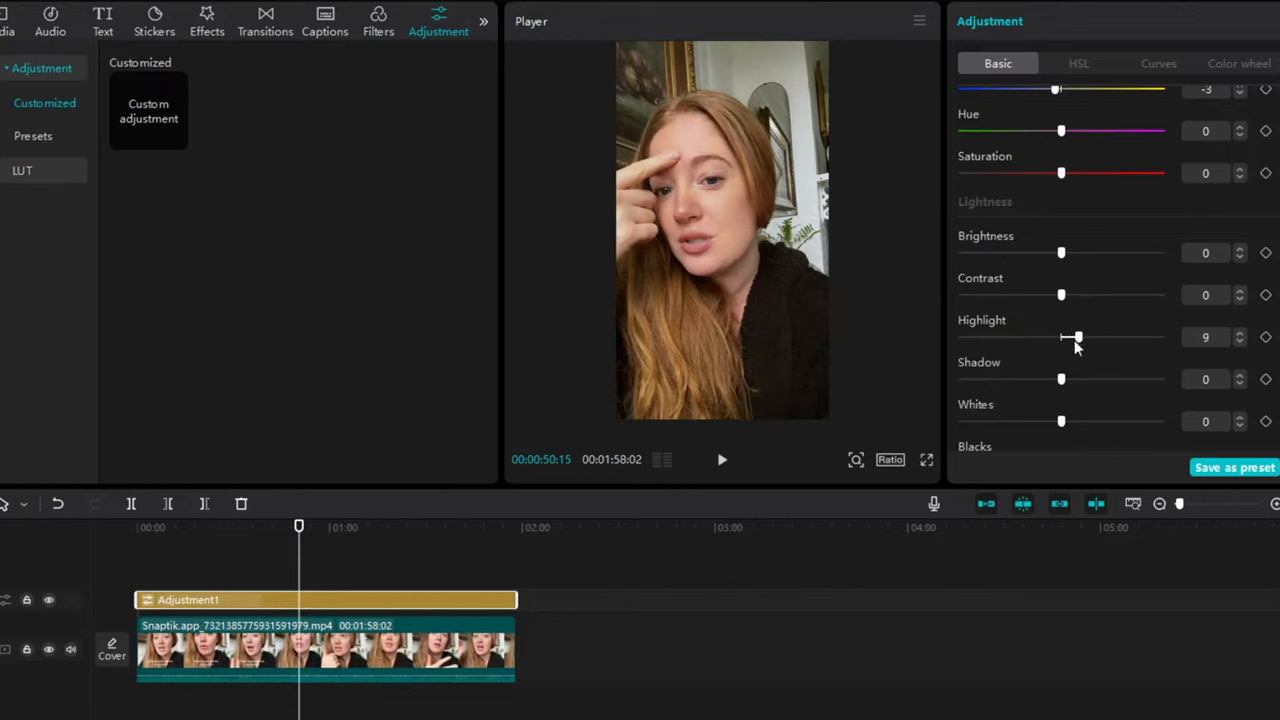
{"action": "mouse_move", "coordinate": [1050, 396]}
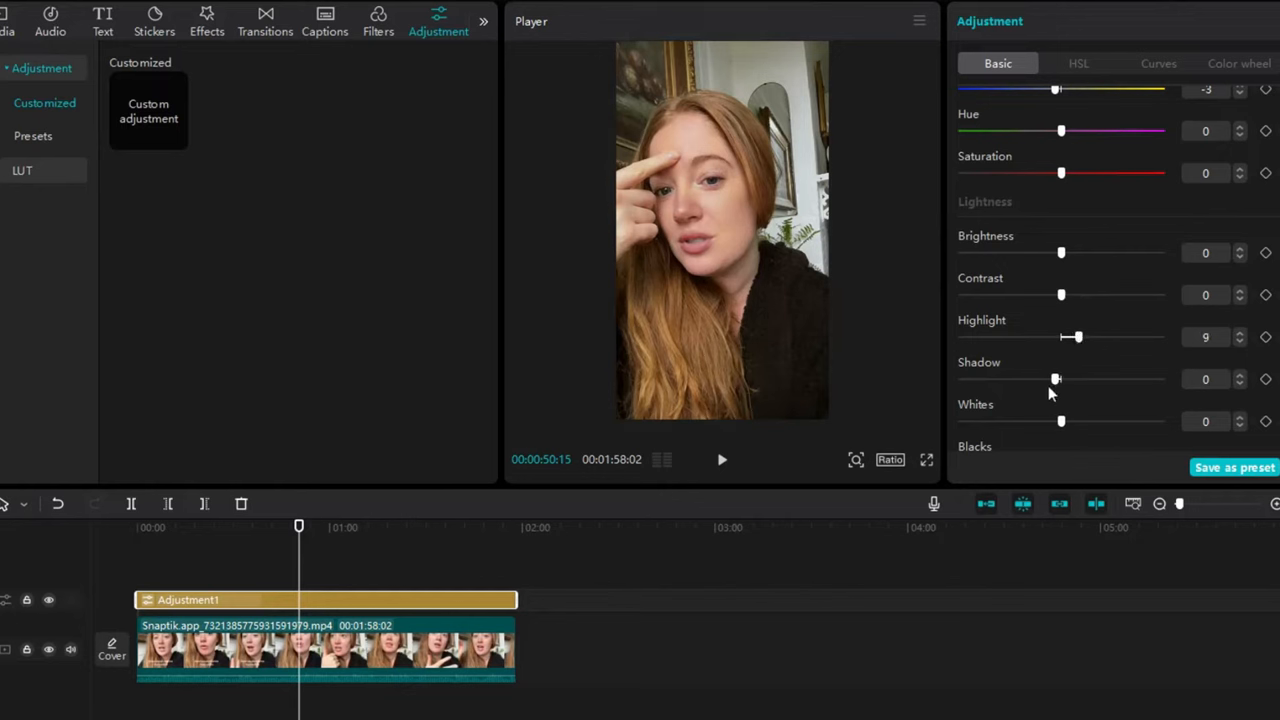
{"action": "left_click_drag", "start_coordinate": [1056, 378], "coordinate": [1056, 378]}
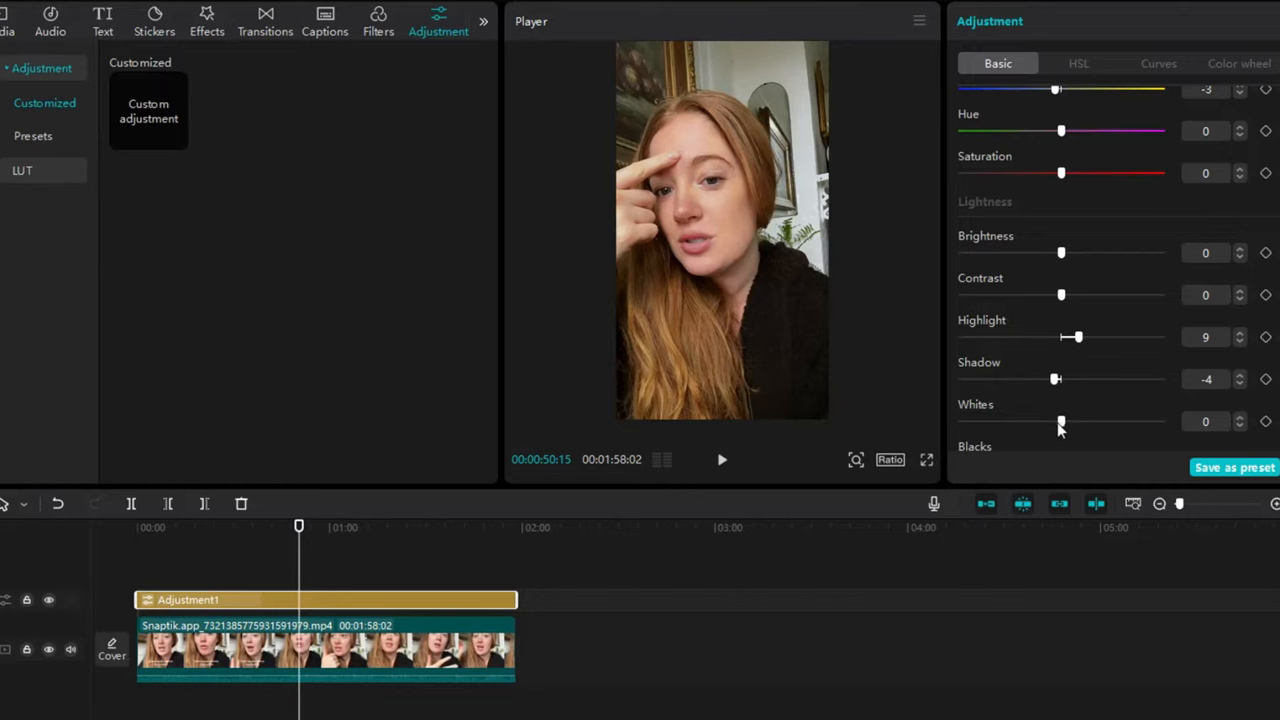
{"action": "mouse_move", "coordinate": [1064, 252]}
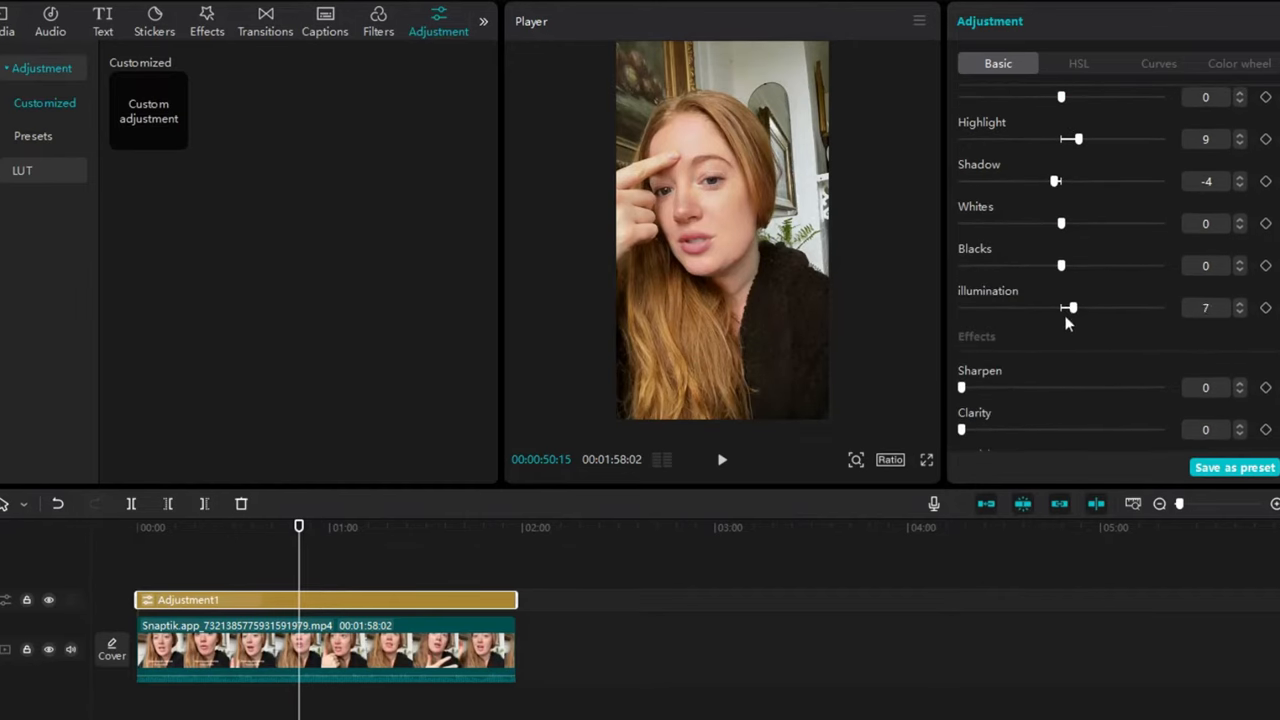
{"action": "left_click_drag", "start_coordinate": [1070, 308], "coordinate": [1060, 308]}
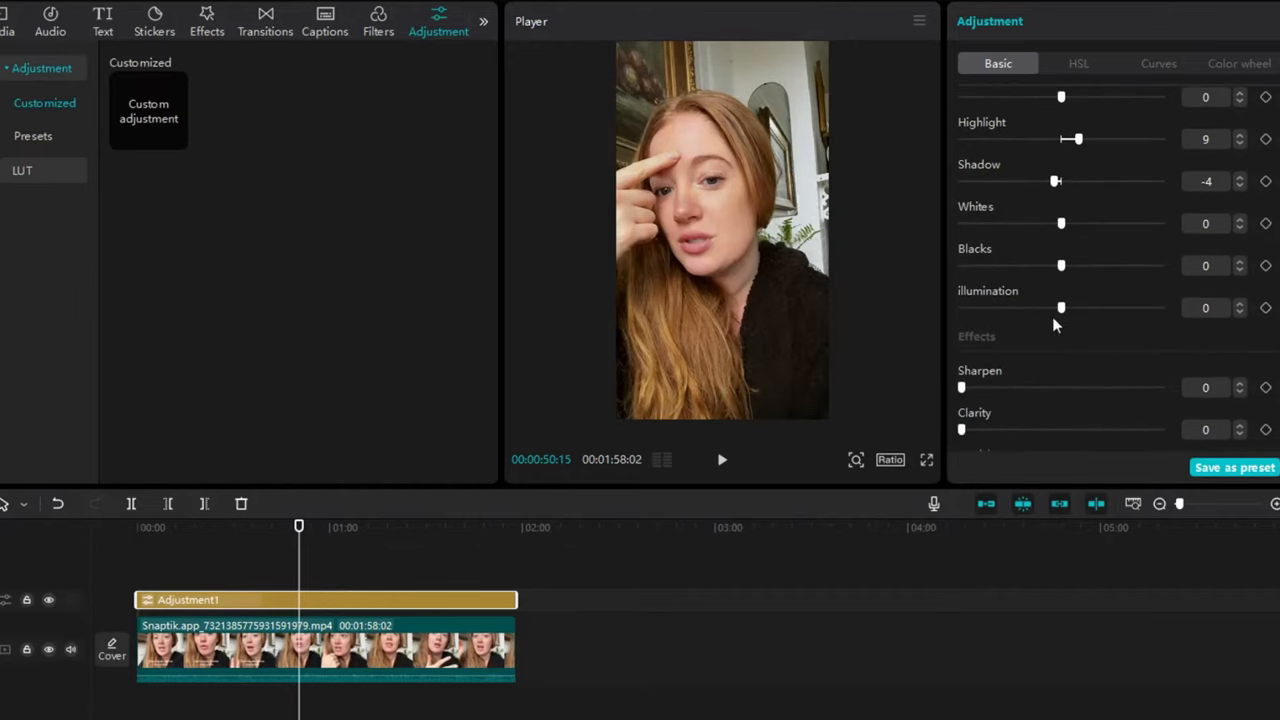
{"action": "left_click_drag", "start_coordinate": [1060, 308], "coordinate": [1046, 308]}
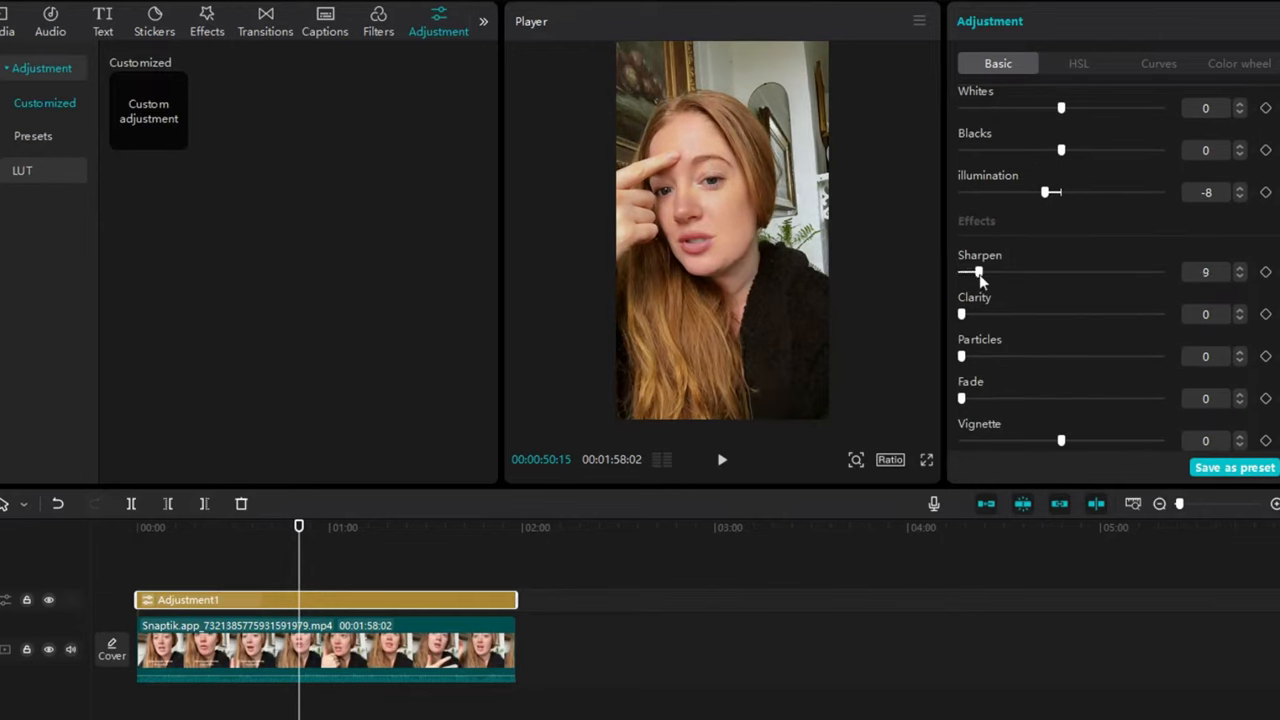
Set sharpening to 6 and bring clarity down to 1 after trying it high.
{"action": "left_click_drag", "start_coordinate": [978, 272], "coordinate": [968, 272]}
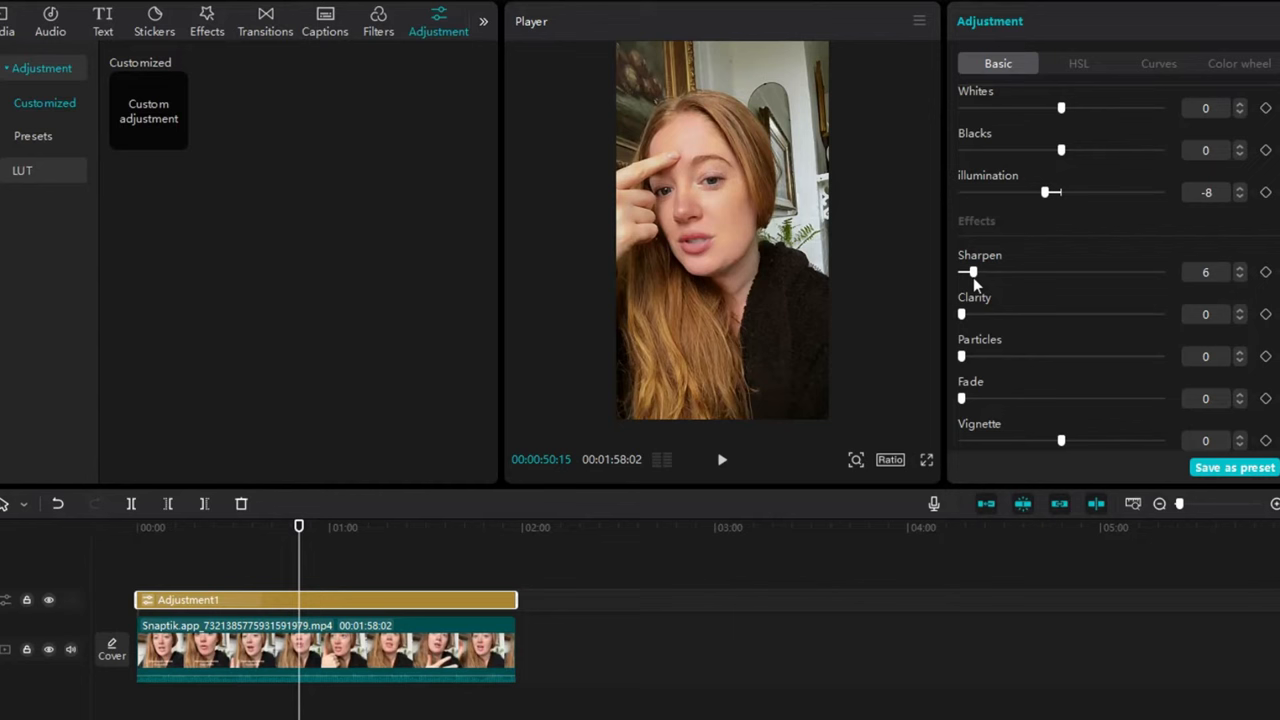
{"action": "left_click_drag", "start_coordinate": [968, 272], "coordinate": [962, 272]}
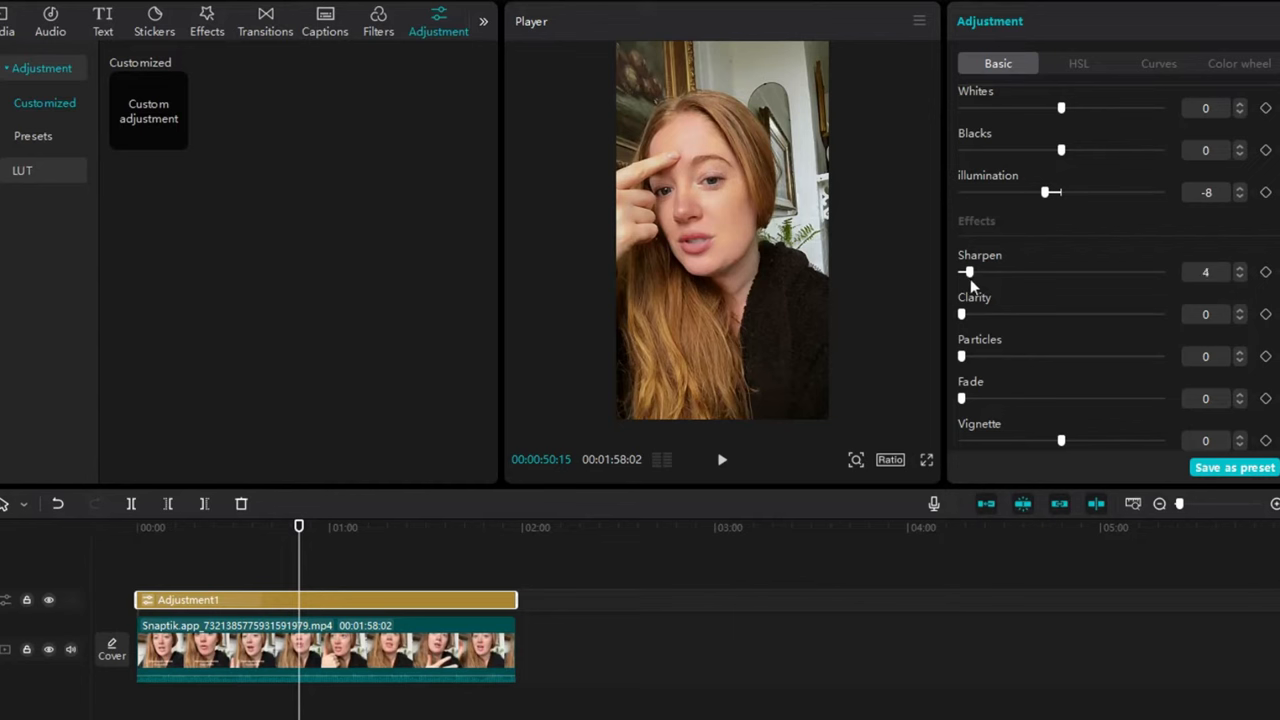
{"action": "left_click_drag", "start_coordinate": [966, 272], "coordinate": [972, 272]}
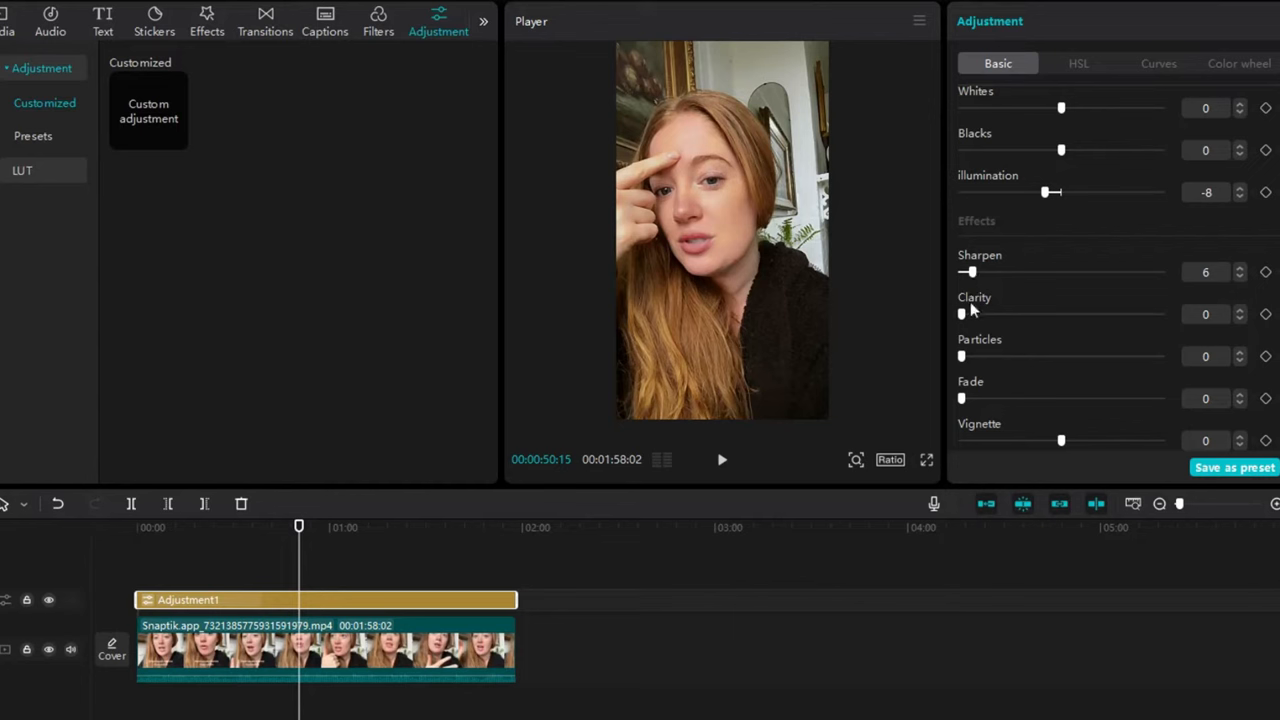
{"action": "left_click_drag", "start_coordinate": [962, 314], "coordinate": [1128, 314]}
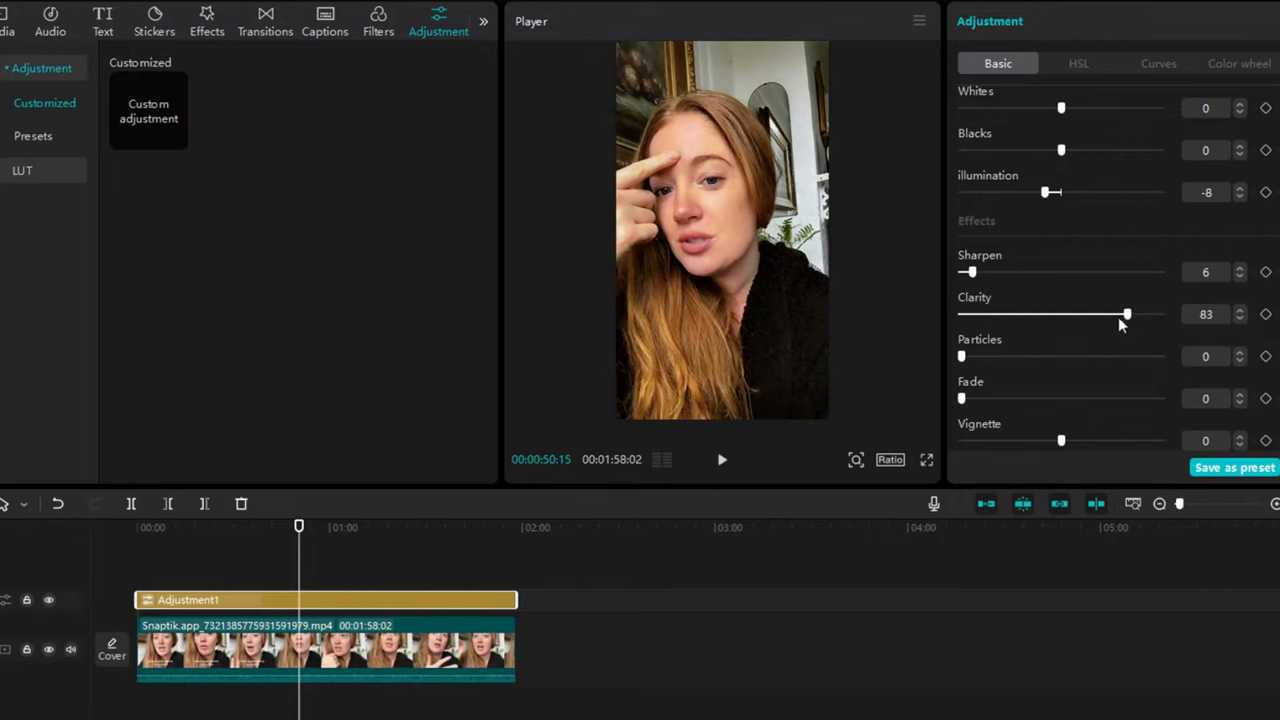
{"action": "left_click_drag", "start_coordinate": [1128, 314], "coordinate": [968, 314]}
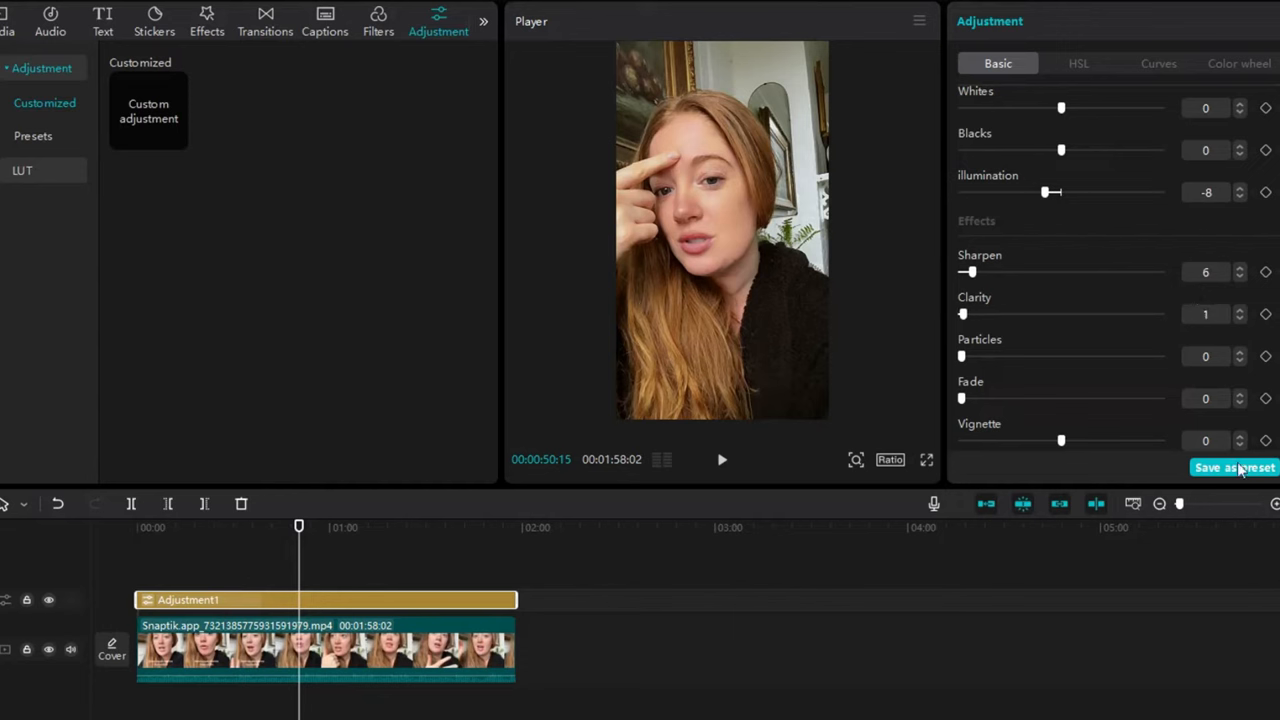
{"action": "mouse_move", "coordinate": [1052, 452]}
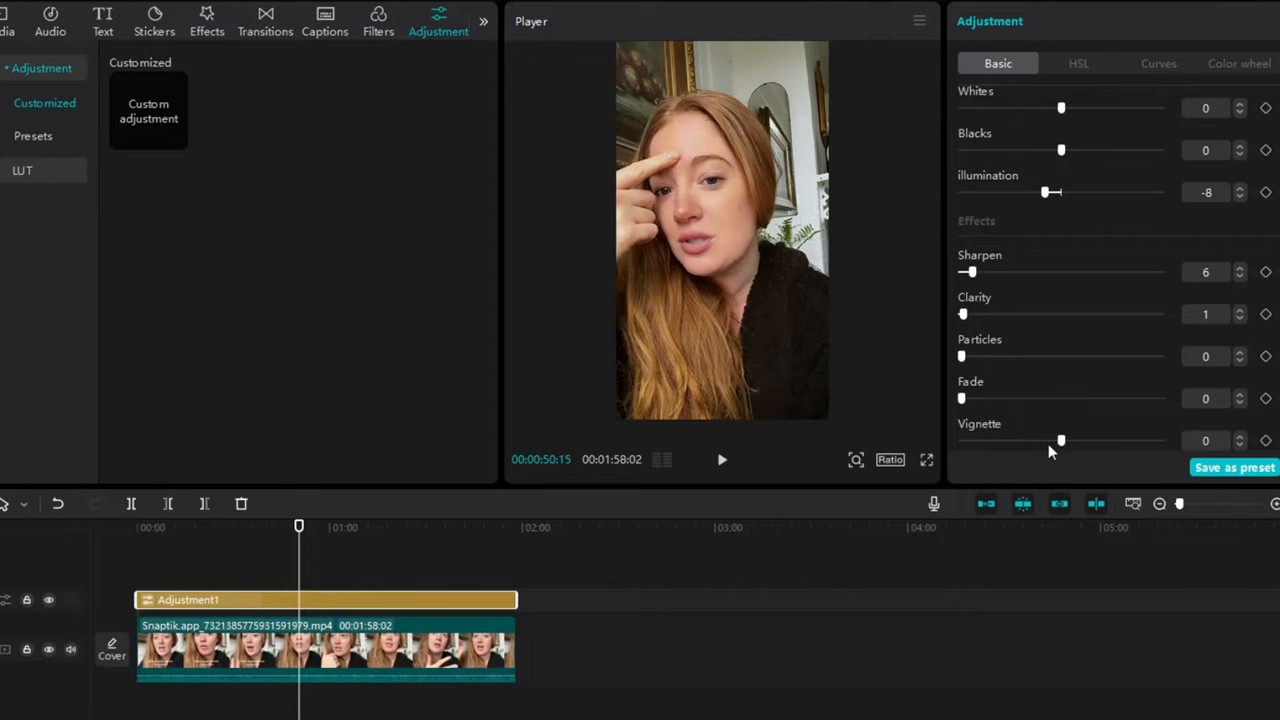
Add a light vignette of 12 and try some fade before removing it again.
{"action": "left_click_drag", "start_coordinate": [1060, 440], "coordinate": [1076, 440]}
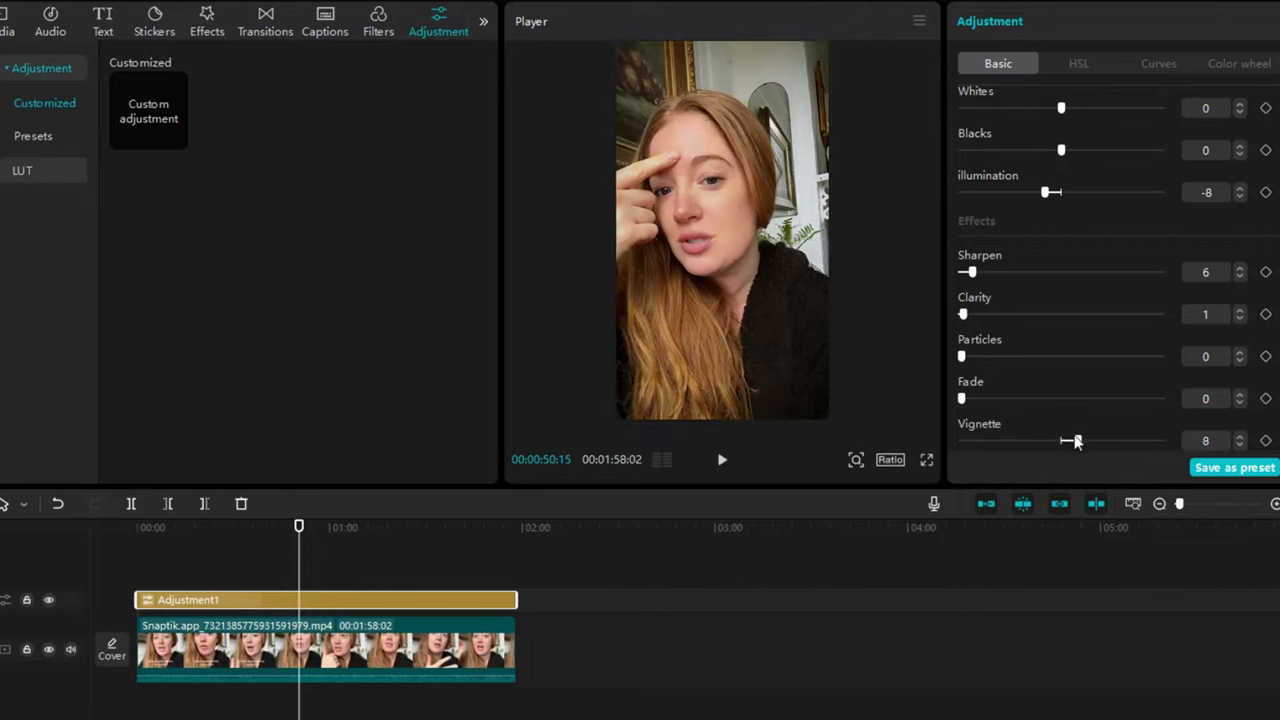
{"action": "left_click_drag", "start_coordinate": [1078, 440], "coordinate": [1088, 440]}
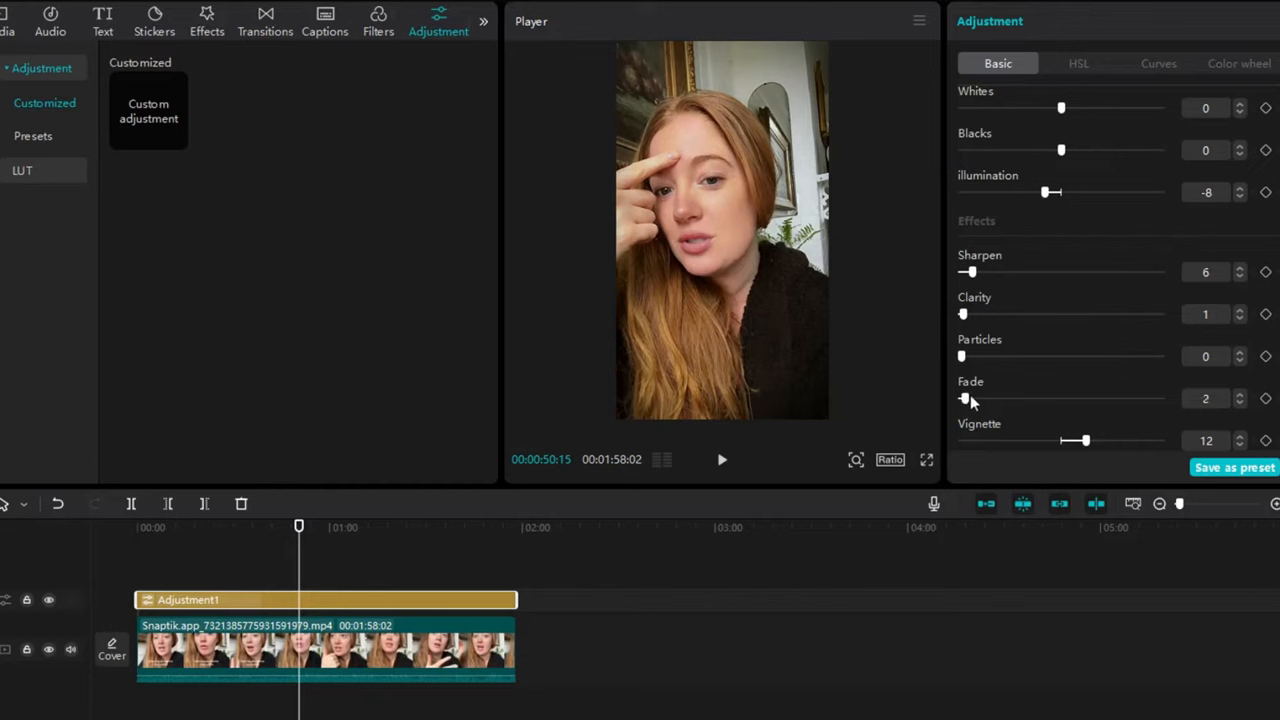
{"action": "left_click_drag", "start_coordinate": [964, 398], "coordinate": [988, 398]}
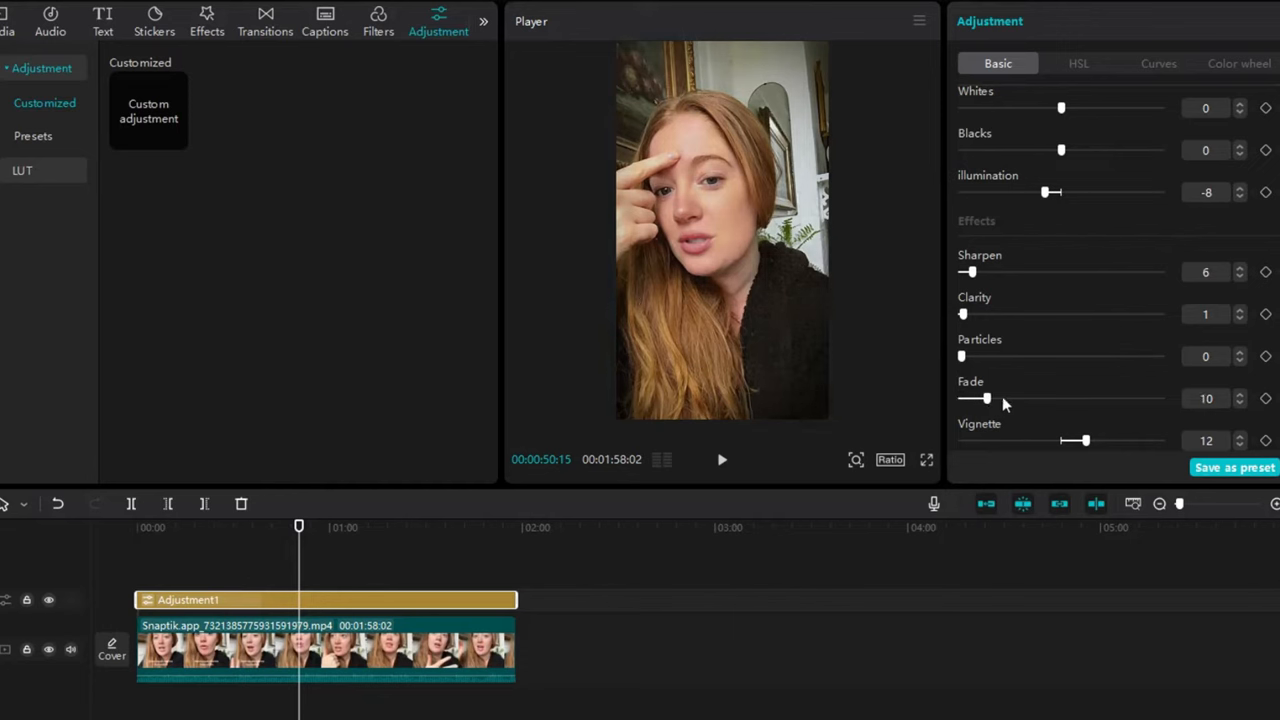
{"action": "left_click_drag", "start_coordinate": [988, 398], "coordinate": [1016, 398]}
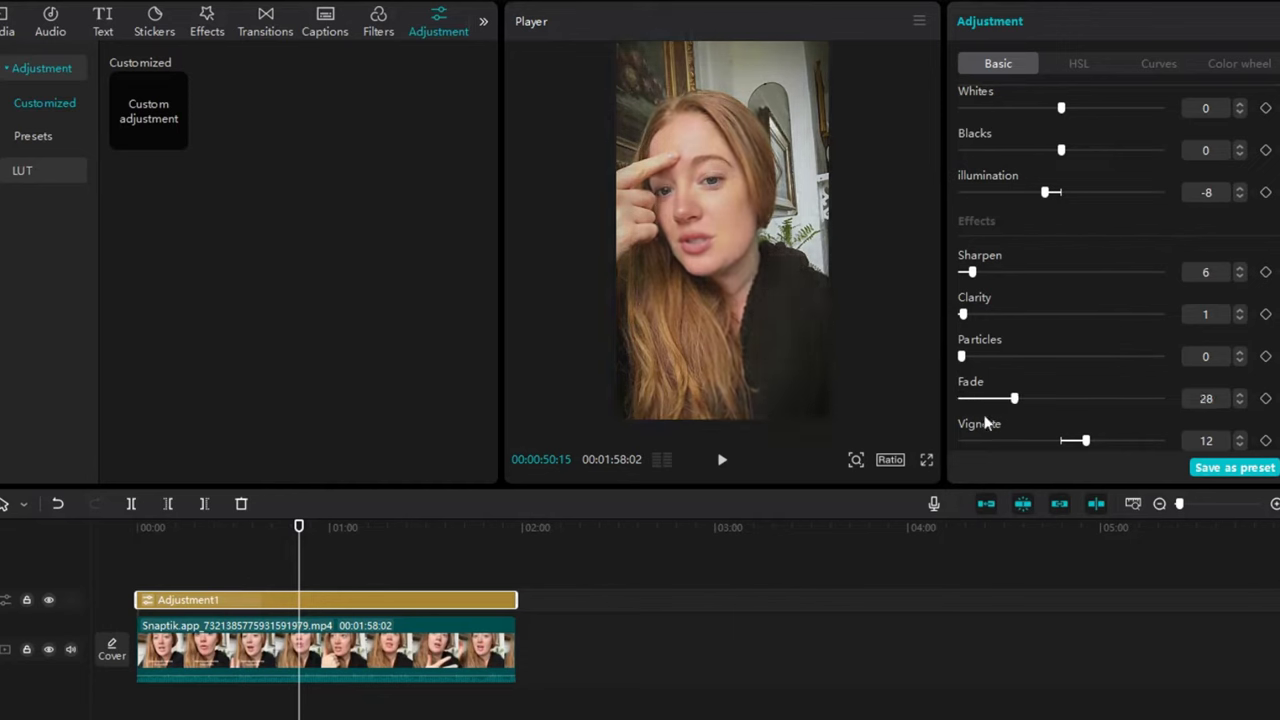
{"action": "left_click_drag", "start_coordinate": [962, 356], "coordinate": [1078, 356]}
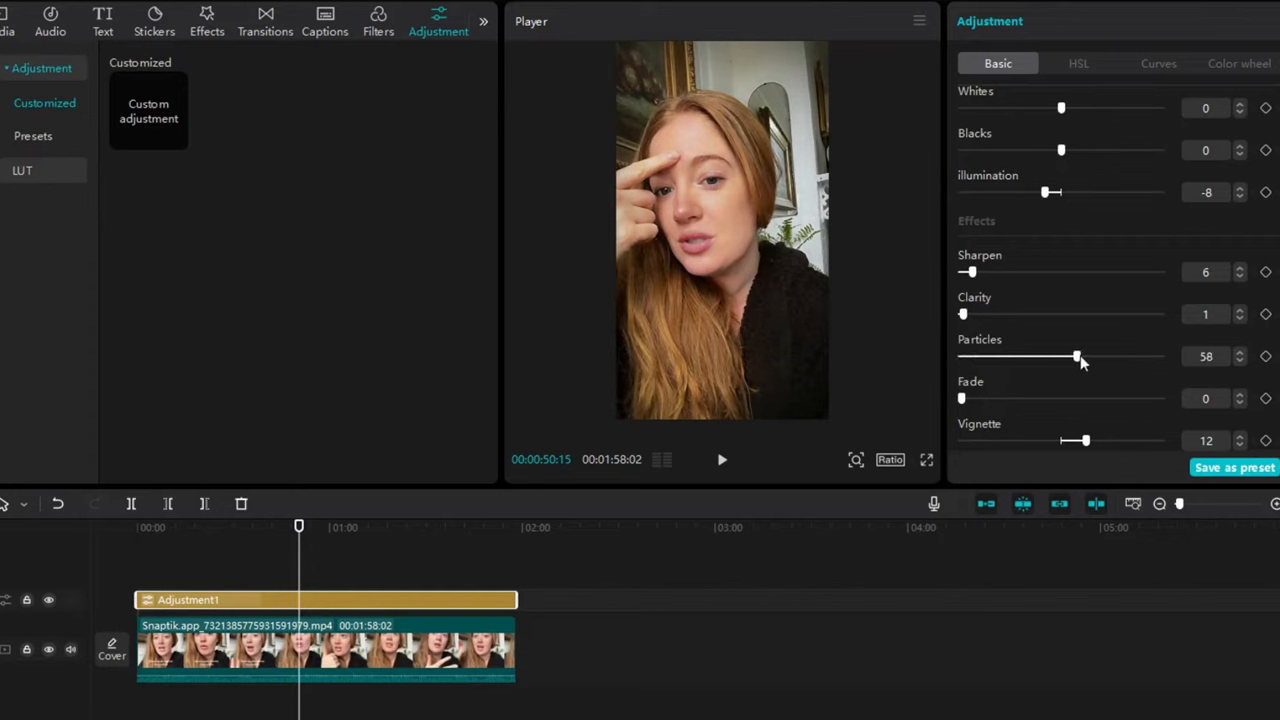
Experiment with grain particles and leave them back near zero.
{"action": "left_click_drag", "start_coordinate": [1078, 356], "coordinate": [992, 356]}
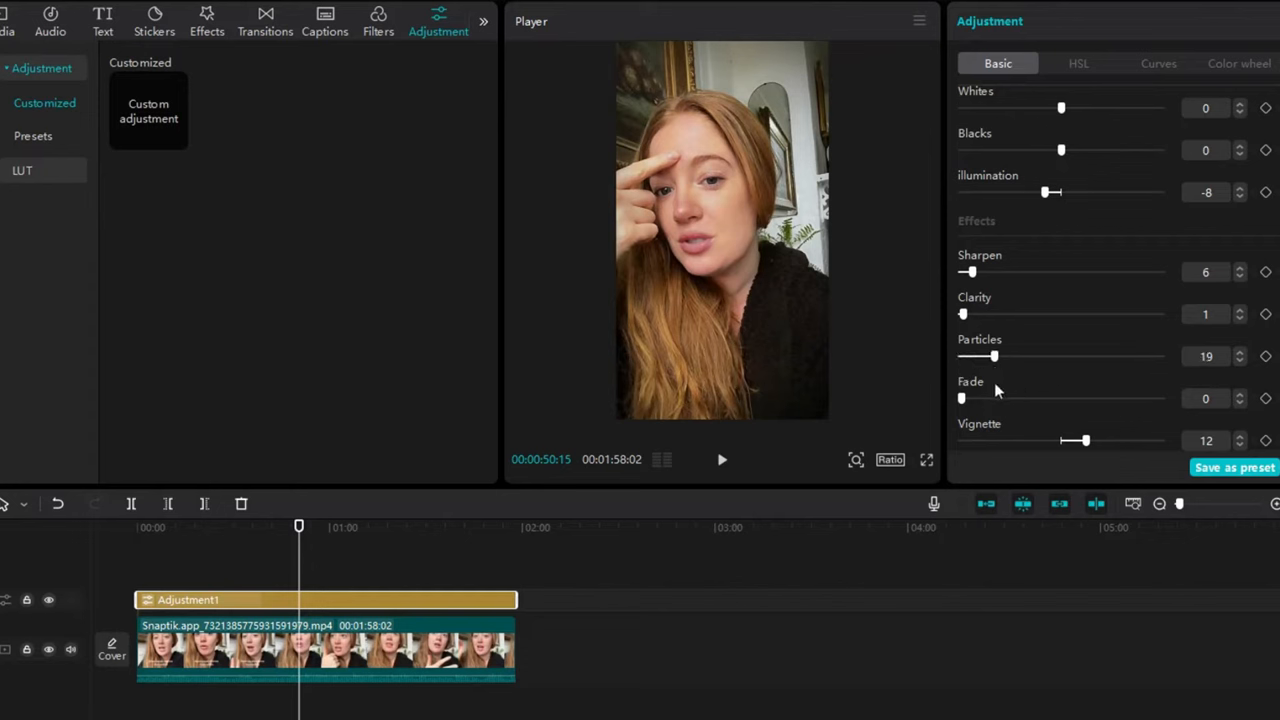
{"action": "left_click_drag", "start_coordinate": [1004, 356], "coordinate": [976, 356]}
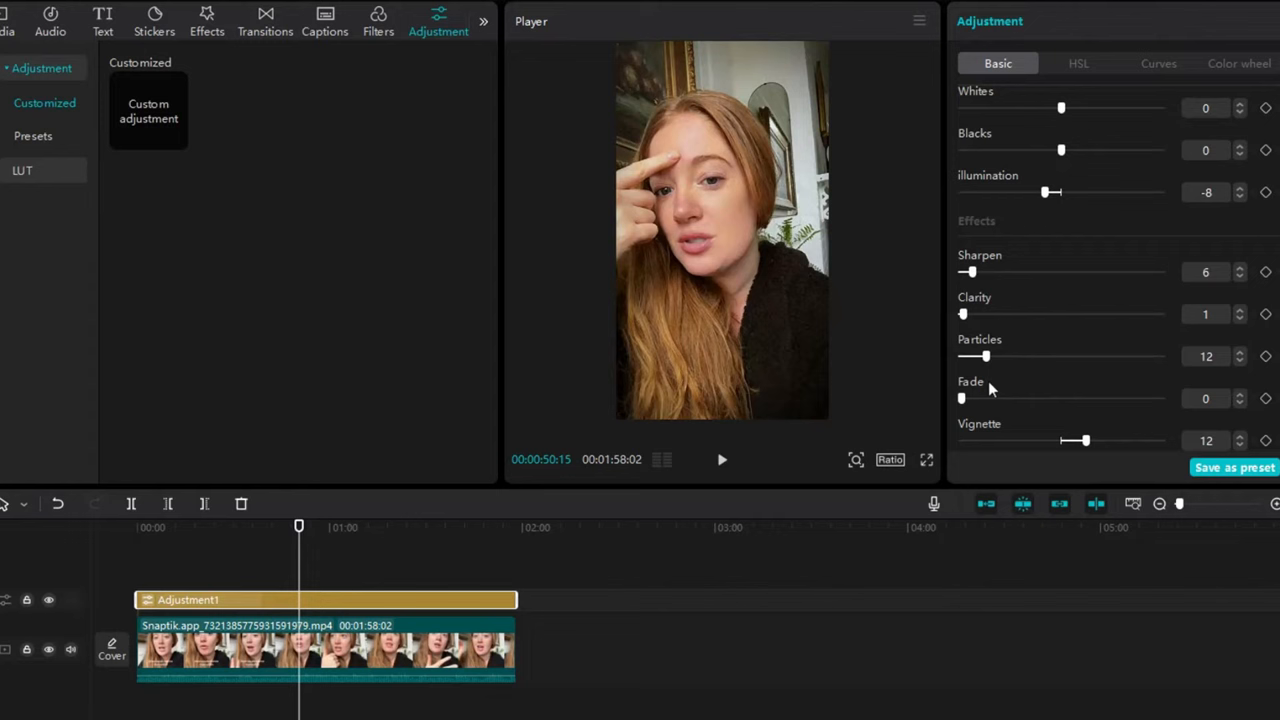
{"action": "left_click_drag", "start_coordinate": [976, 356], "coordinate": [1022, 356]}
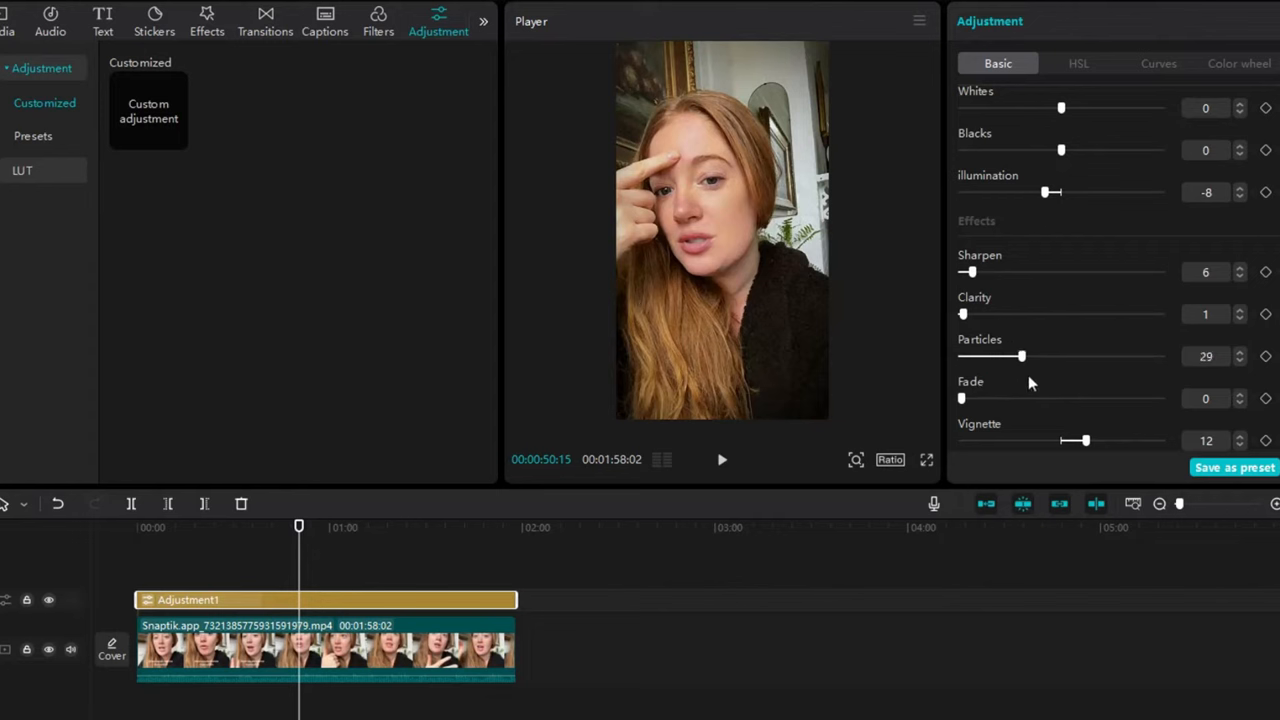
{"action": "left_click_drag", "start_coordinate": [1022, 356], "coordinate": [964, 356]}
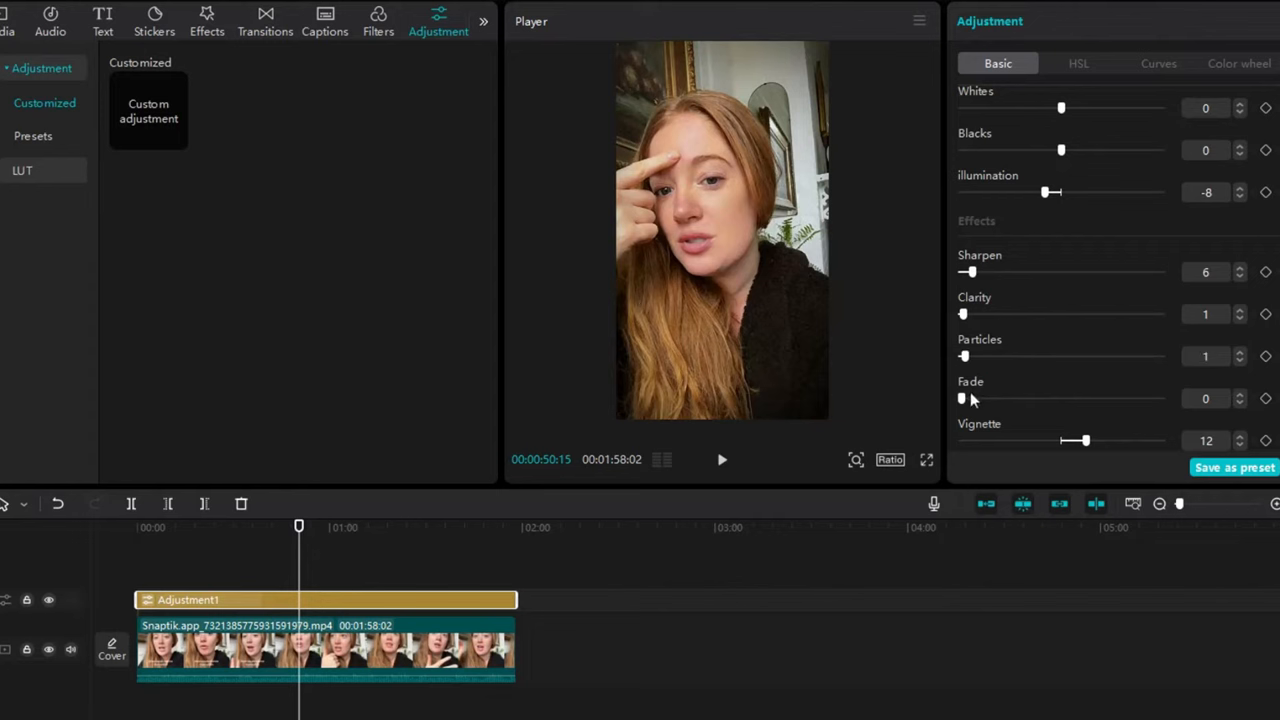
{"action": "left_click_drag", "start_coordinate": [964, 356], "coordinate": [1000, 356]}
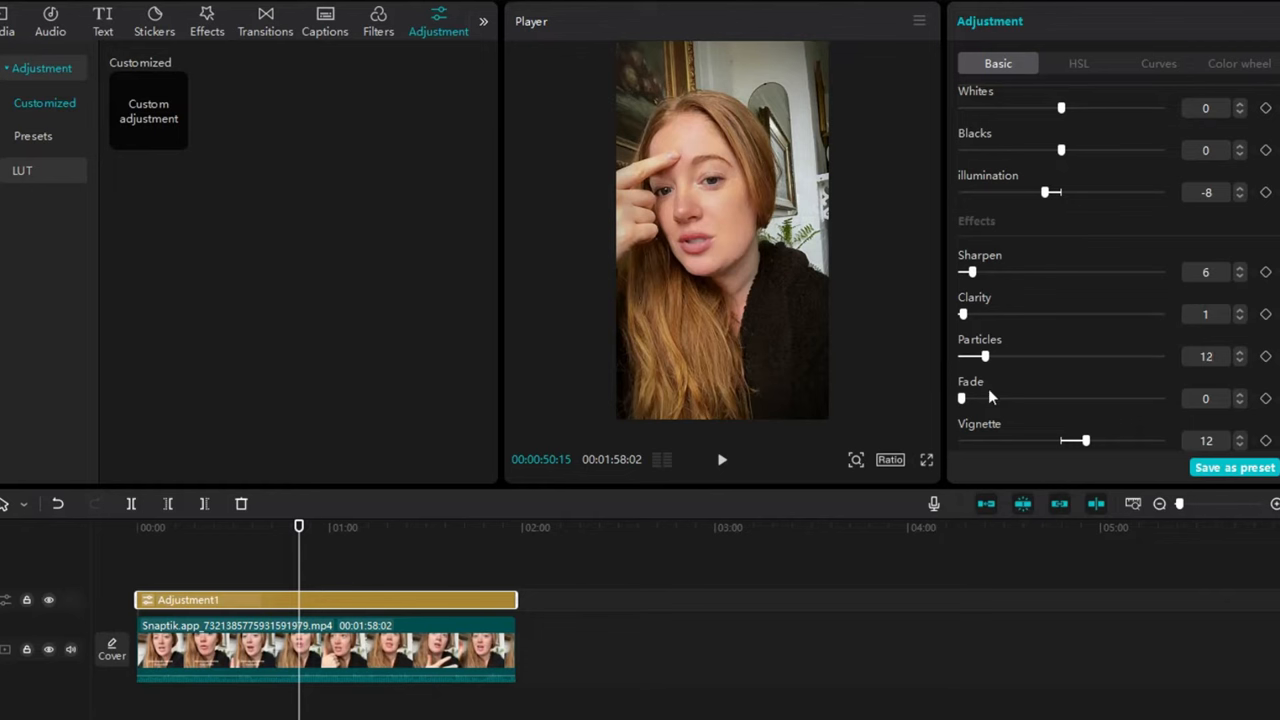
{"action": "left_click_drag", "start_coordinate": [972, 356], "coordinate": [968, 356]}
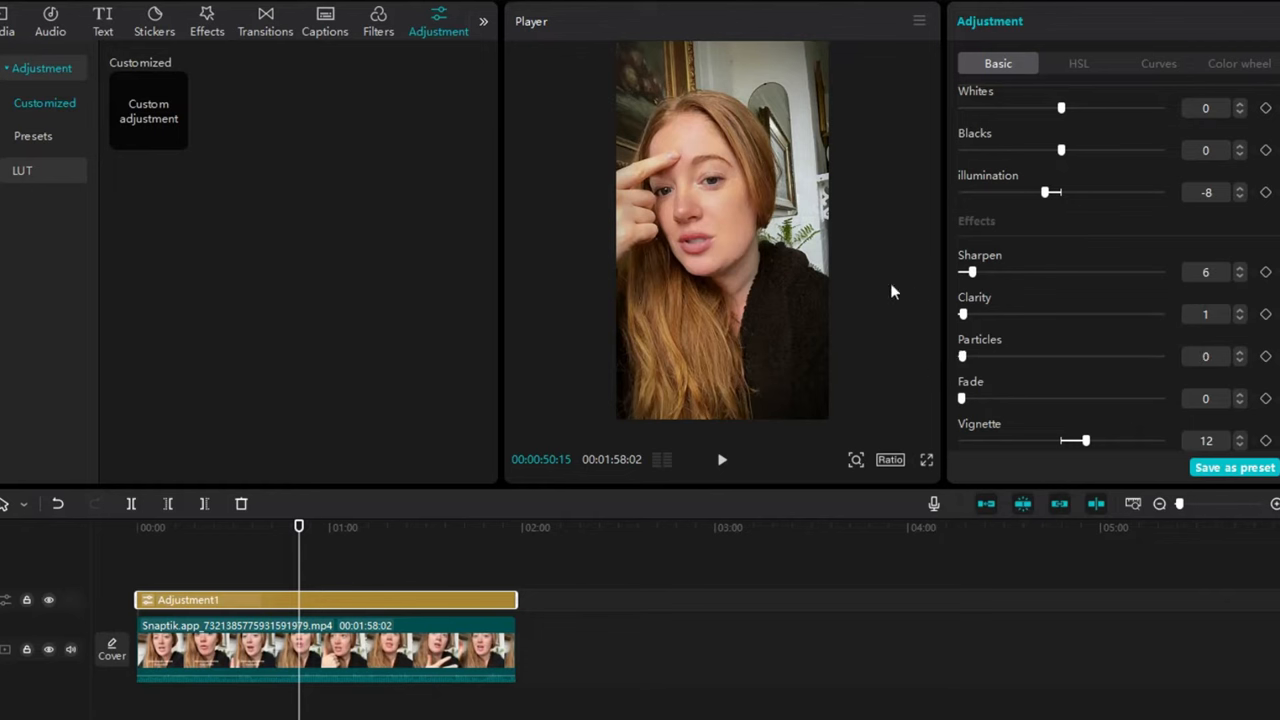
{"action": "mouse_move", "coordinate": [48, 600]}
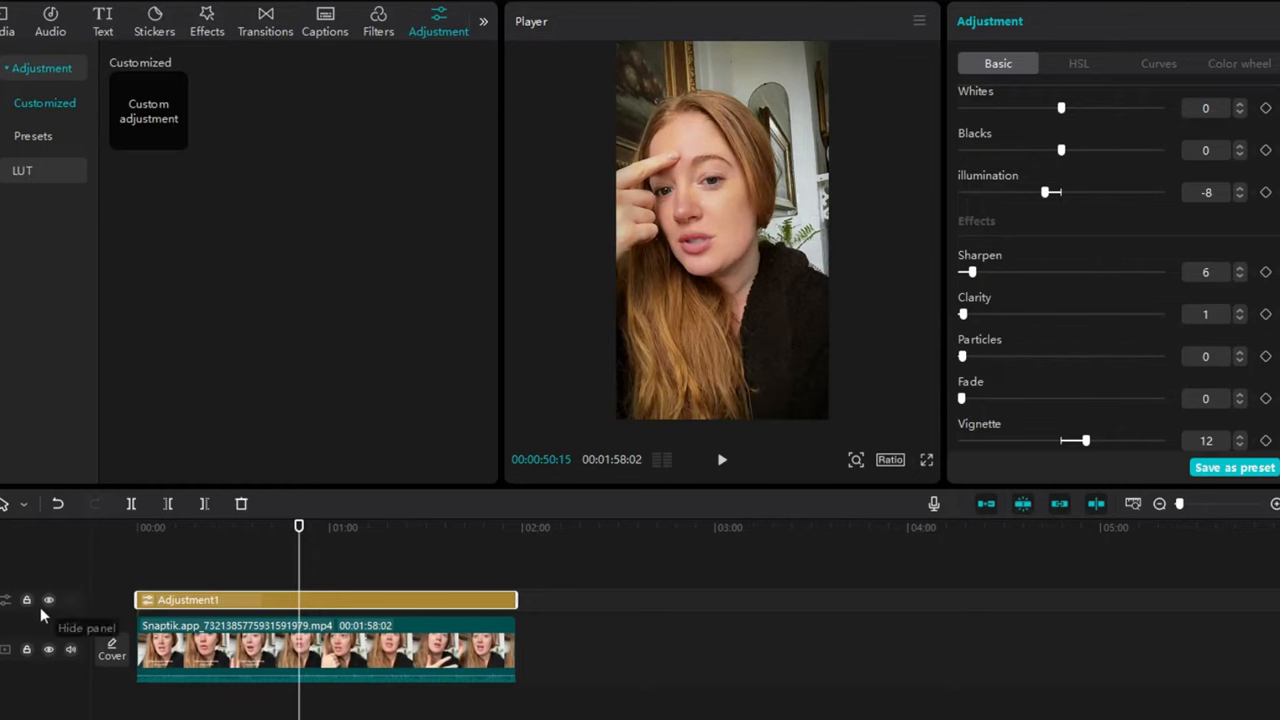
{"action": "mouse_move", "coordinate": [50, 628]}
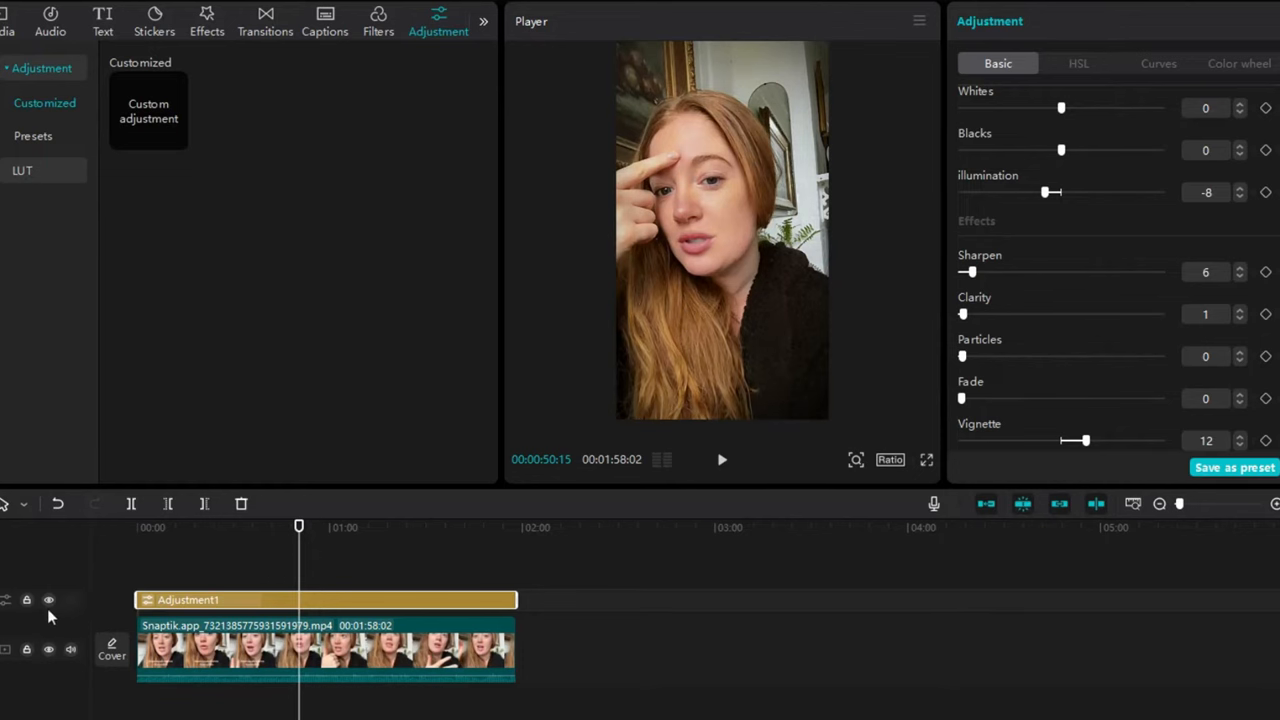
Preview the graded clip from the start, then pause with the video clip selected.
{"action": "left_click", "coordinate": [48, 596]}
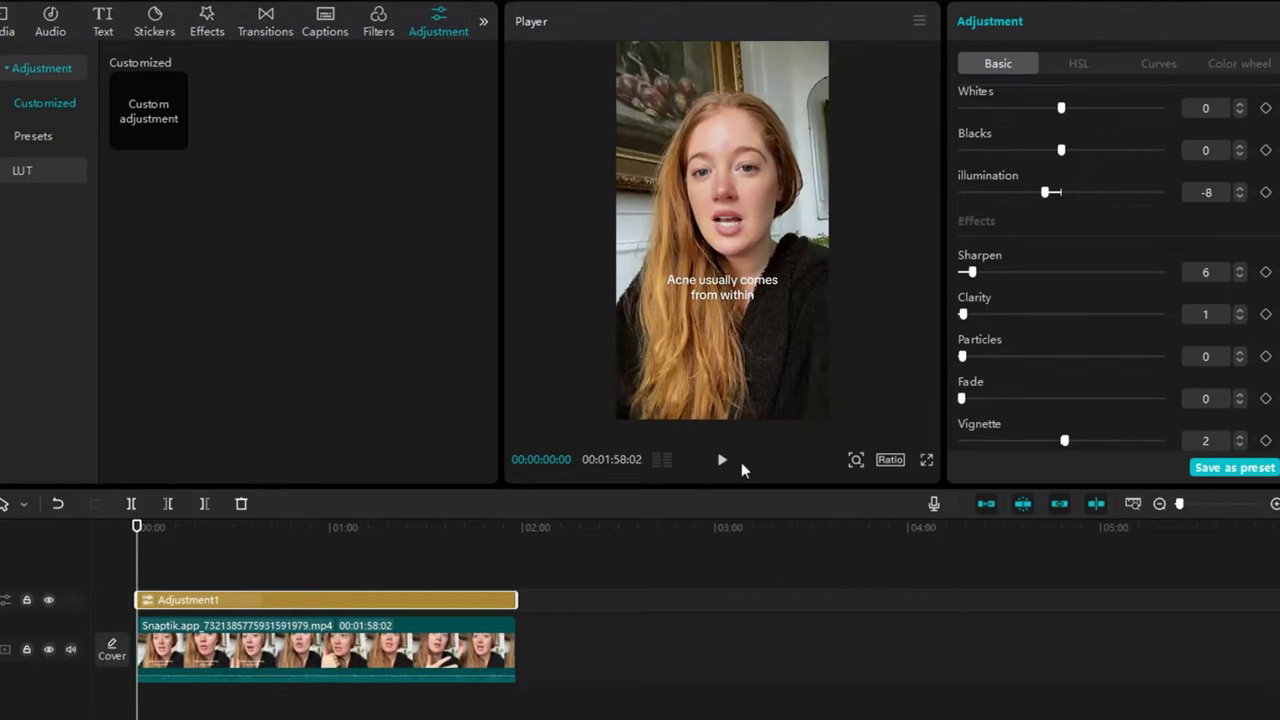
{"action": "left_click", "coordinate": [720, 458]}
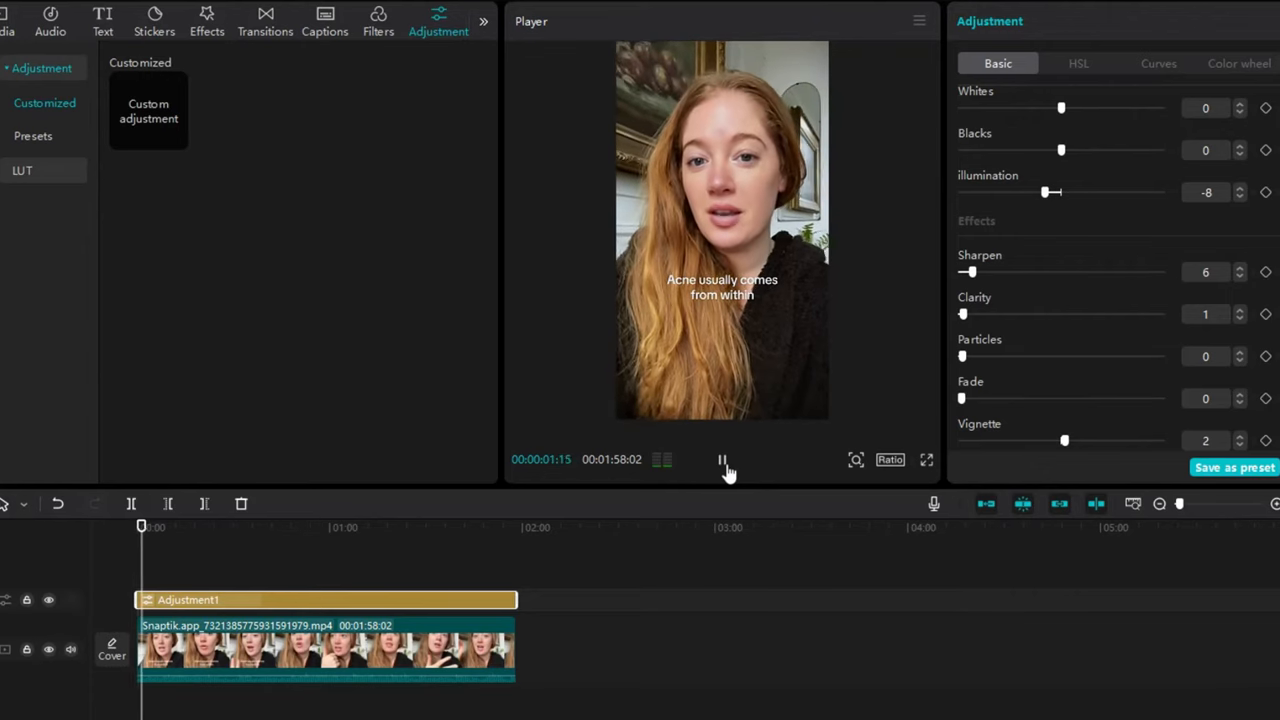
{"action": "left_click", "coordinate": [720, 460]}
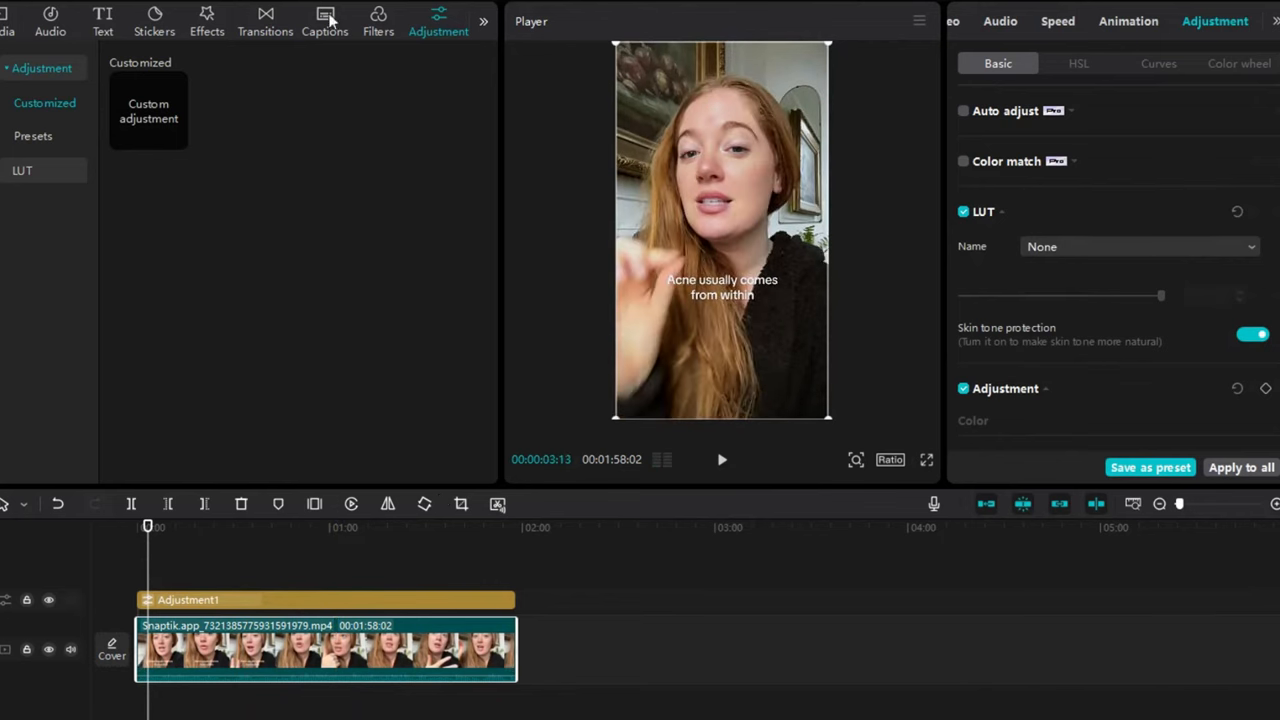
Set up auto captions for the English clip with filler-word detection on.
{"action": "left_click", "coordinate": [324, 18]}
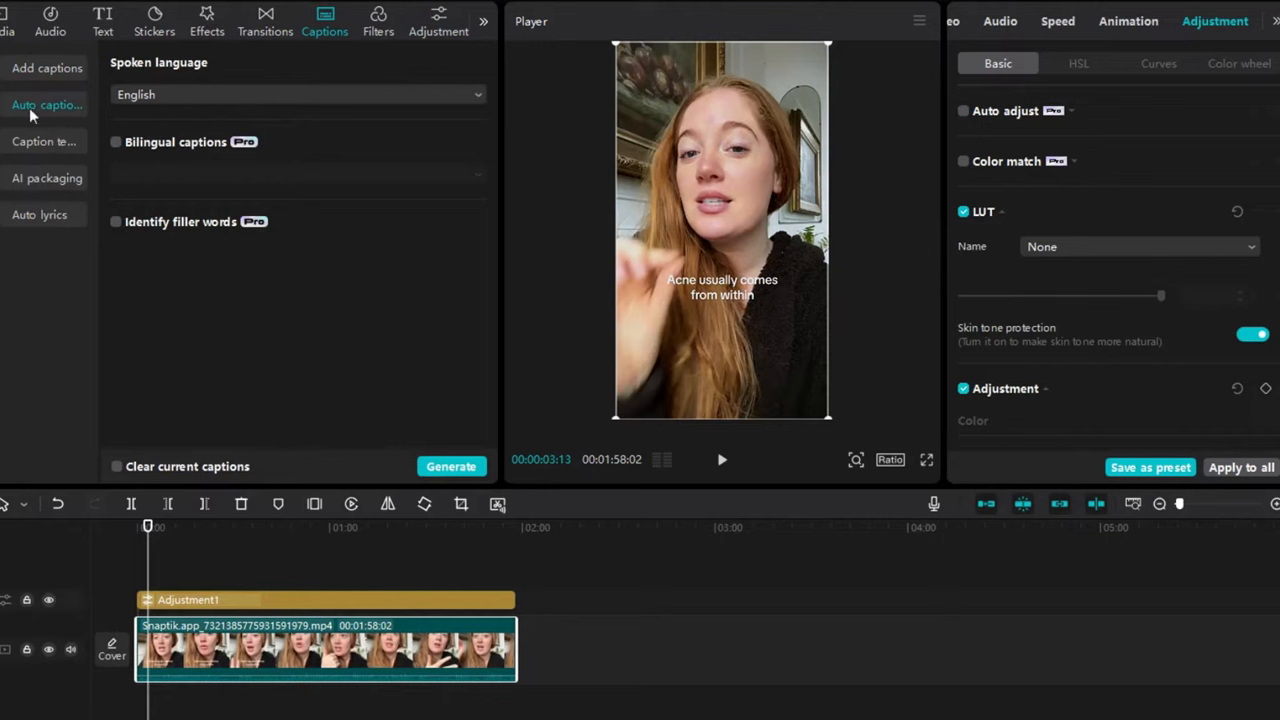
{"action": "left_click", "coordinate": [136, 528]}
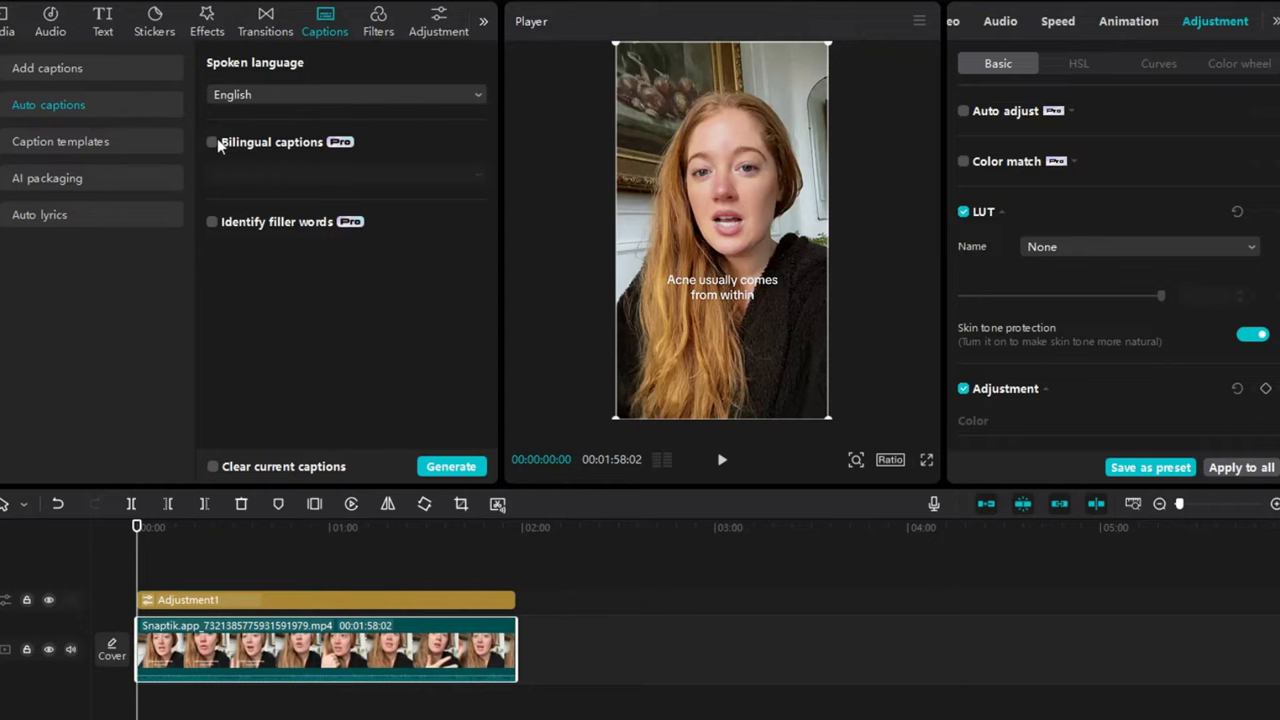
{"action": "mouse_move", "coordinate": [194, 180]}
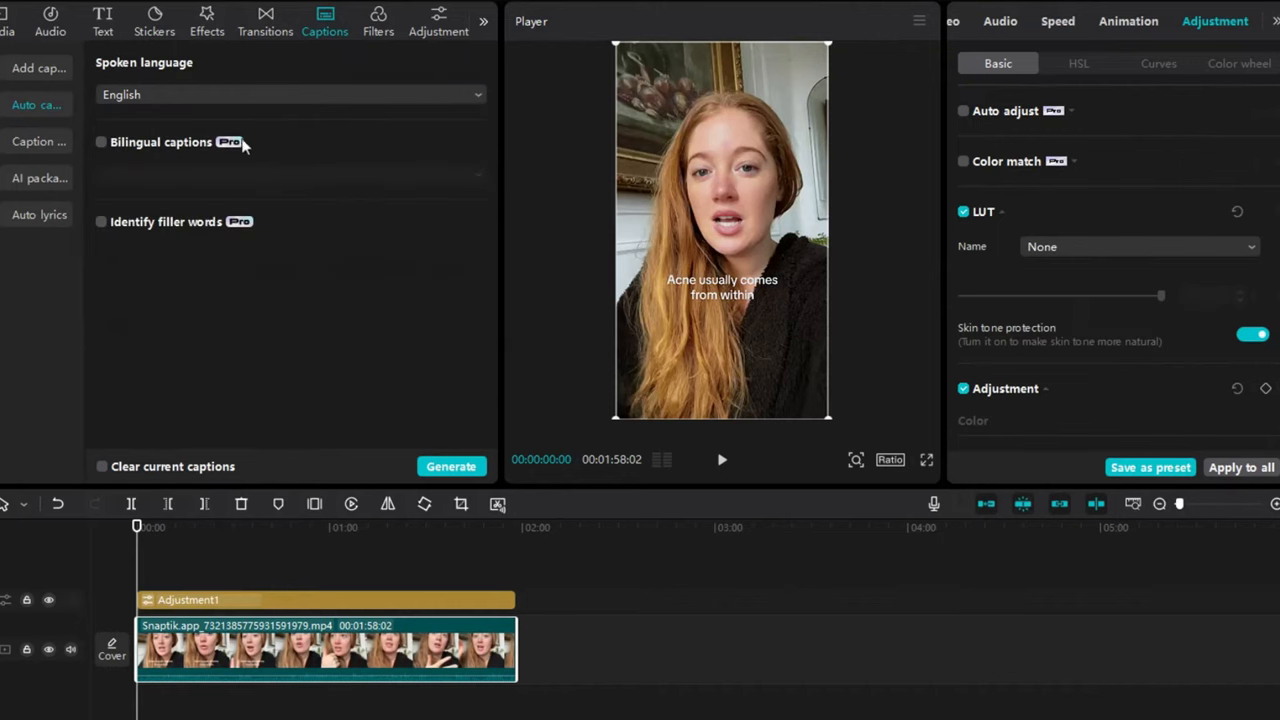
{"action": "mouse_move", "coordinate": [100, 240]}
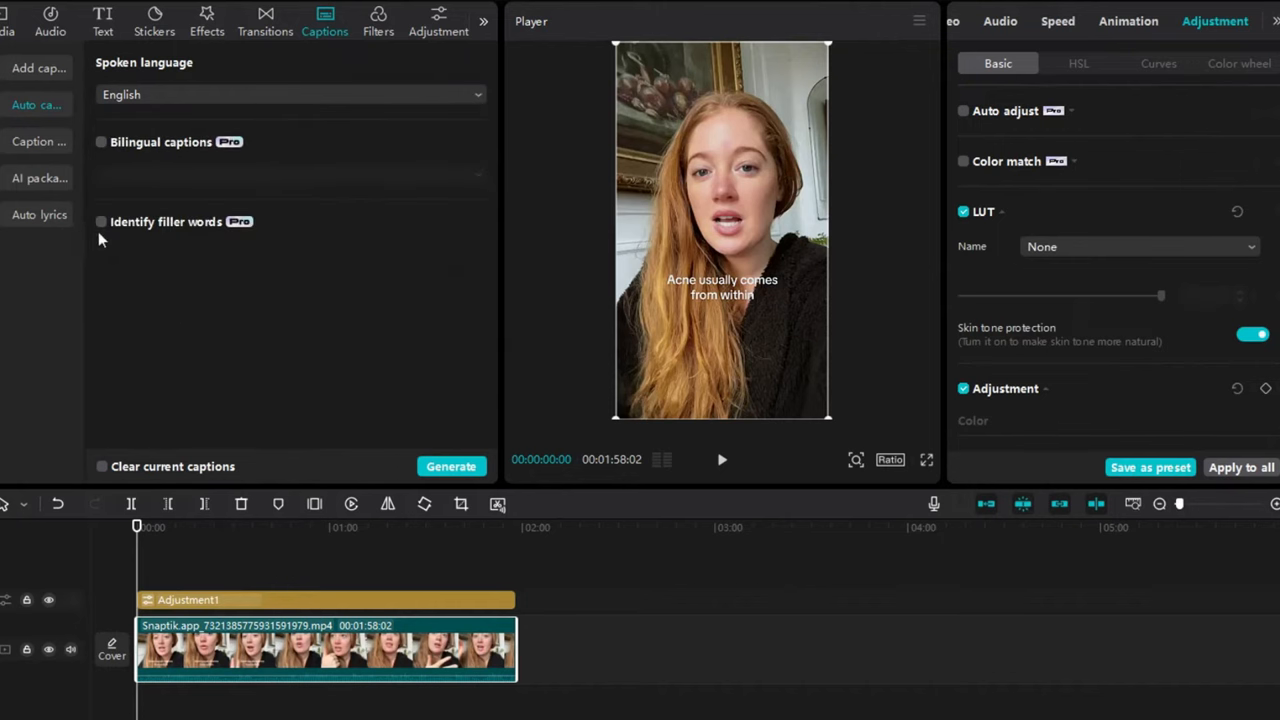
{"action": "left_click", "coordinate": [100, 220]}
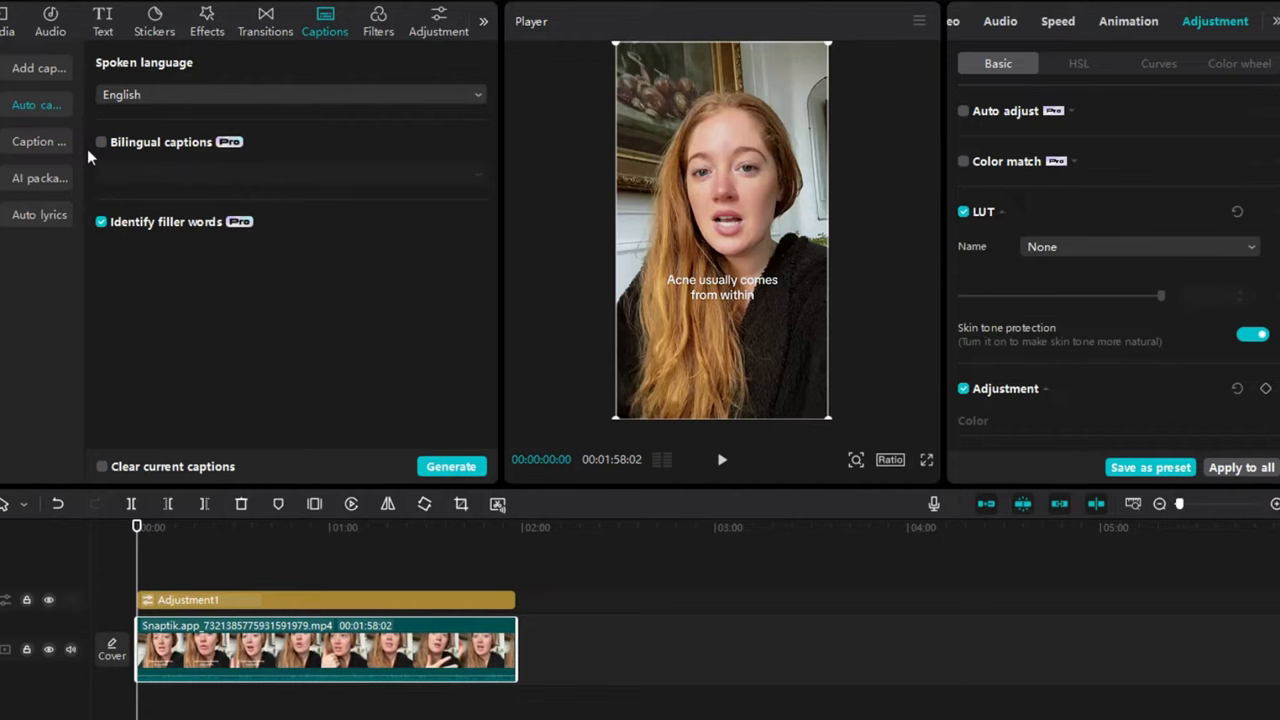
Leave bilingual captions off after trying them, and start generating the captions.
{"action": "left_click", "coordinate": [100, 140]}
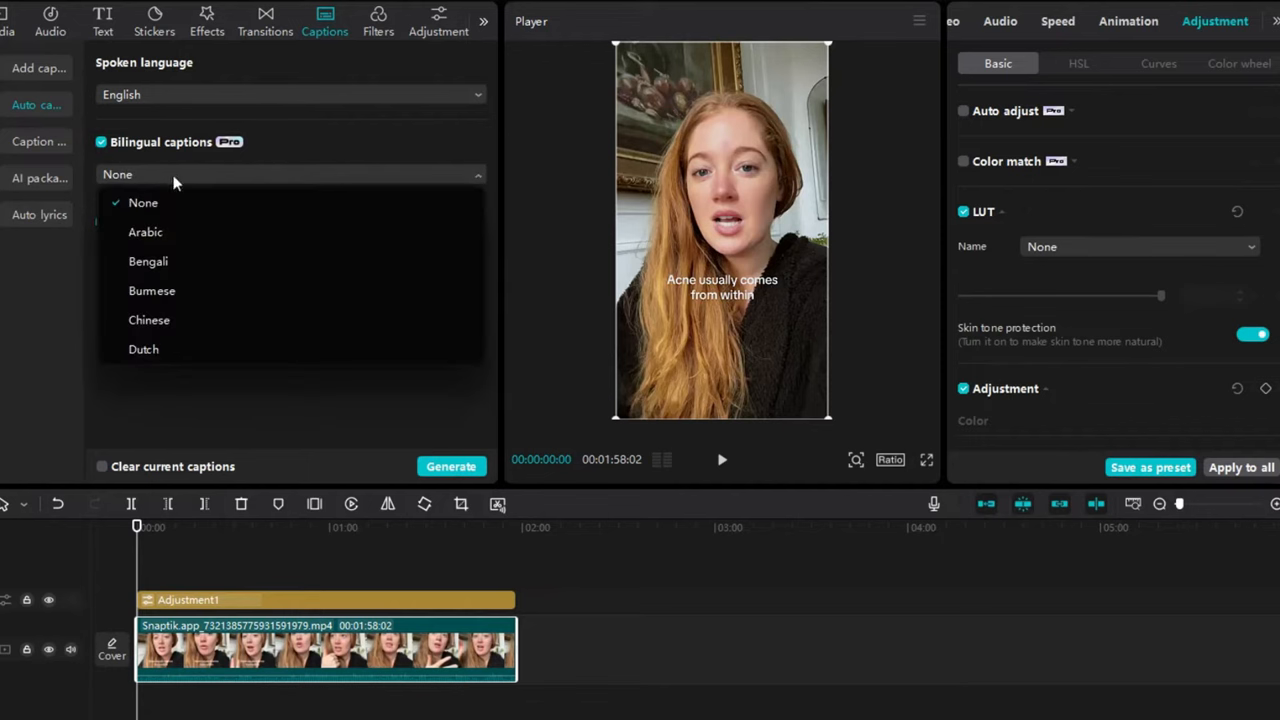
{"action": "scroll", "scroll_direction": "down", "scroll_amount": 3}
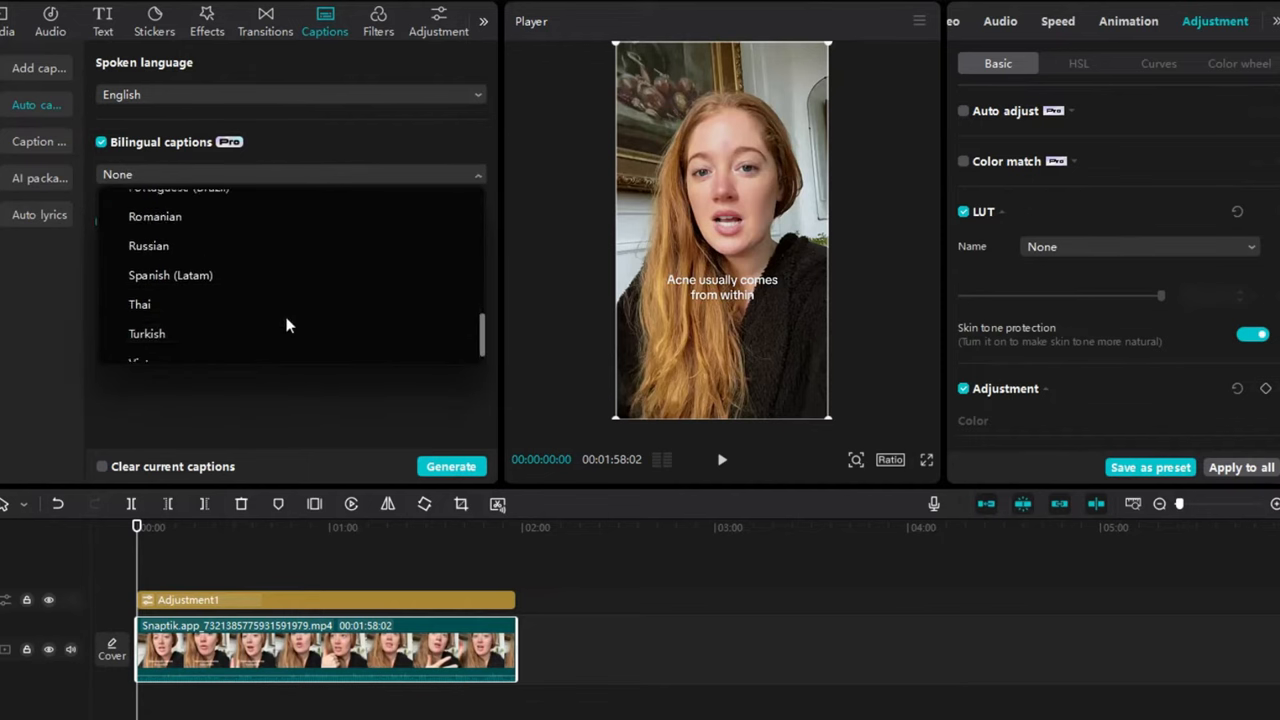
{"action": "left_click", "coordinate": [100, 140]}
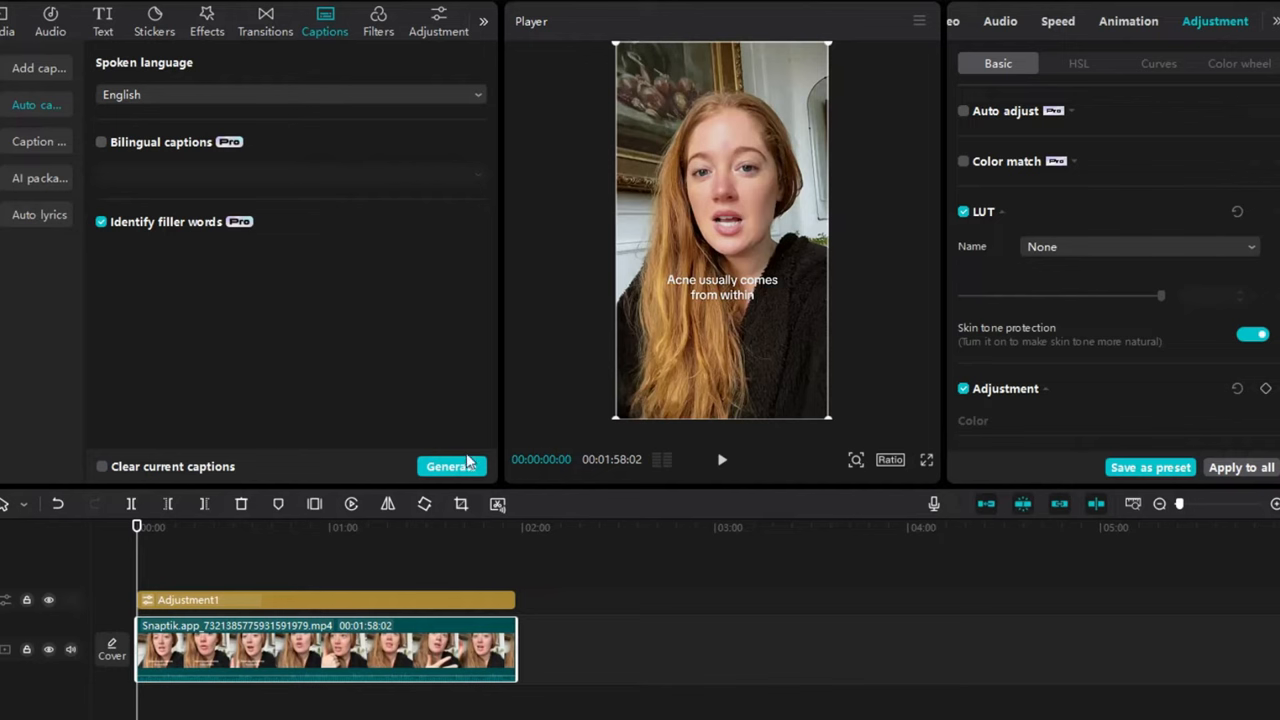
{"action": "left_click", "coordinate": [452, 464]}
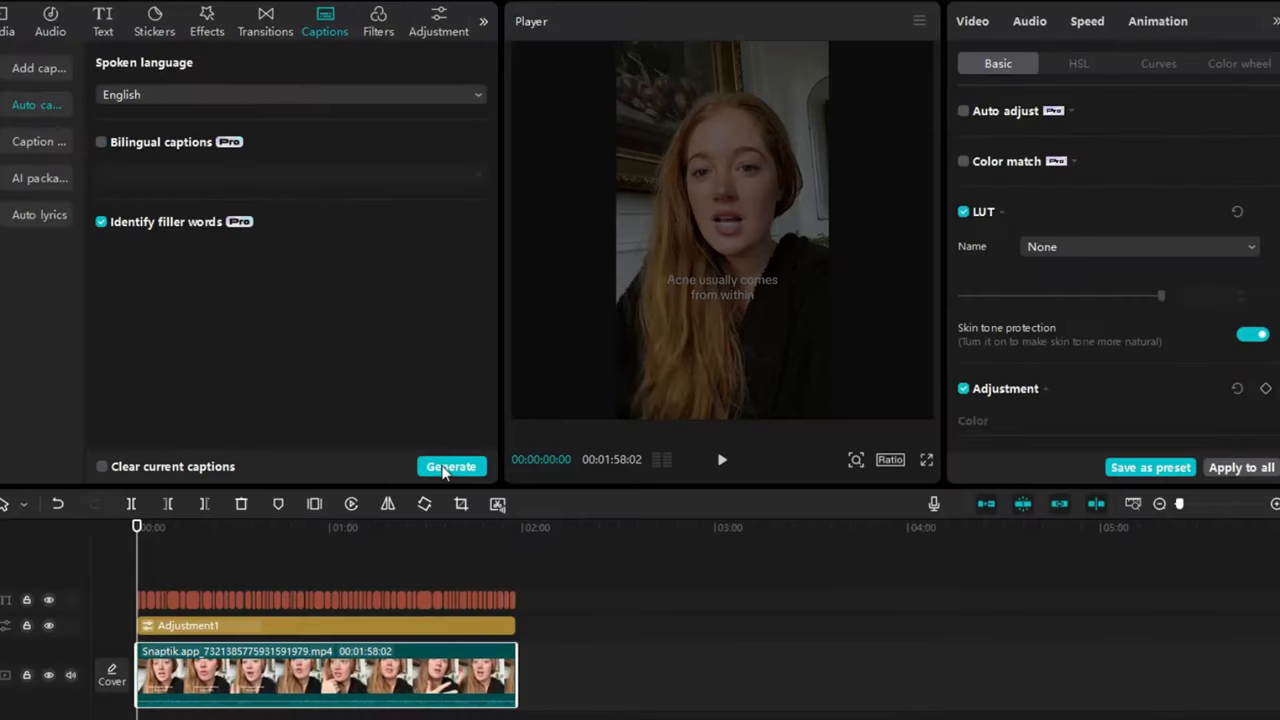
Wait for the caption track, review the list, and remove detected pauses and filler words.
{"action": "left_click", "coordinate": [452, 466]}
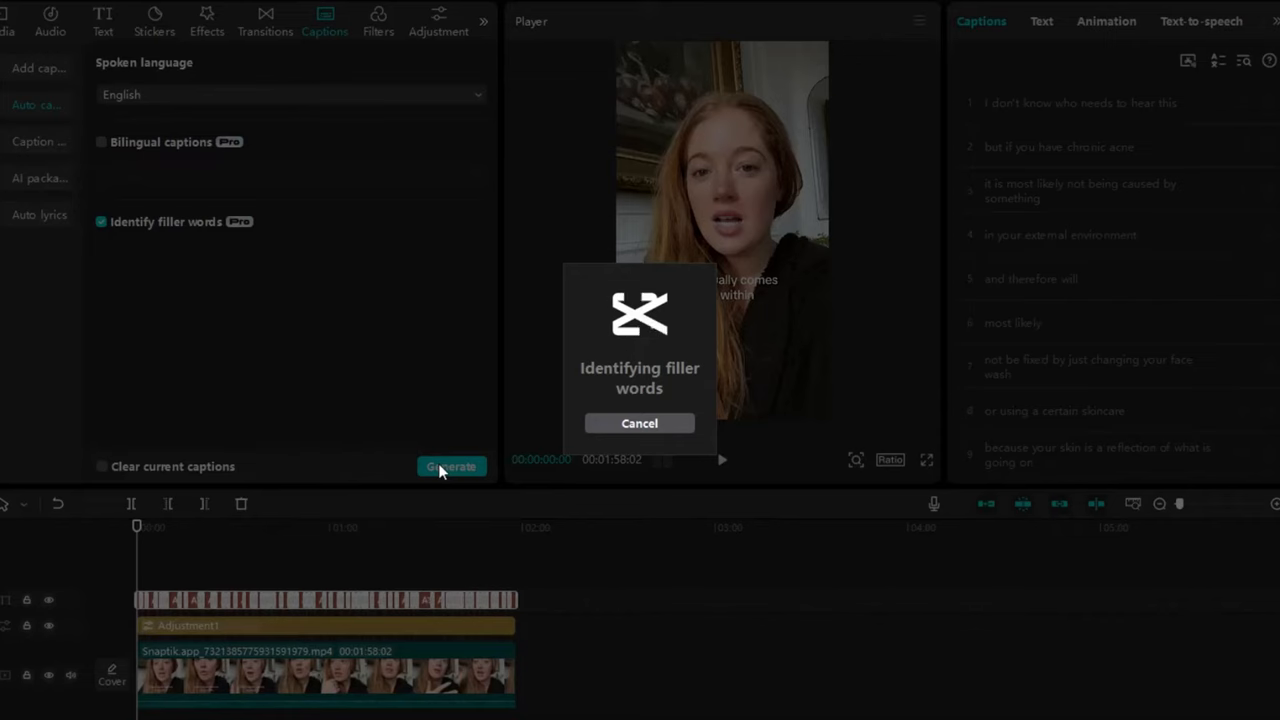
{"action": "left_click", "coordinate": [452, 466]}
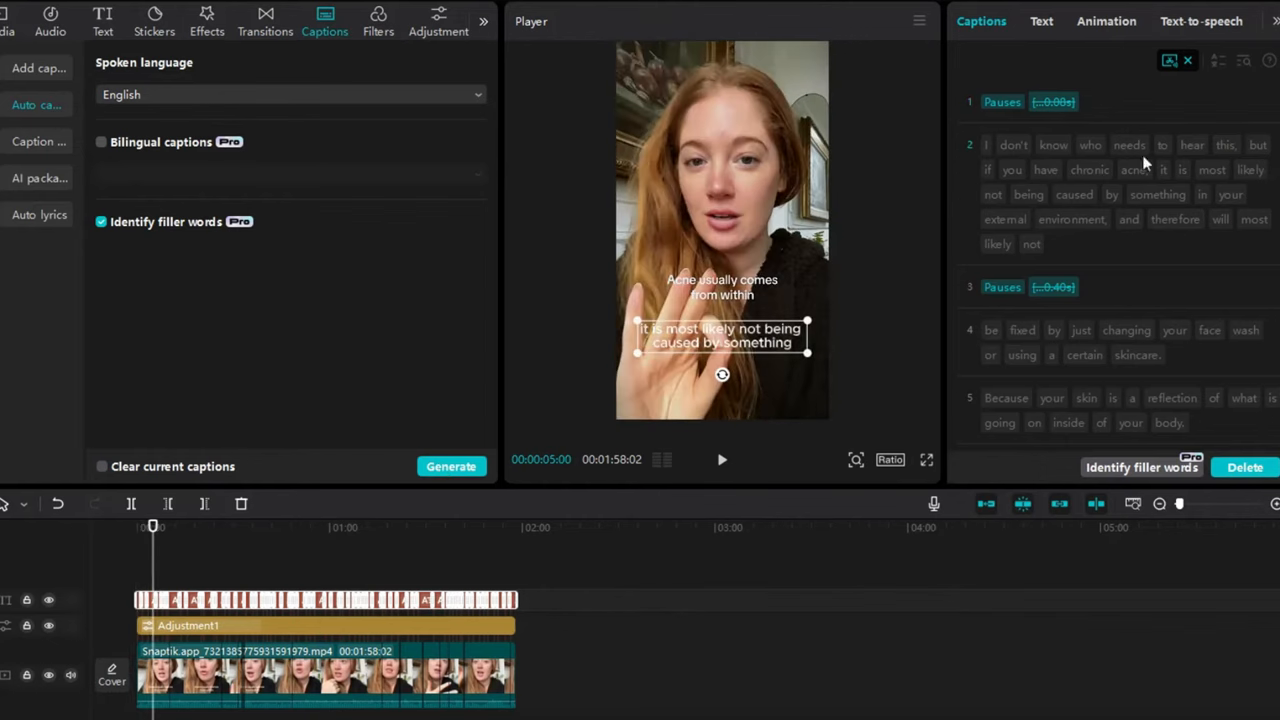
{"action": "scroll", "scroll_direction": "down", "scroll_amount": 3}
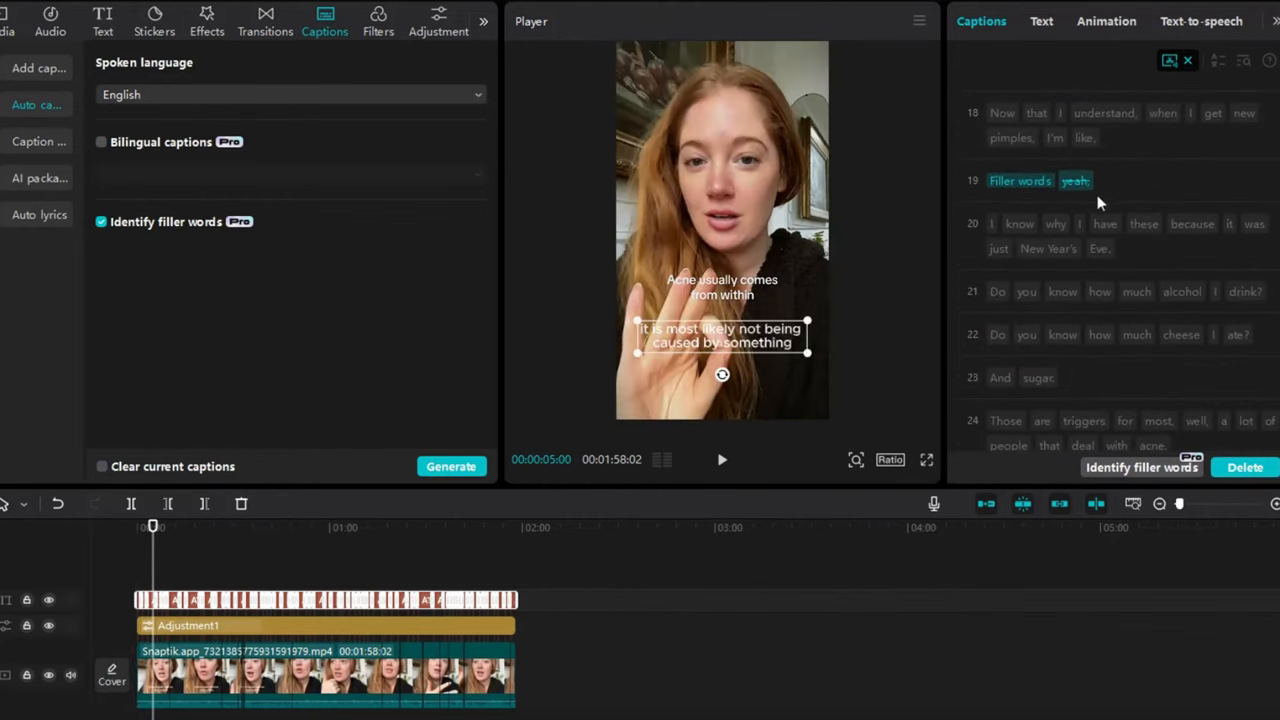
{"action": "scroll", "scroll_direction": "down", "scroll_amount": 3}
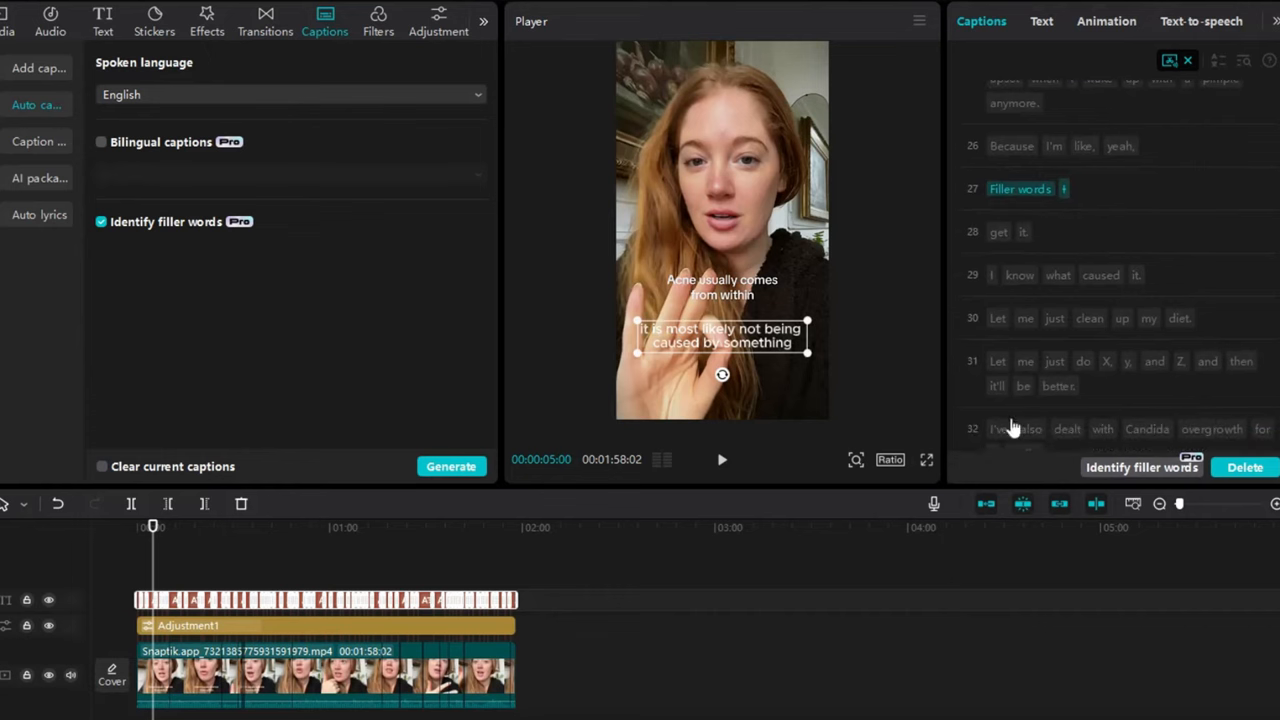
{"action": "mouse_move", "coordinate": [1104, 308]}
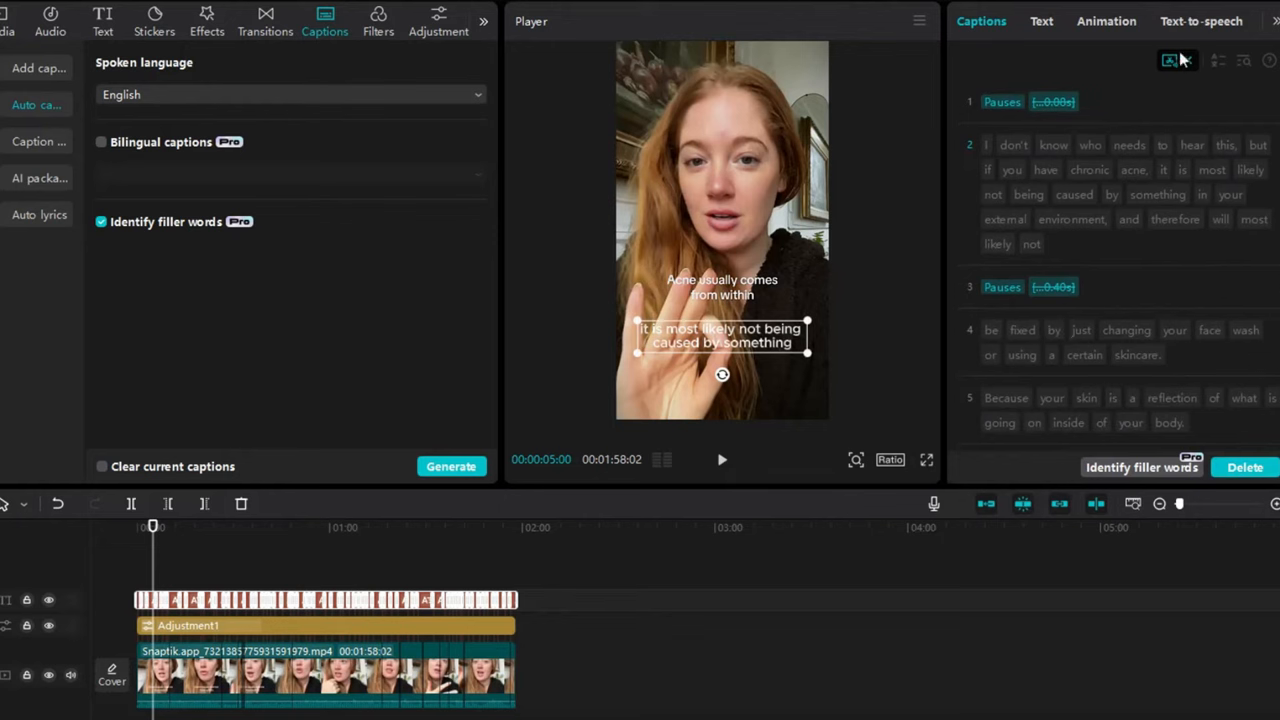
{"action": "mouse_move", "coordinate": [1172, 58]}
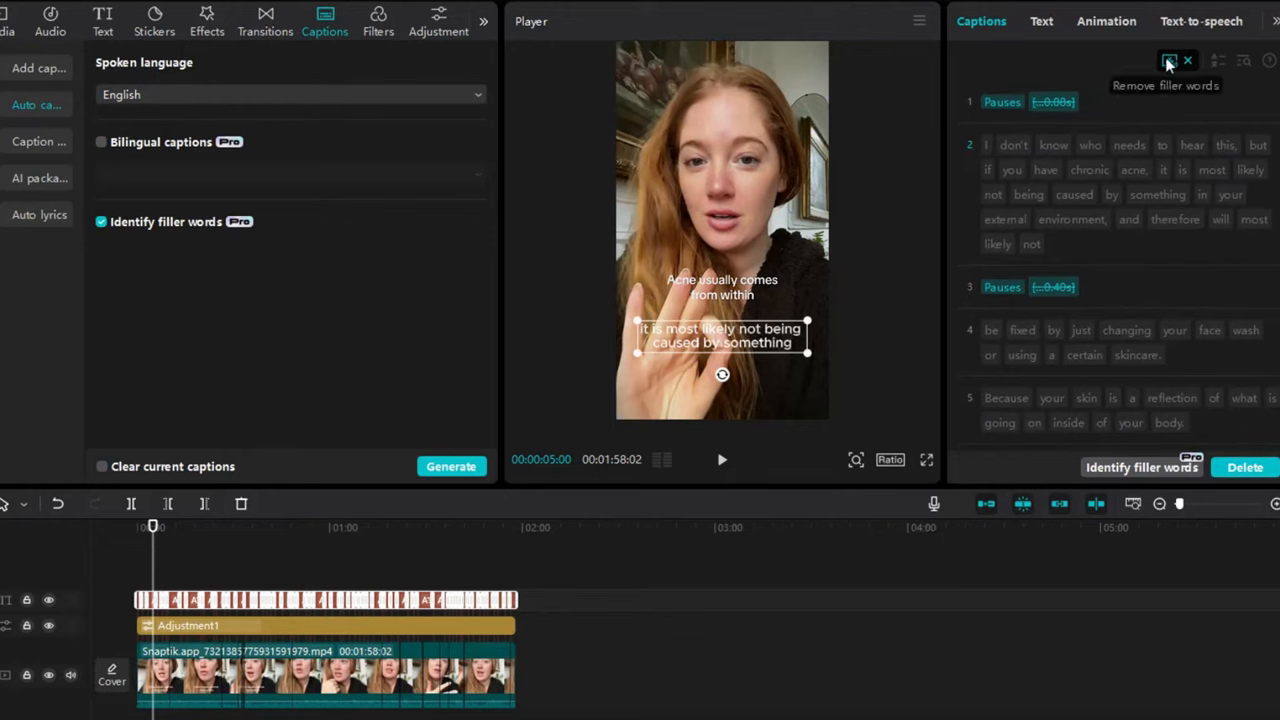
{"action": "left_click", "coordinate": [1168, 62]}
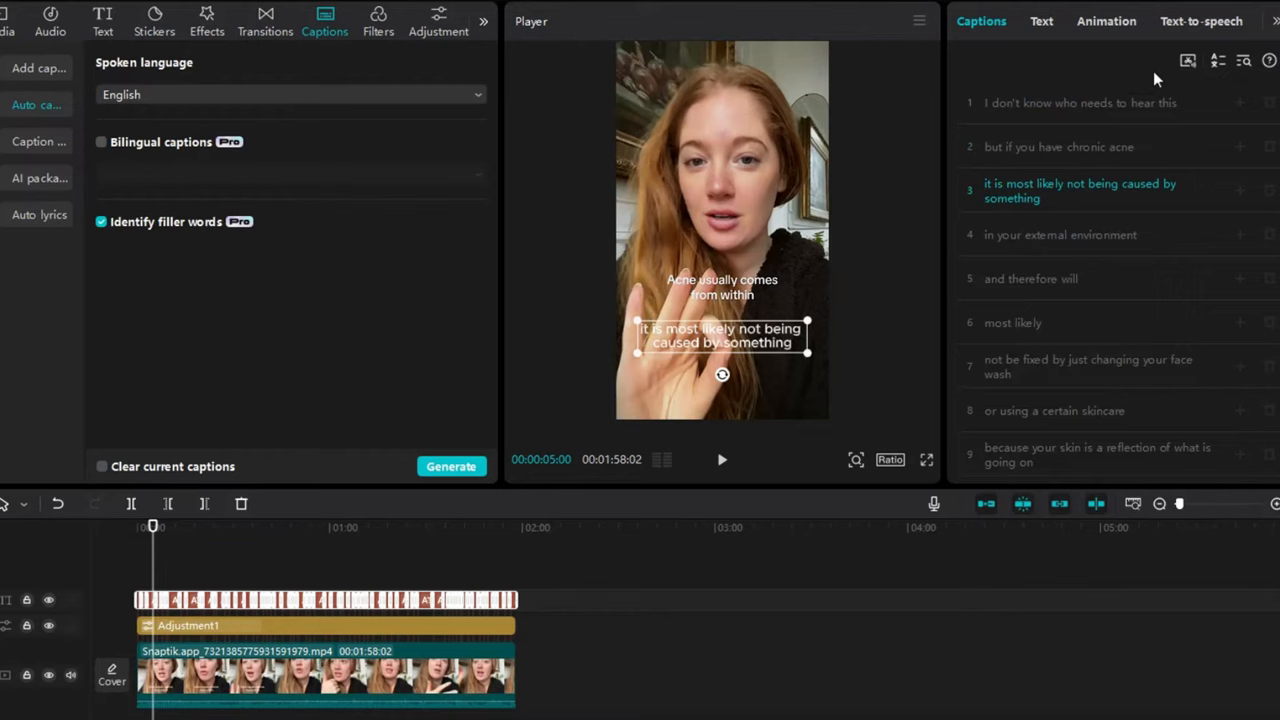
Give the captions an entrance animation and bring up the caption-specific animation presets.
{"action": "left_click", "coordinate": [388, 600]}
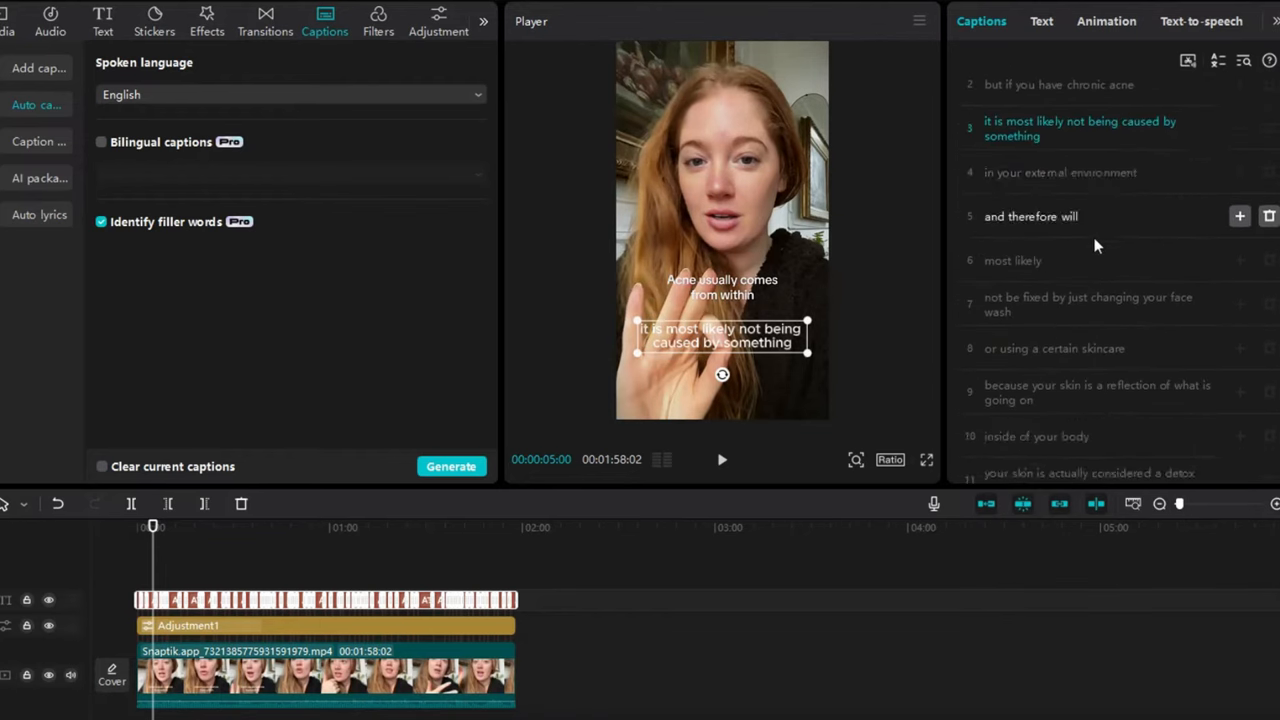
{"action": "left_click", "coordinate": [1106, 20]}
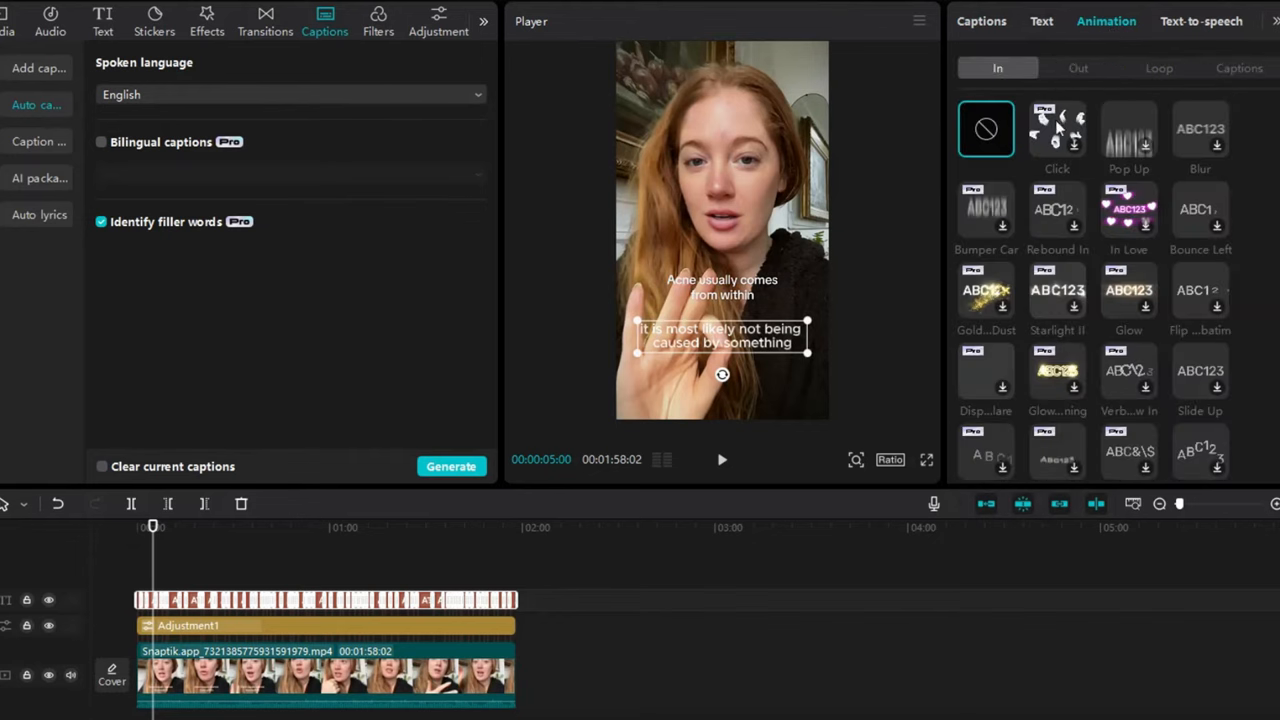
{"action": "left_click", "coordinate": [1056, 128]}
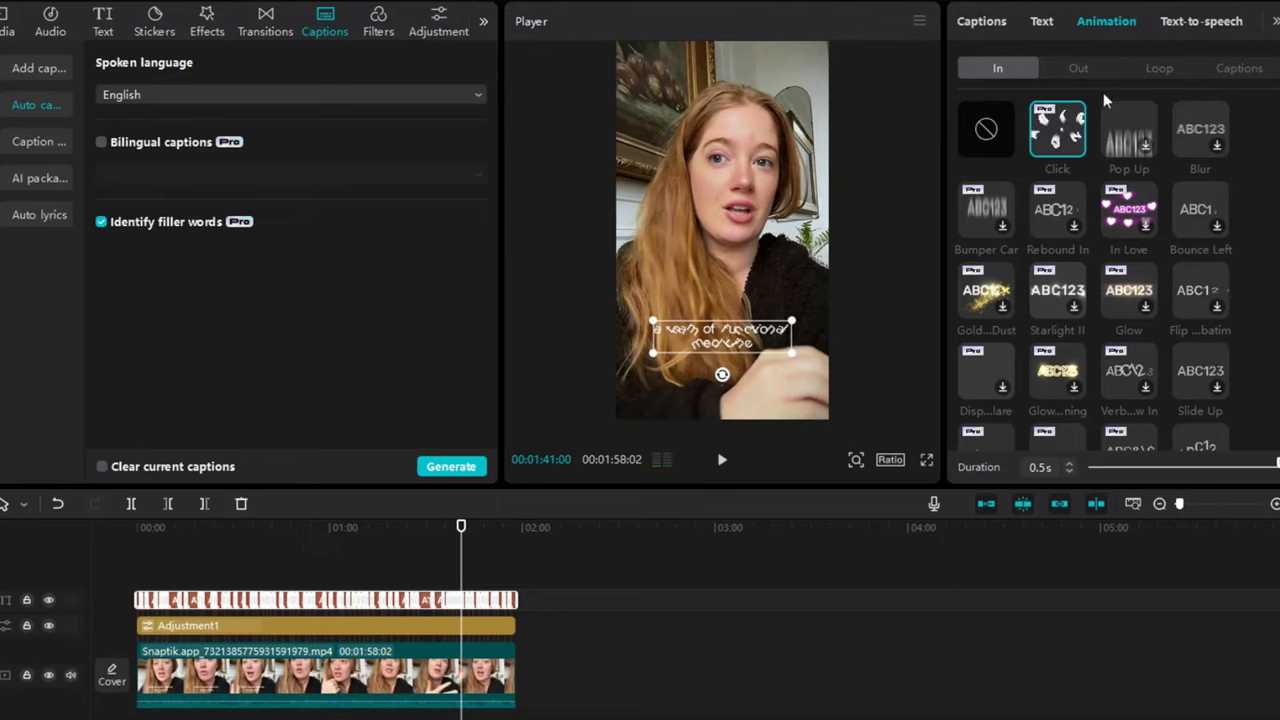
{"action": "left_click", "coordinate": [1240, 68]}
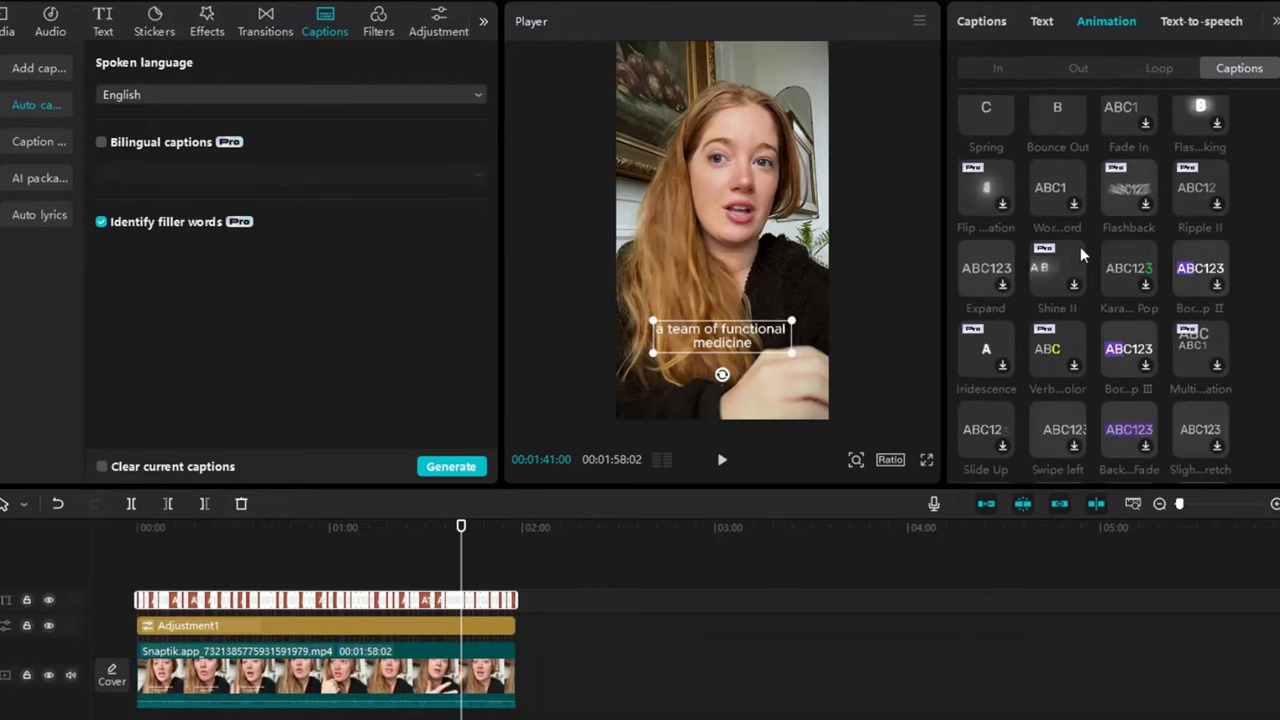
Browse through the caption animation presets and pick a word-by-word tilt style.
{"action": "scroll", "scroll_direction": "down", "scroll_amount": 3}
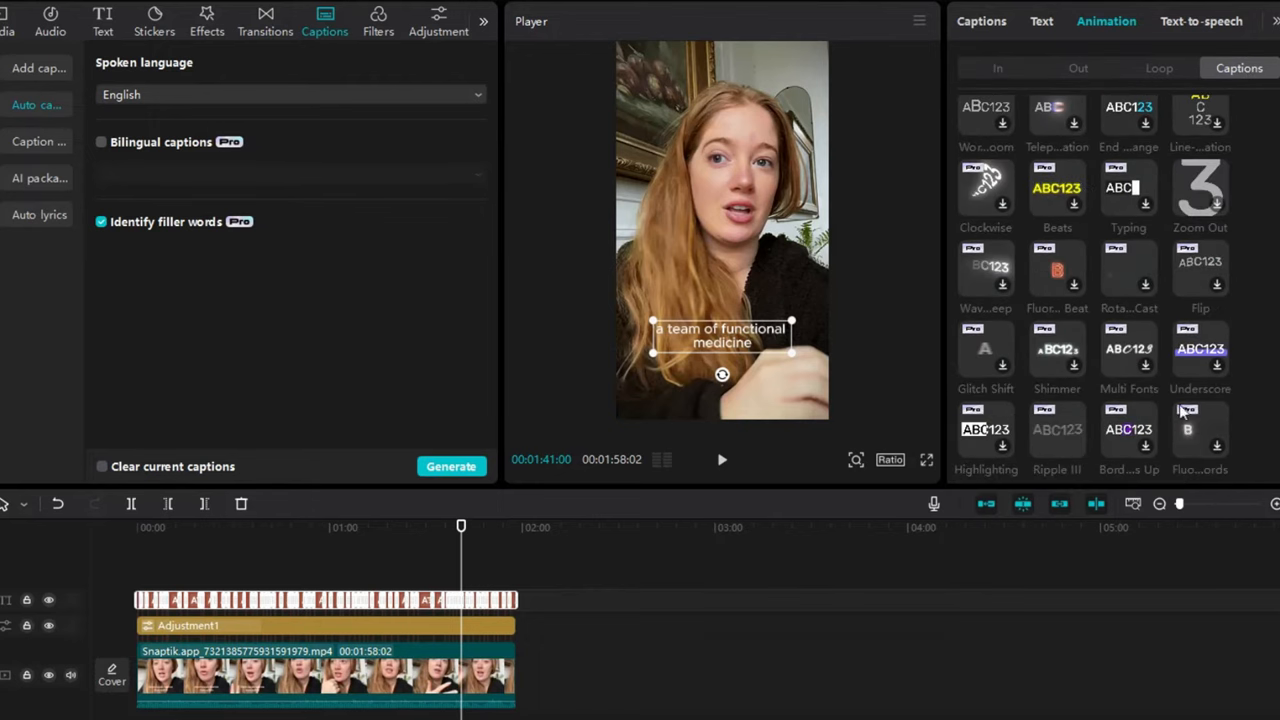
{"action": "scroll", "scroll_direction": "down", "scroll_amount": 3}
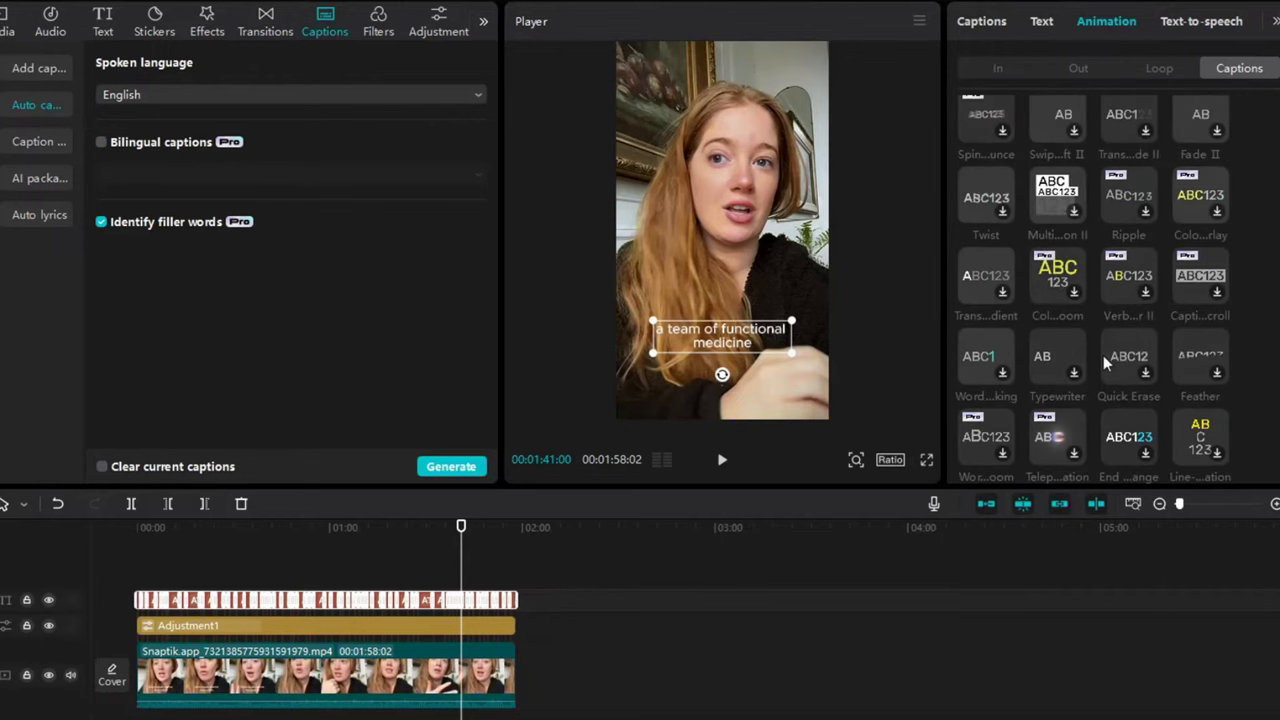
{"action": "scroll", "scroll_direction": "down", "scroll_amount": 3}
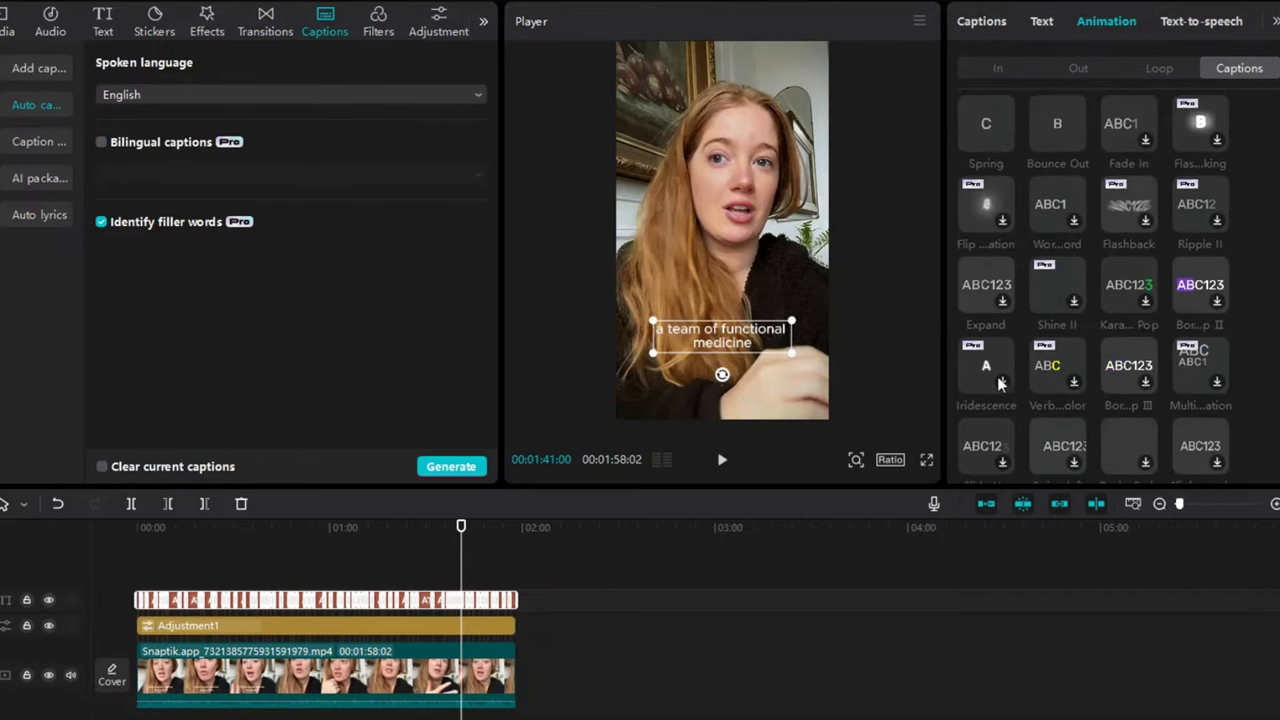
{"action": "scroll", "scroll_direction": "down", "scroll_amount": 3}
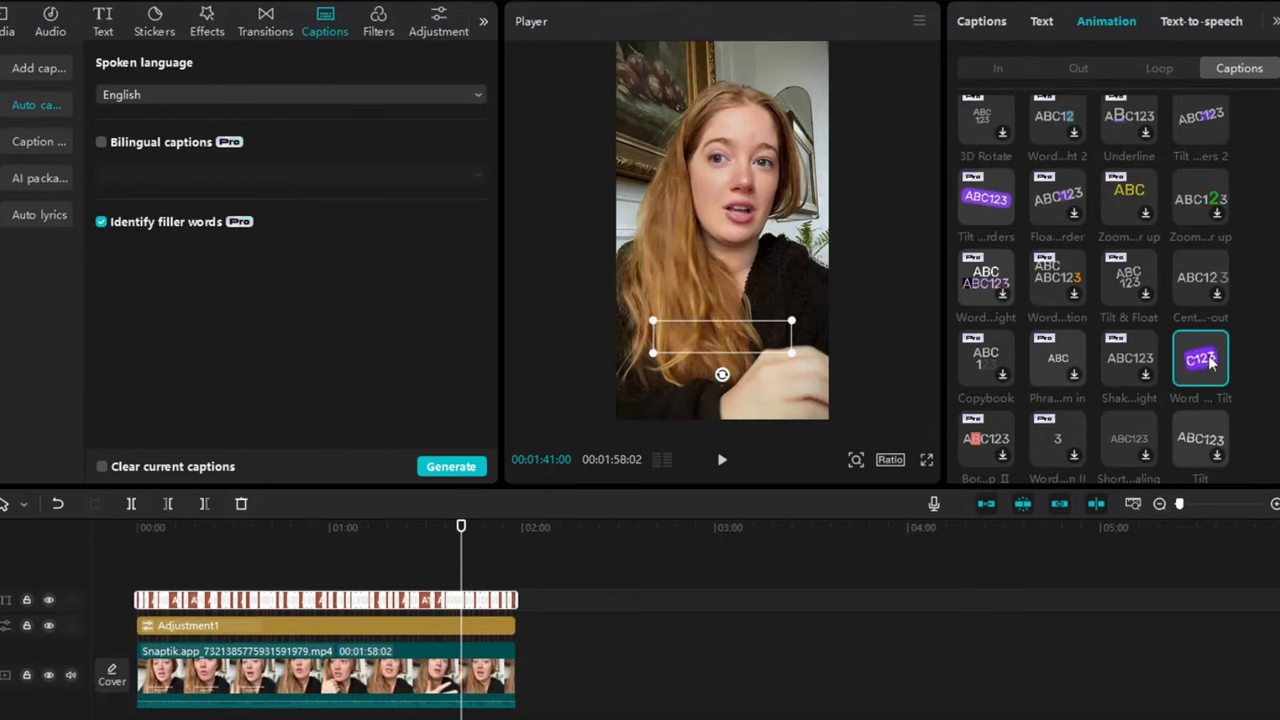
{"action": "scroll", "scroll_direction": "down", "scroll_amount": 3}
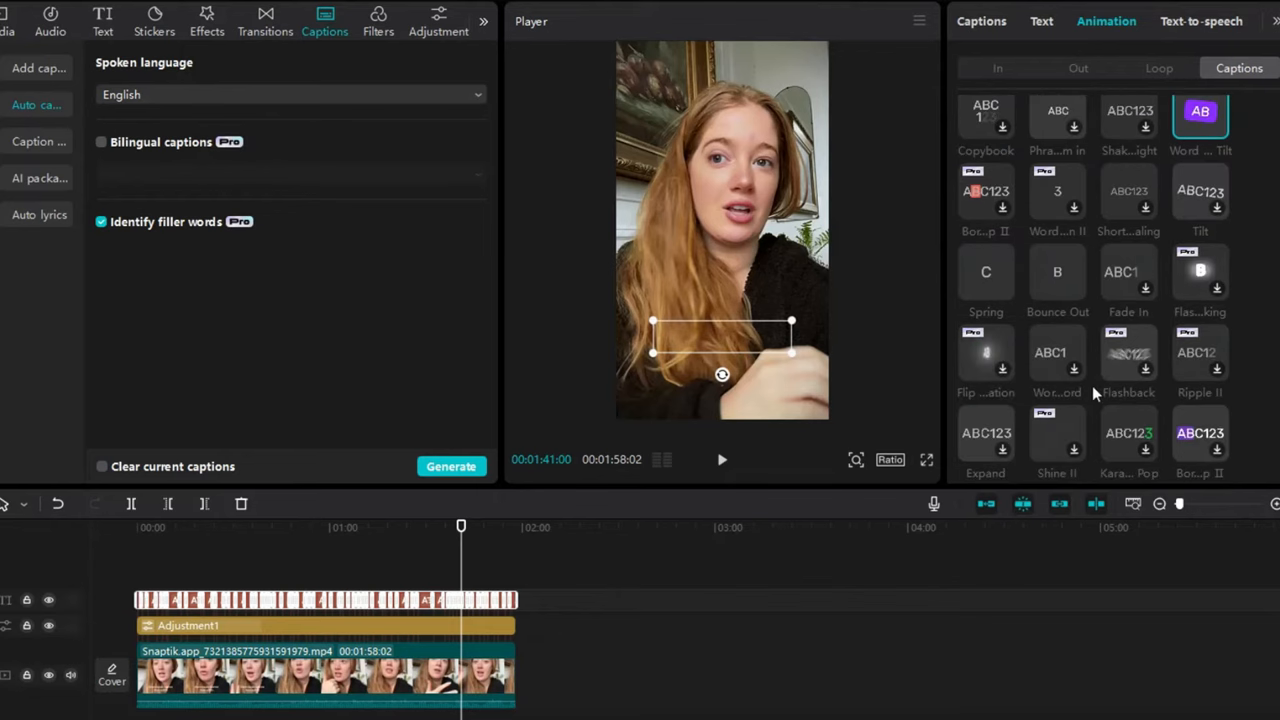
{"action": "scroll", "scroll_direction": "down", "scroll_amount": 3}
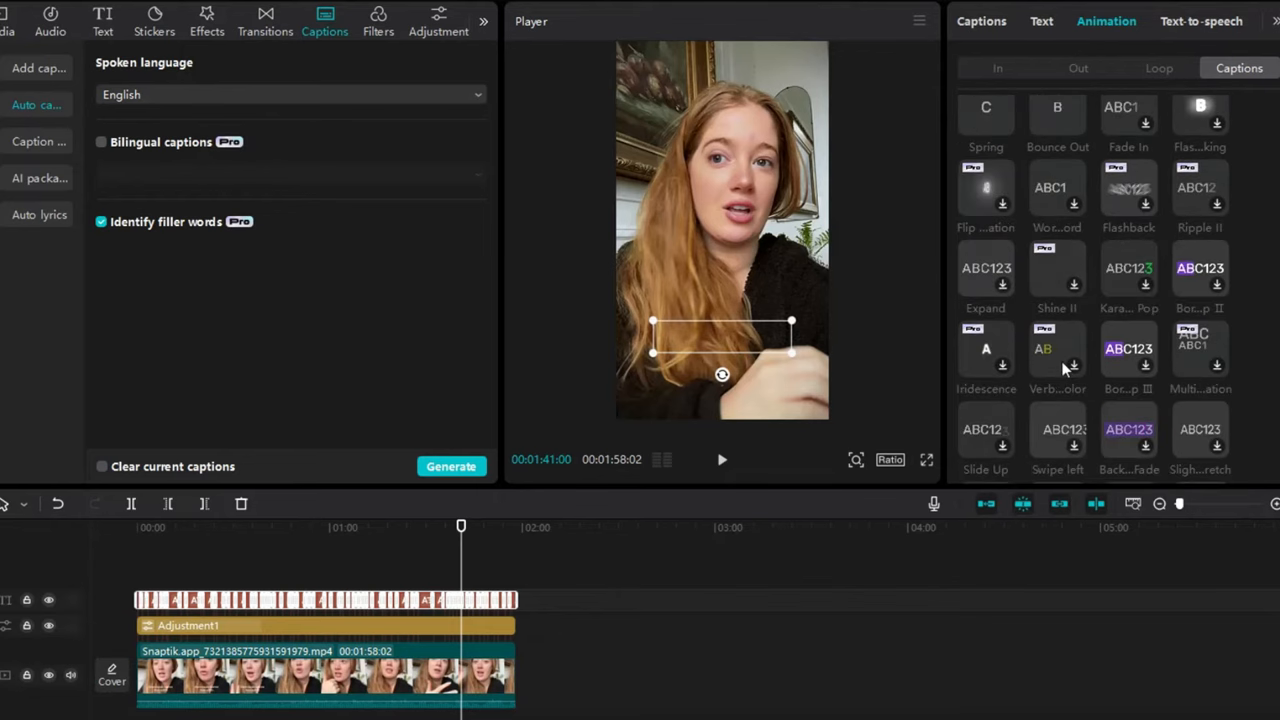
{"action": "scroll", "scroll_direction": "down", "scroll_amount": 3}
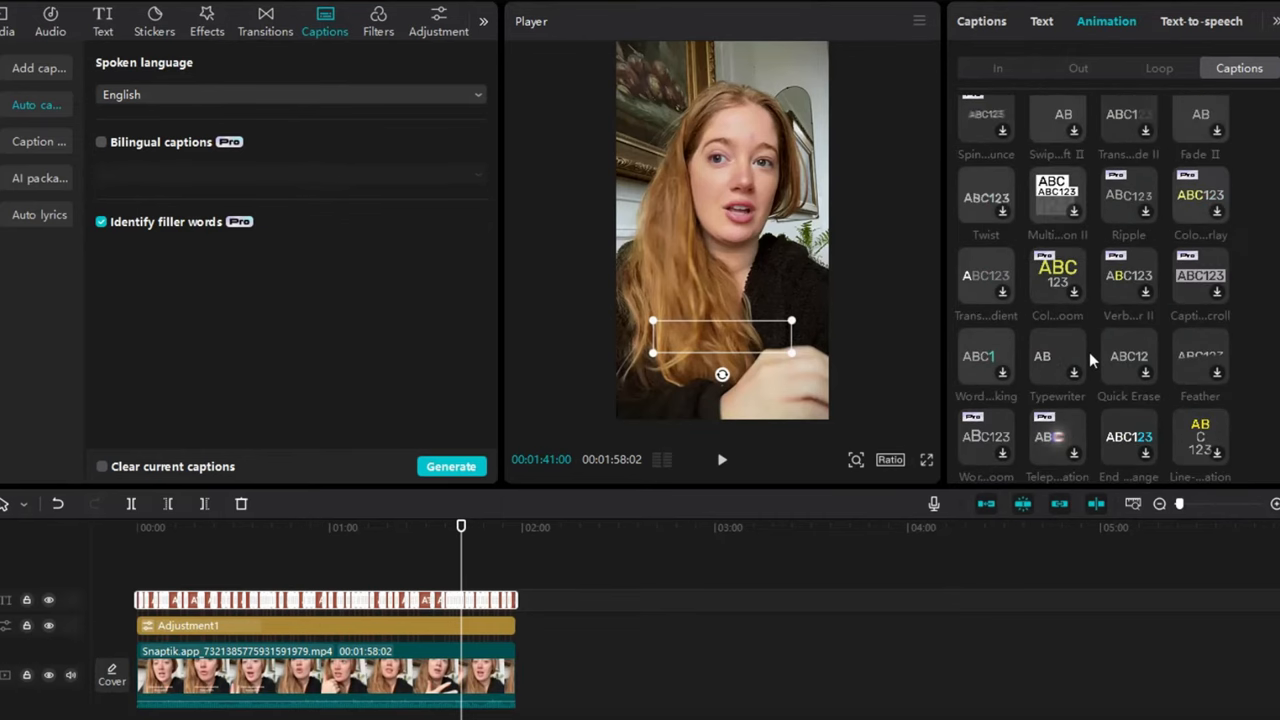
{"action": "scroll", "scroll_direction": "down", "scroll_amount": 3}
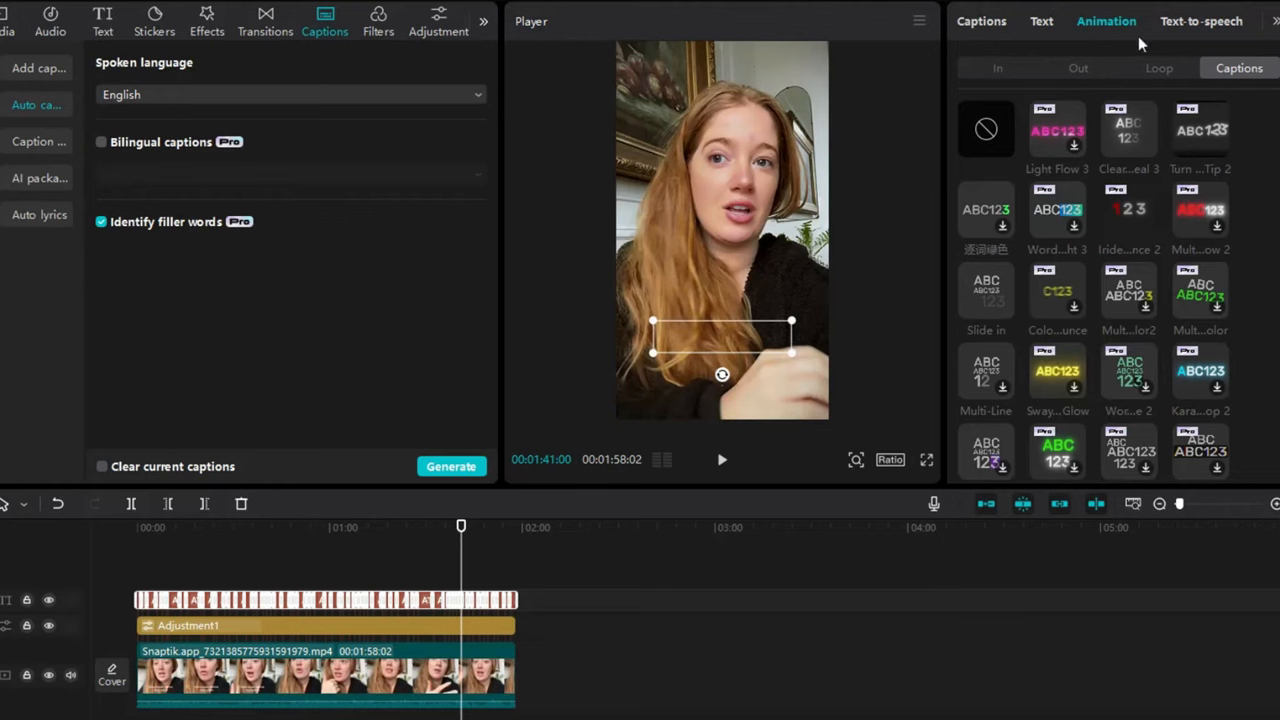
Set all captions to THEBOLDFONT 2022 at font size 20.
{"action": "left_click", "coordinate": [1040, 20]}
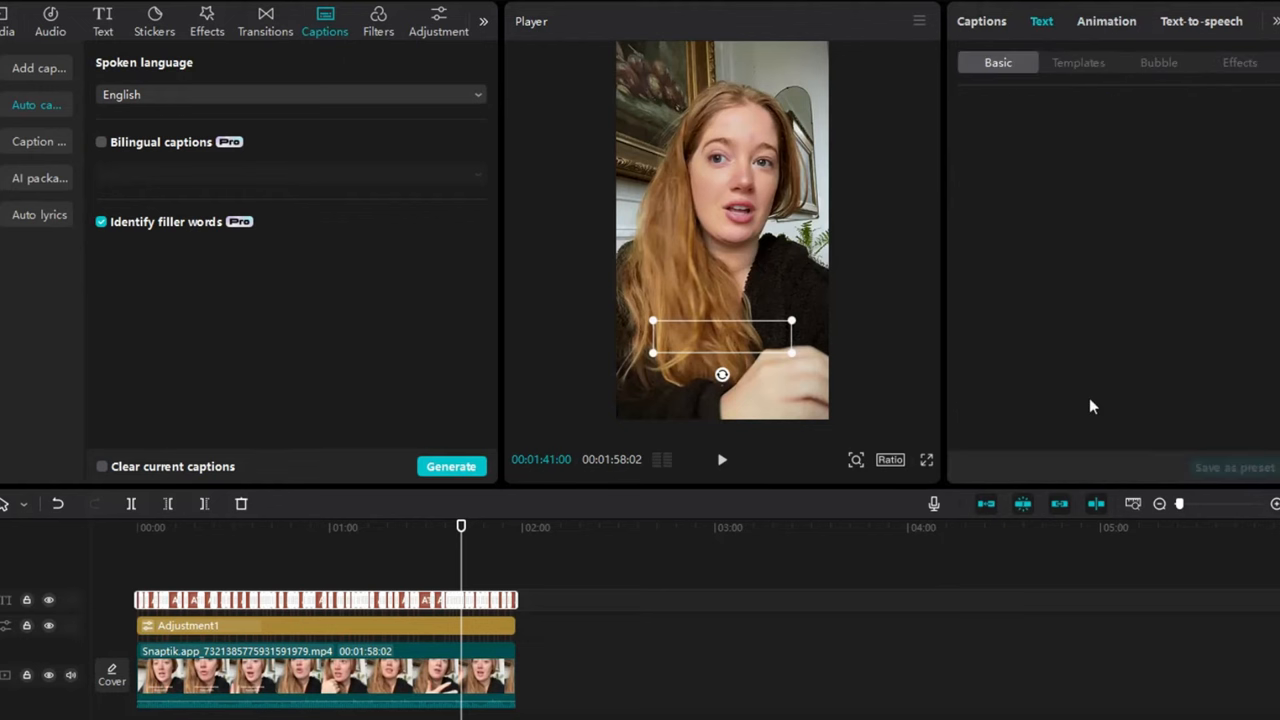
{"action": "mouse_move", "coordinate": [1060, 62]}
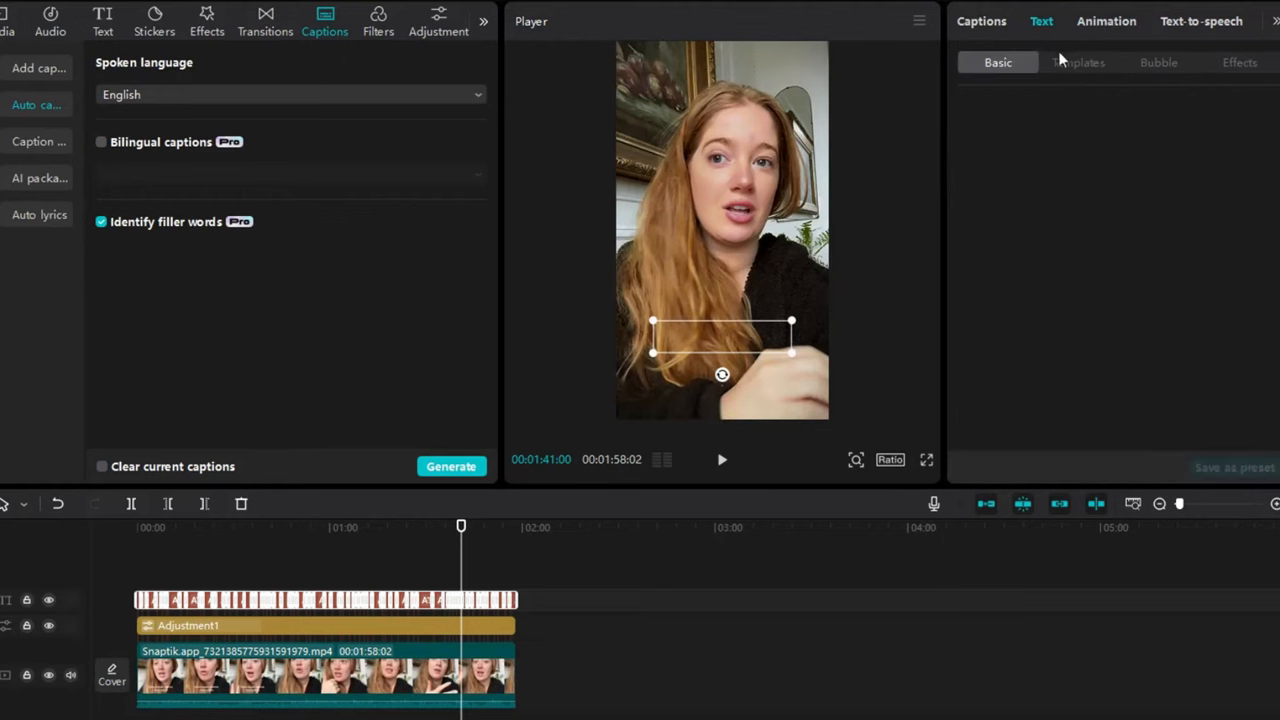
{"action": "left_click", "coordinate": [1076, 62]}
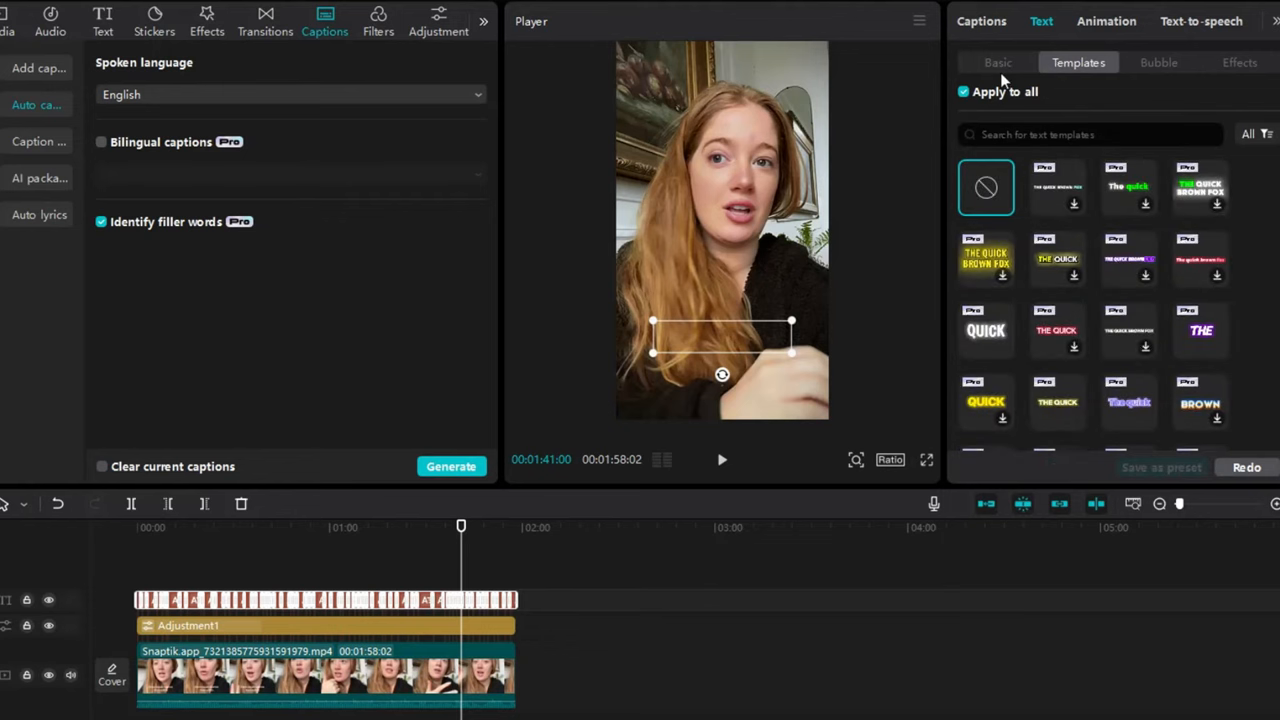
{"action": "left_click", "coordinate": [996, 62]}
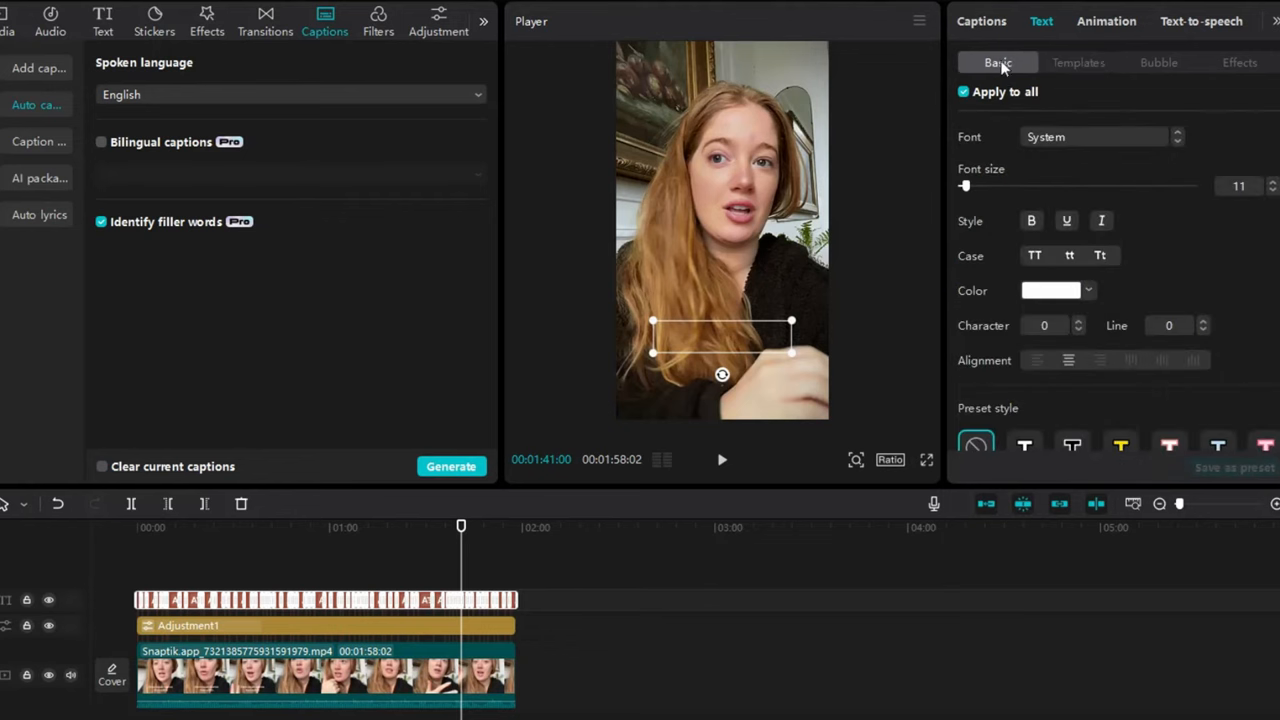
{"action": "mouse_move", "coordinate": [1184, 134]}
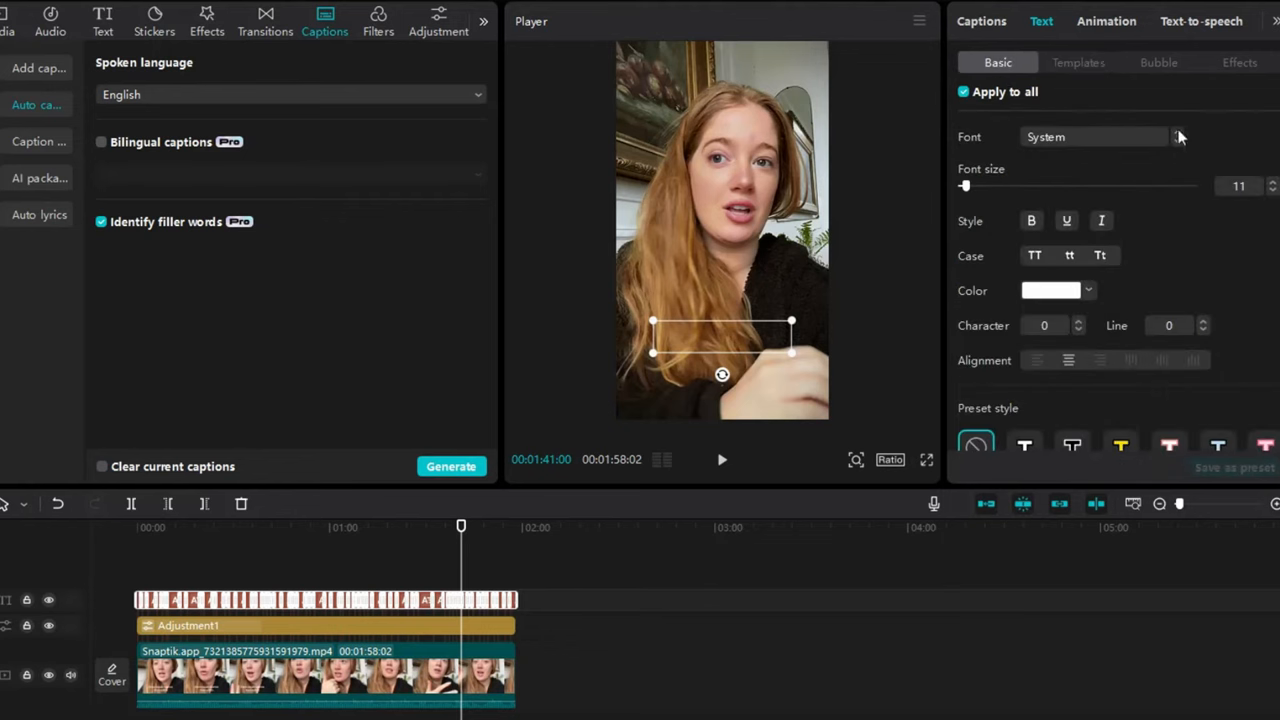
{"action": "left_click", "coordinate": [1096, 136]}
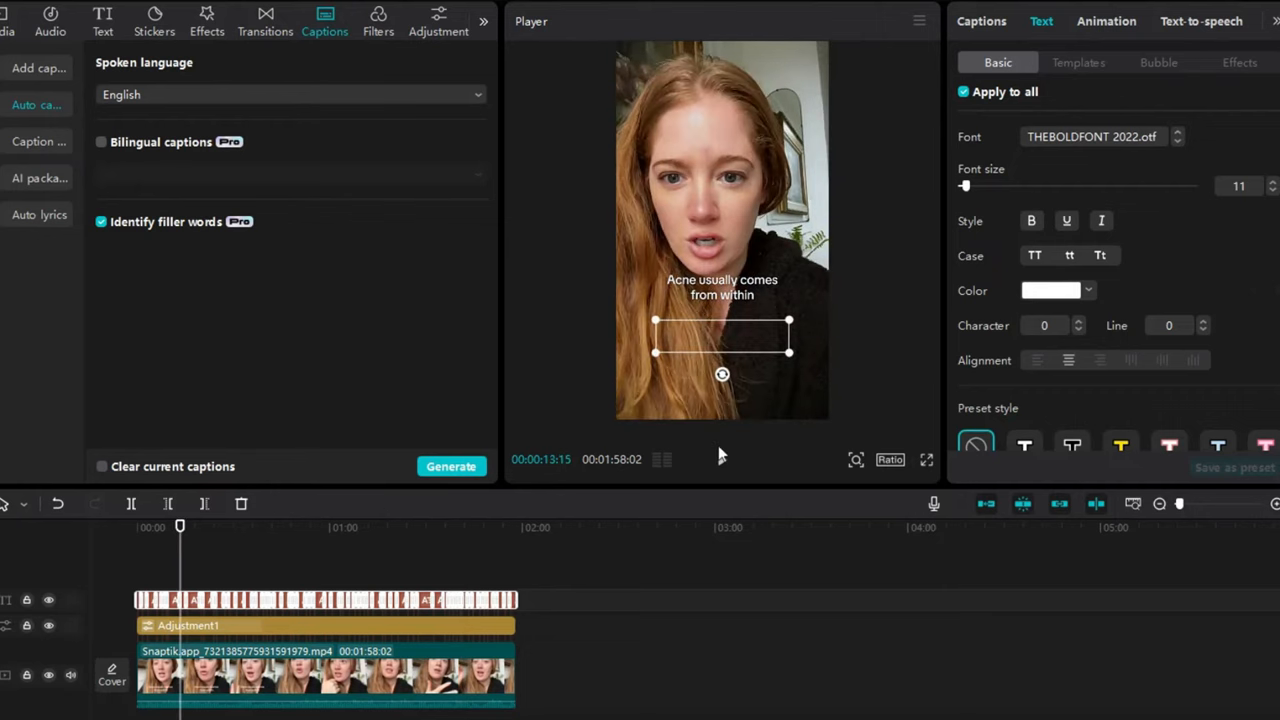
{"action": "left_click", "coordinate": [724, 460]}
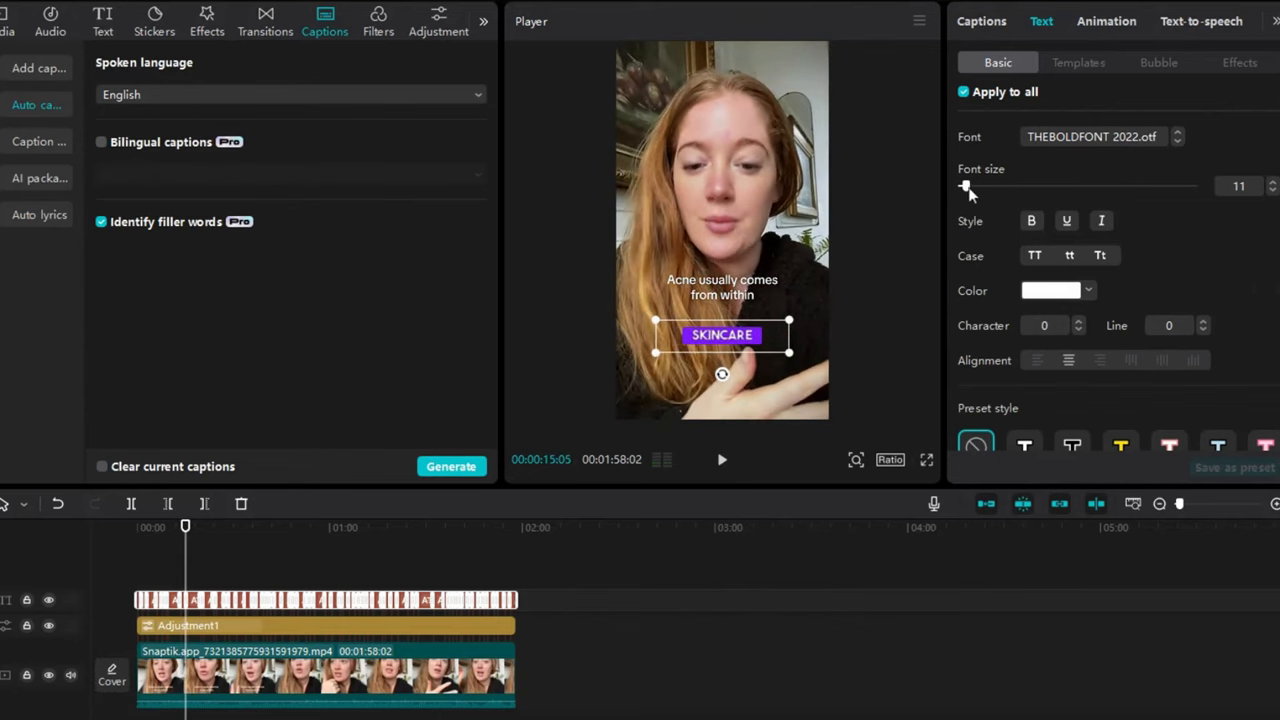
{"action": "left_click_drag", "start_coordinate": [968, 188], "coordinate": [976, 188]}
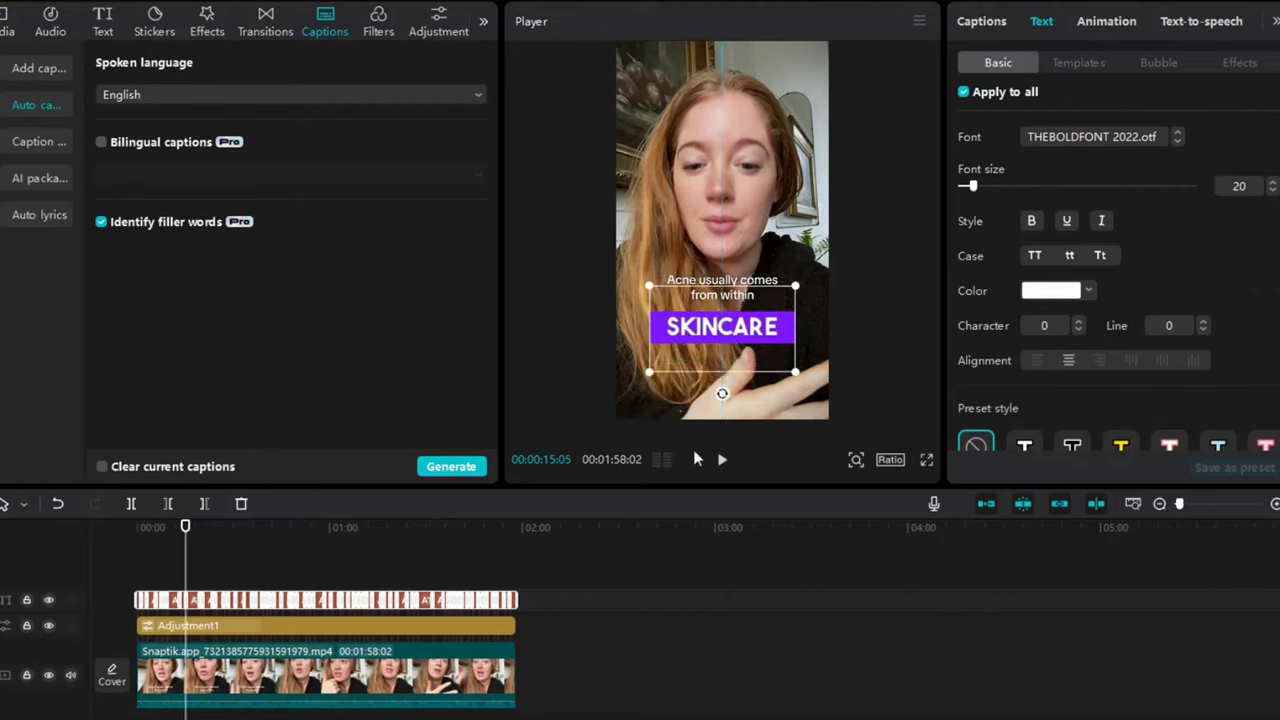
Play the clip to preview the enlarged captions with the highlighted-word animation.
{"action": "left_click", "coordinate": [722, 460]}
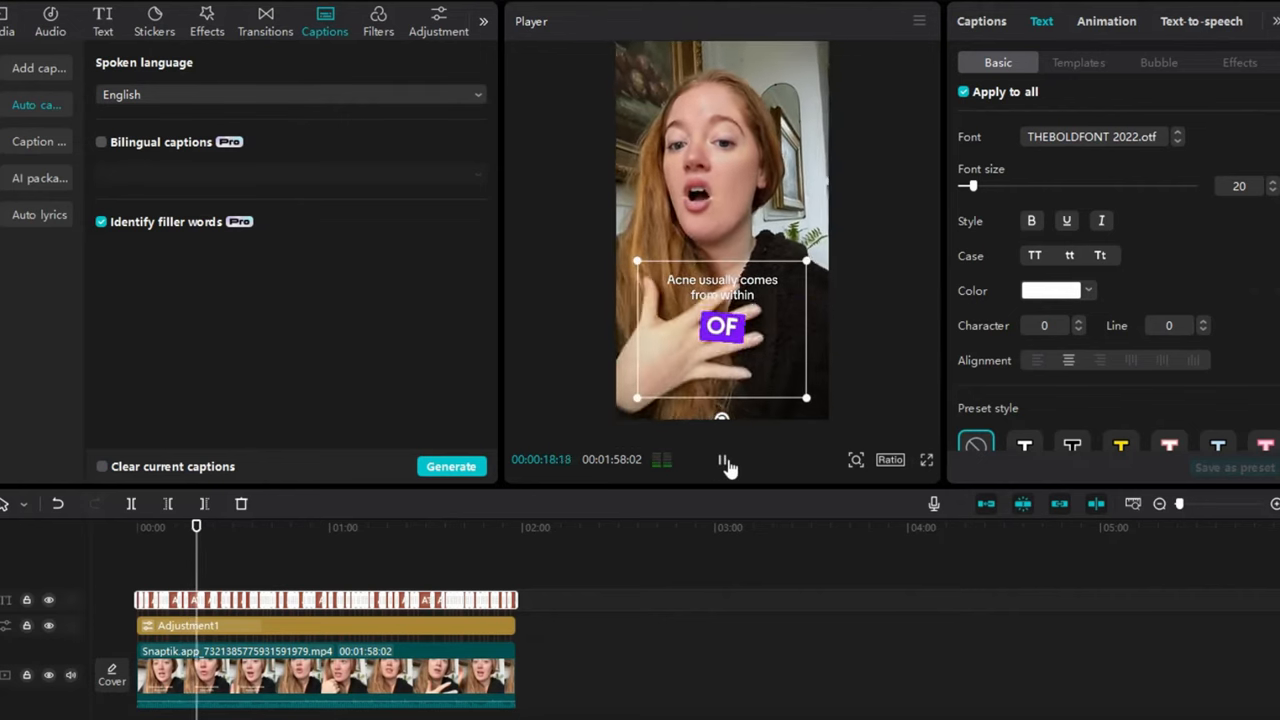
{"action": "left_click", "coordinate": [724, 460]}
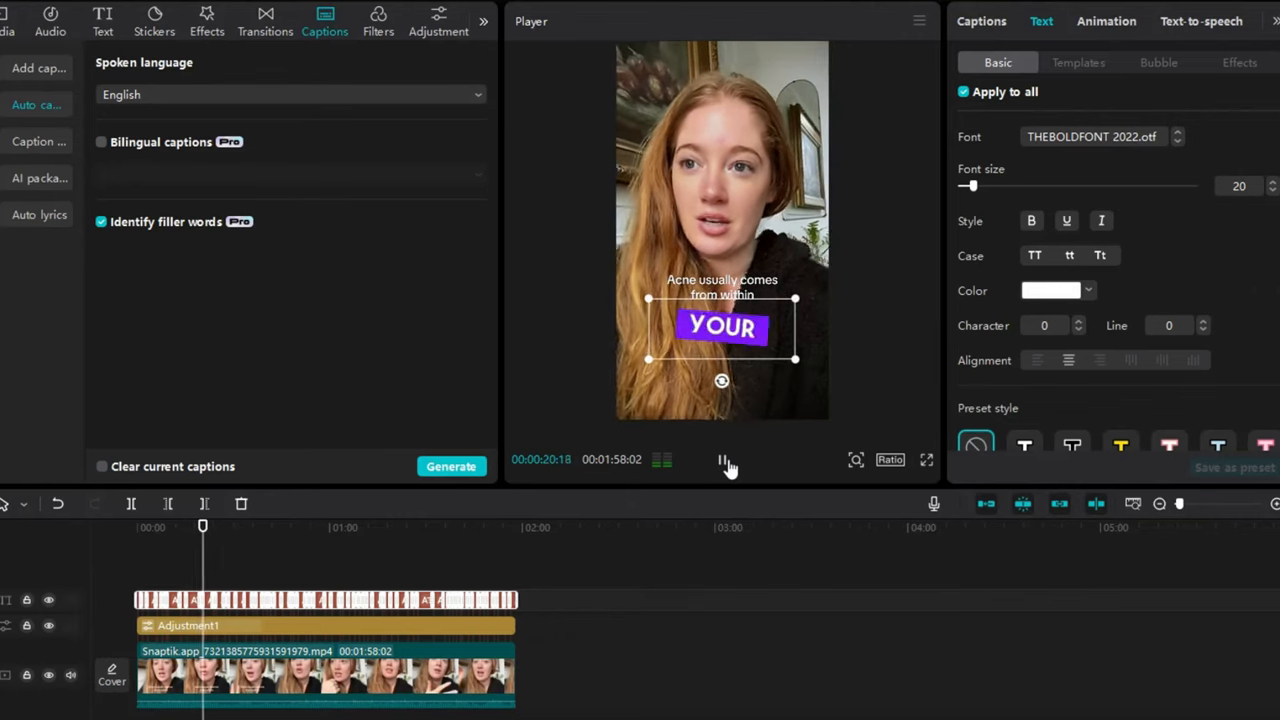
{"action": "left_click", "coordinate": [724, 460]}
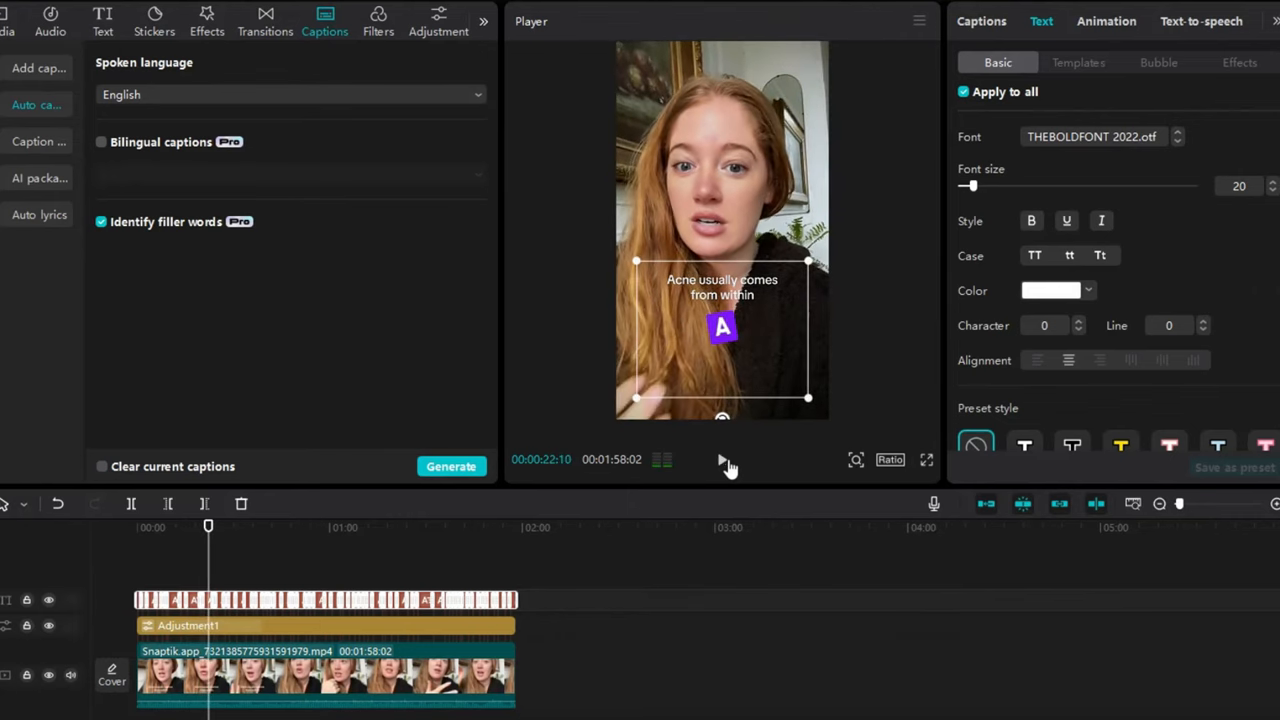
From the Spaces media, add the Screenshot Cover safe-zone image above the video.
{"action": "left_click", "coordinate": [12, 20]}
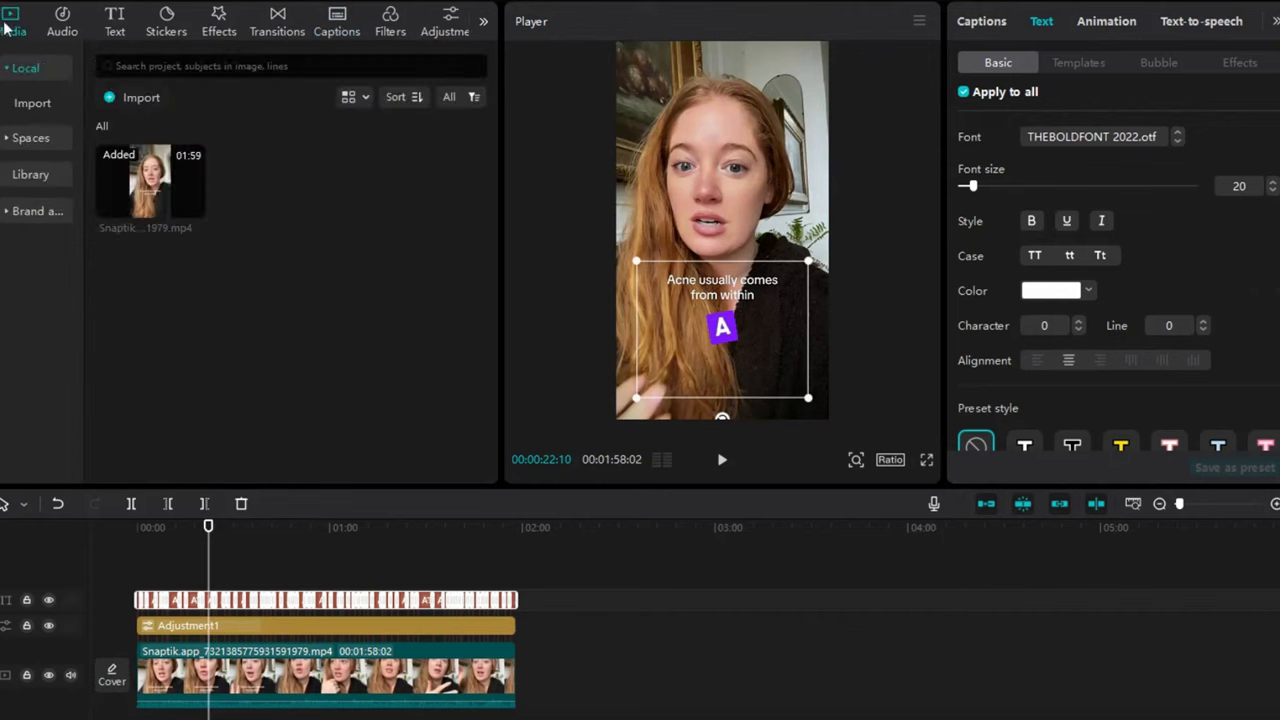
{"action": "left_click", "coordinate": [36, 178]}
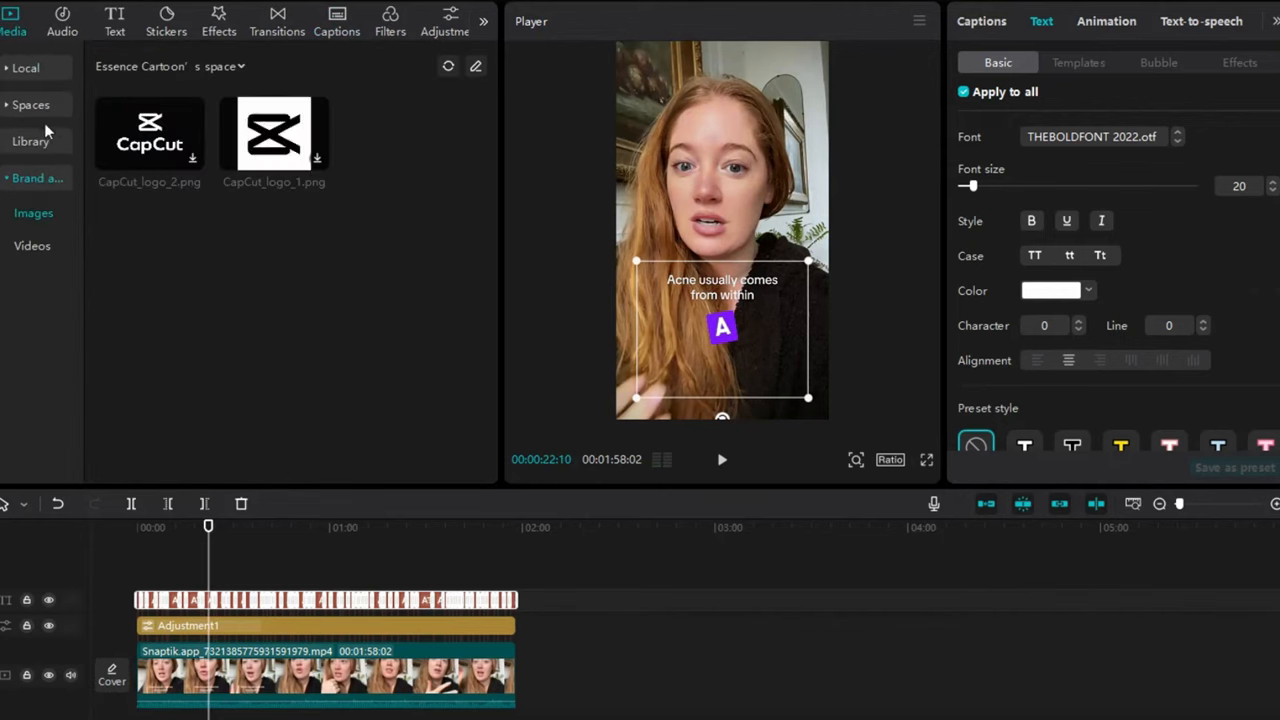
{"action": "left_click", "coordinate": [30, 140]}
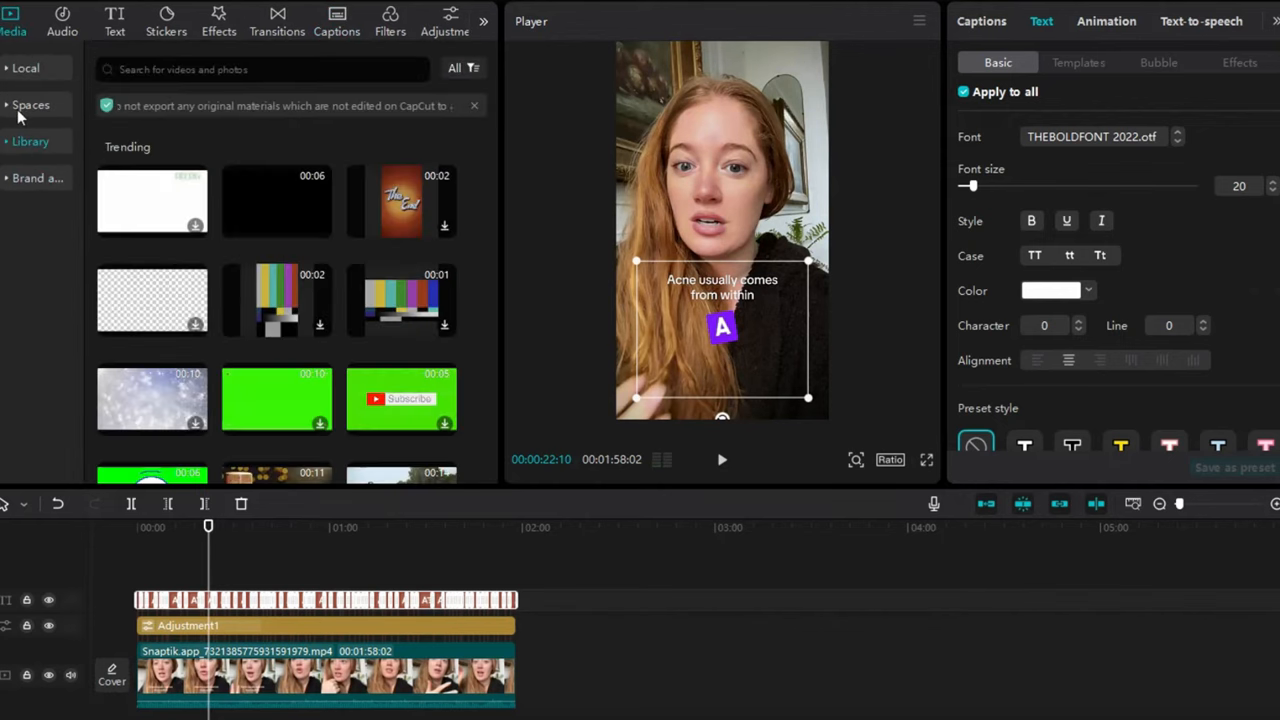
{"action": "left_click", "coordinate": [32, 104]}
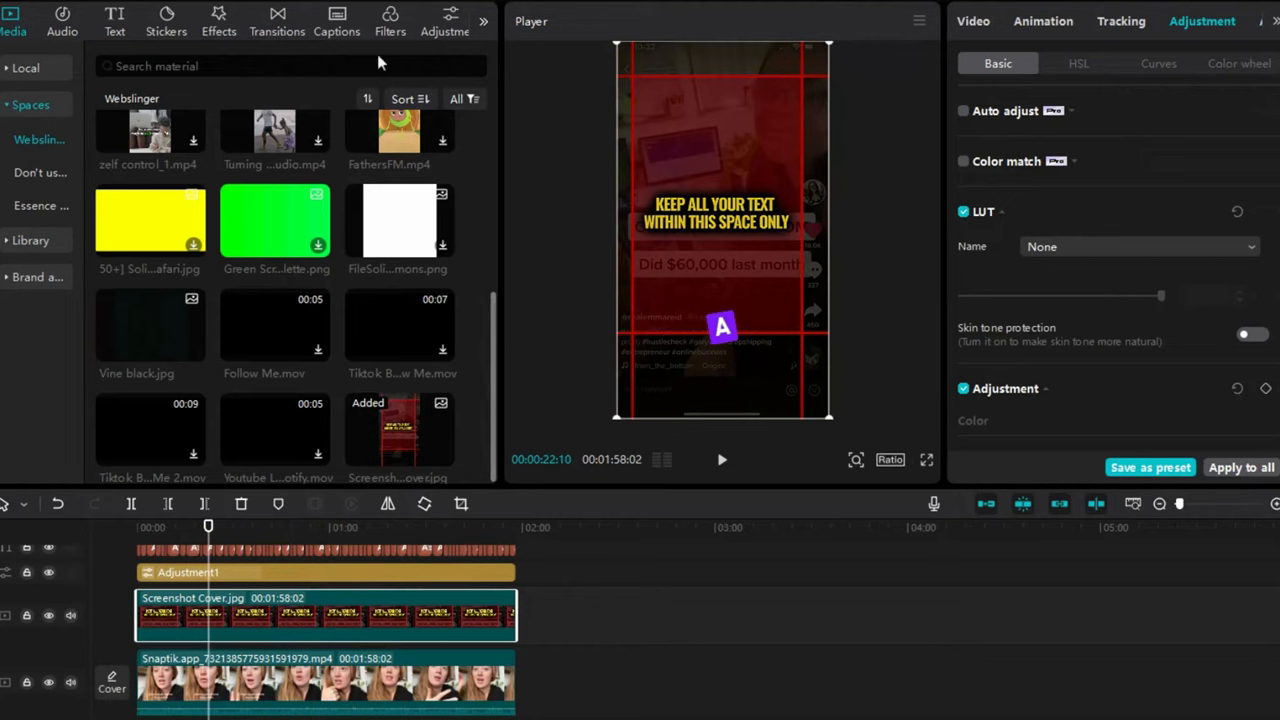
{"action": "mouse_move", "coordinate": [1116, 284]}
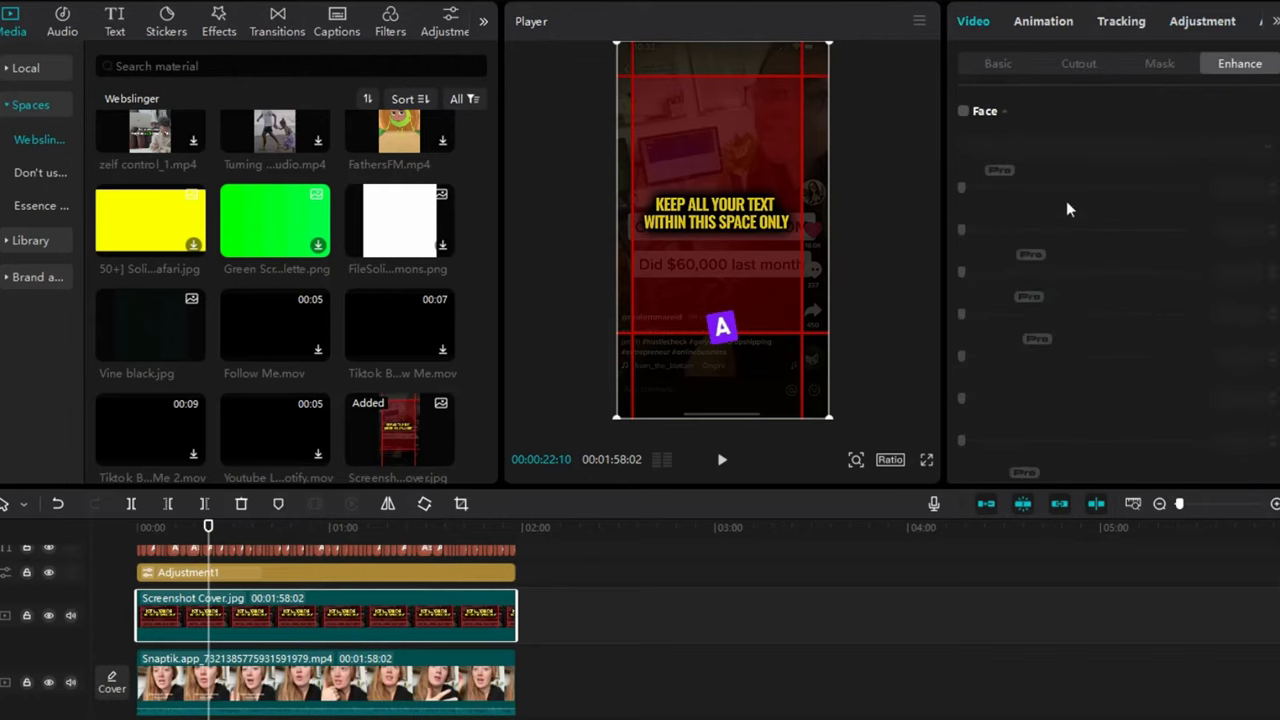
Keep the overlay at 100% scale and lower its blend opacity to about 53%.
{"action": "left_click", "coordinate": [996, 62]}
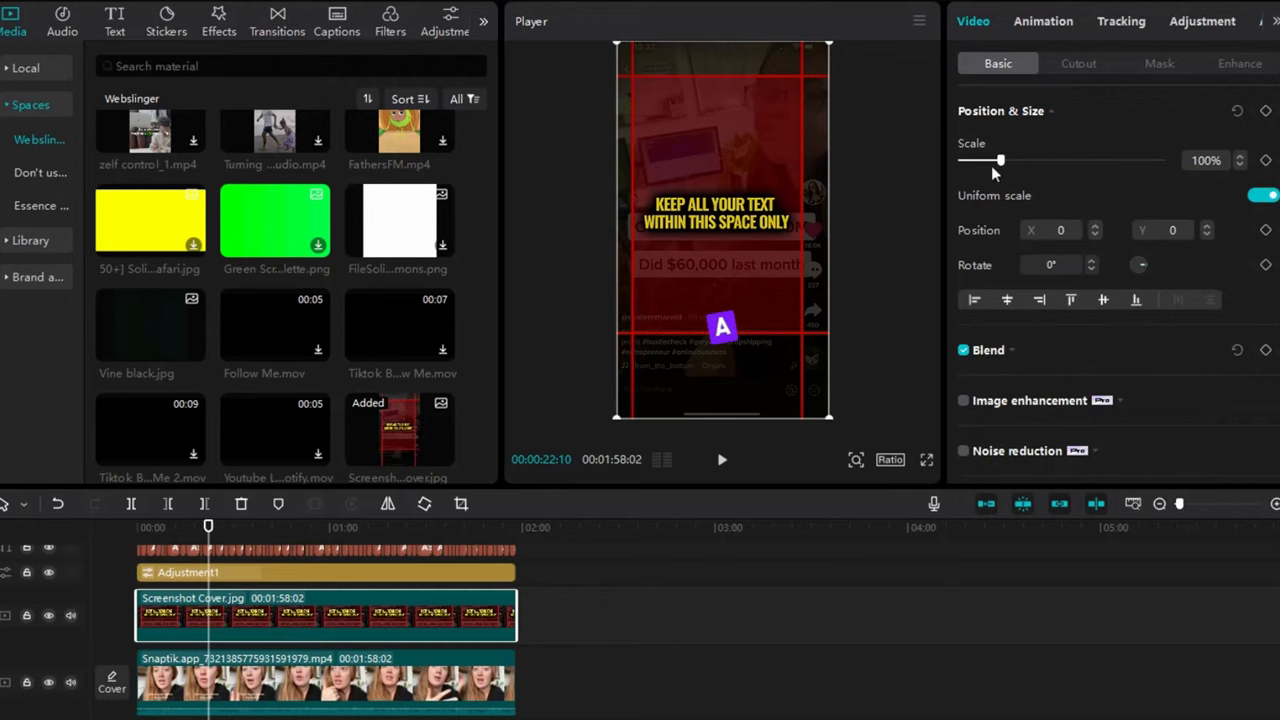
{"action": "left_click_drag", "start_coordinate": [1000, 160], "coordinate": [988, 160]}
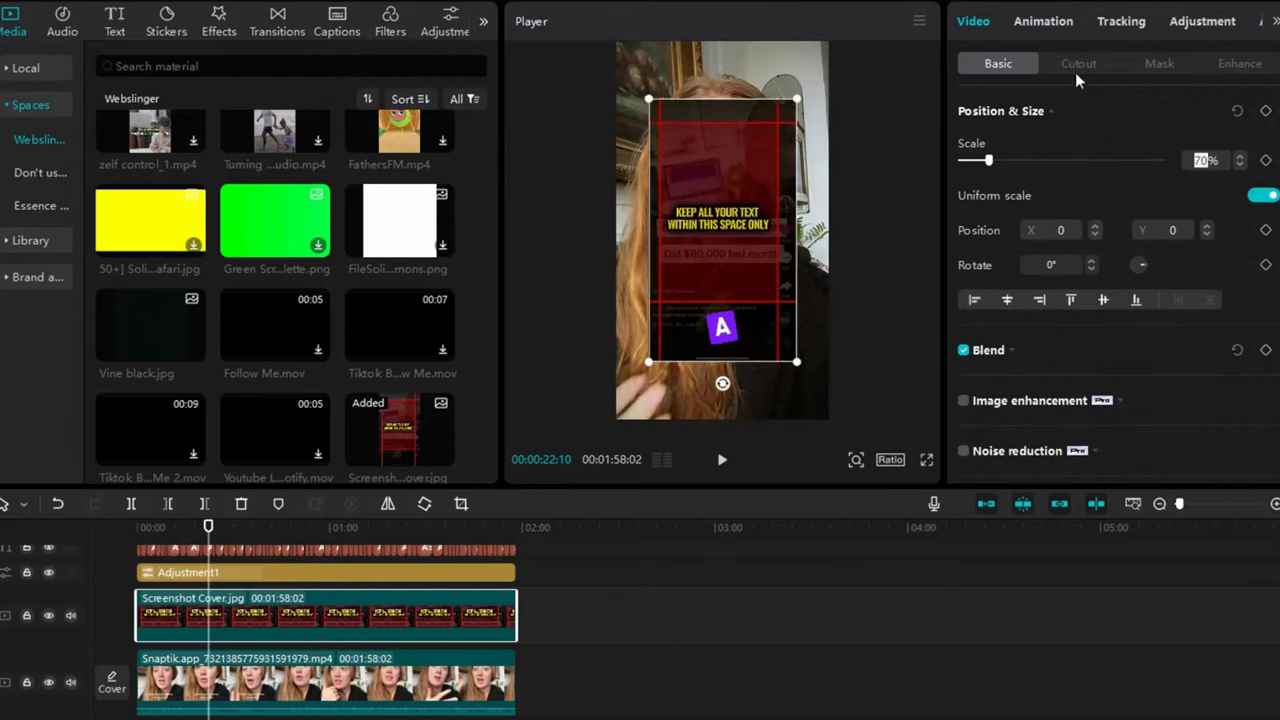
{"action": "left_click_drag", "start_coordinate": [988, 160], "coordinate": [1000, 160]}
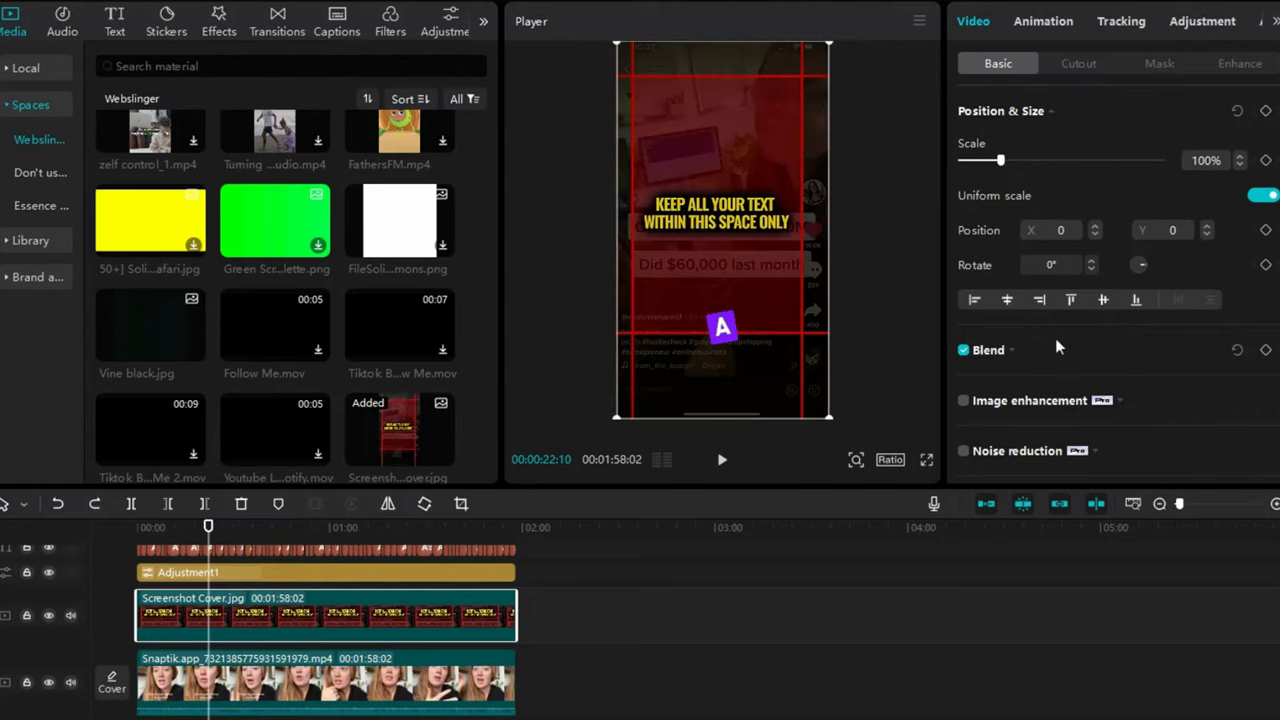
{"action": "left_click", "coordinate": [988, 350]}
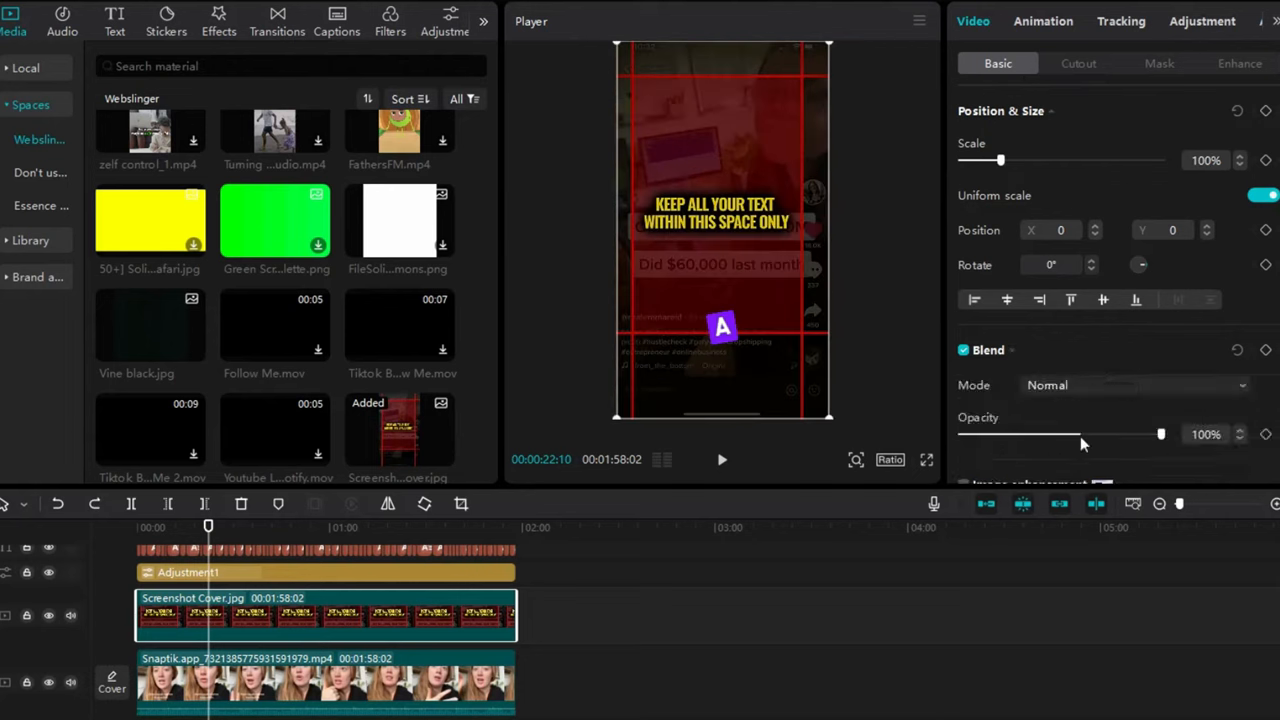
{"action": "left_click_drag", "start_coordinate": [1160, 432], "coordinate": [1068, 432]}
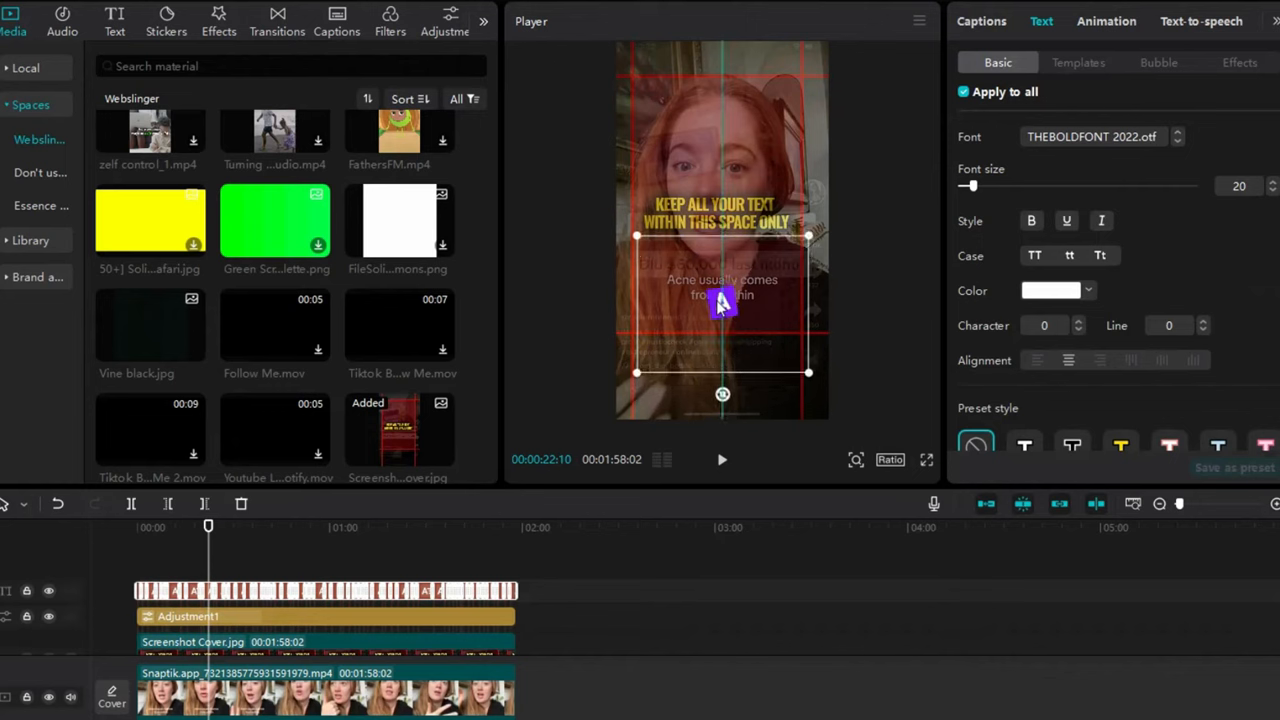
{"action": "left_click", "coordinate": [204, 642]}
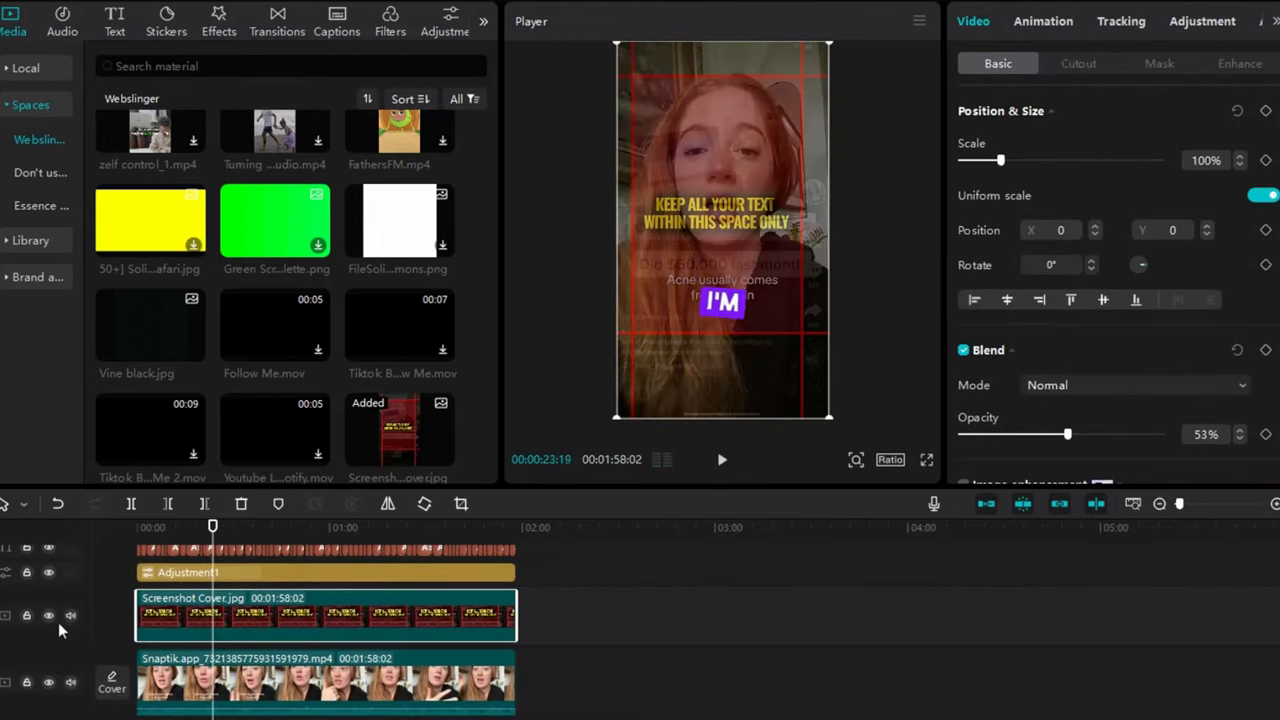
Hide the safe-zone overlay track, preview playback, and select the main video clip.
{"action": "left_click", "coordinate": [48, 612]}
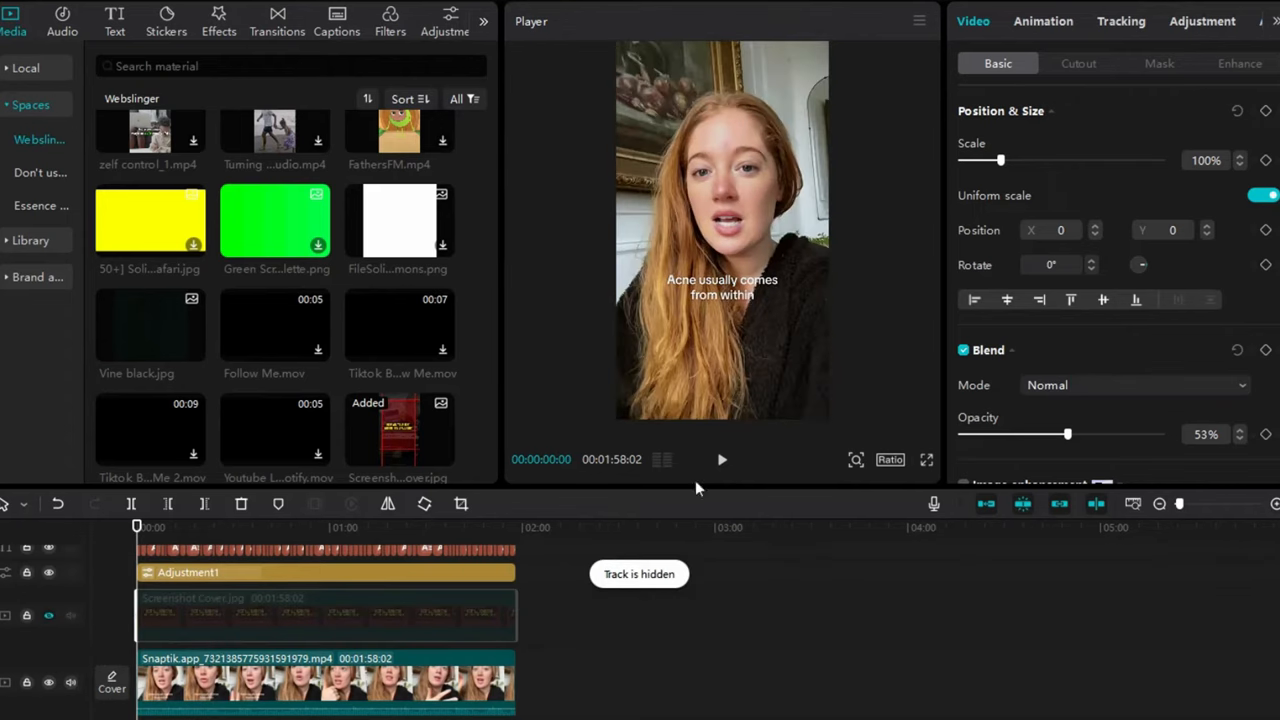
{"action": "left_click", "coordinate": [720, 458]}
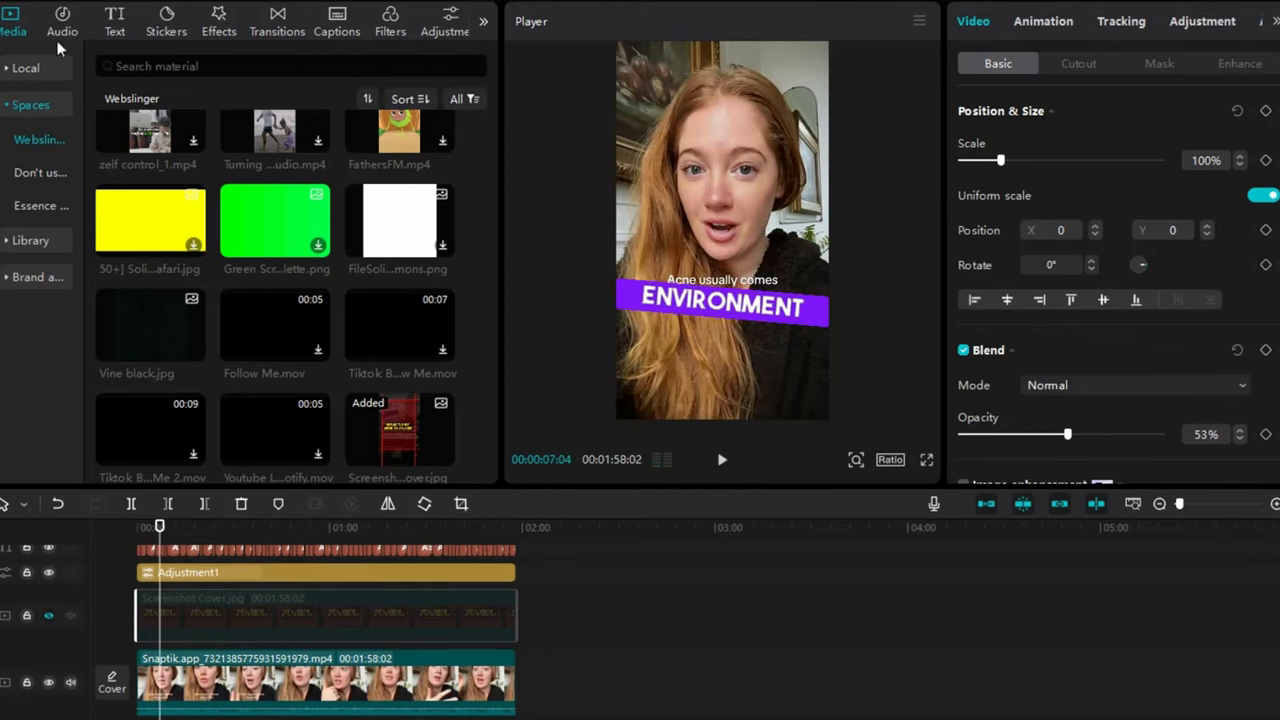
{"action": "left_click", "coordinate": [320, 692]}
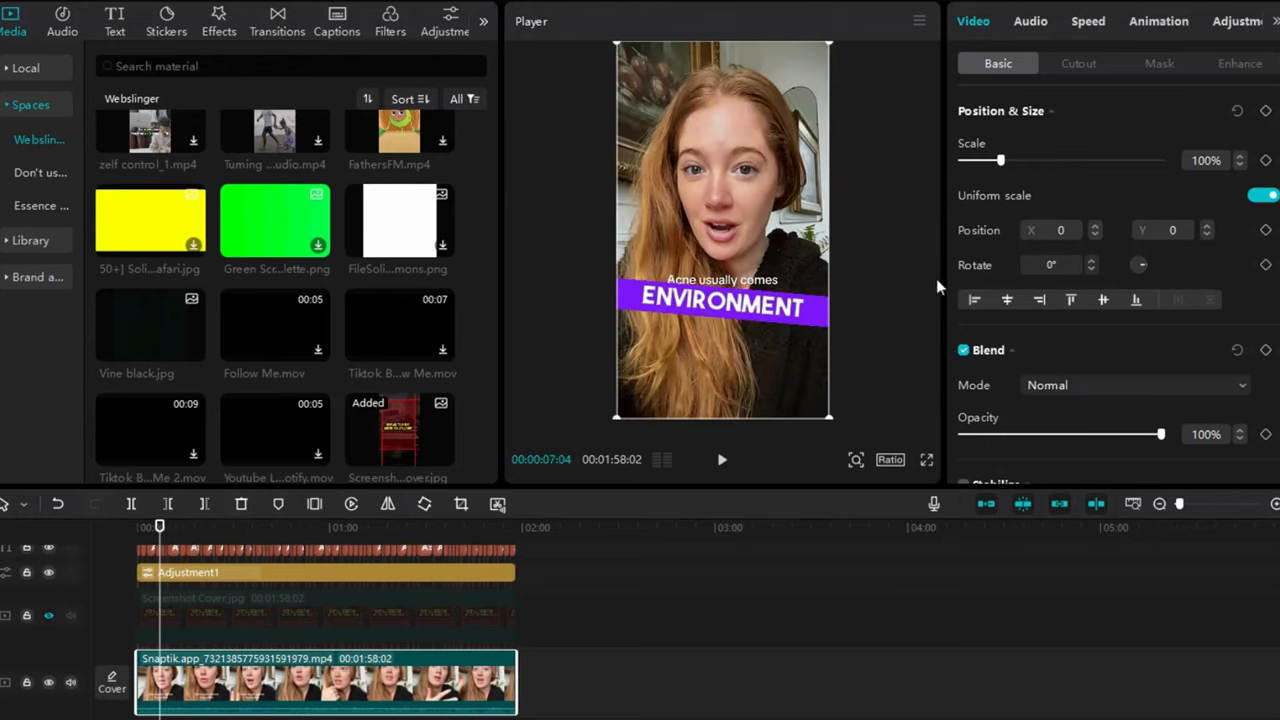
{"action": "left_click", "coordinate": [1060, 230]}
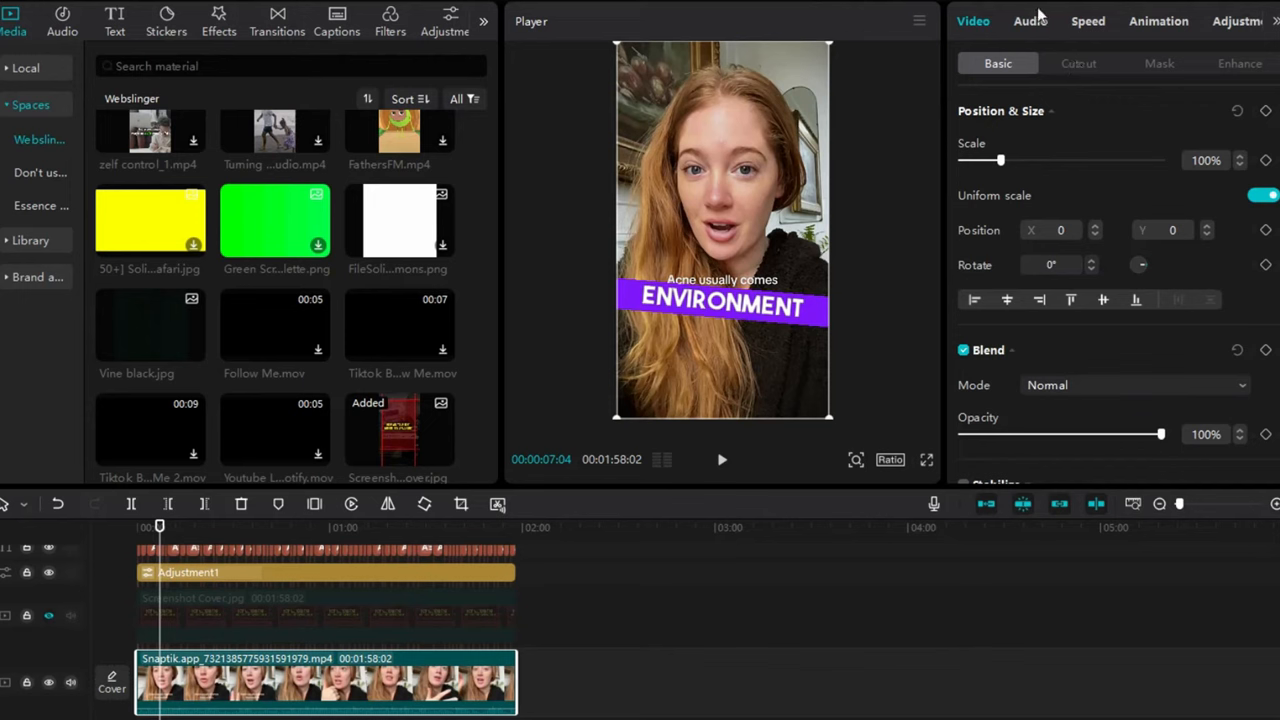
{"action": "left_click", "coordinate": [1028, 20]}
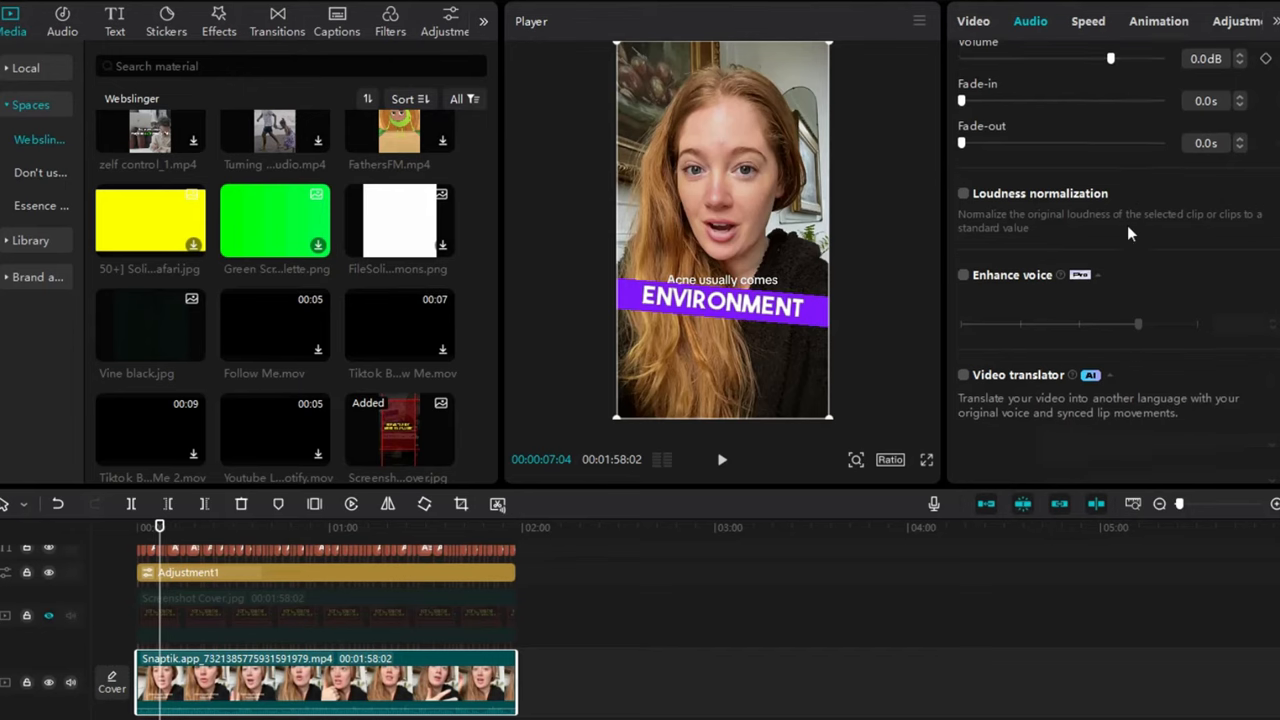
{"action": "scroll", "scroll_direction": "down", "scroll_amount": 3}
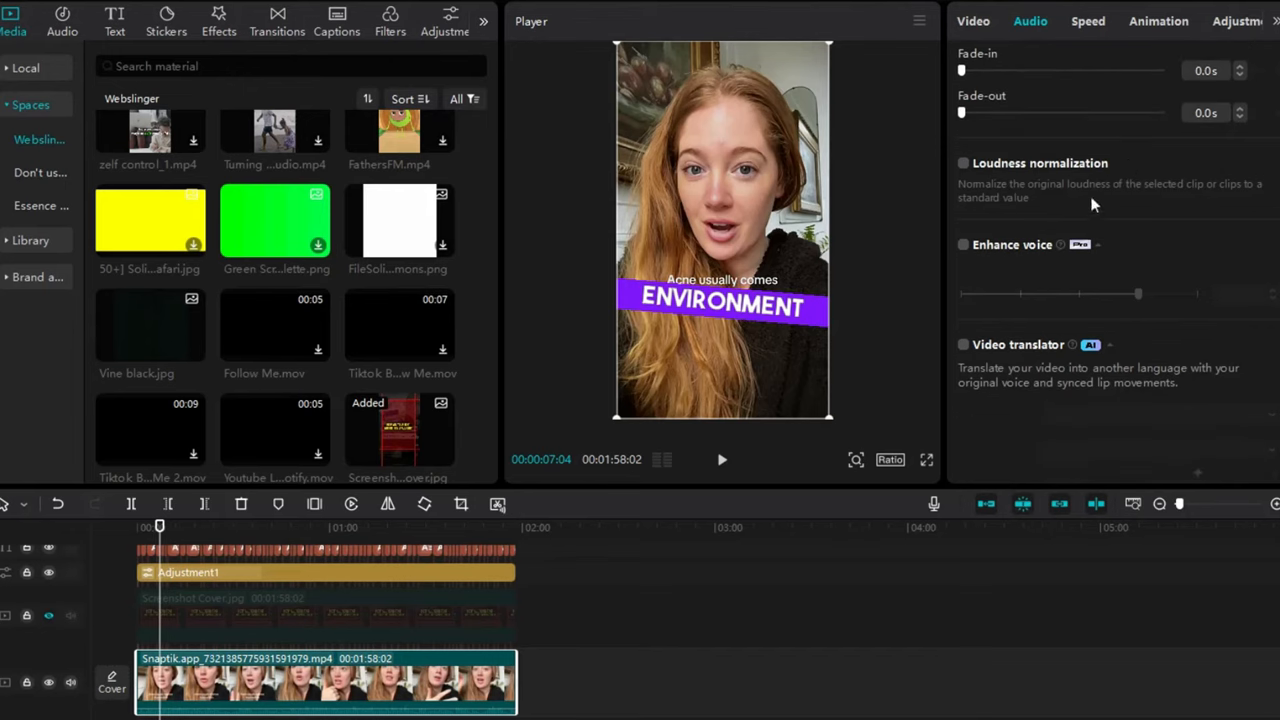
{"action": "scroll", "scroll_direction": "down", "scroll_amount": 3}
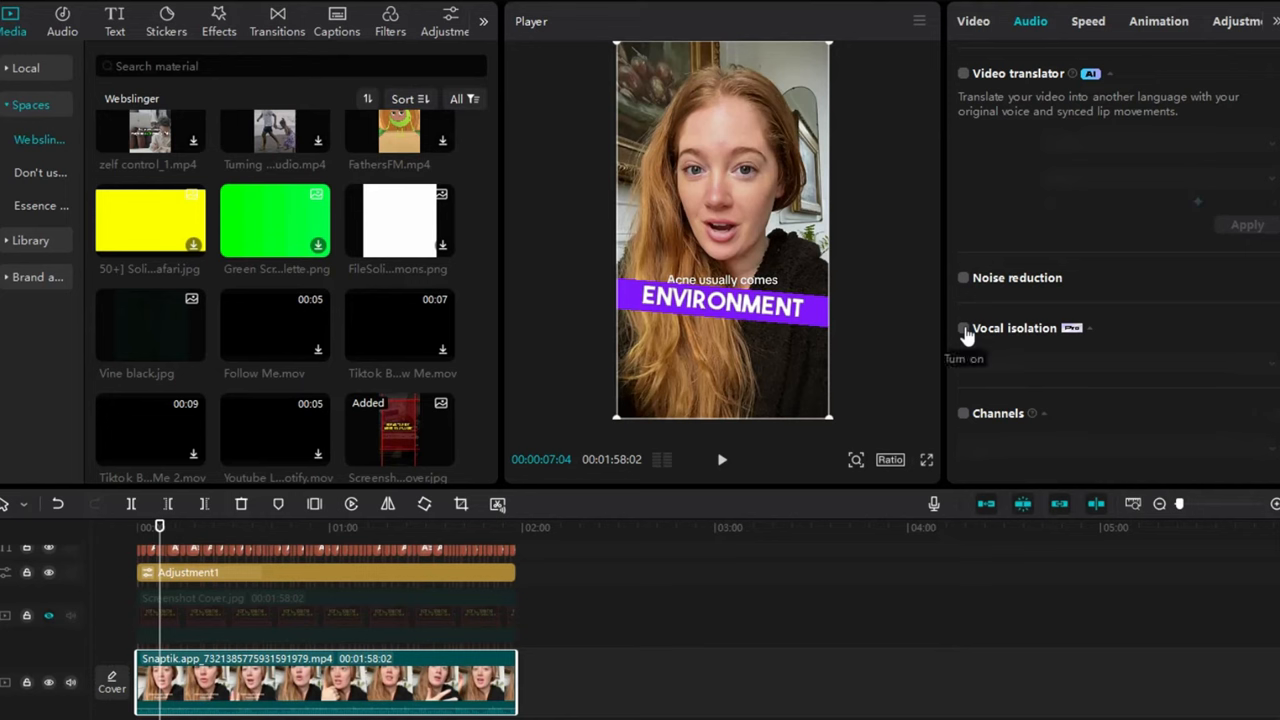
{"action": "left_click", "coordinate": [964, 328]}
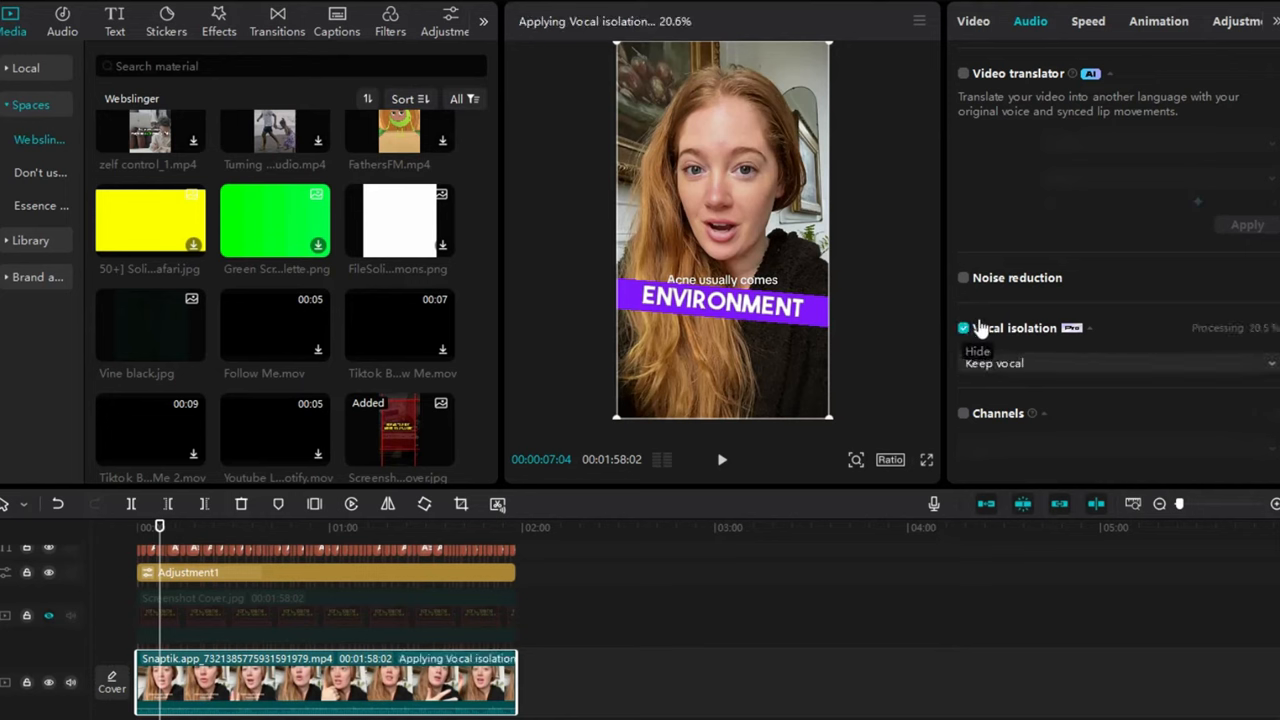
{"action": "left_click", "coordinate": [964, 328]}
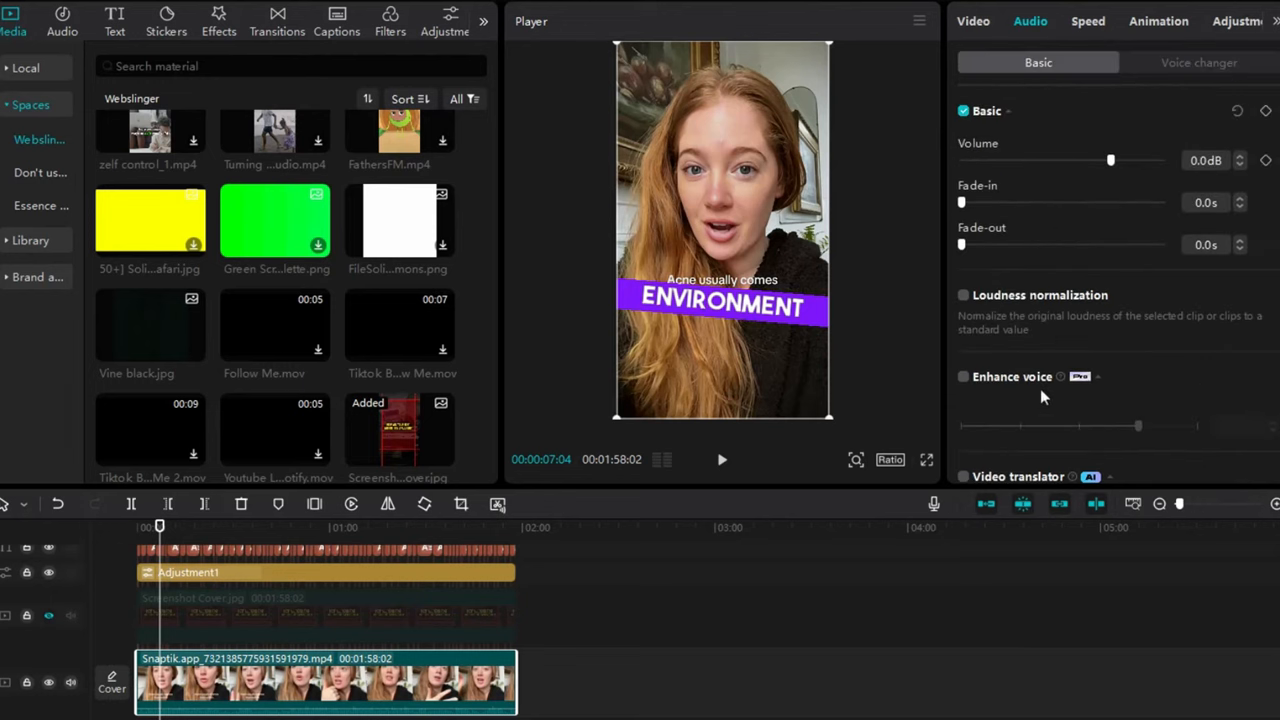
{"action": "mouse_move", "coordinate": [1050, 384]}
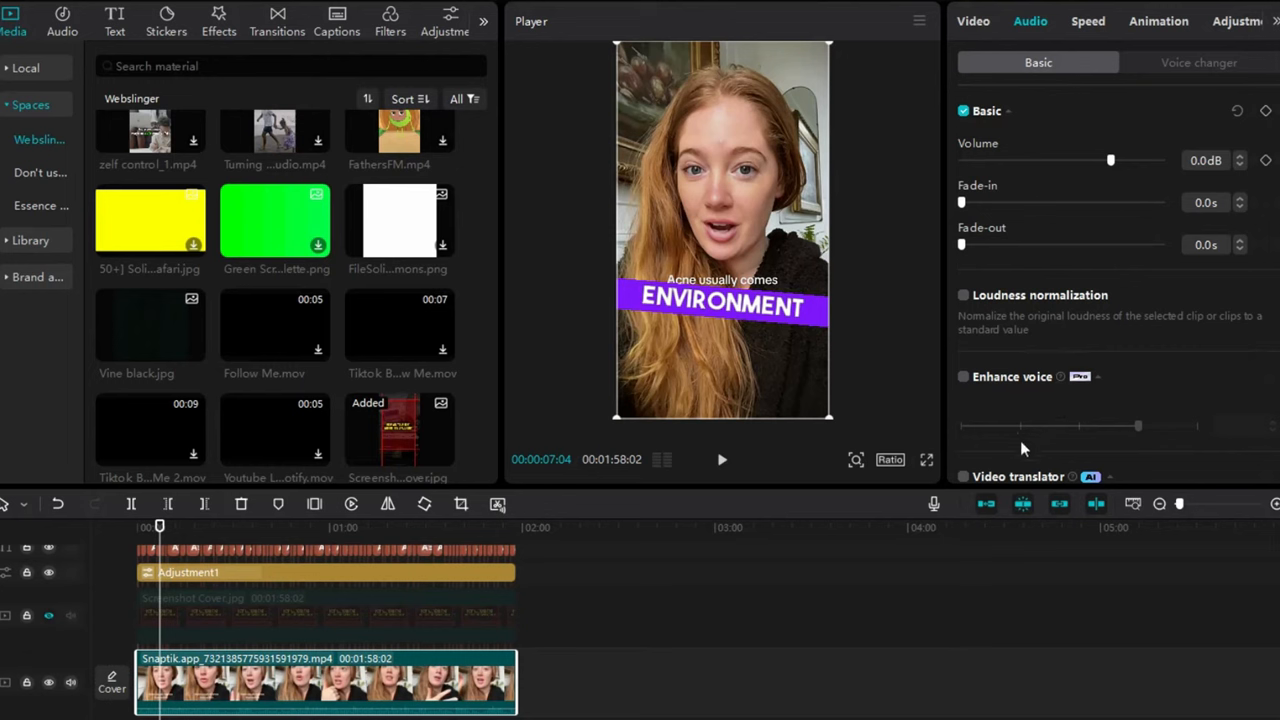
{"action": "mouse_move", "coordinate": [1012, 420]}
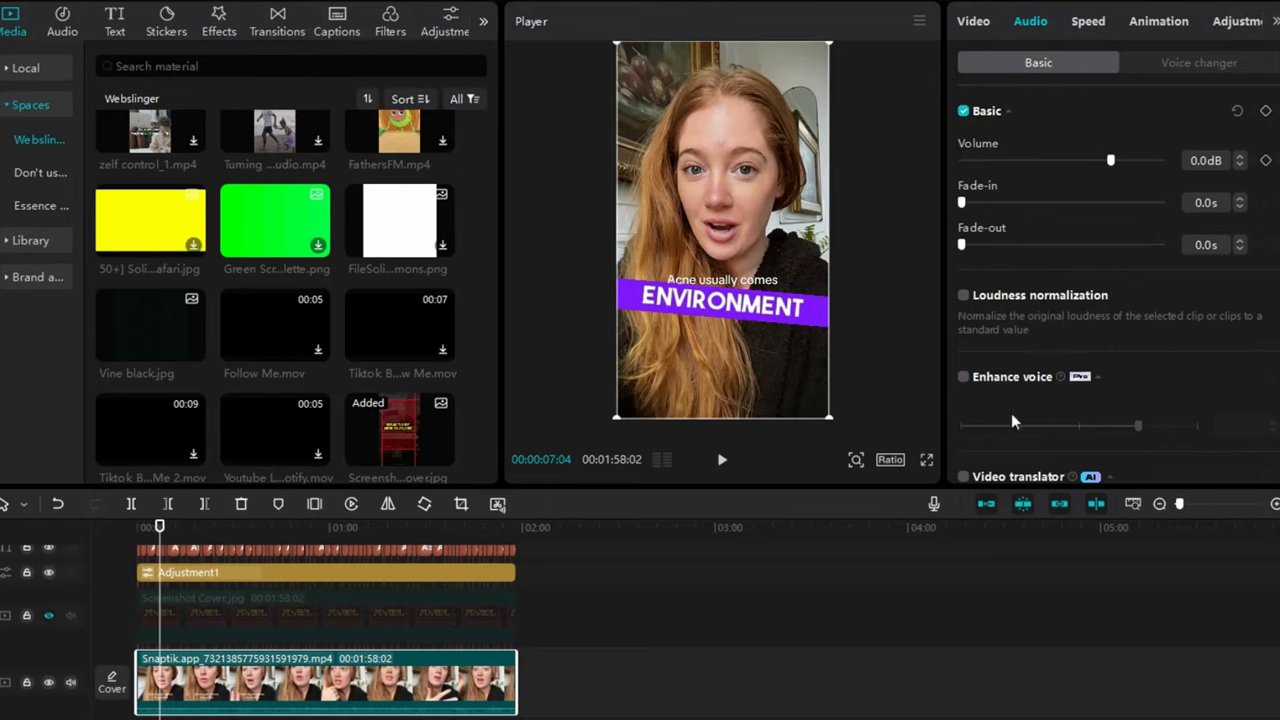
{"action": "scroll", "scroll_direction": "down", "scroll_amount": 3}
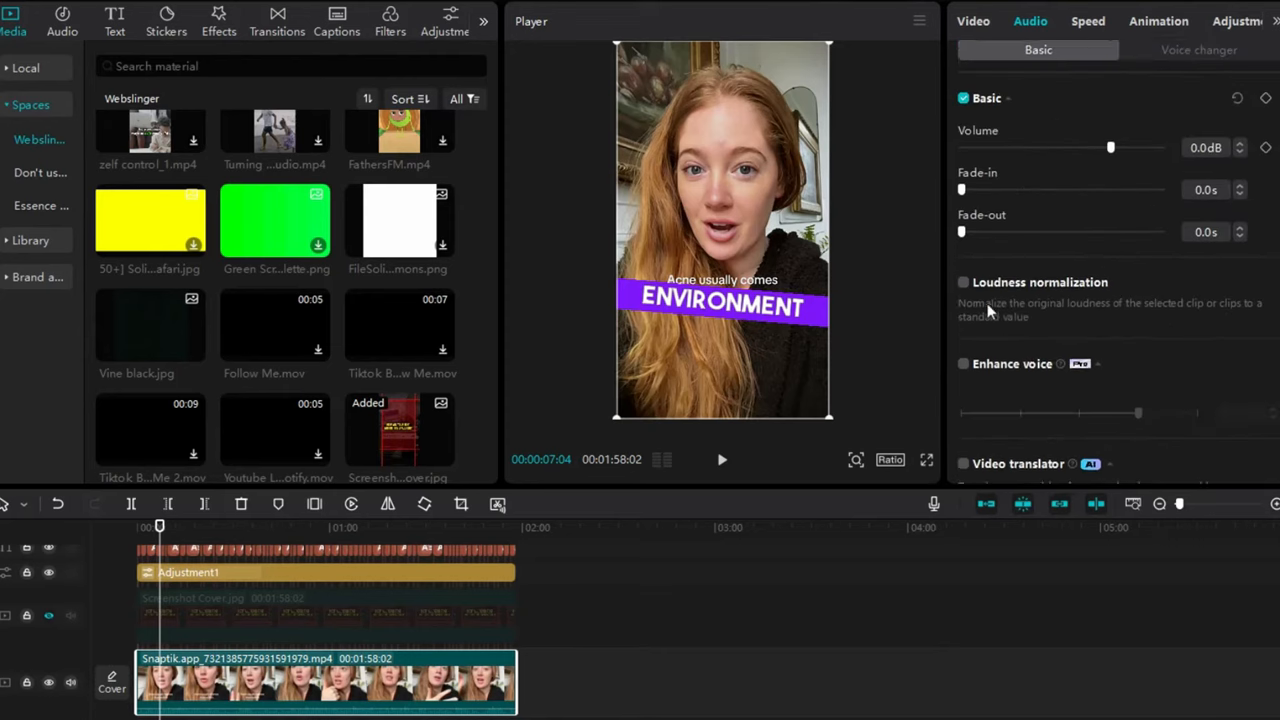
{"action": "scroll", "scroll_direction": "down", "scroll_amount": 3}
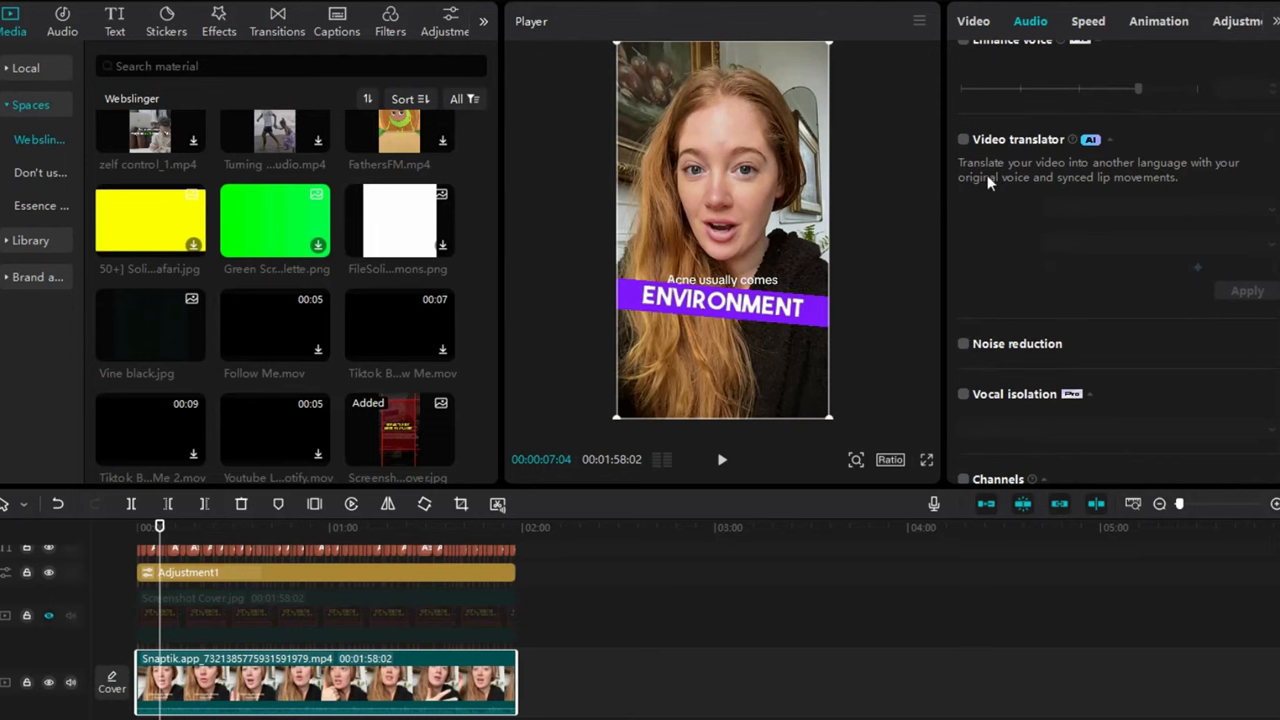
{"action": "mouse_move", "coordinate": [1060, 186]}
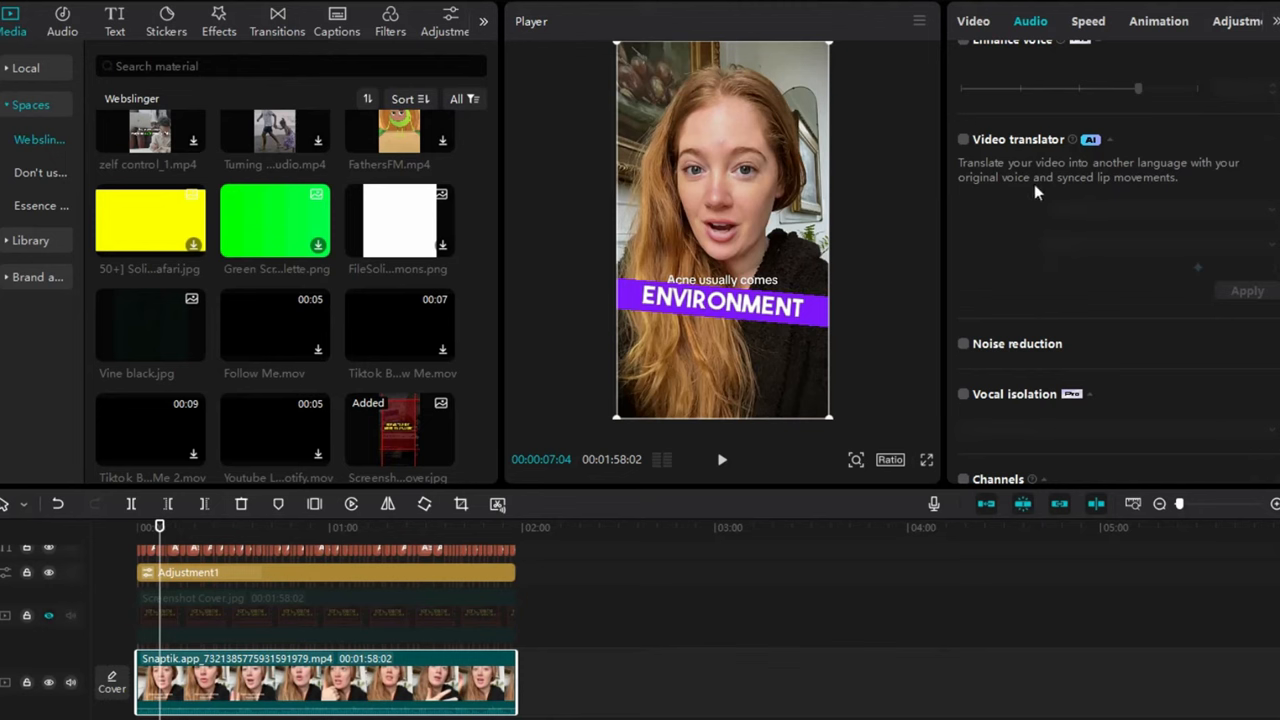
{"action": "mouse_move", "coordinate": [976, 150]}
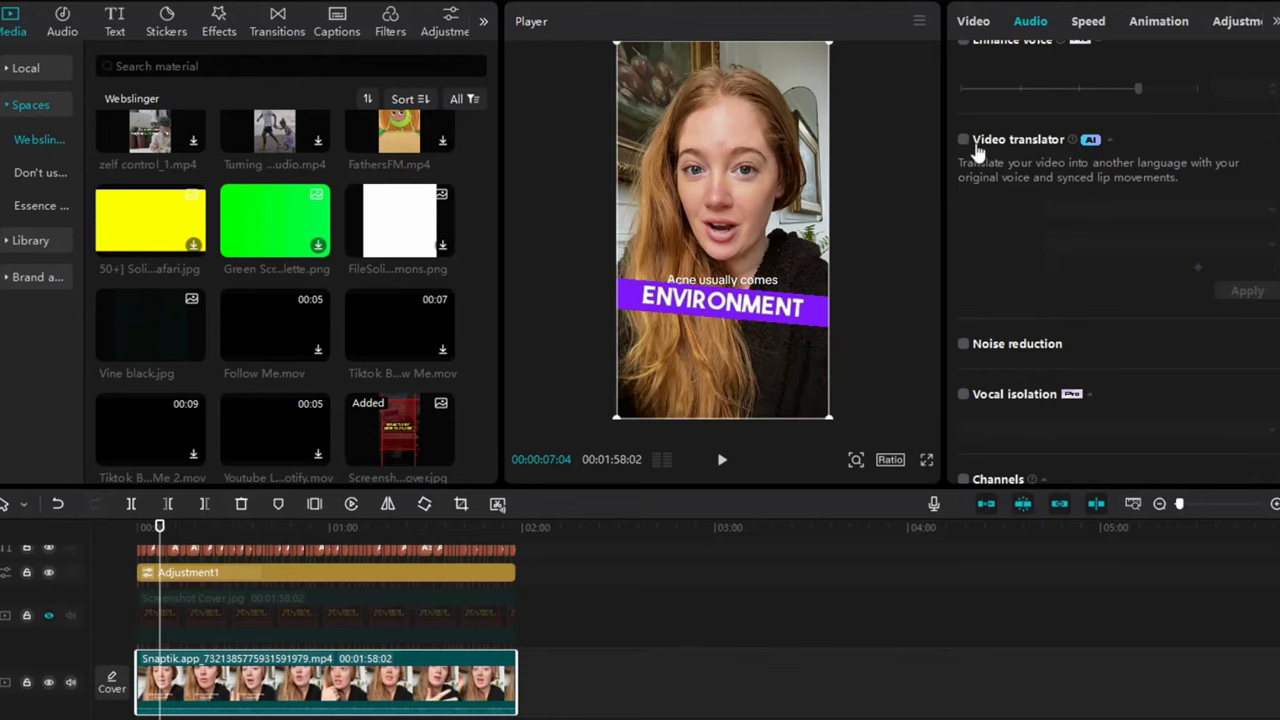
{"action": "mouse_move", "coordinate": [952, 168]}
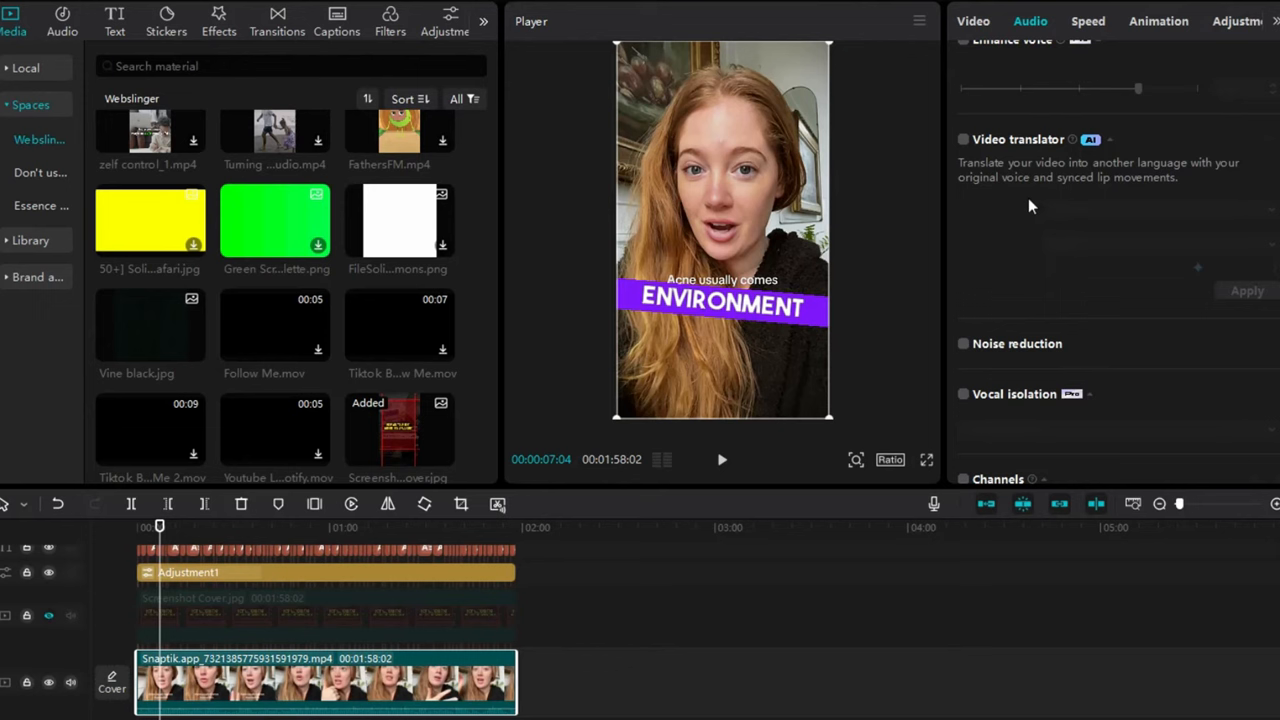
{"action": "mouse_move", "coordinate": [1084, 170]}
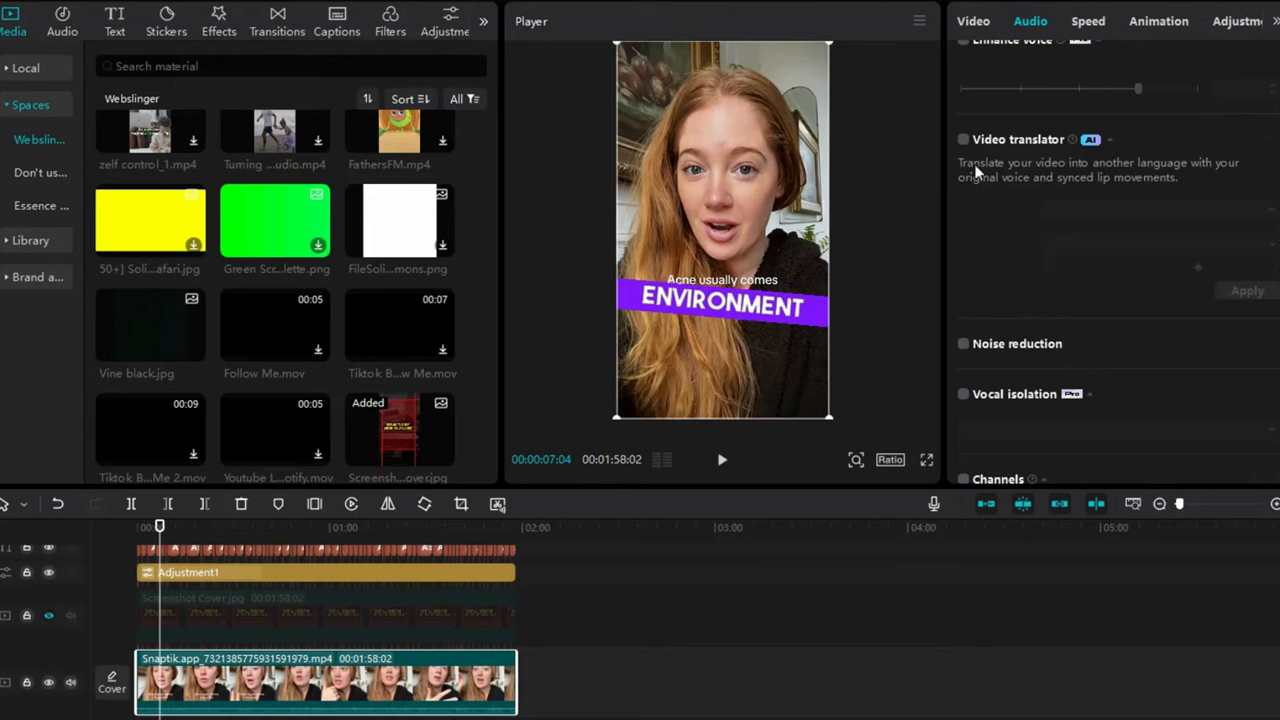
{"action": "mouse_move", "coordinate": [1132, 208]}
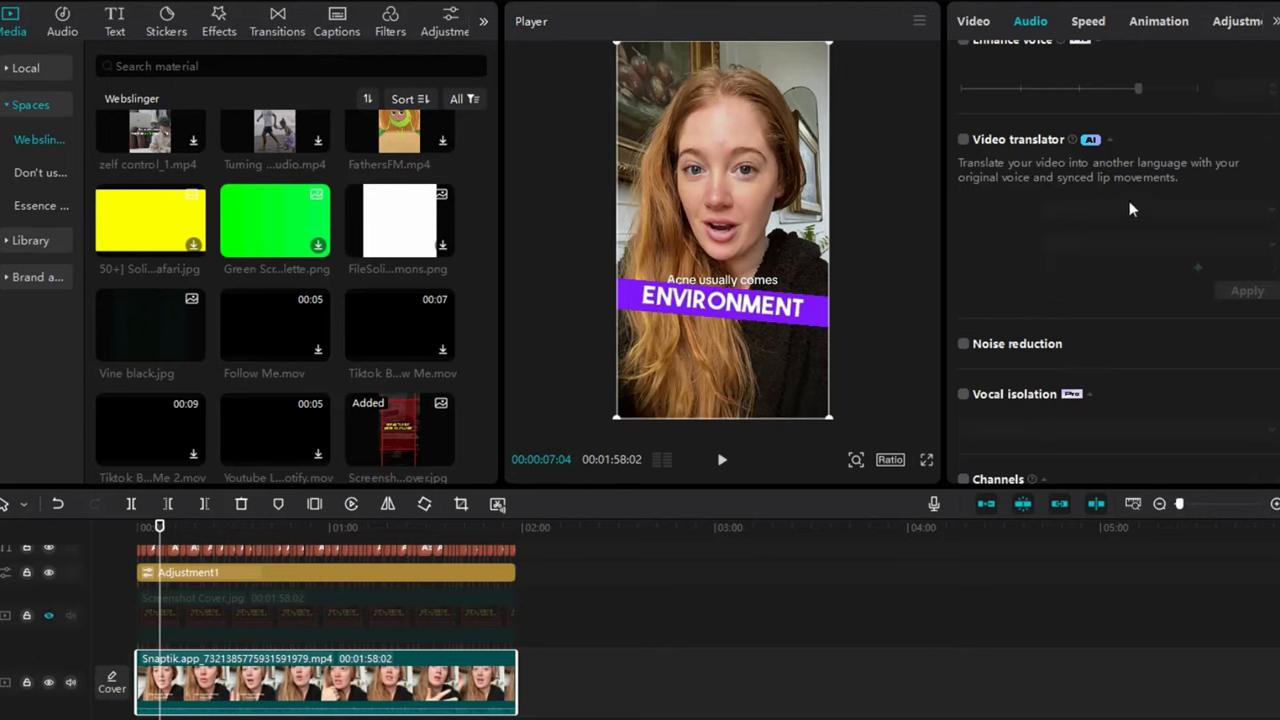
{"action": "mouse_move", "coordinate": [1108, 170]}
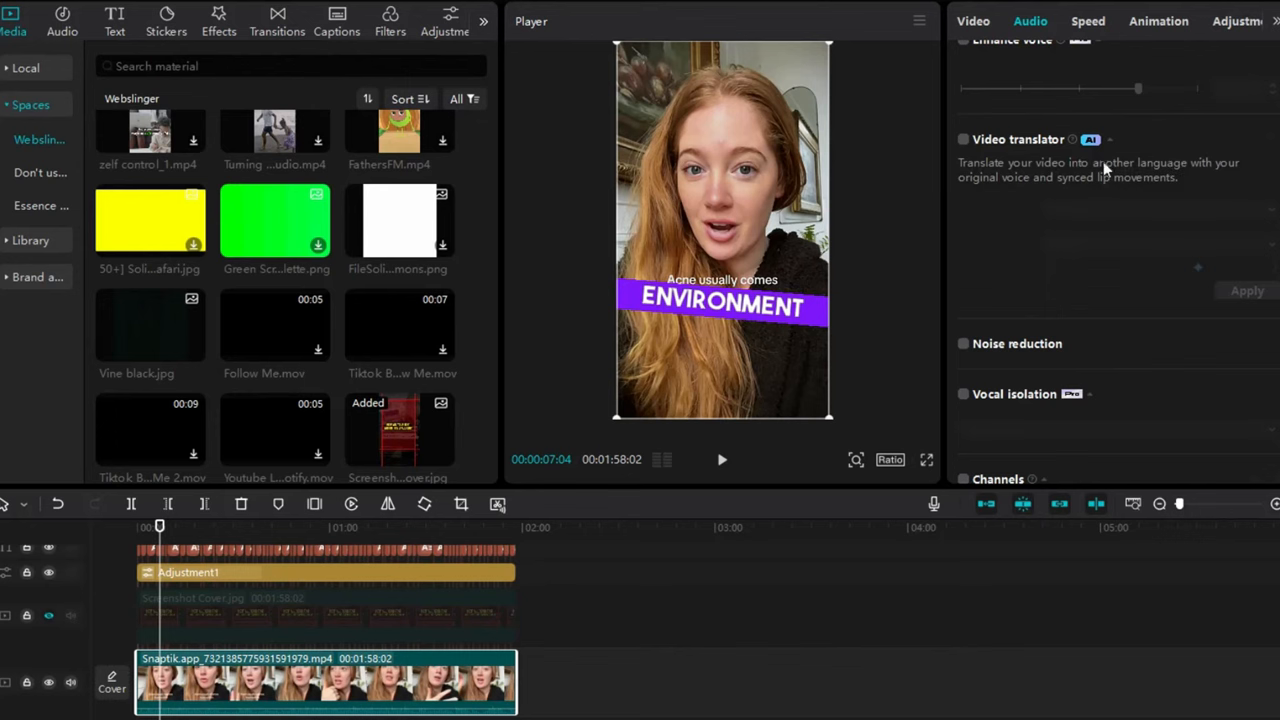
{"action": "mouse_move", "coordinate": [1096, 152]}
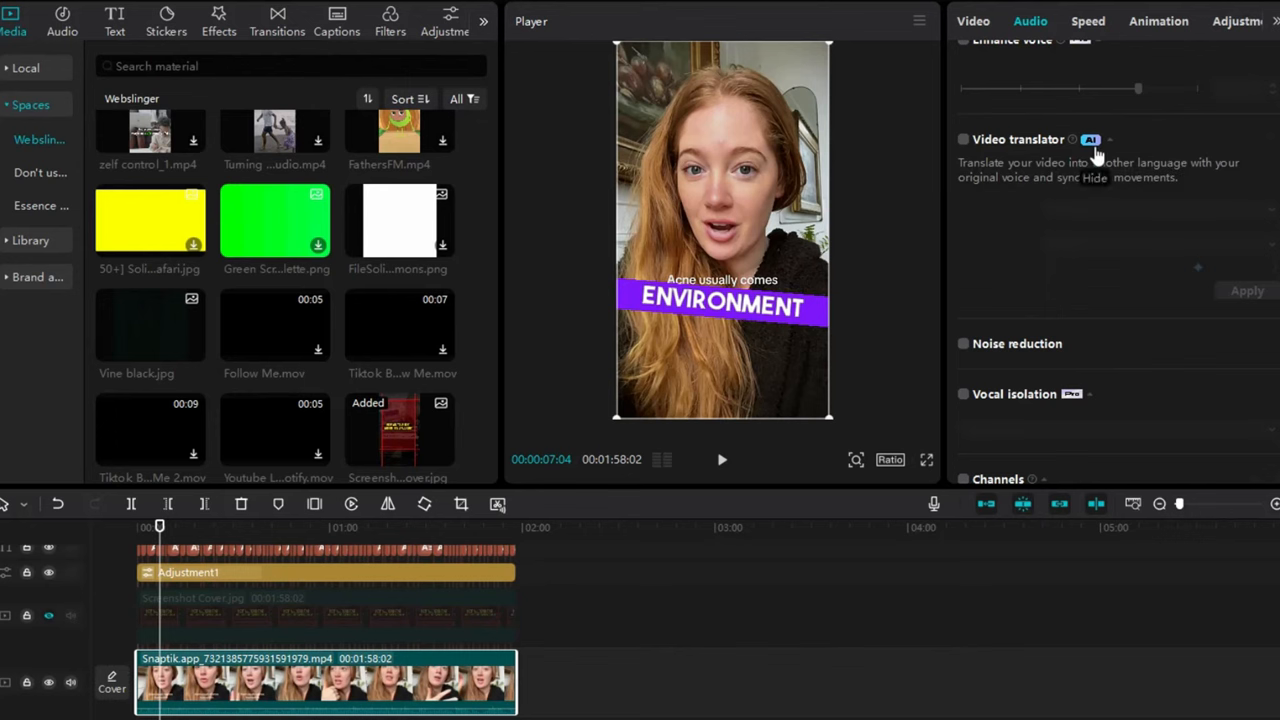
{"action": "mouse_move", "coordinate": [1056, 170]}
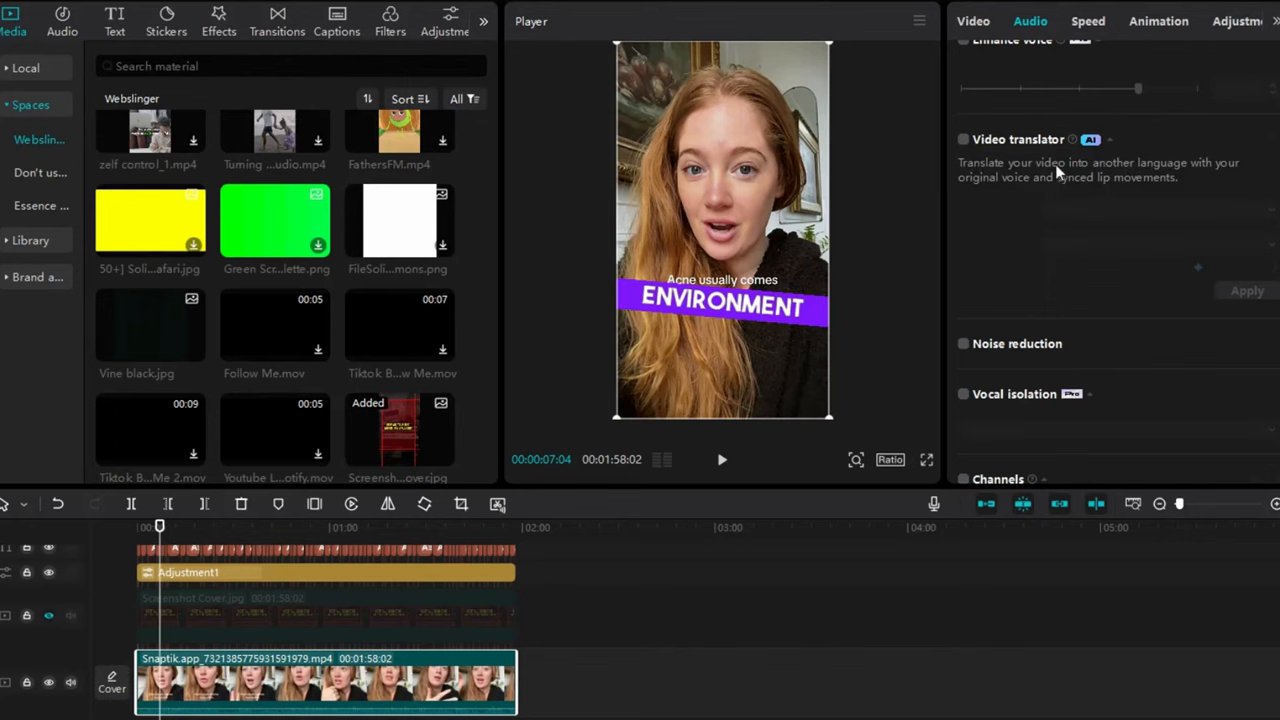
{"action": "scroll", "scroll_direction": "down", "scroll_amount": 3}
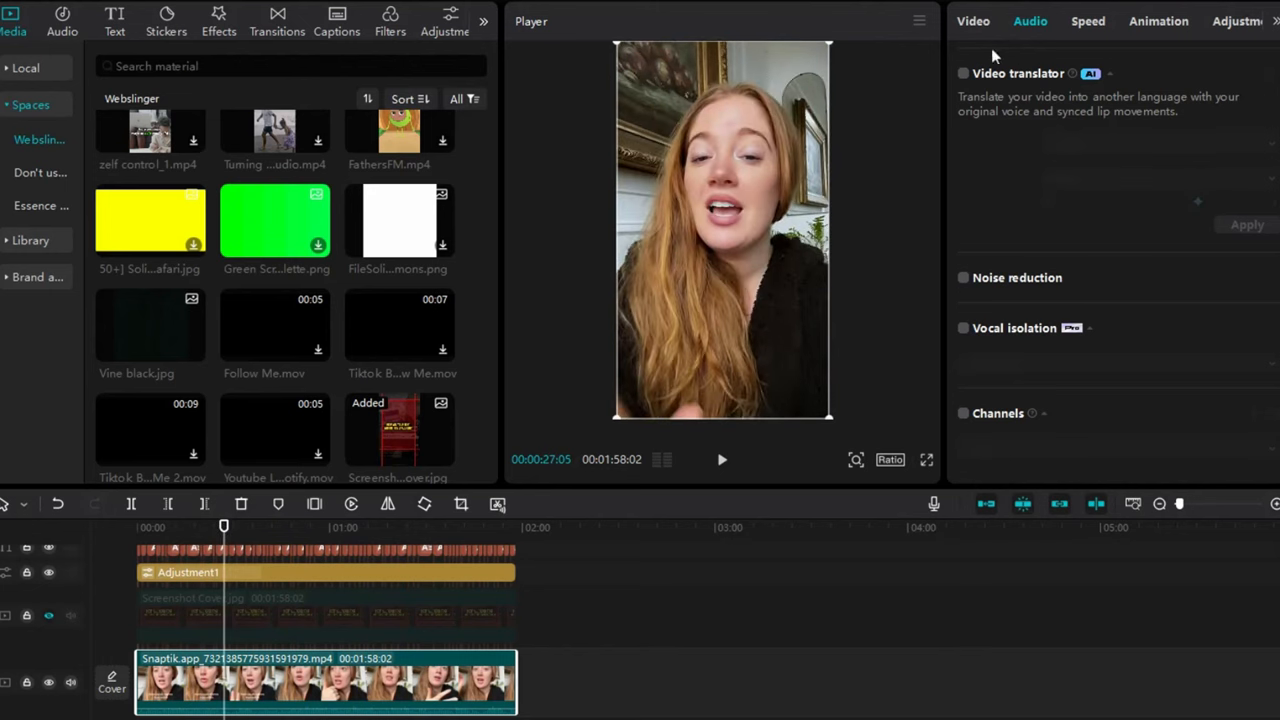
Show the clip's Speed settings at 1.0x, toggling Voice tone change on and back off.
{"action": "left_click", "coordinate": [1088, 20]}
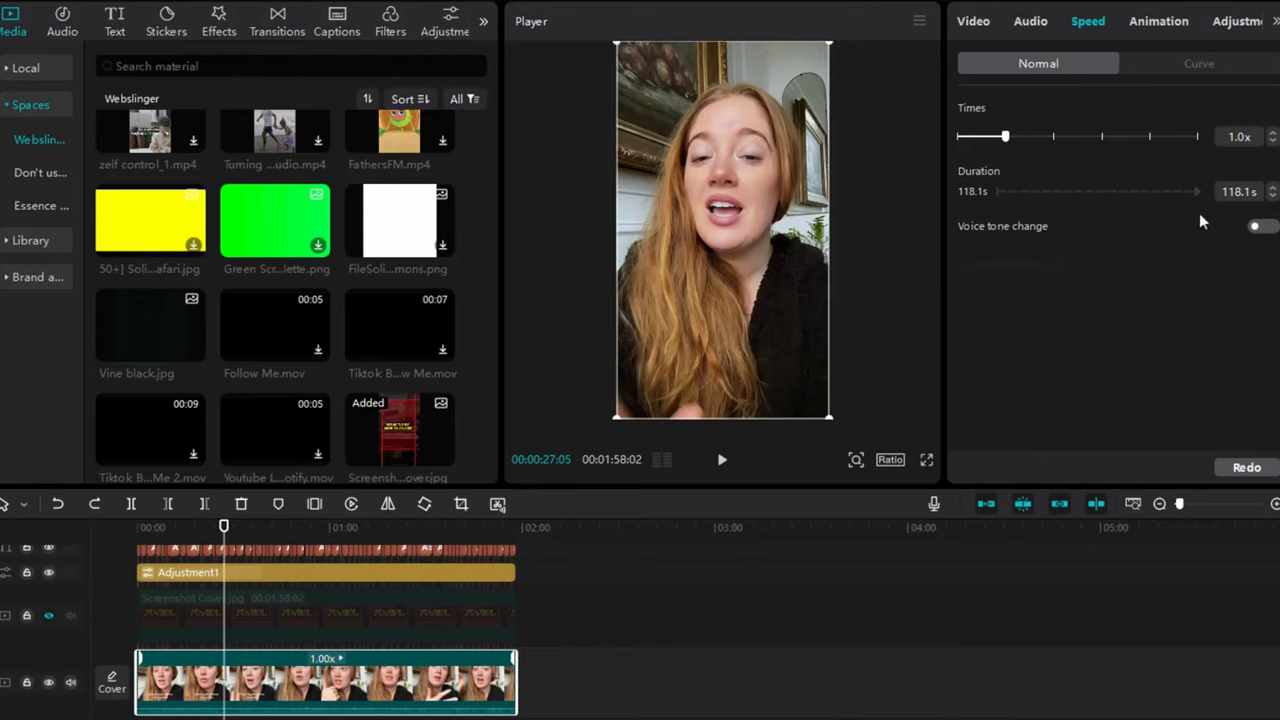
{"action": "mouse_move", "coordinate": [1170, 260]}
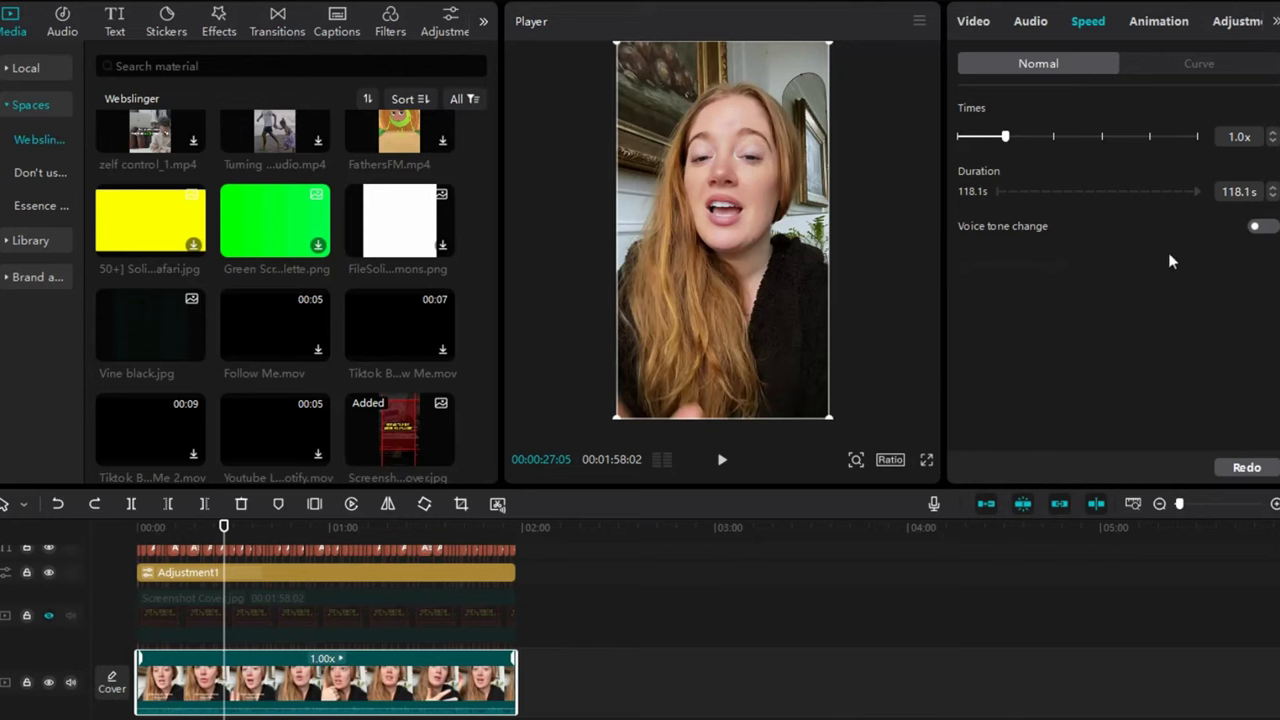
{"action": "left_click", "coordinate": [1256, 226]}
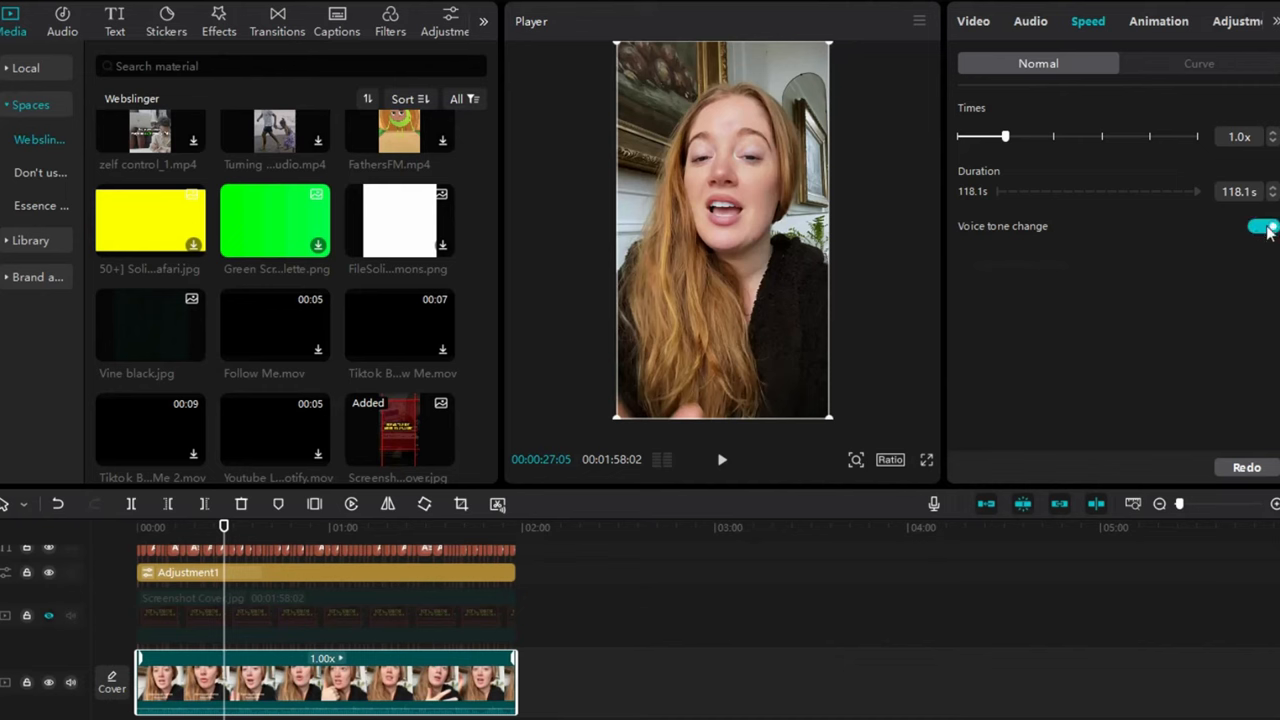
{"action": "left_click", "coordinate": [1256, 226]}
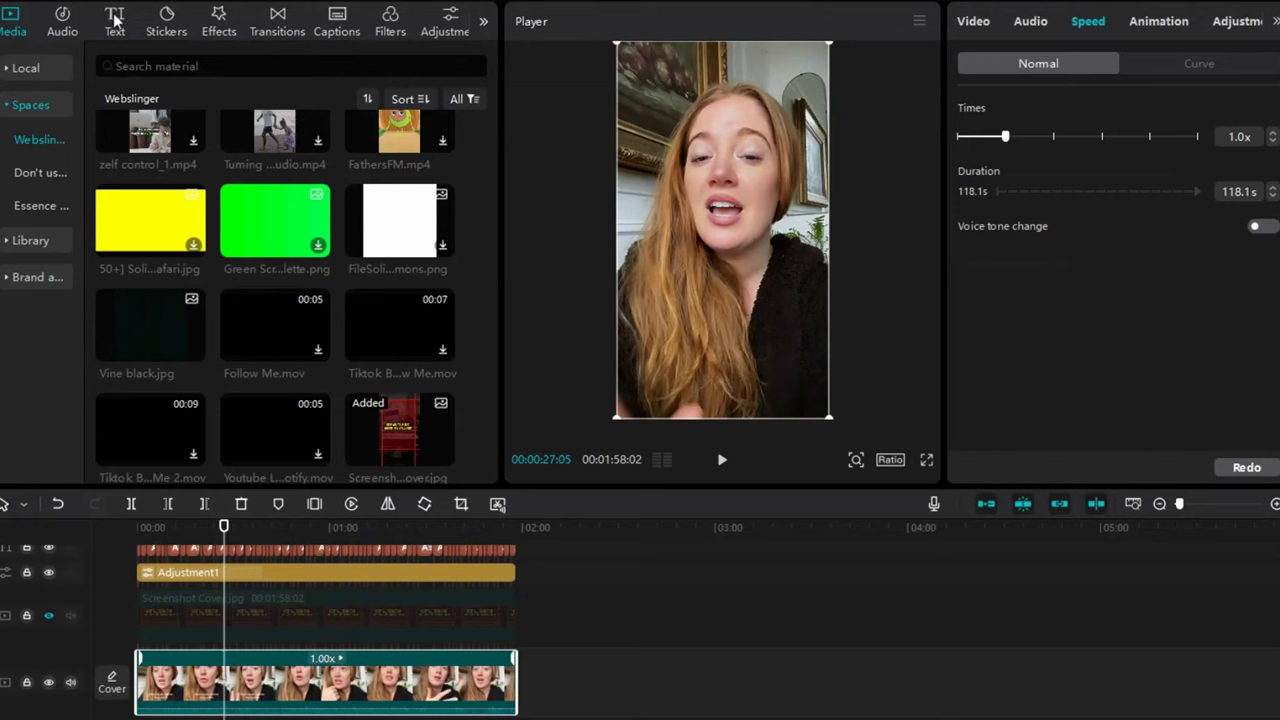
Browse the Text library's styled text effects without adding any.
{"action": "left_click", "coordinate": [114, 20]}
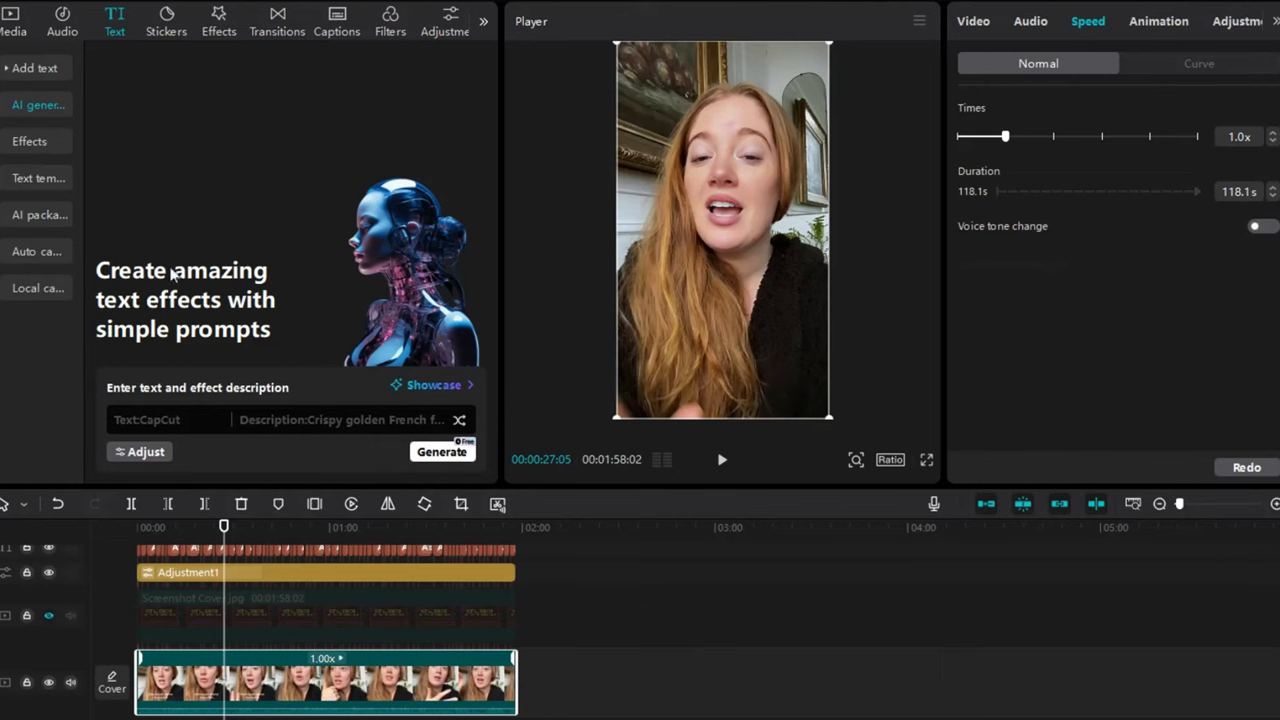
{"action": "left_click", "coordinate": [38, 140]}
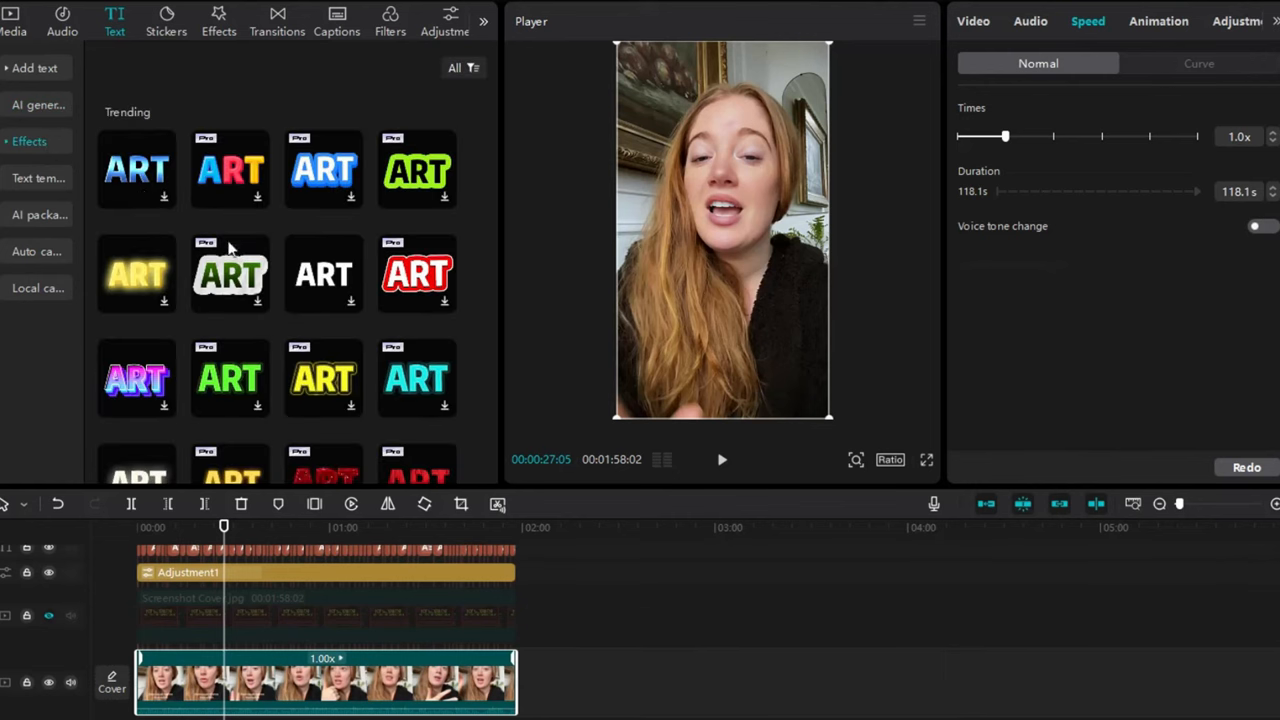
{"action": "scroll", "scroll_direction": "down", "scroll_amount": 3}
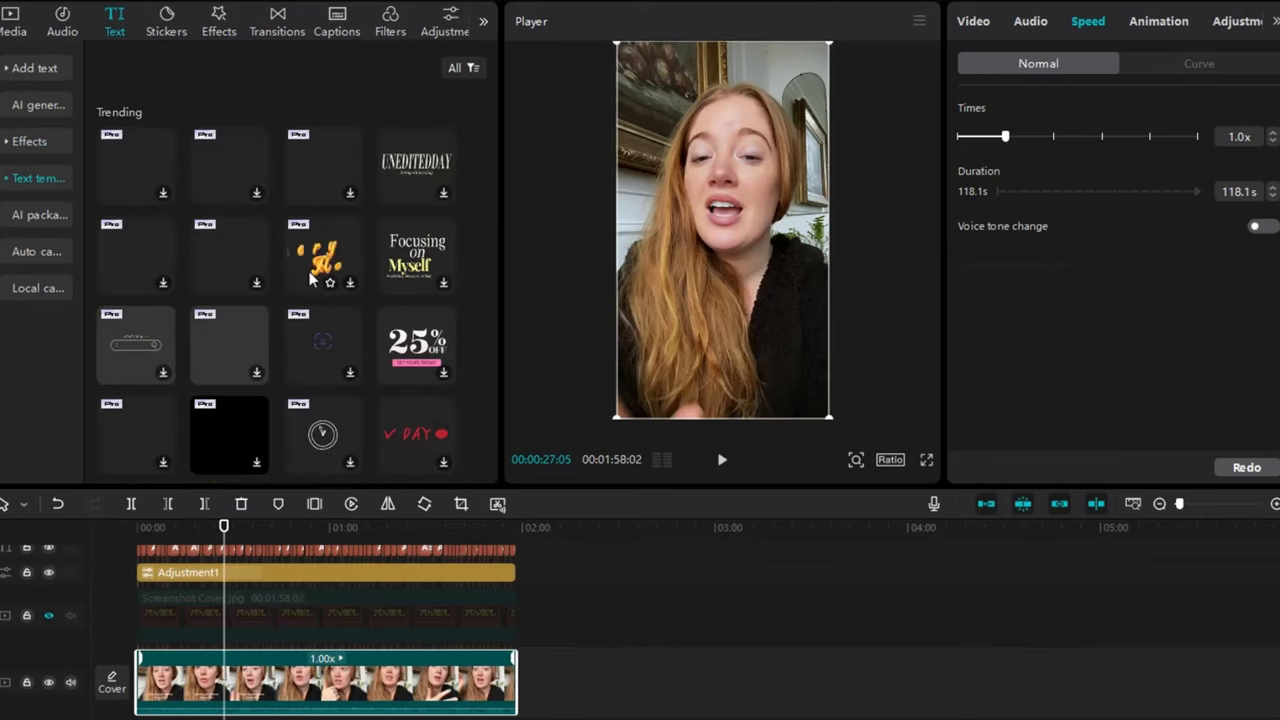
{"action": "scroll", "scroll_direction": "down", "scroll_amount": 3}
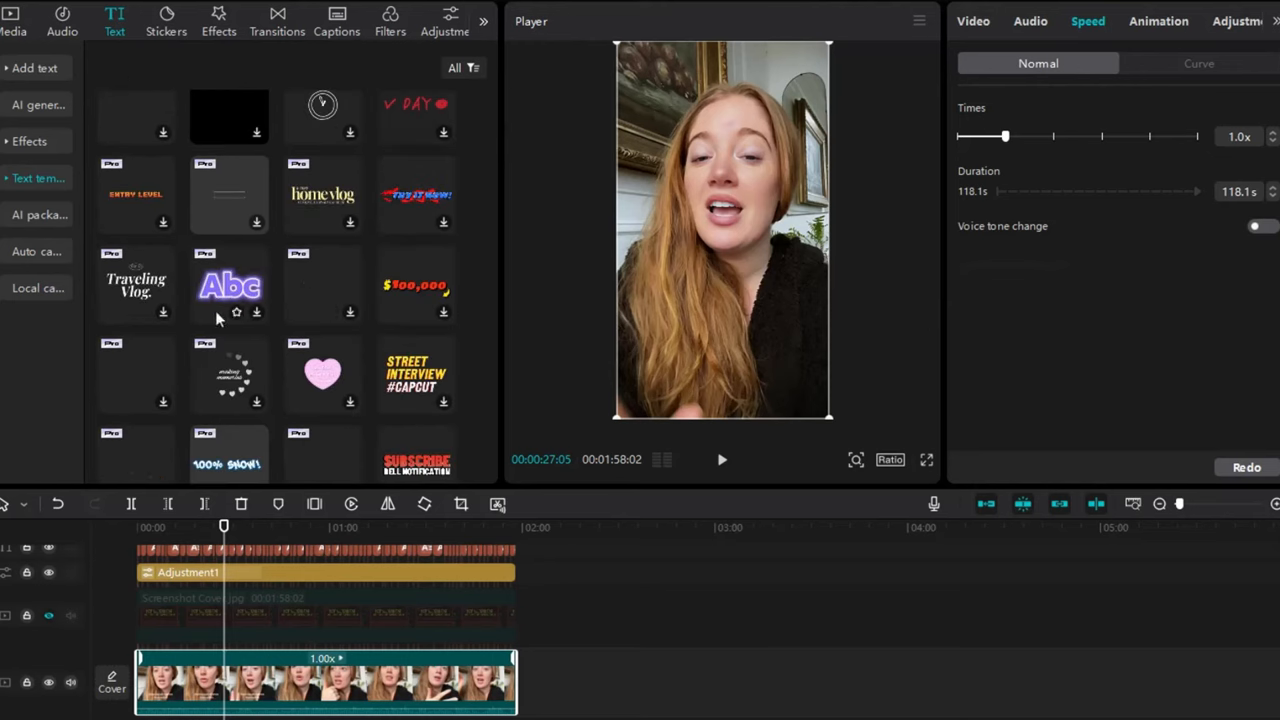
{"action": "scroll", "scroll_direction": "down", "scroll_amount": 3}
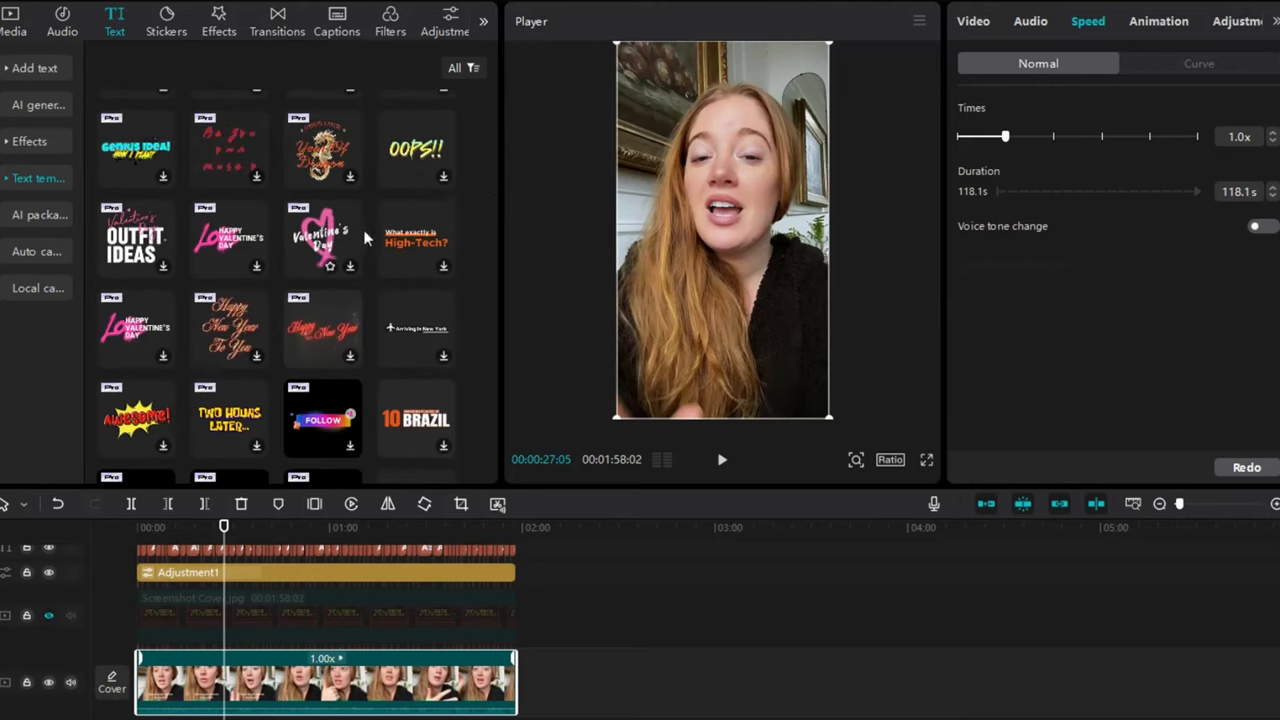
{"action": "scroll", "scroll_direction": "down", "scroll_amount": 3}
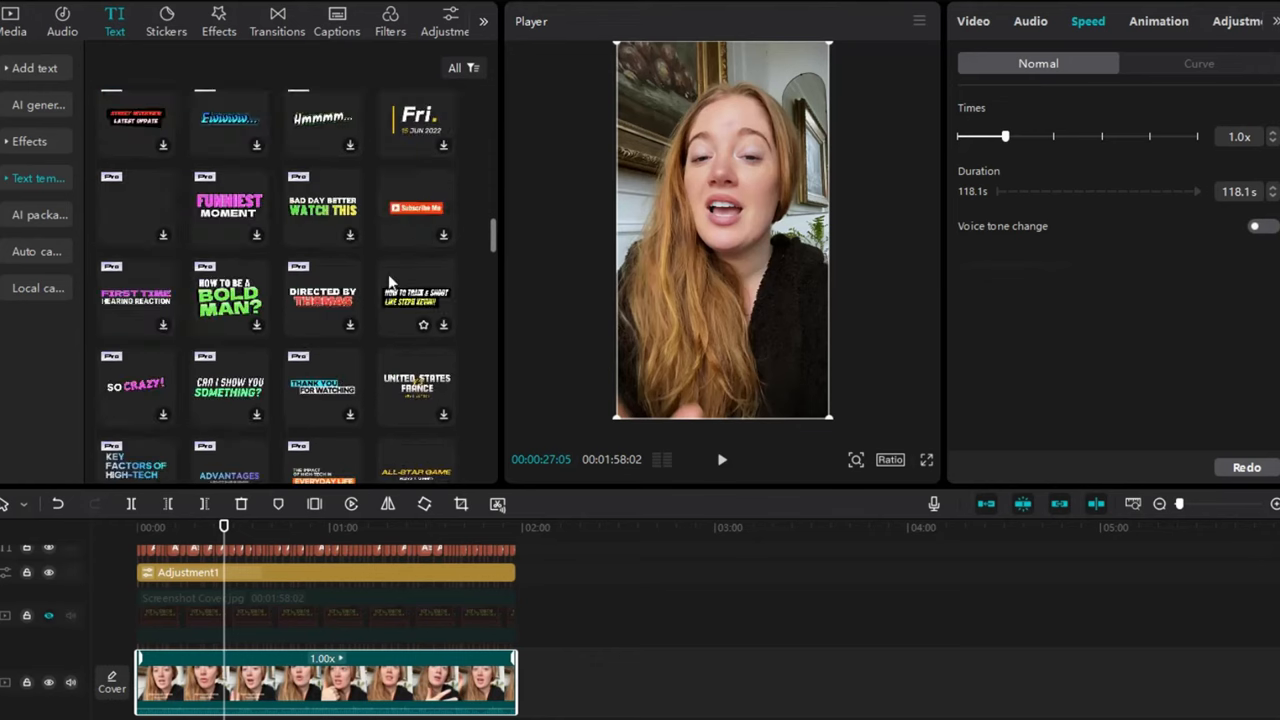
{"action": "mouse_move", "coordinate": [330, 244]}
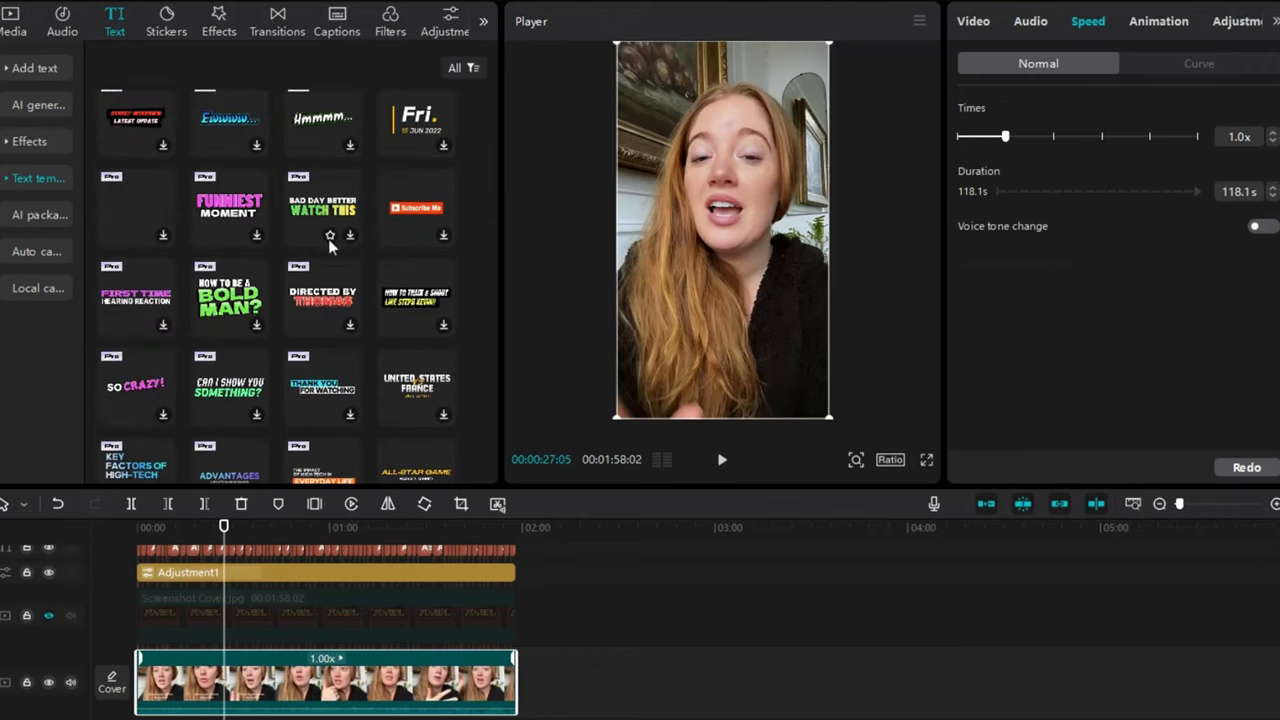
Browse text template categories and favorites, then switch to the Video effects library.
{"action": "left_click", "coordinate": [36, 178]}
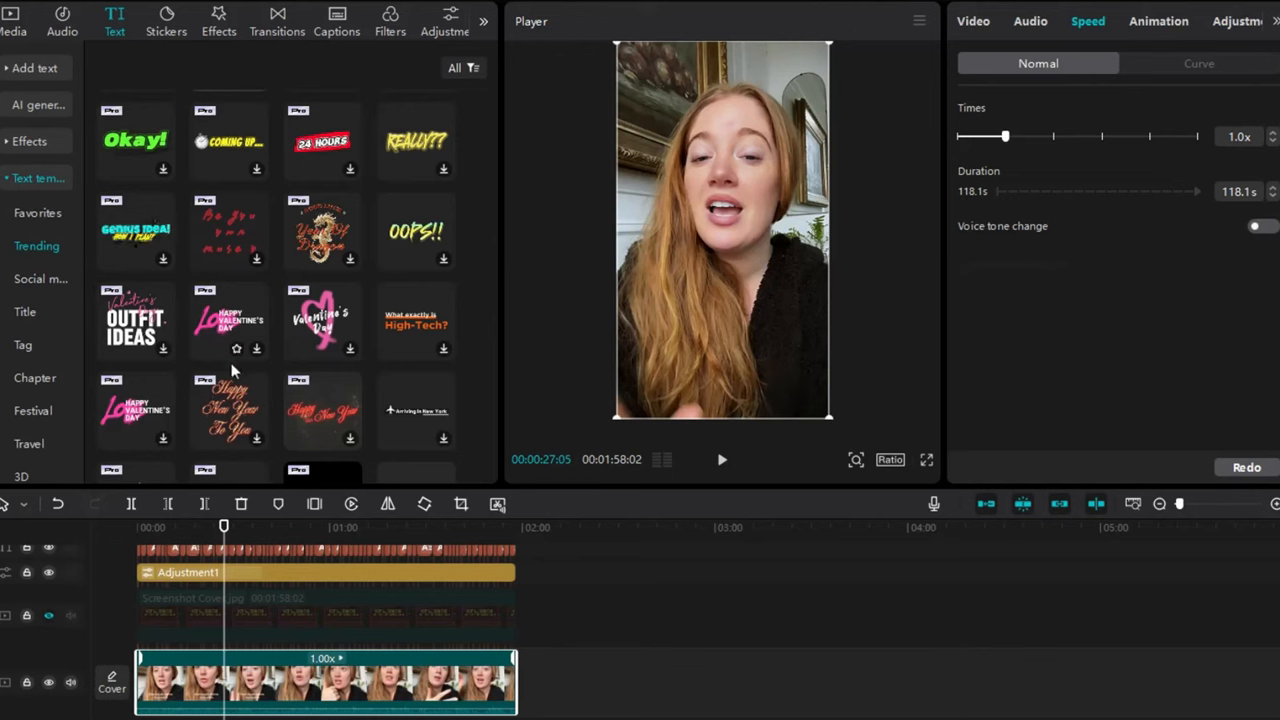
{"action": "scroll", "scroll_direction": "down", "scroll_amount": 3}
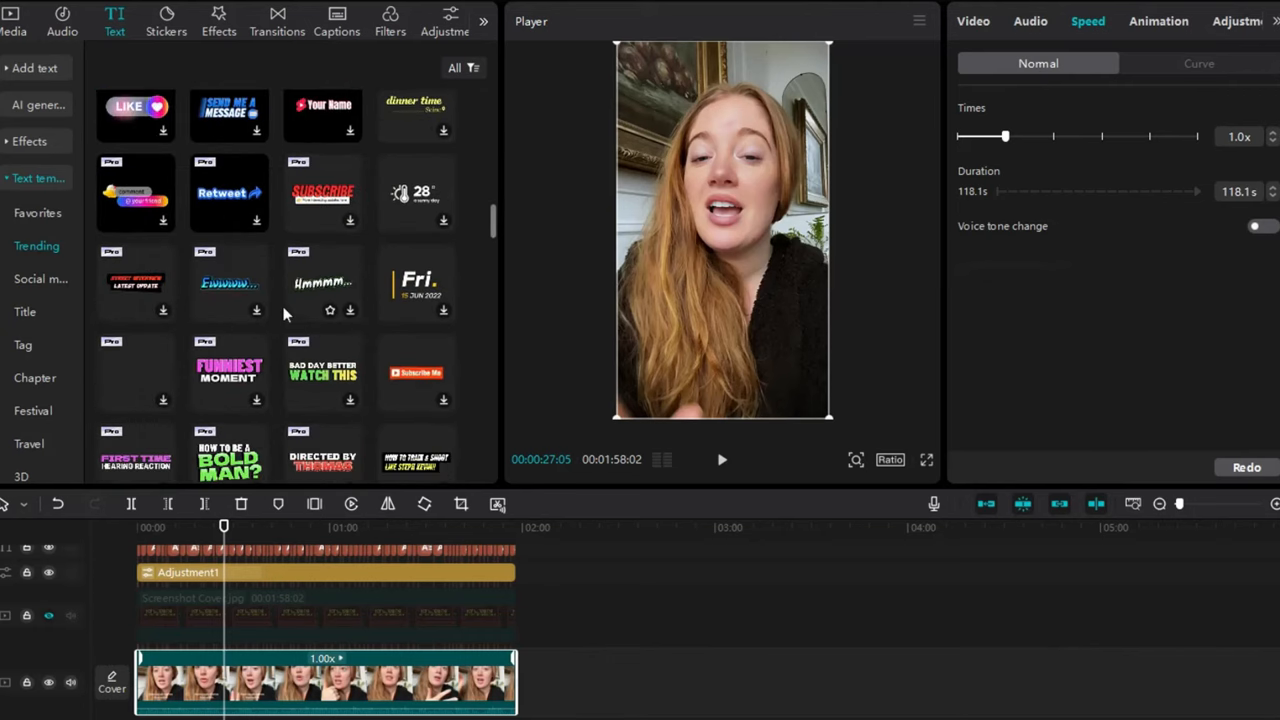
{"action": "mouse_move", "coordinate": [336, 224]}
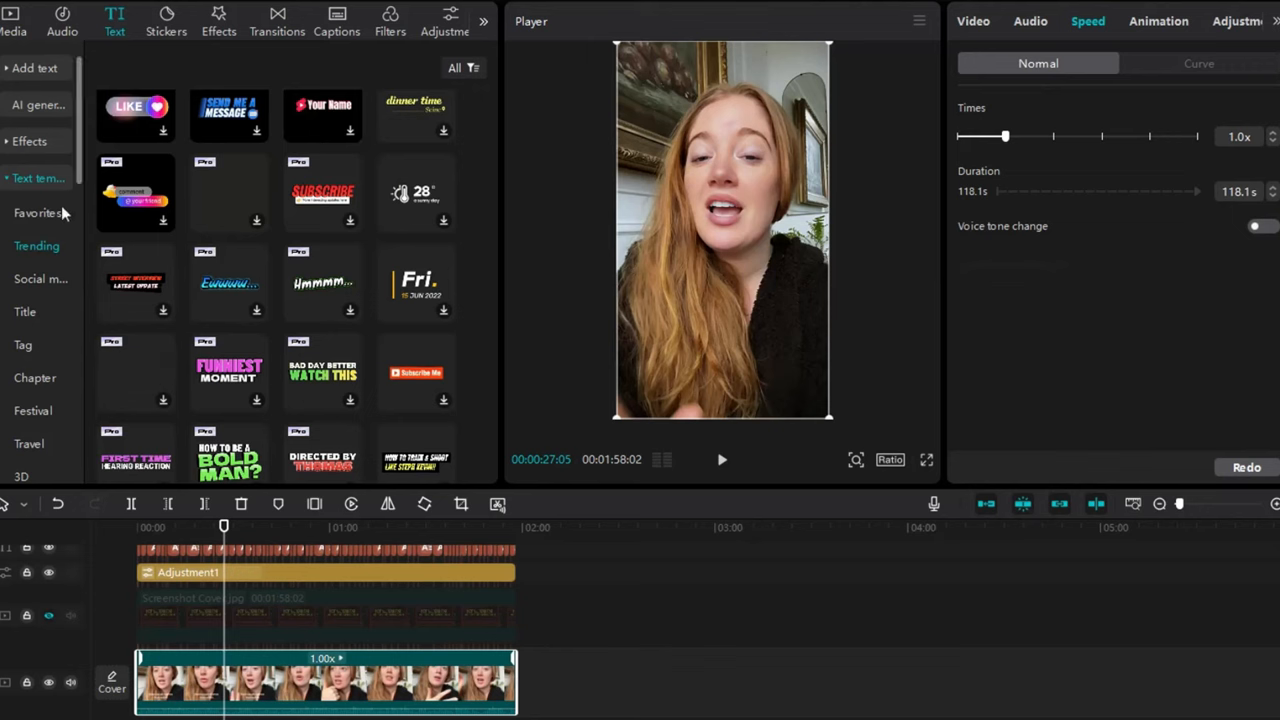
{"action": "left_click", "coordinate": [36, 212]}
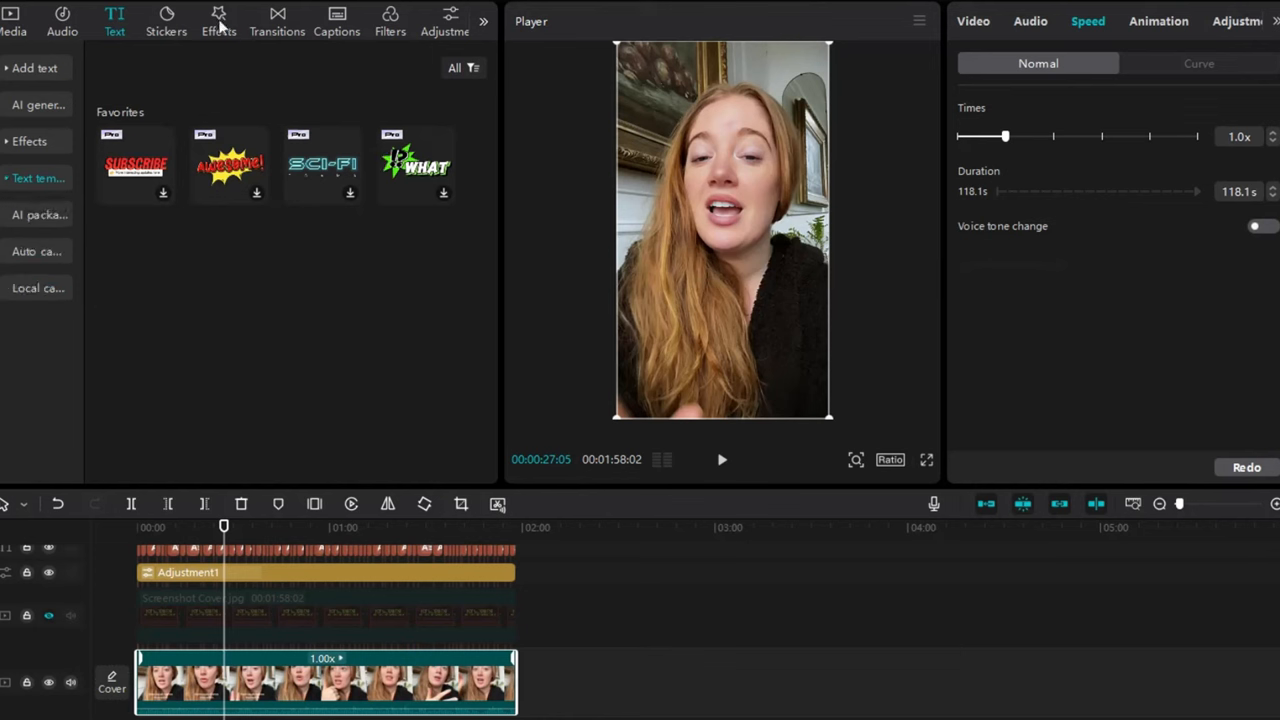
{"action": "left_click", "coordinate": [218, 18]}
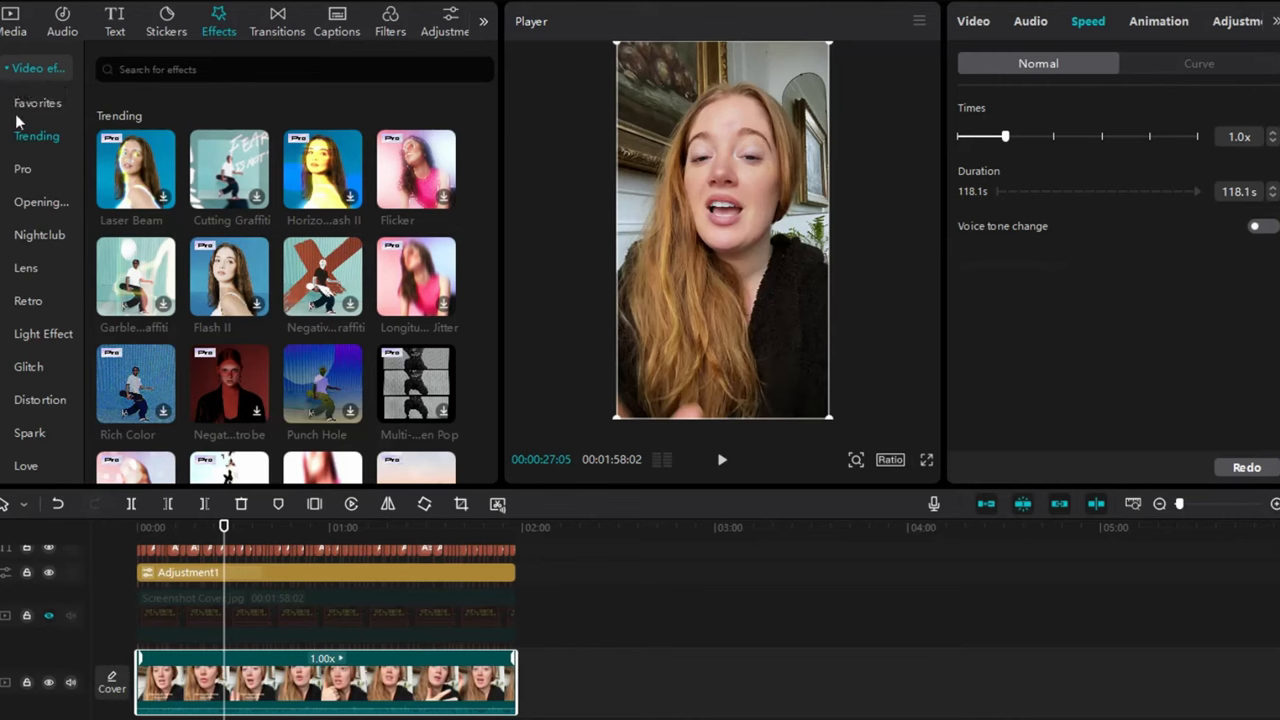
Add the Mosaic effect from favorites and restrict it with a Circle mask.
{"action": "left_click", "coordinate": [36, 104]}
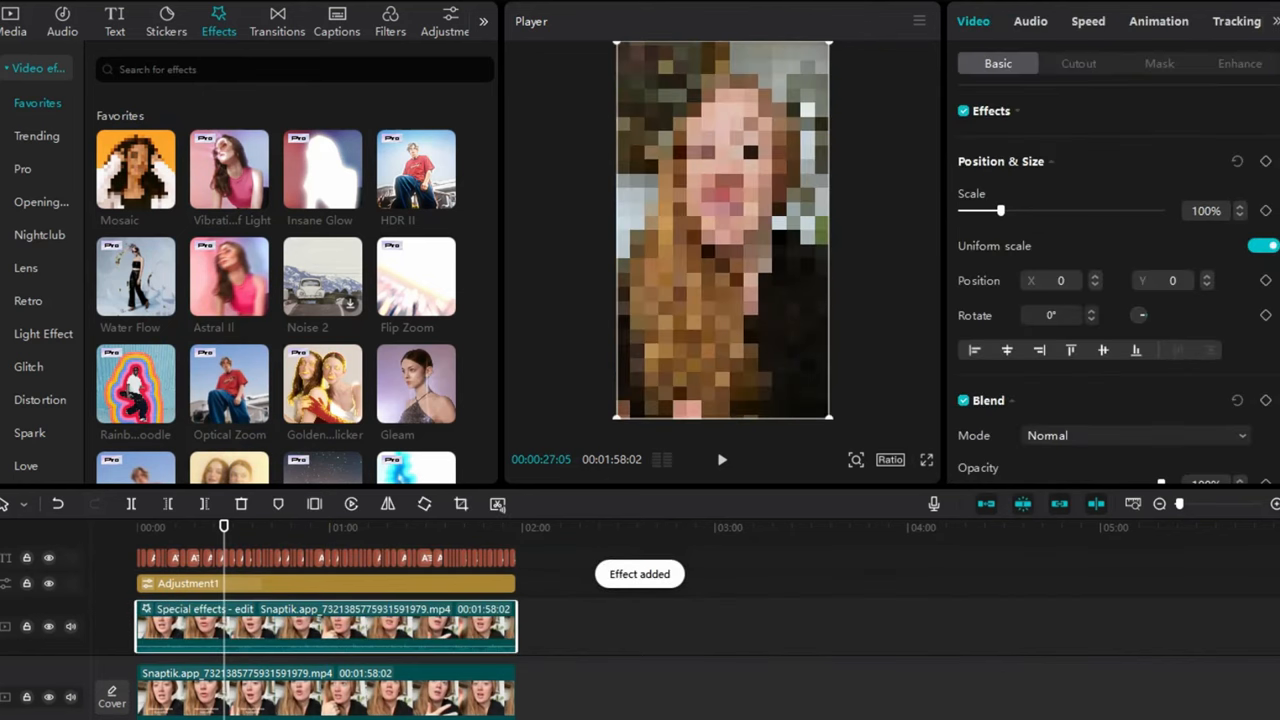
{"action": "left_click", "coordinate": [1156, 62]}
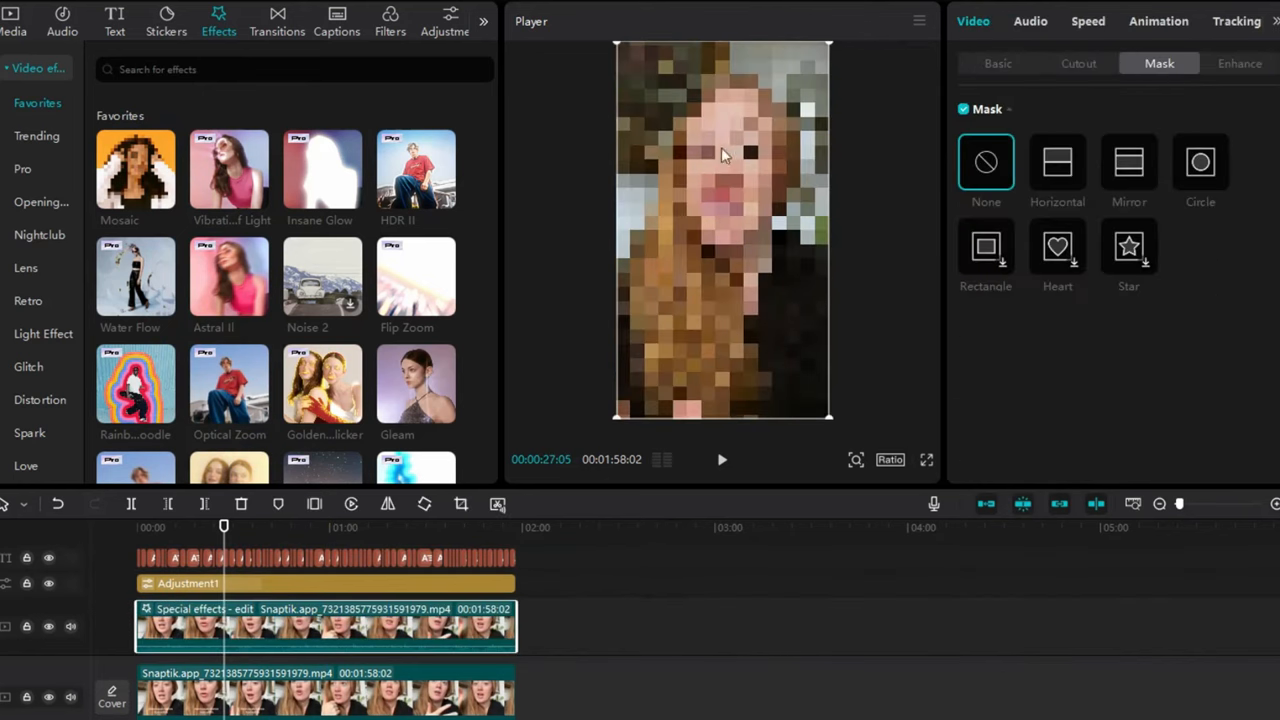
{"action": "left_click", "coordinate": [1200, 162]}
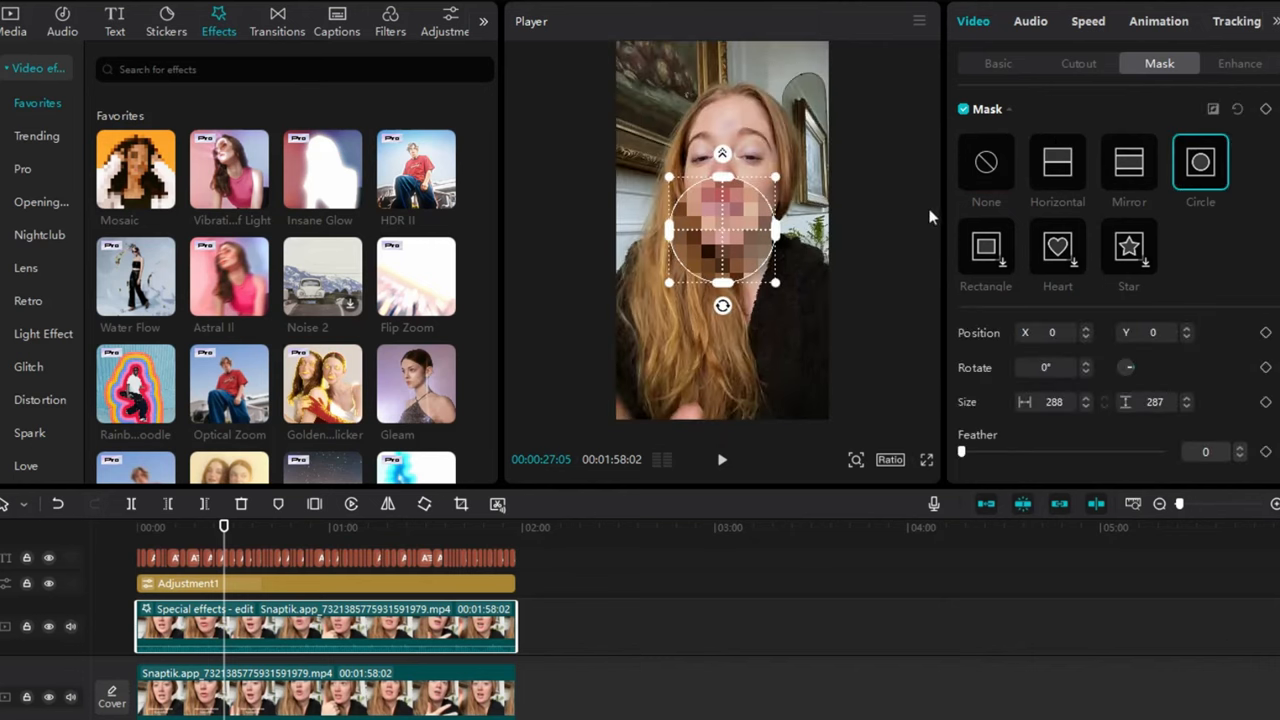
Move and resize the oval mask so it fits snugly over the speaker's face.
{"action": "left_click_drag", "start_coordinate": [722, 230], "coordinate": [728, 150]}
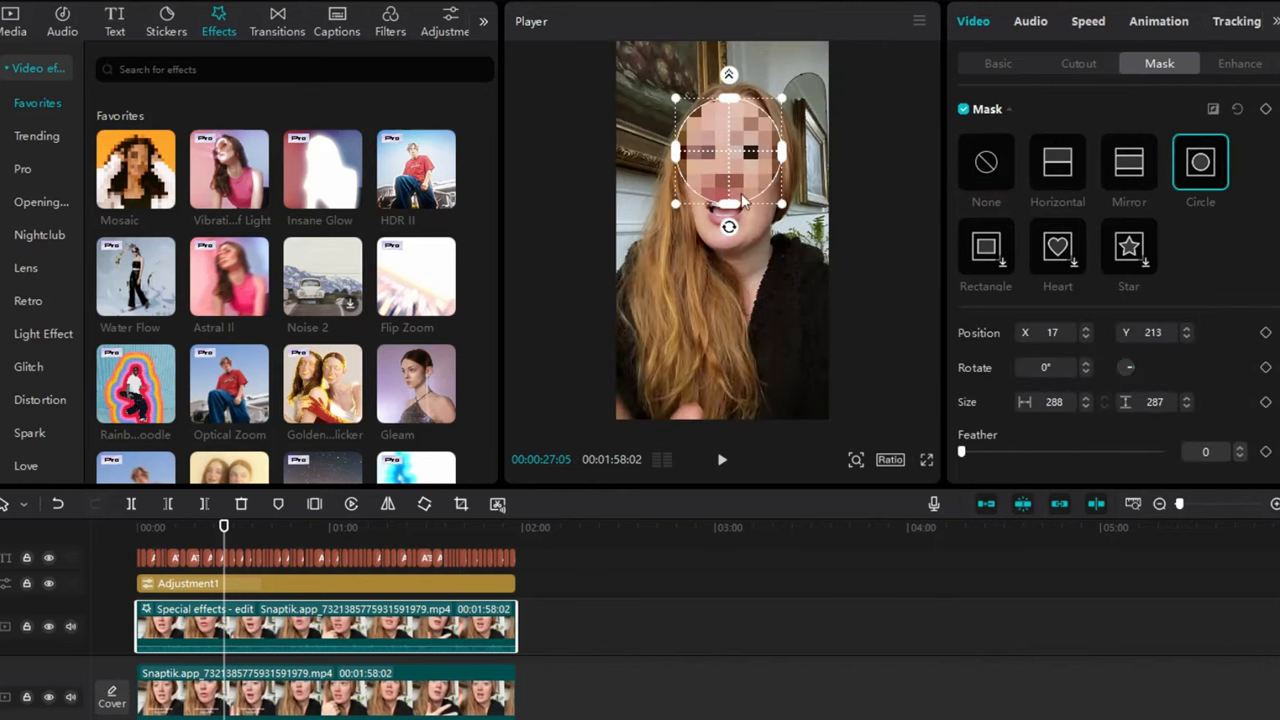
{"action": "left_click_drag", "start_coordinate": [730, 204], "coordinate": [730, 278]}
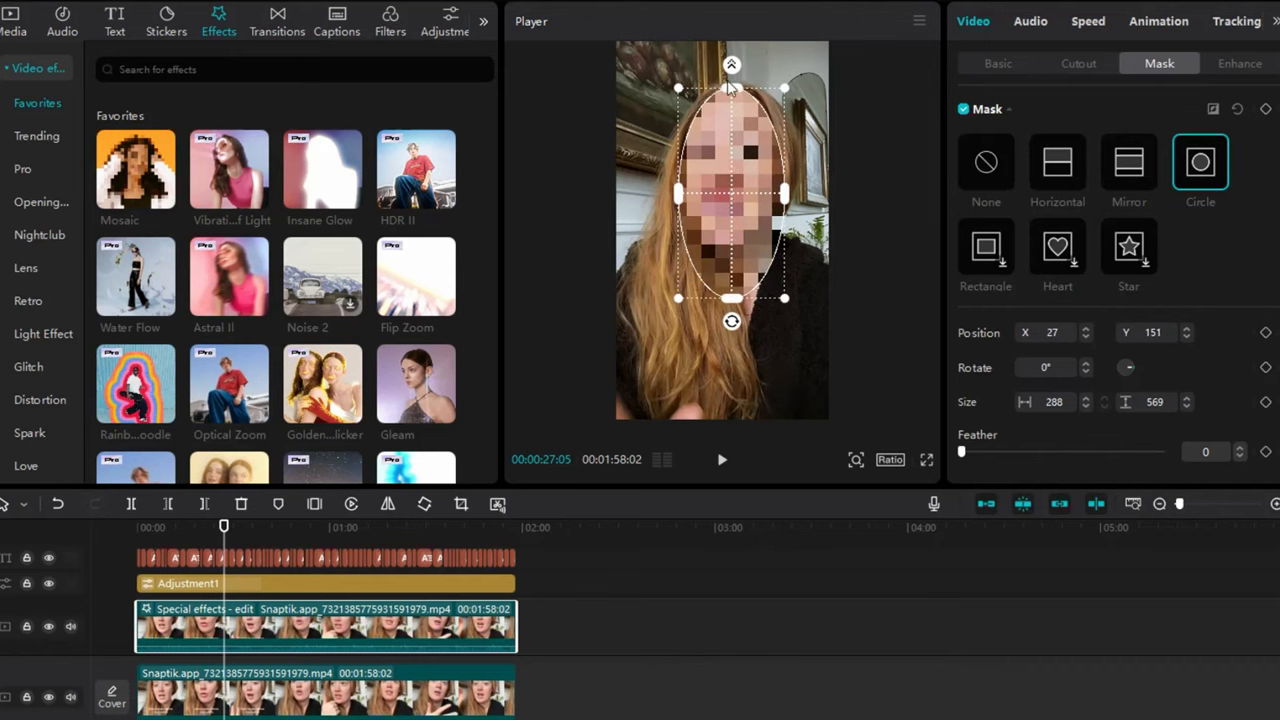
{"action": "left_click_drag", "start_coordinate": [732, 298], "coordinate": [732, 268]}
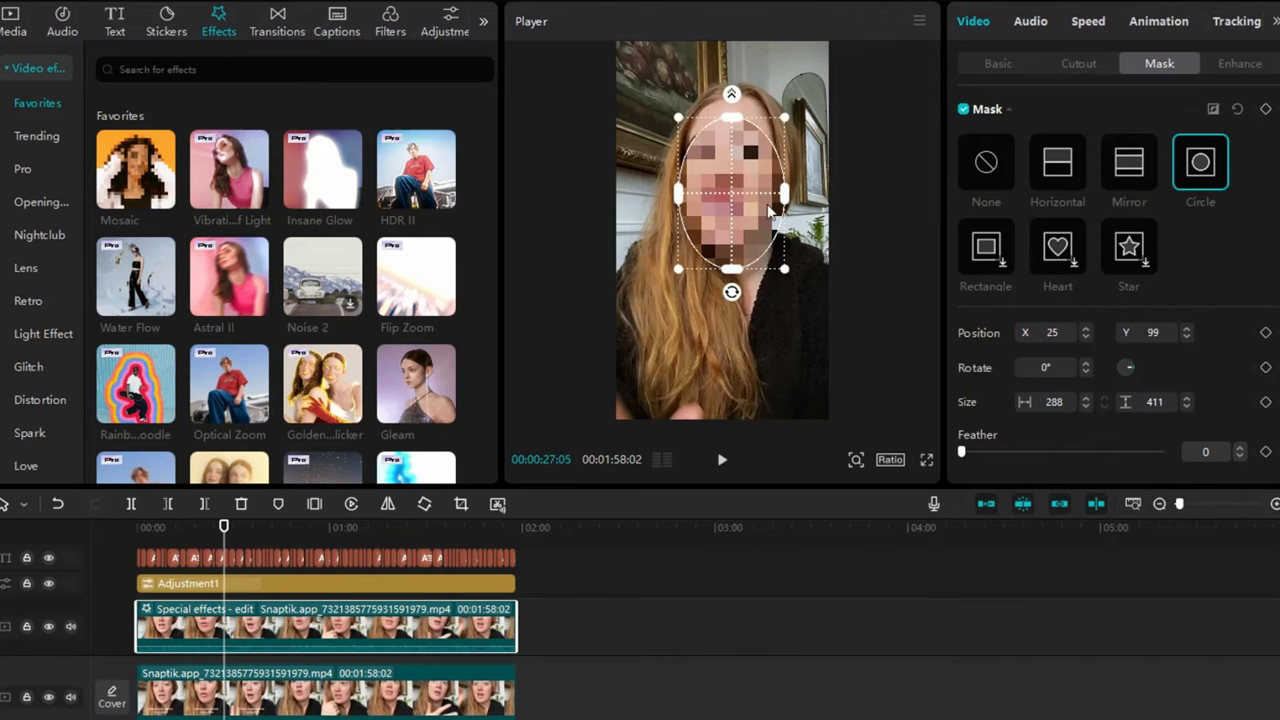
{"action": "left_click_drag", "start_coordinate": [730, 190], "coordinate": [722, 160]}
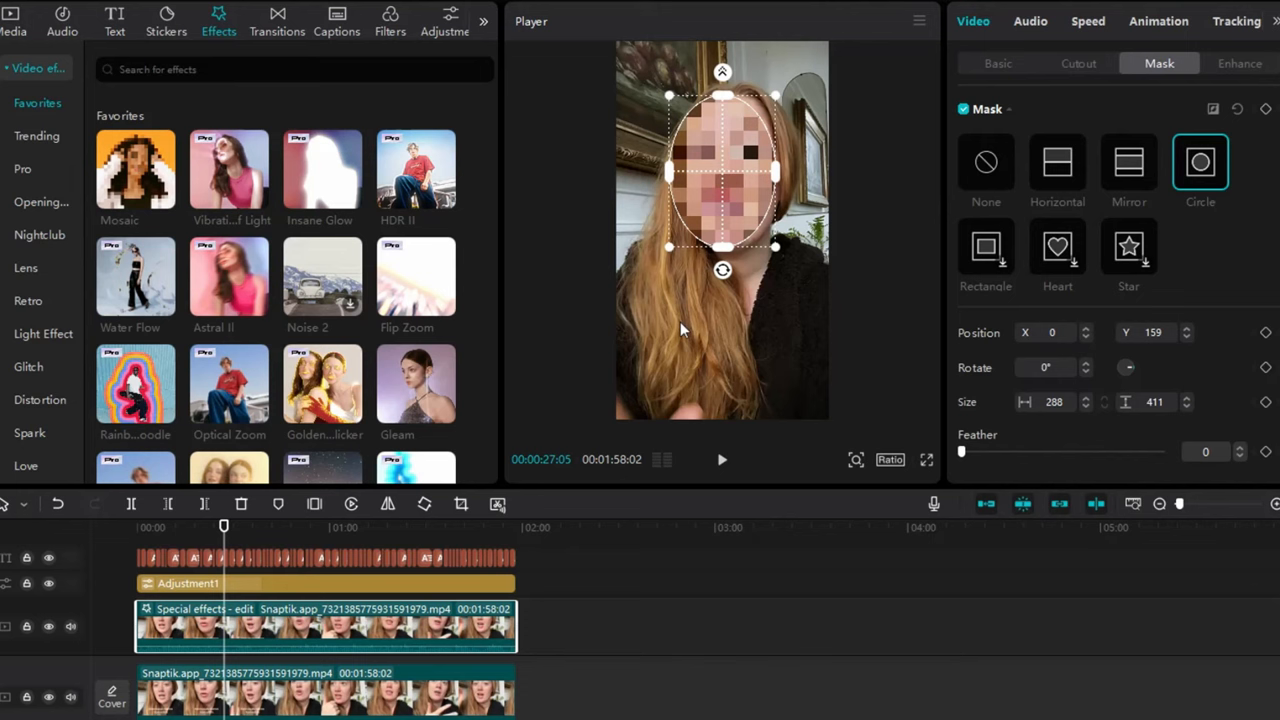
{"action": "mouse_move", "coordinate": [1128, 278]}
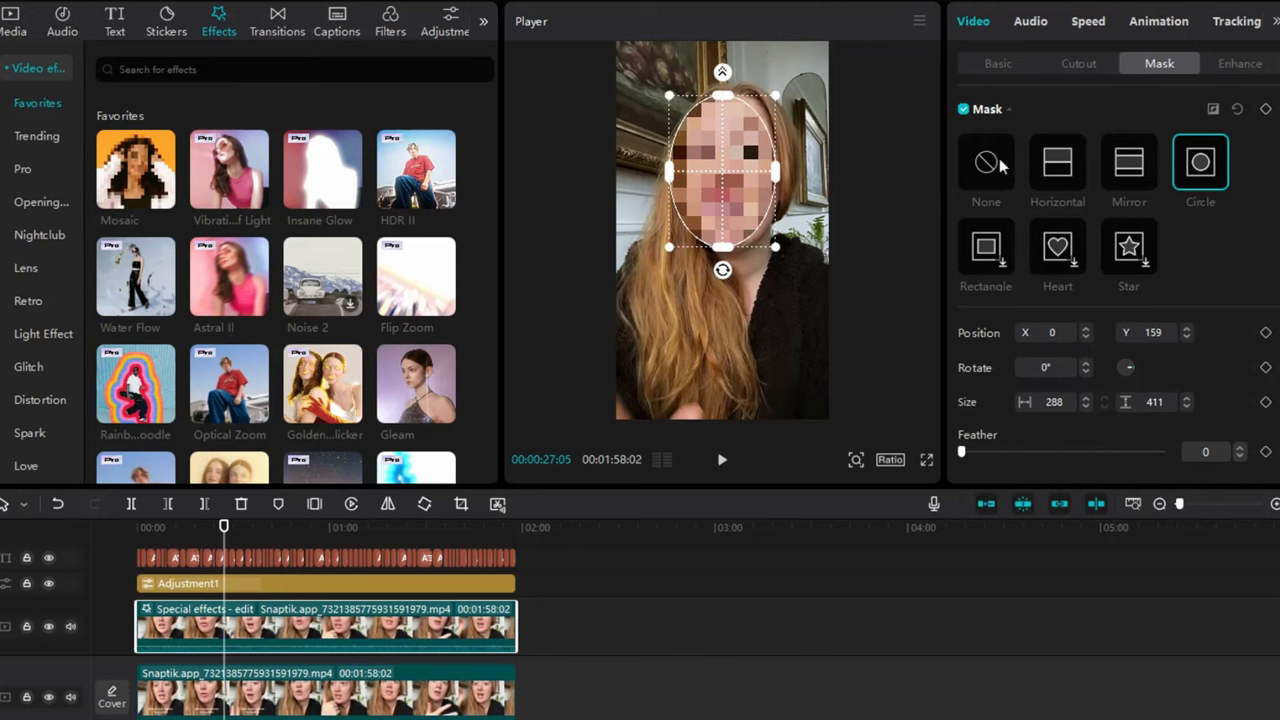
Set up Motion tracking with the tracking box enlarged around the face and start tracking.
{"action": "left_click", "coordinate": [1236, 22]}
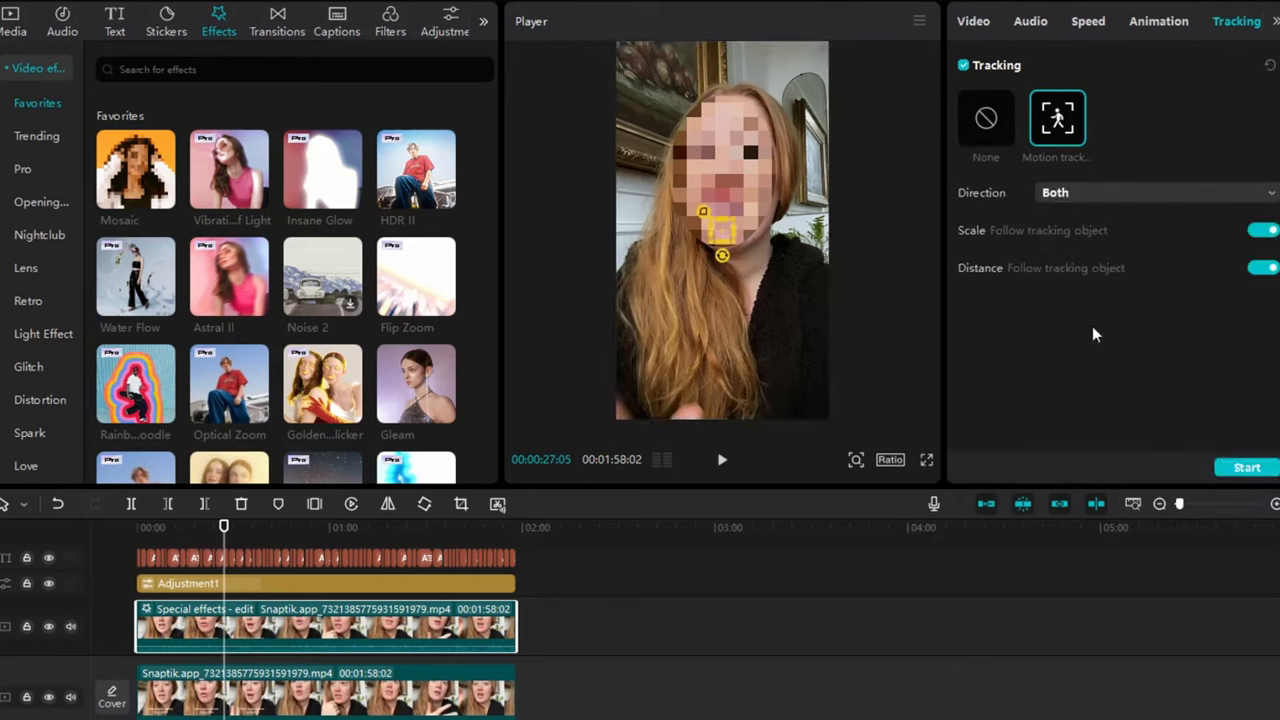
{"action": "left_click_drag", "start_coordinate": [722, 236], "coordinate": [756, 278]}
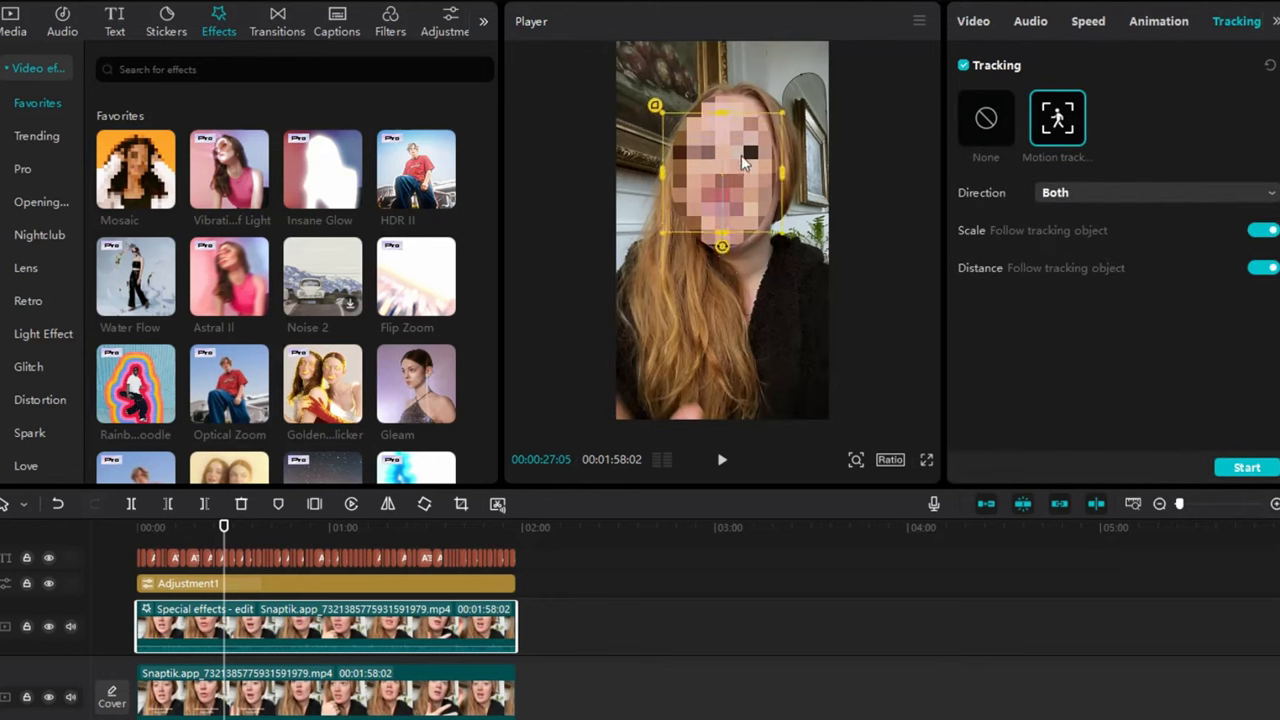
{"action": "left_click", "coordinate": [1248, 468]}
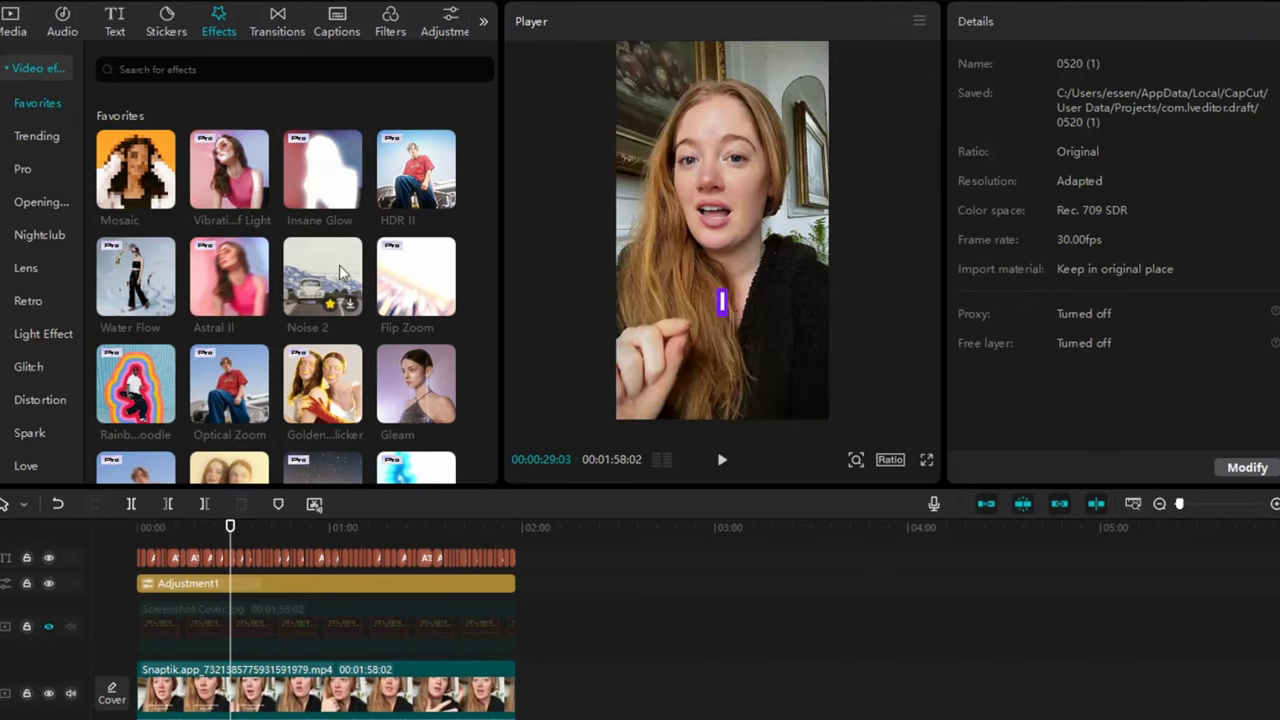
Add the Kaleidoscope transition at the clip cut and preview playback after it.
{"action": "left_click", "coordinate": [322, 168]}
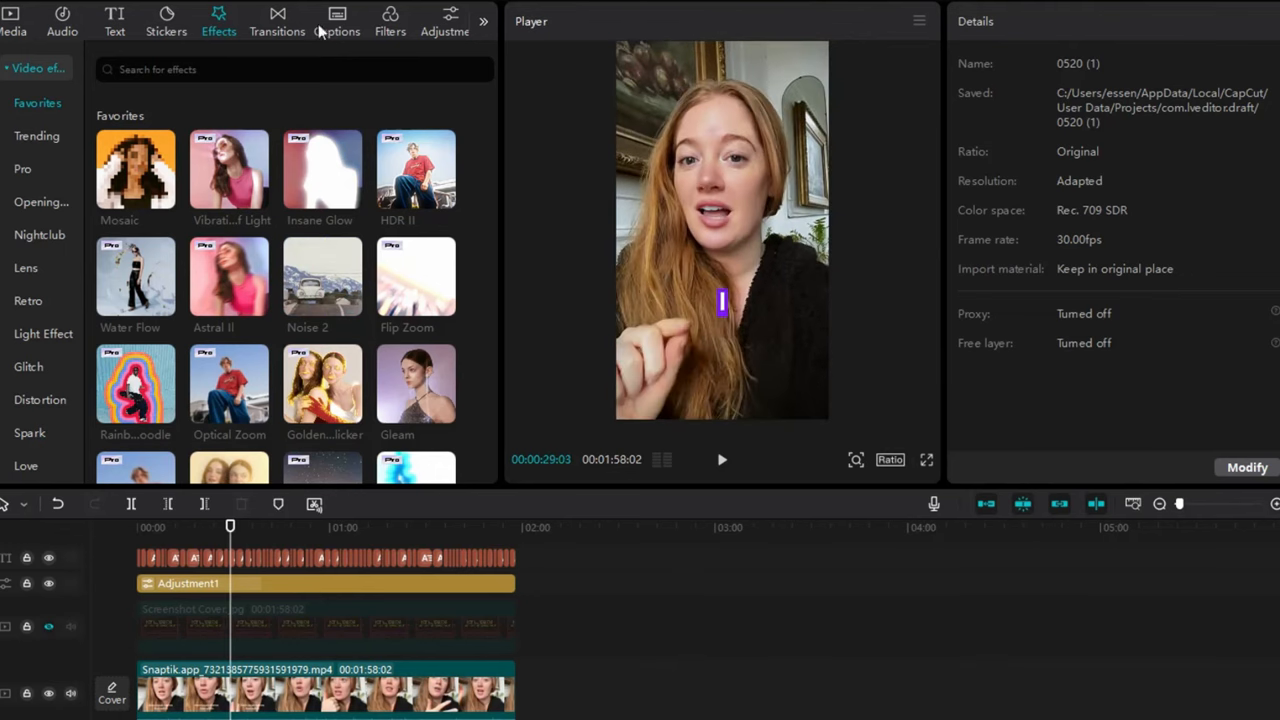
{"action": "left_click", "coordinate": [276, 20]}
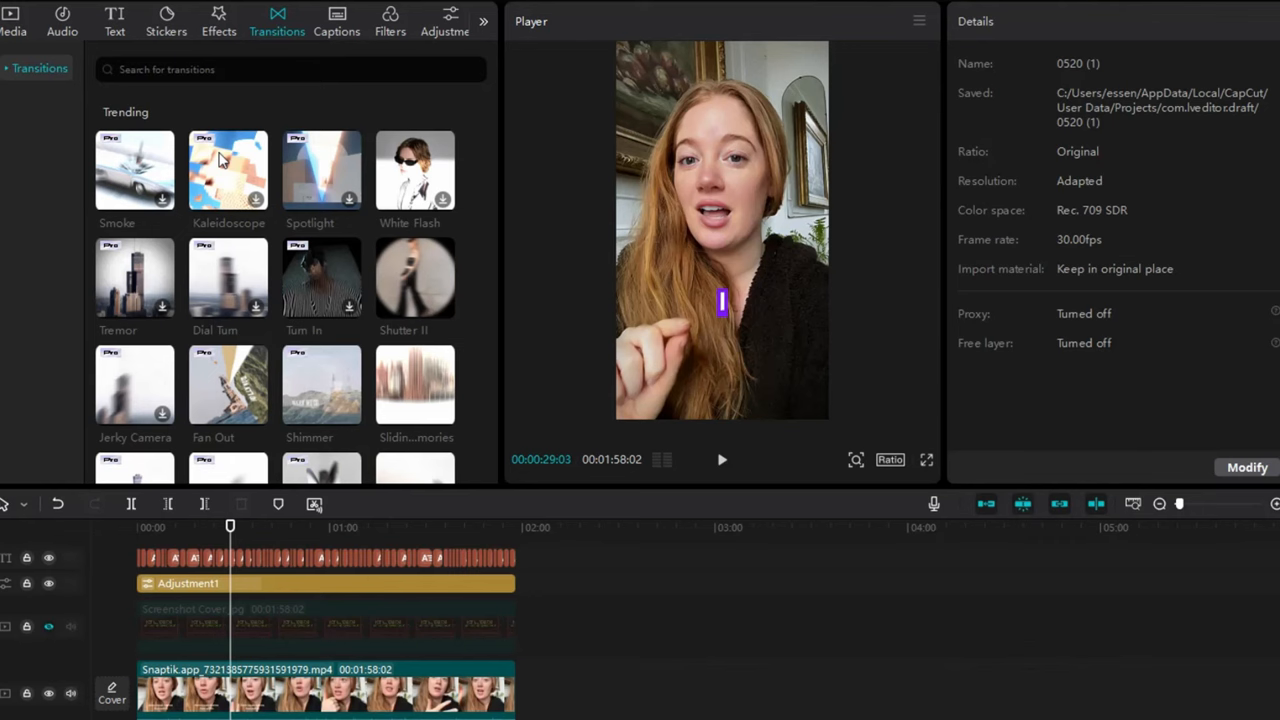
{"action": "left_click", "coordinate": [228, 170]}
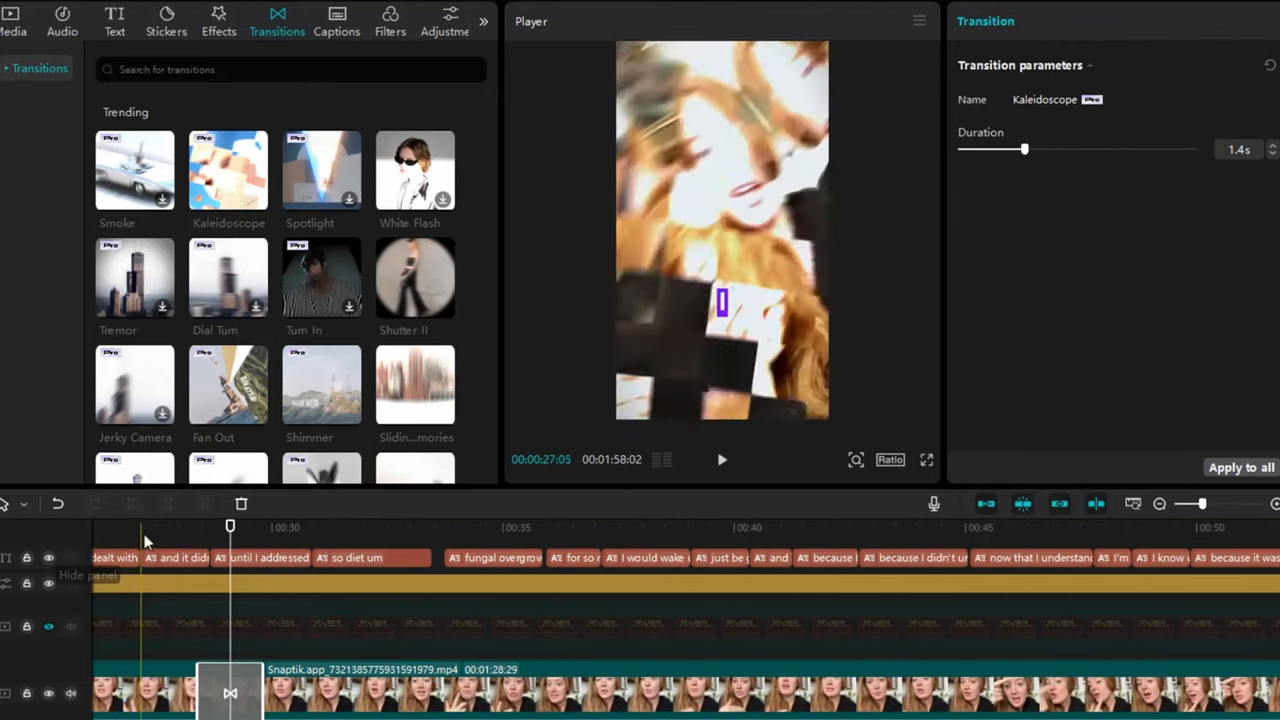
{"action": "left_click", "coordinate": [722, 460]}
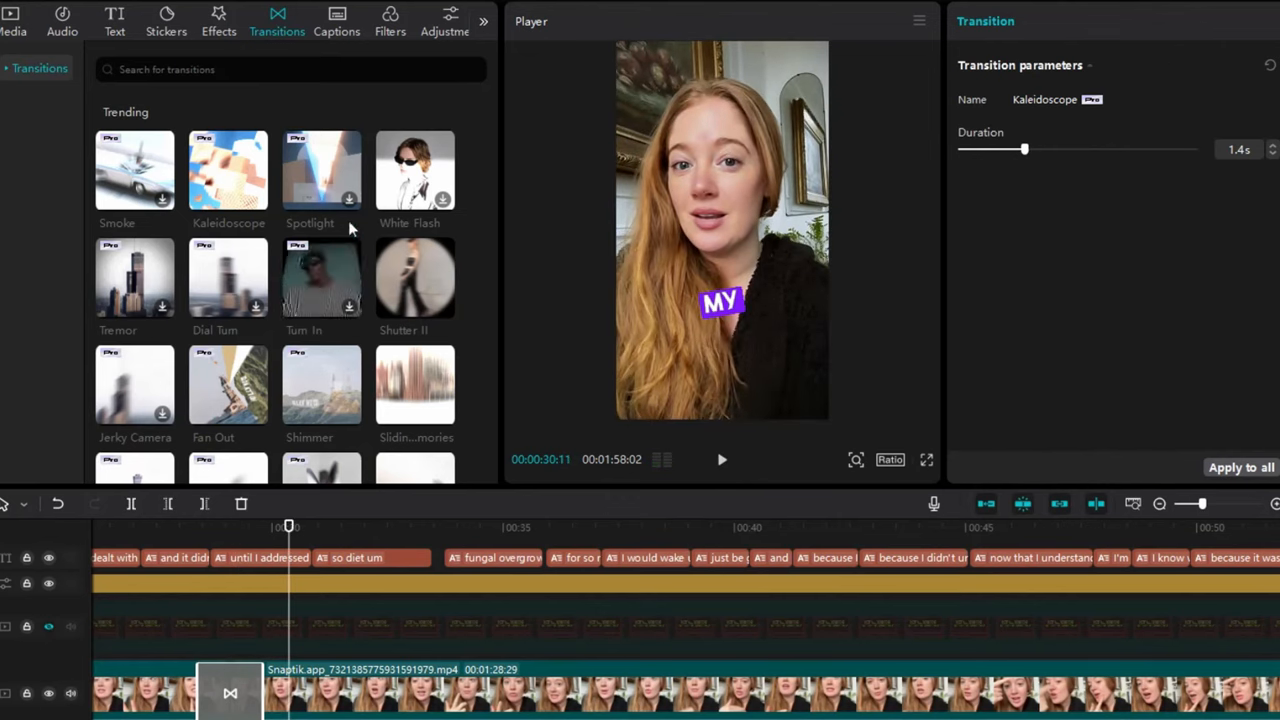
{"action": "left_click", "coordinate": [388, 20]}
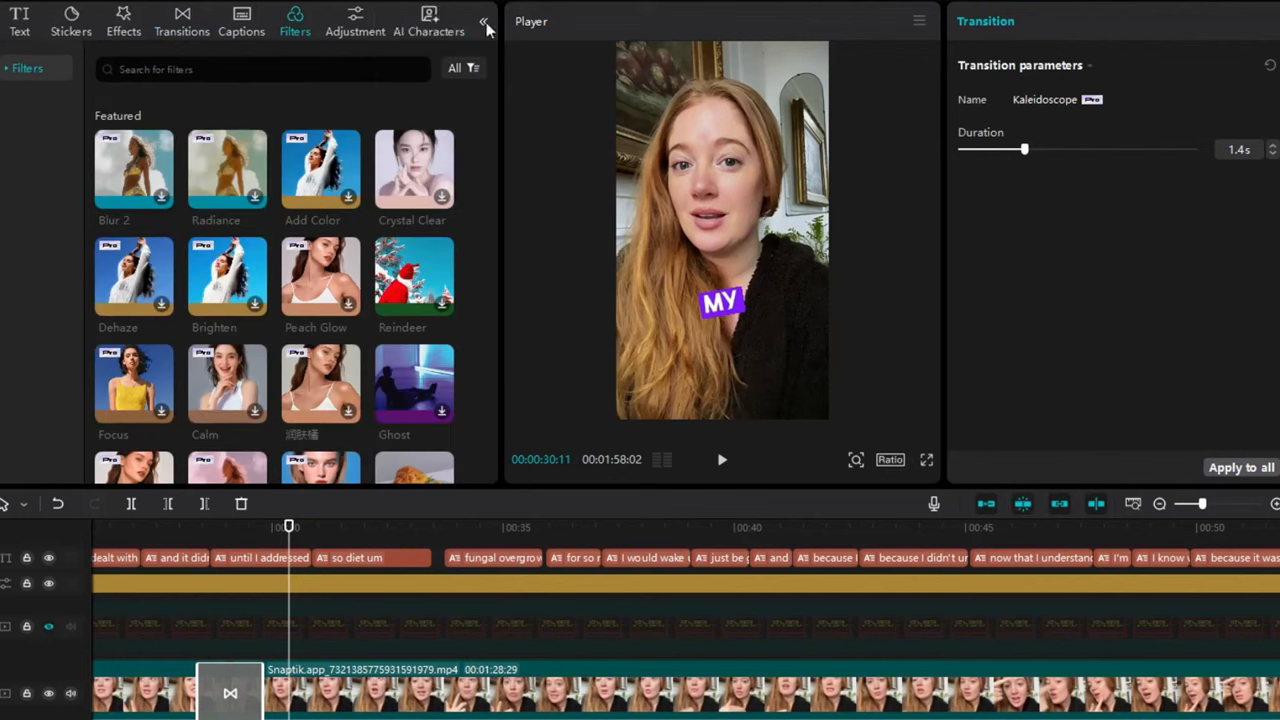
Browse AI characters, then show the clip's Audio voice changer on Speech to song styles.
{"action": "left_click", "coordinate": [428, 20]}
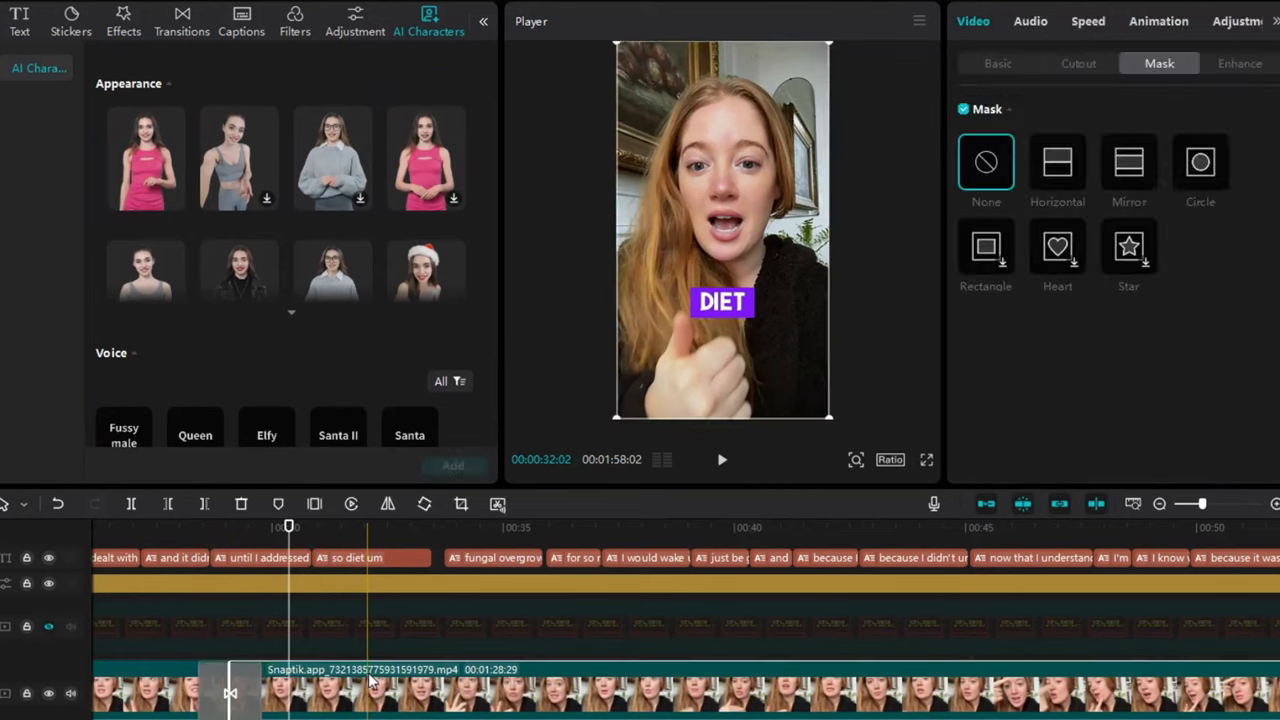
{"action": "left_click", "coordinate": [1030, 20]}
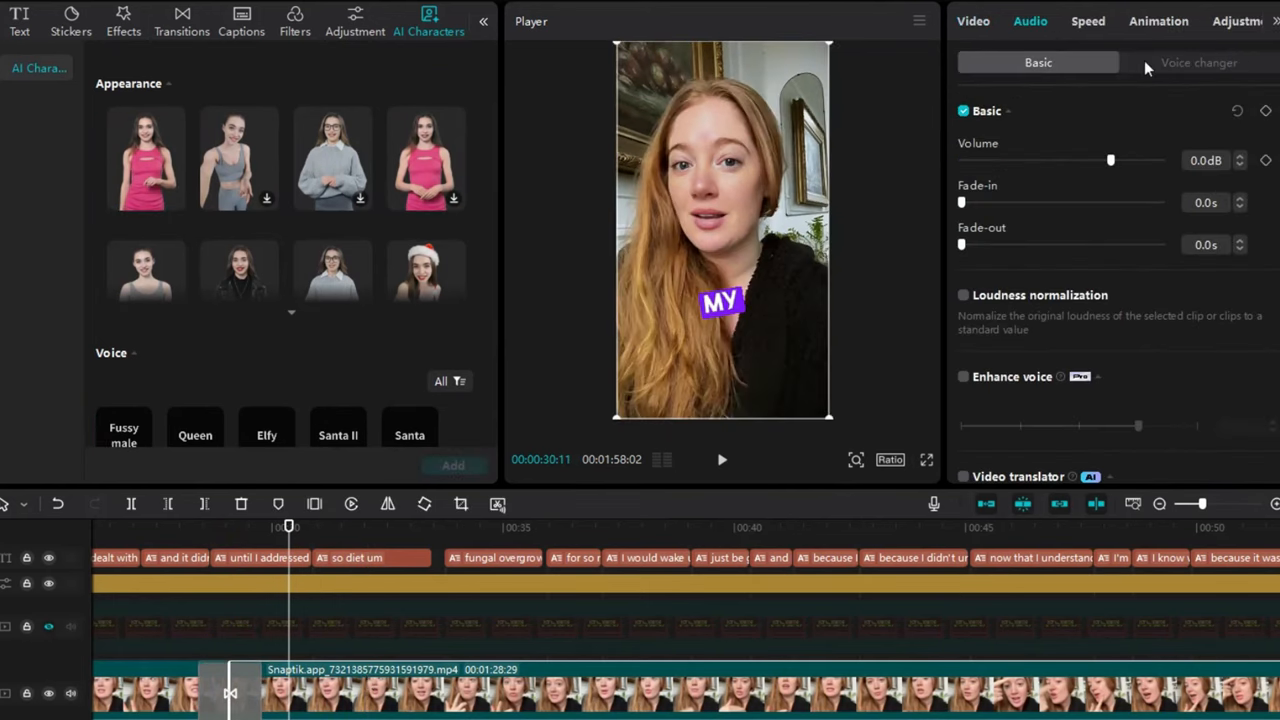
{"action": "left_click", "coordinate": [1200, 62]}
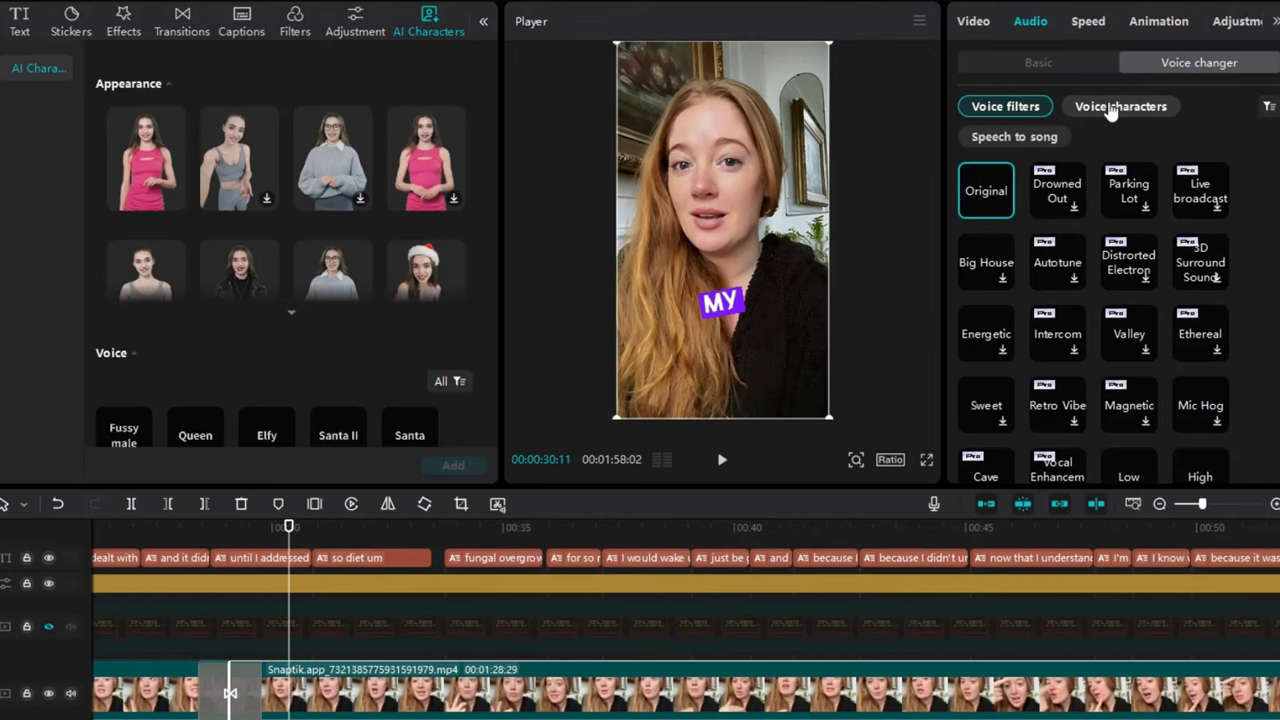
{"action": "left_click", "coordinate": [1014, 136]}
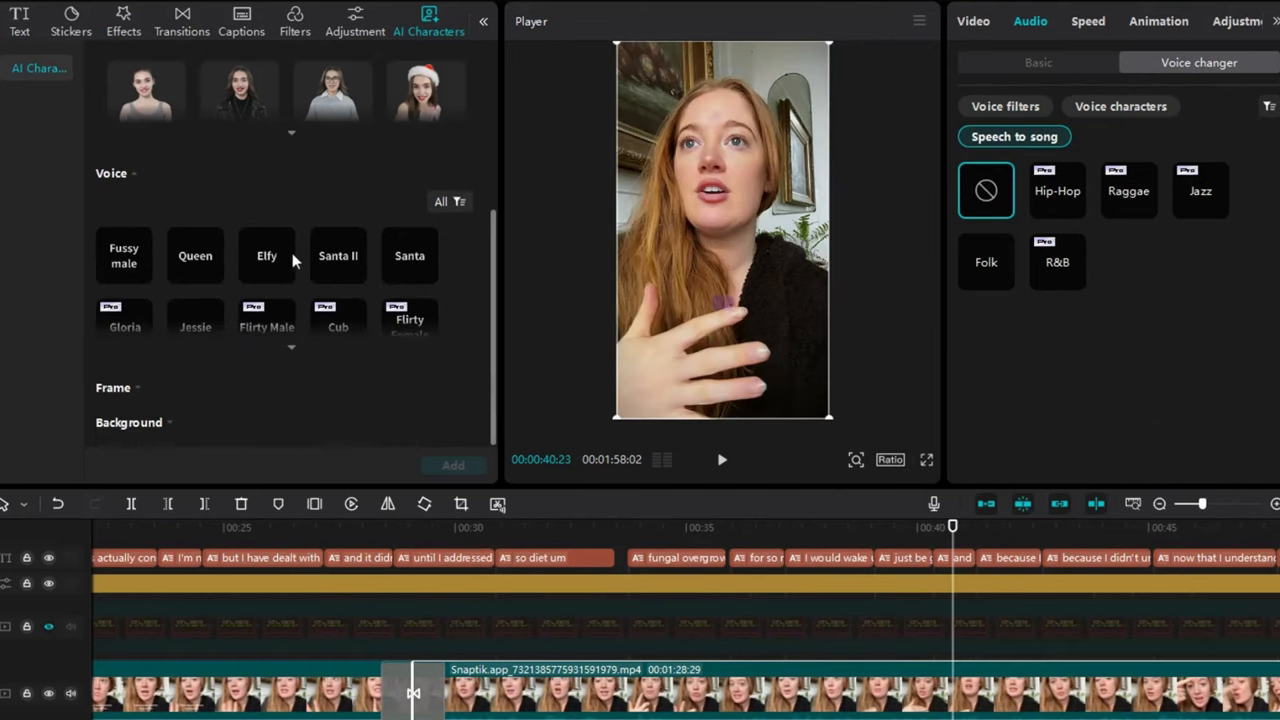
{"action": "mouse_move", "coordinate": [440, 32]}
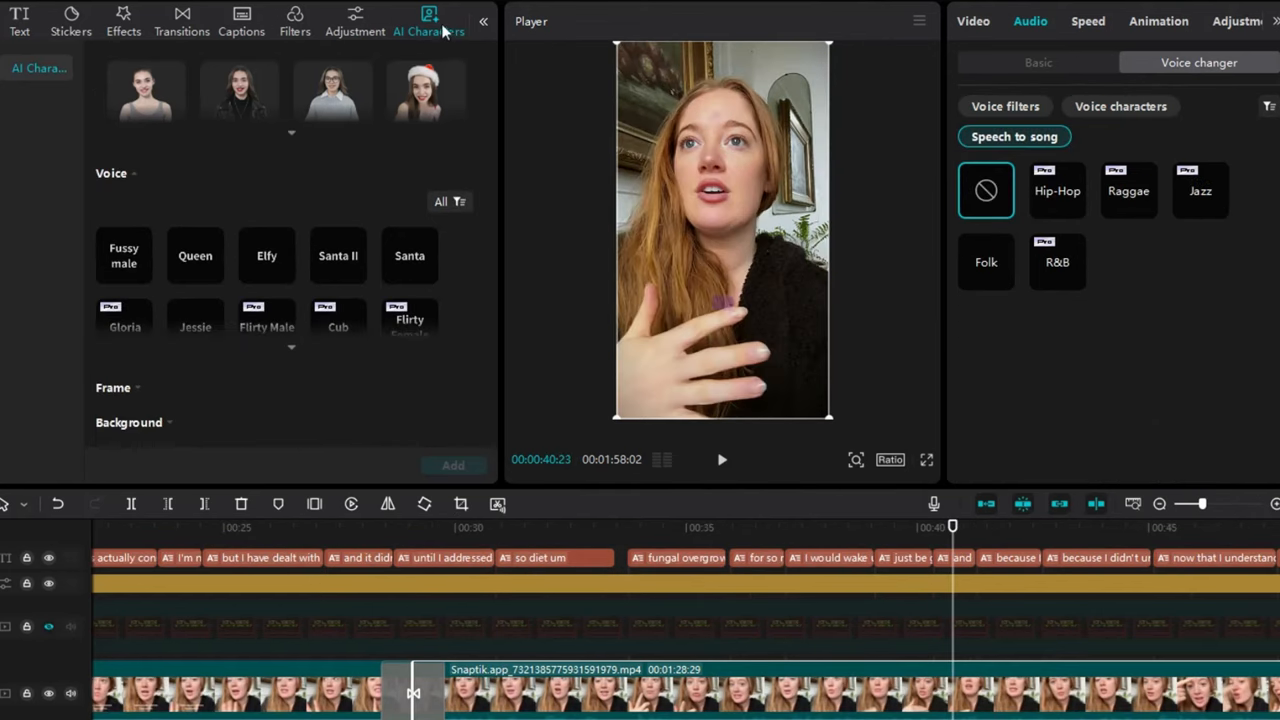